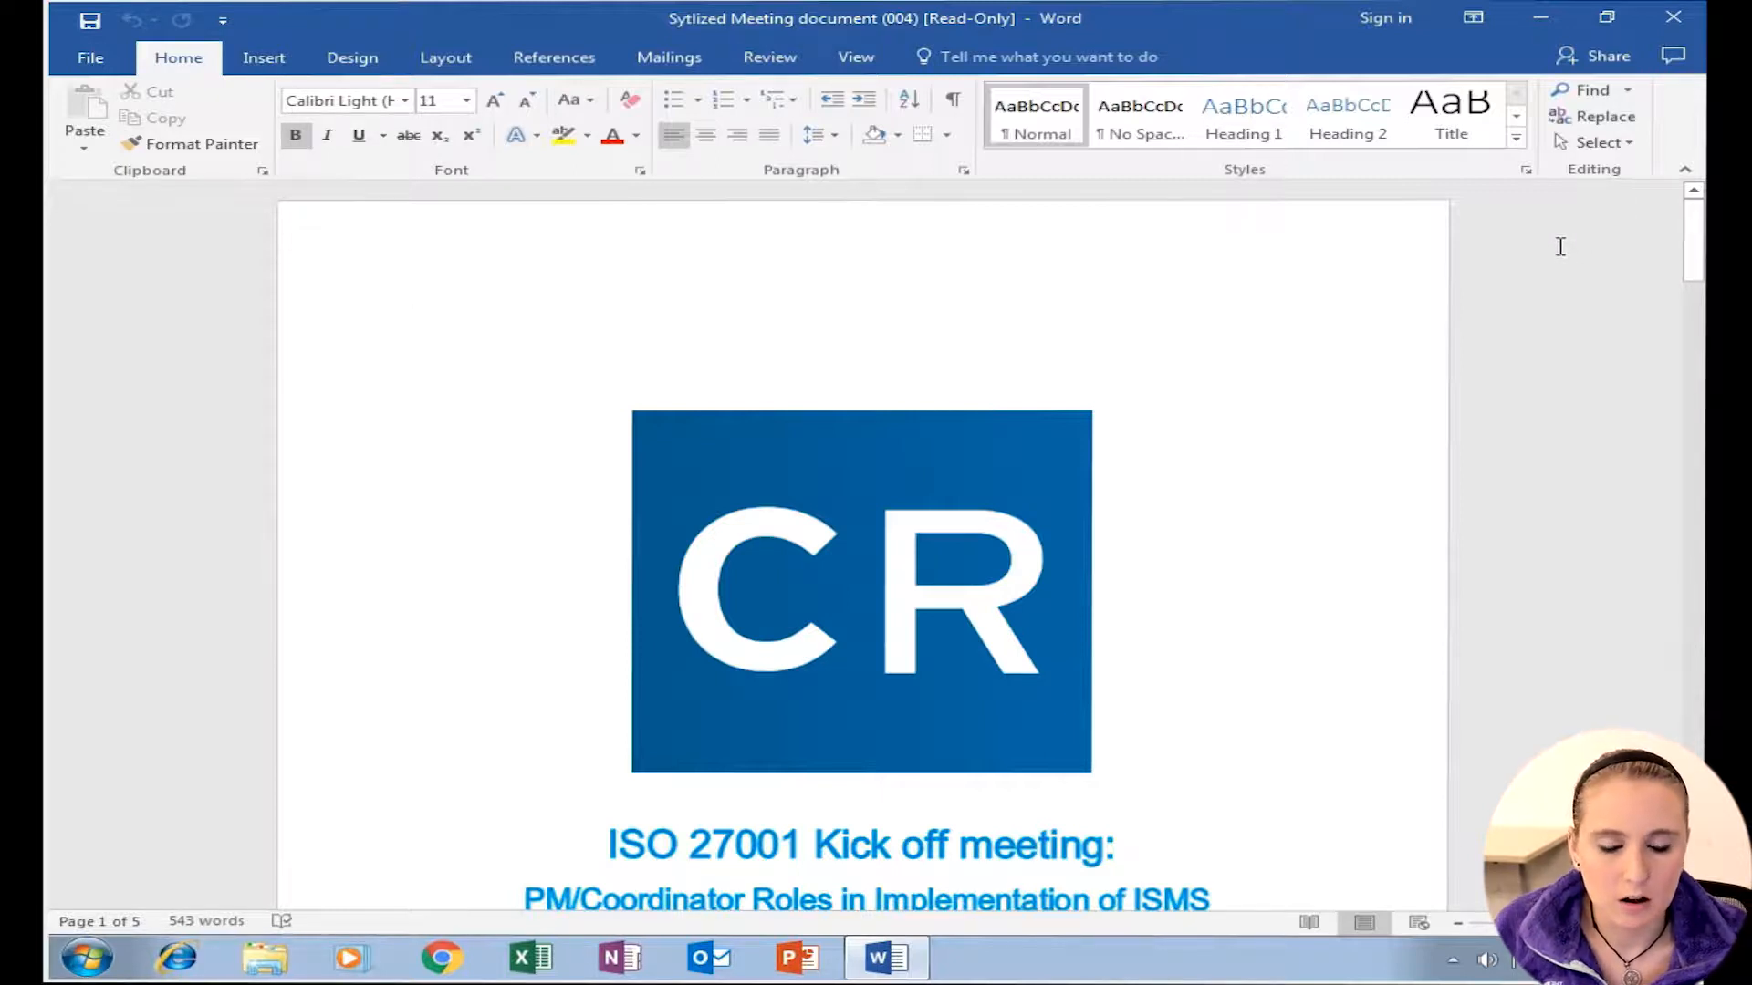
mouse_move(768, 555)
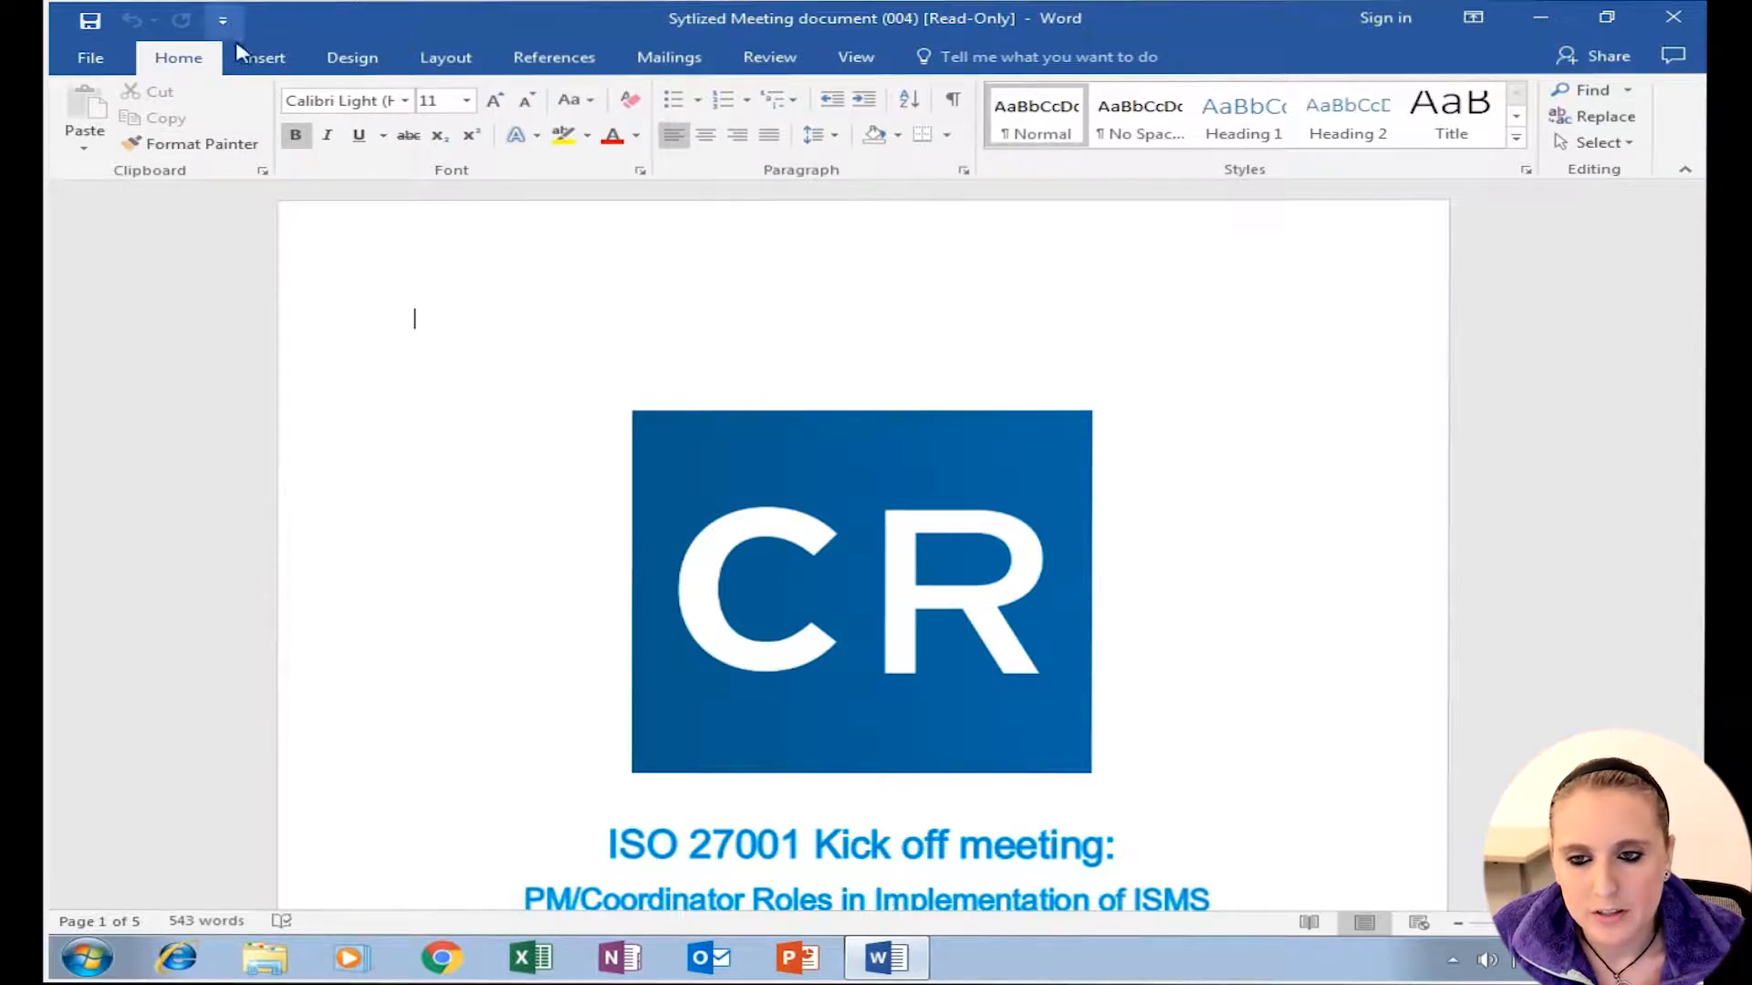
Step: Reach Text from File under Insert > Object, cancel it, and move to the document's end
left_click(263, 56)
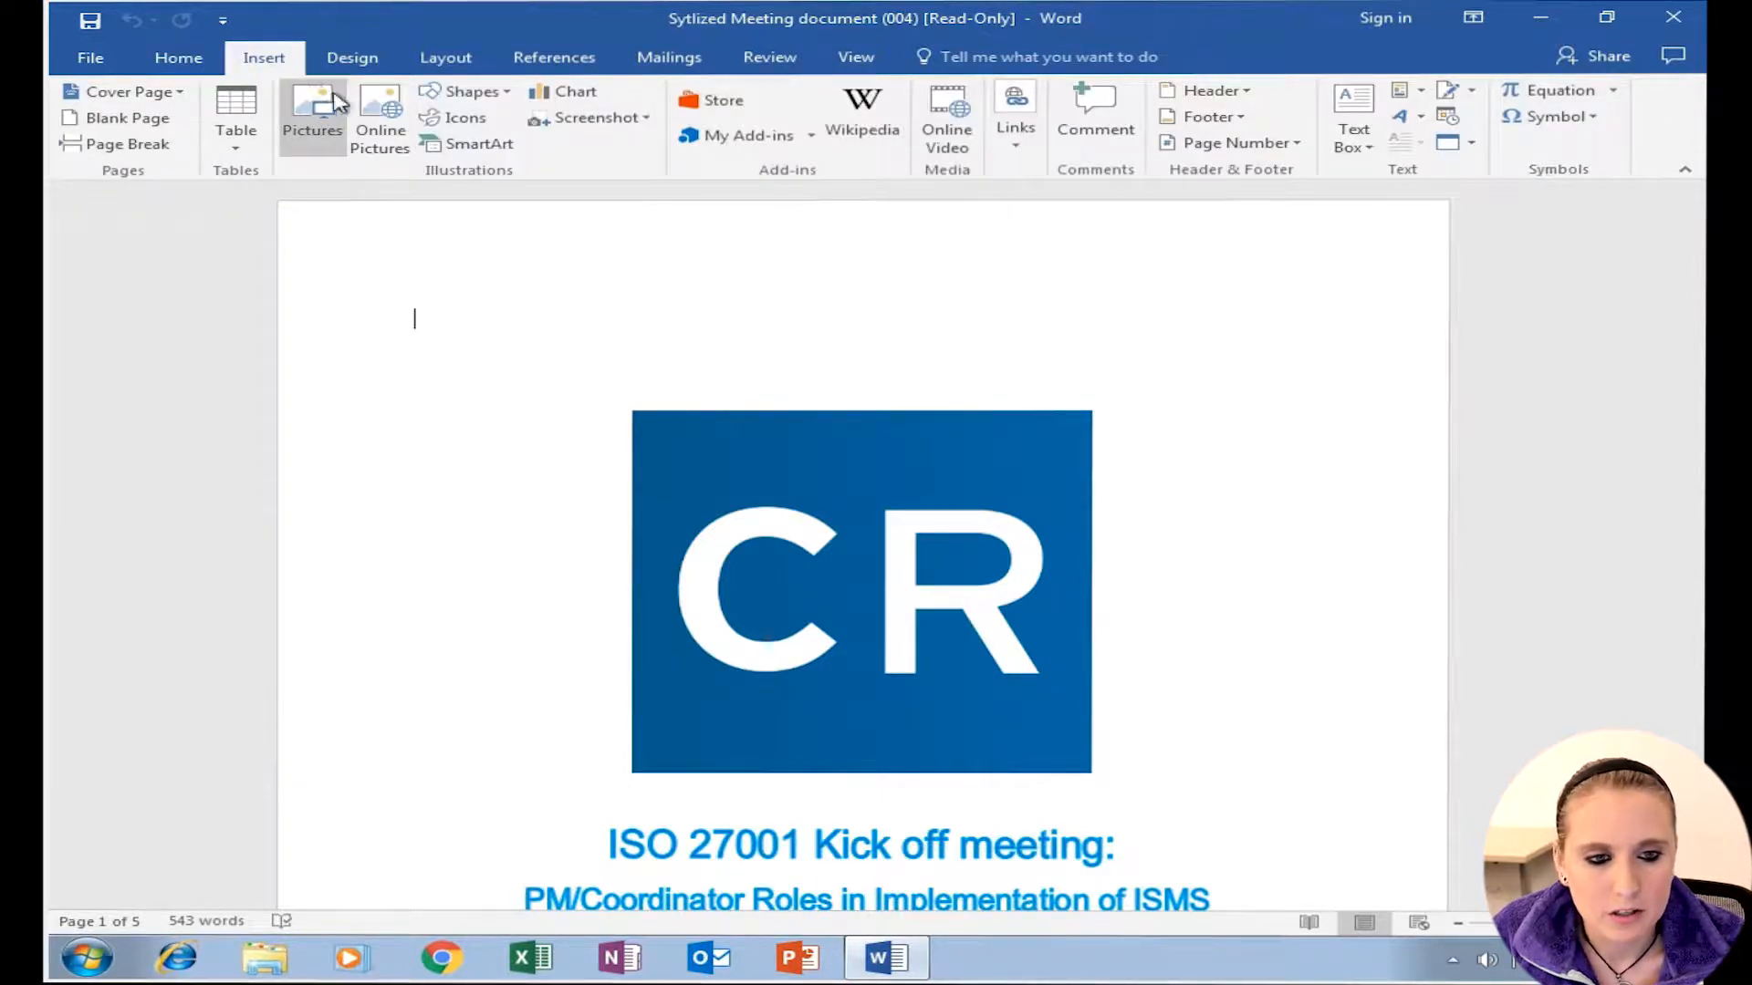
mouse_move(1491, 162)
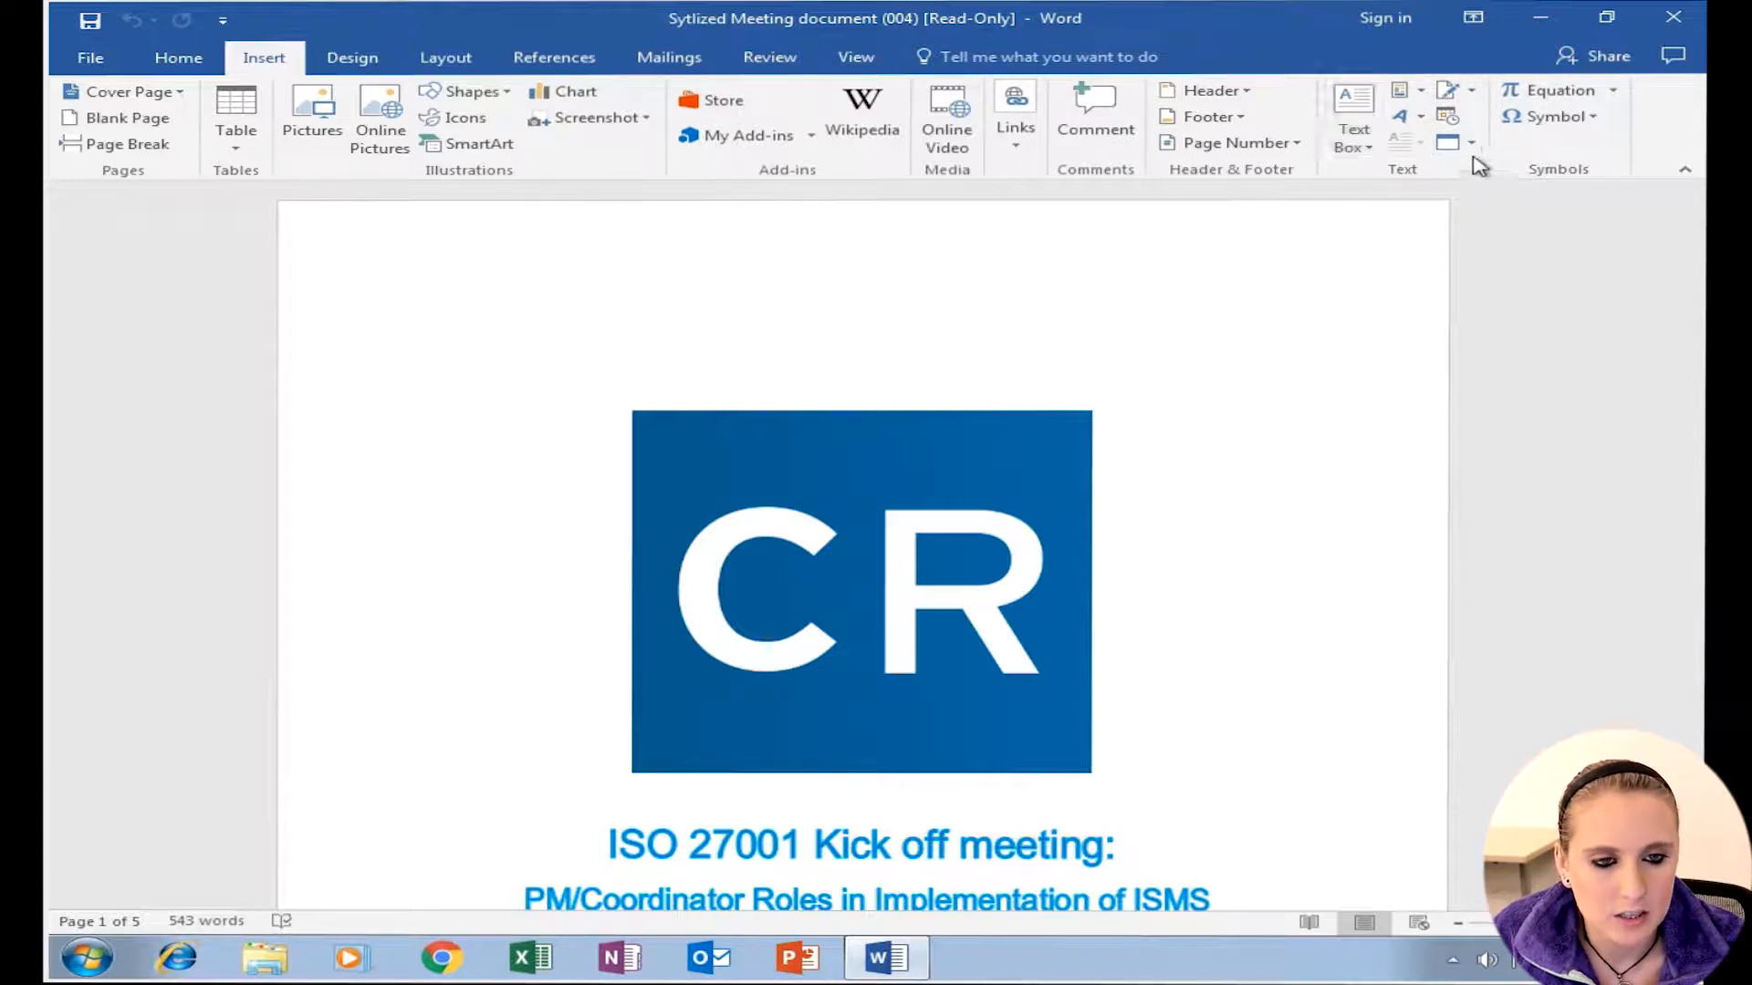
left_click(1471, 142)
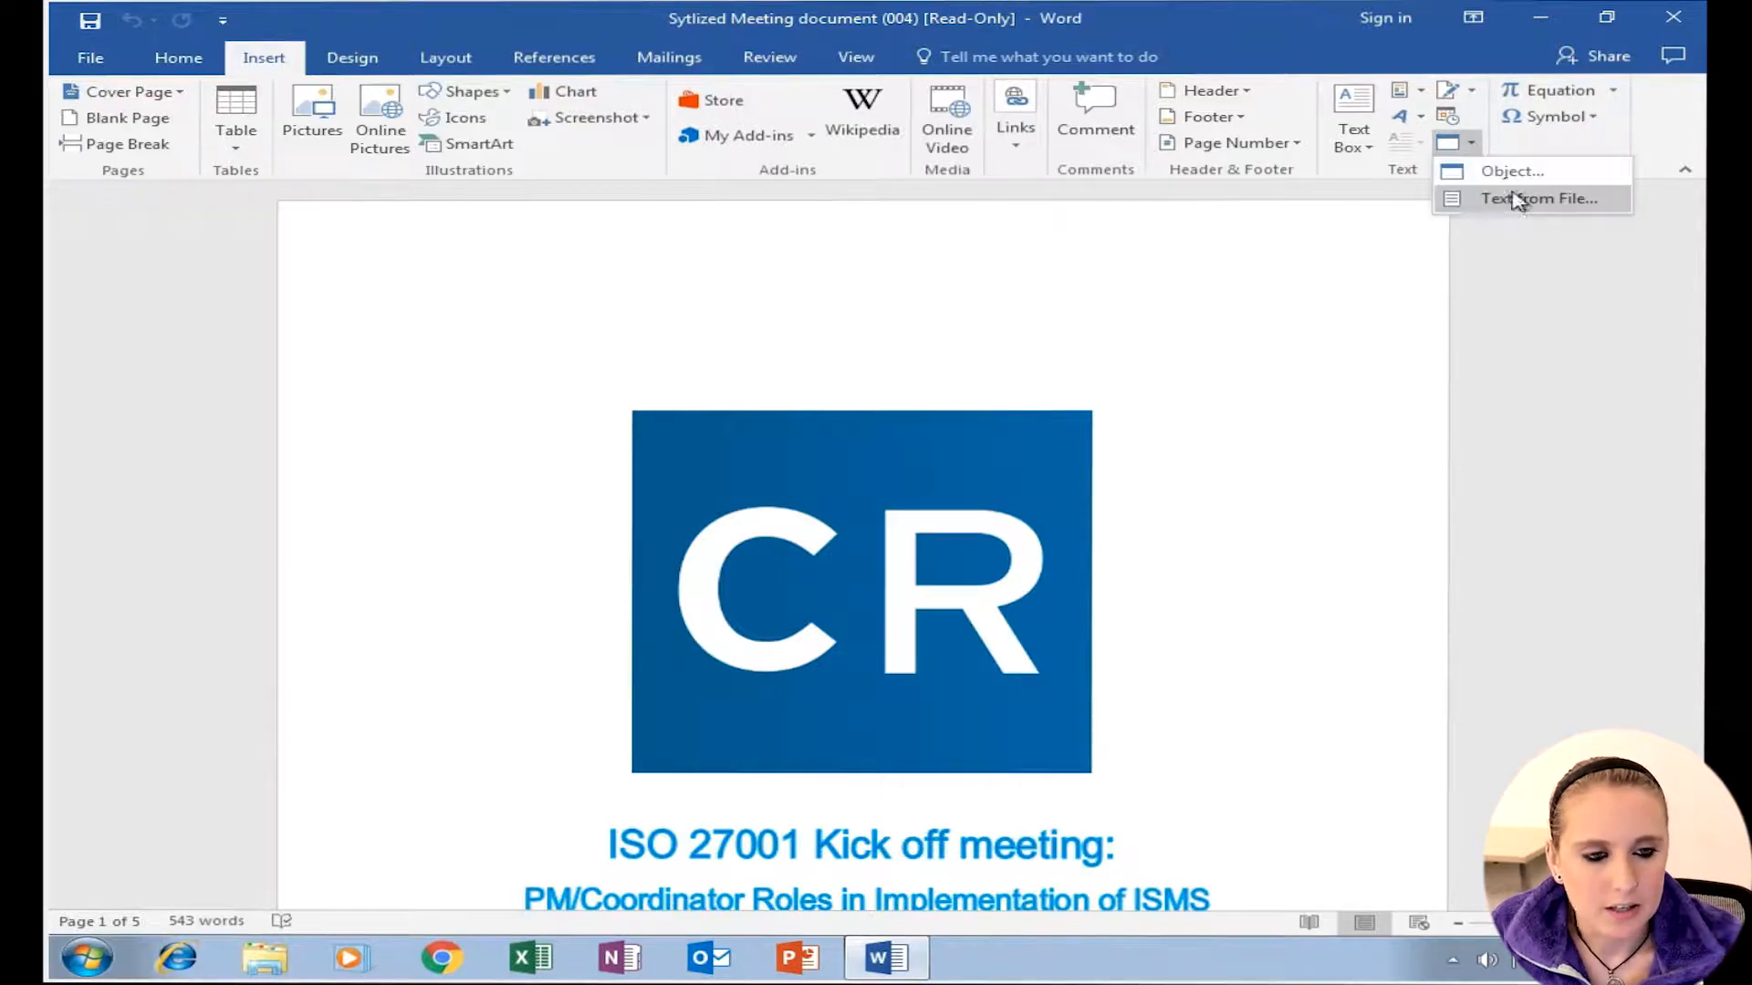
left_click(1540, 197)
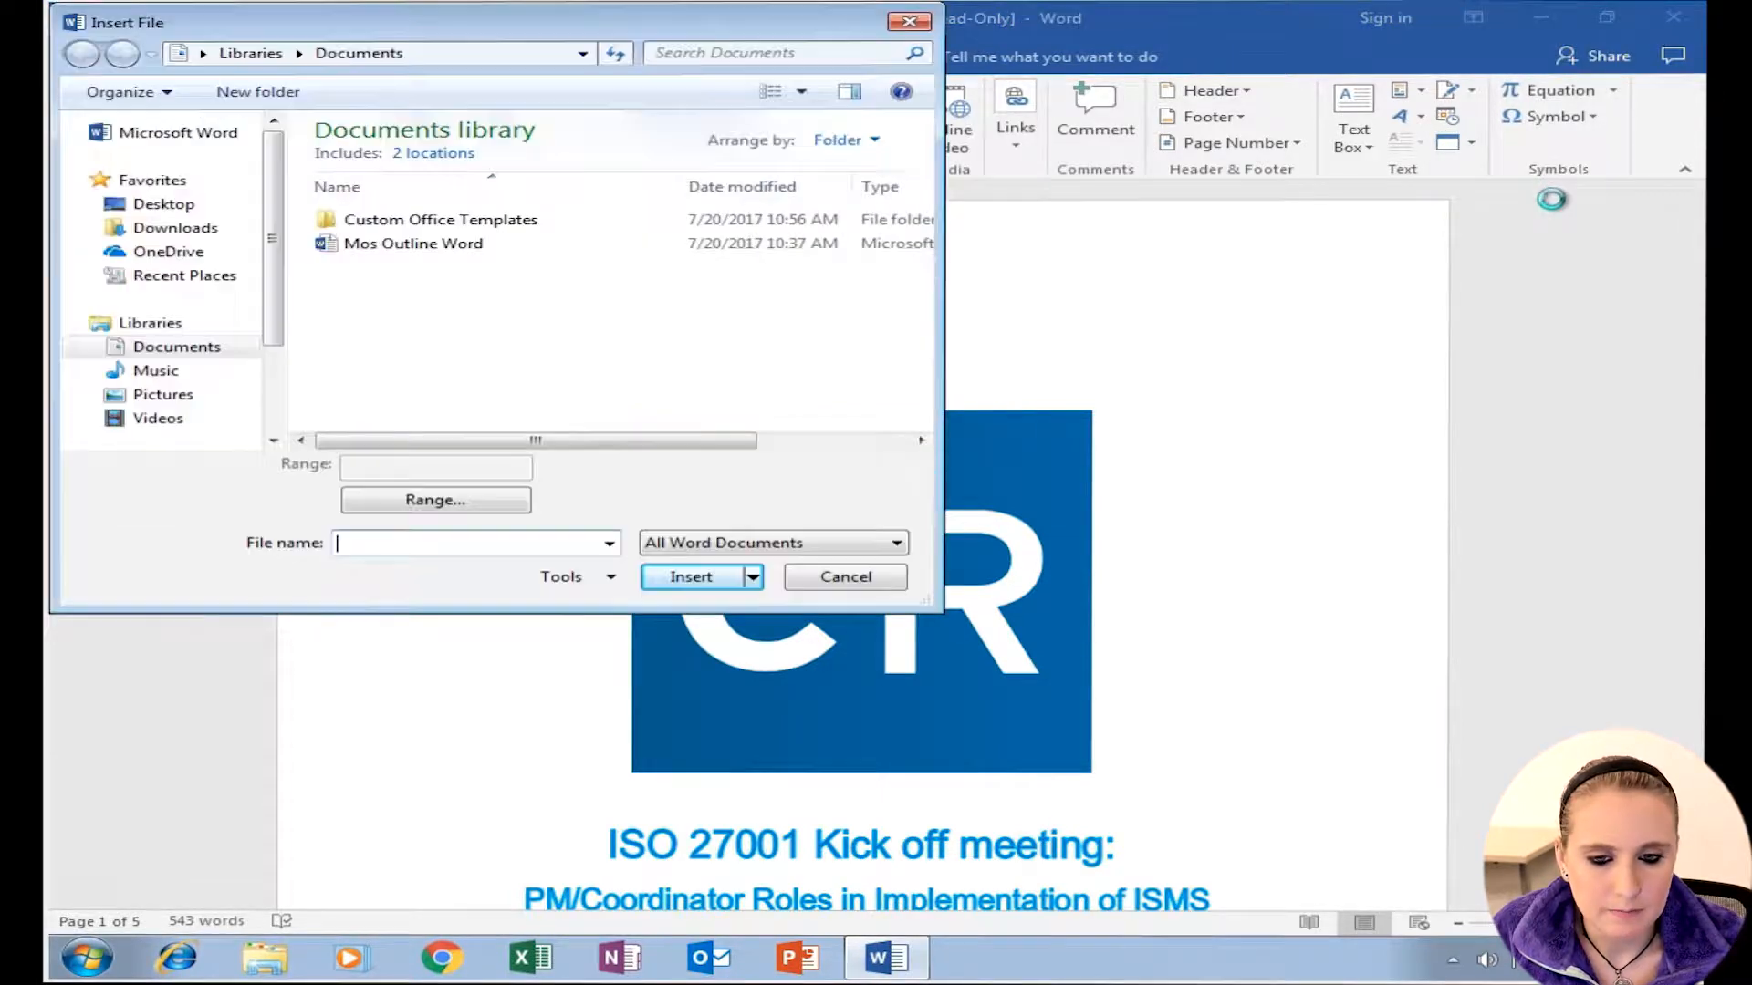
left_click(845, 577)
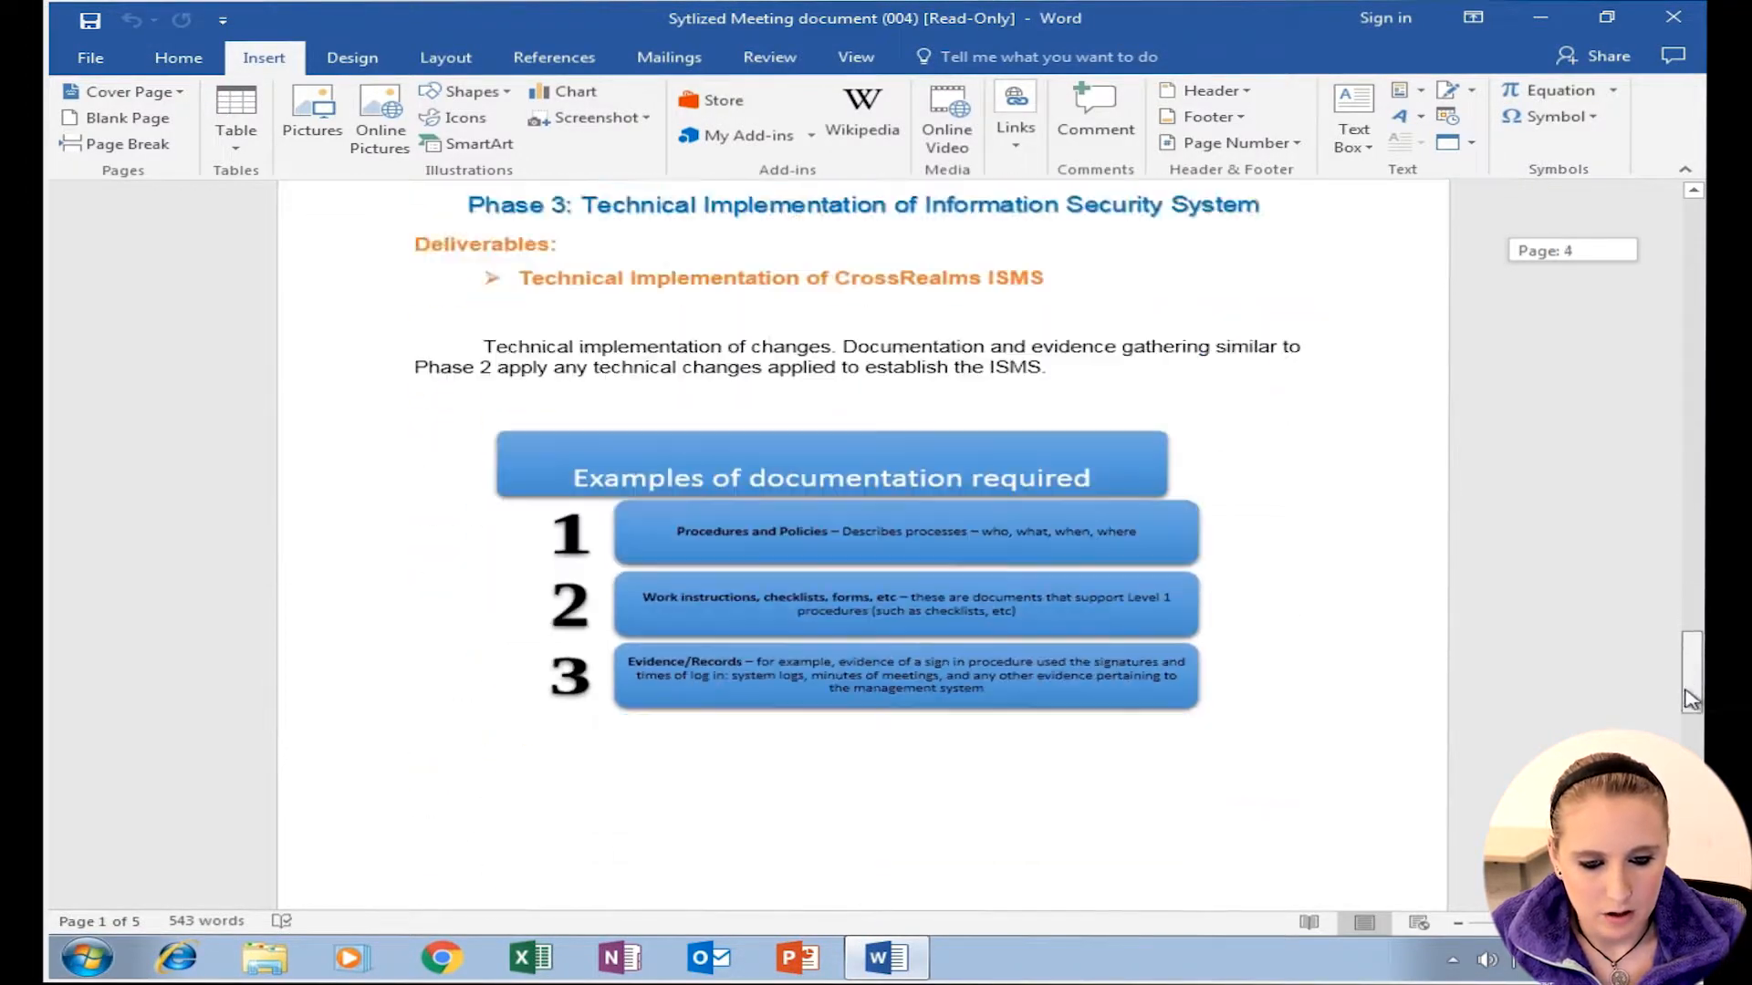
scroll("down", 3)
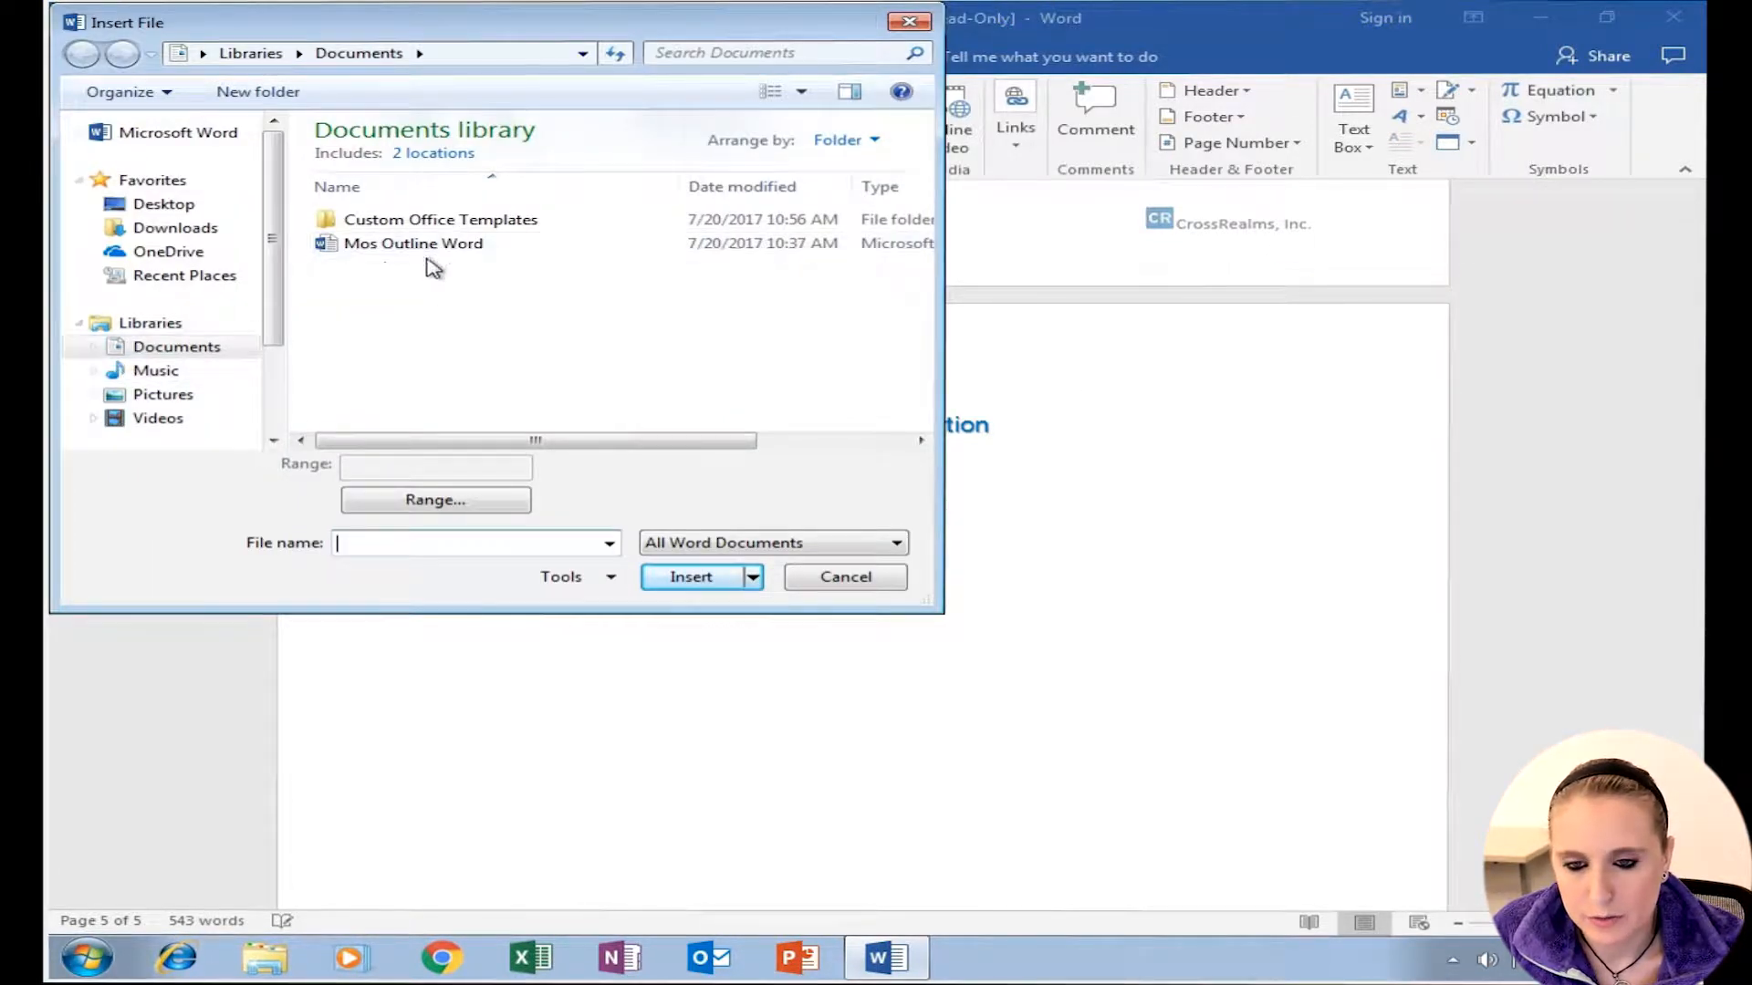
Step: Insert the Mos Outline Word document's text at the end and review the added pages
left_click(414, 243)
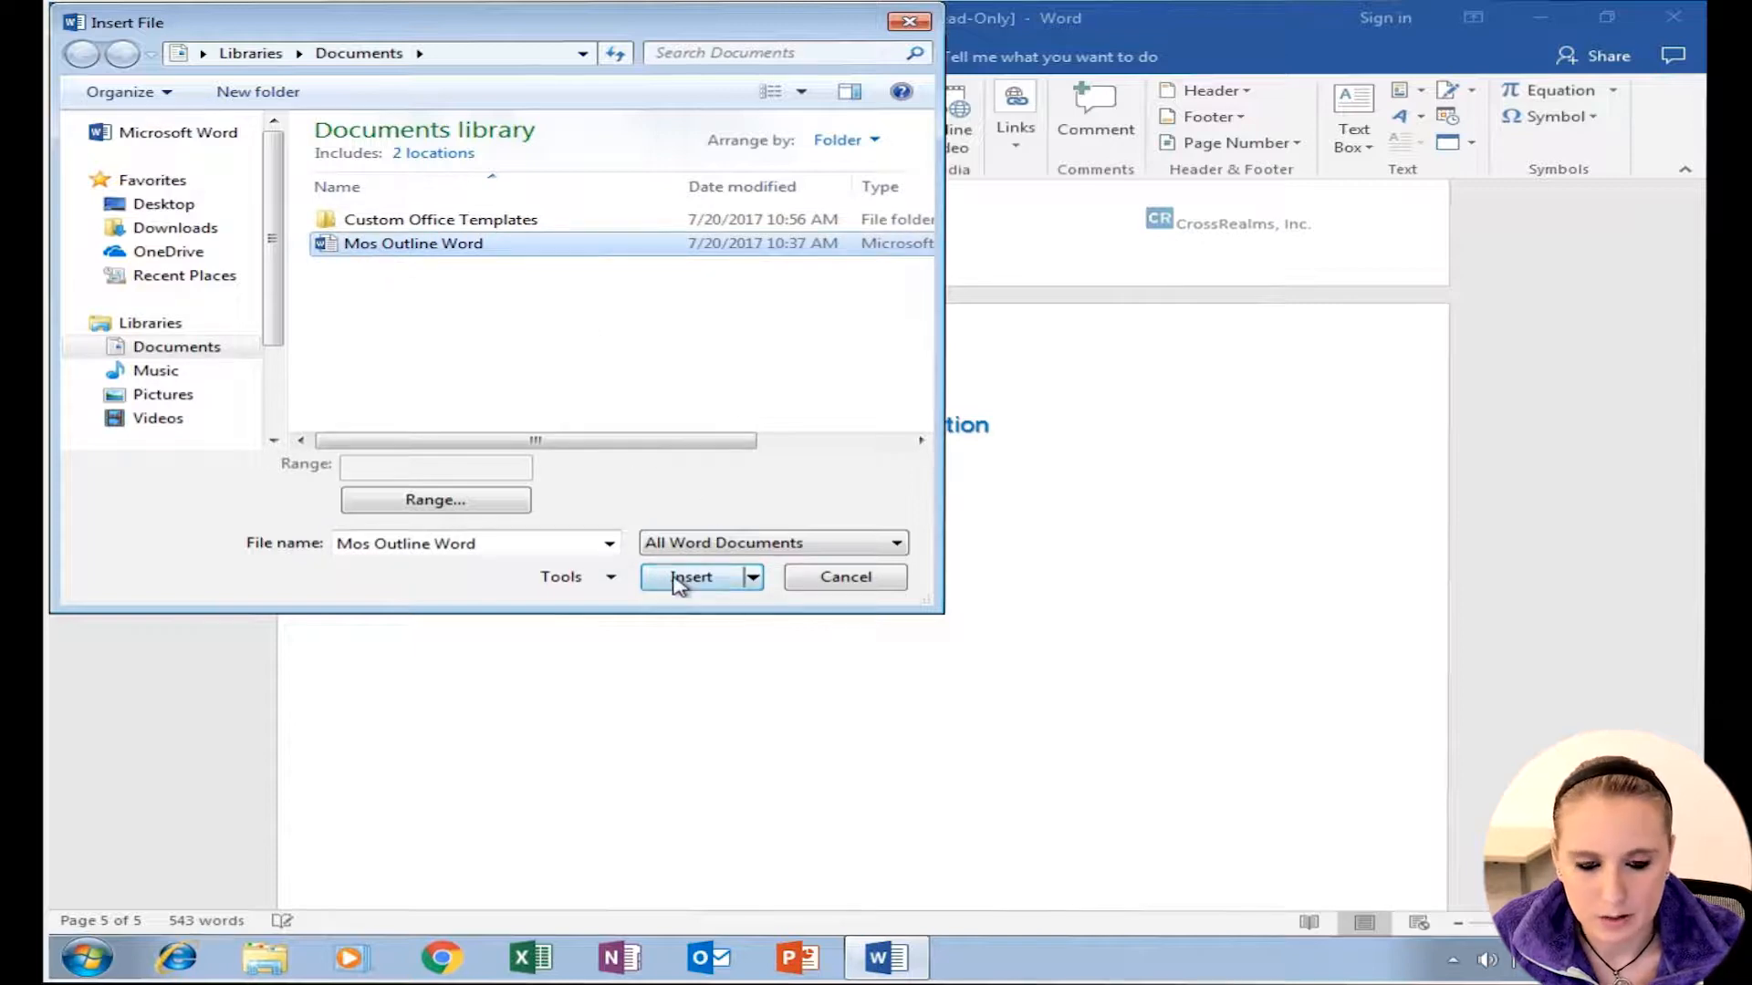
left_click(693, 576)
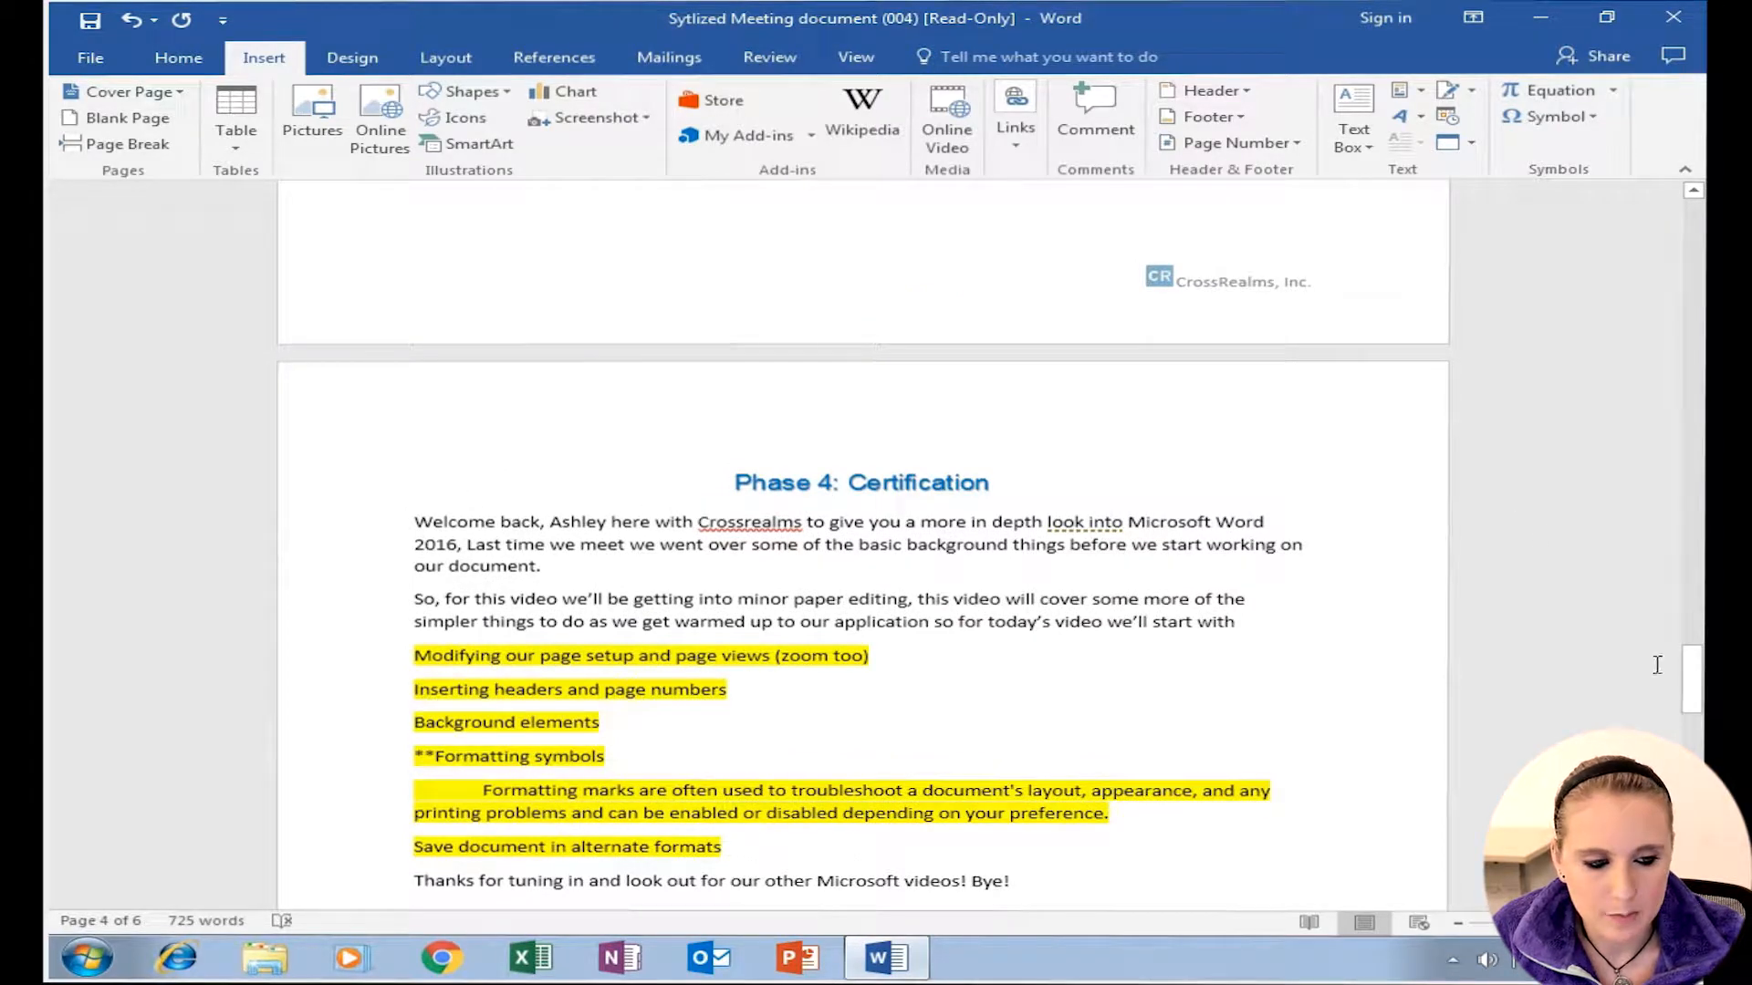
scroll("down", 3)
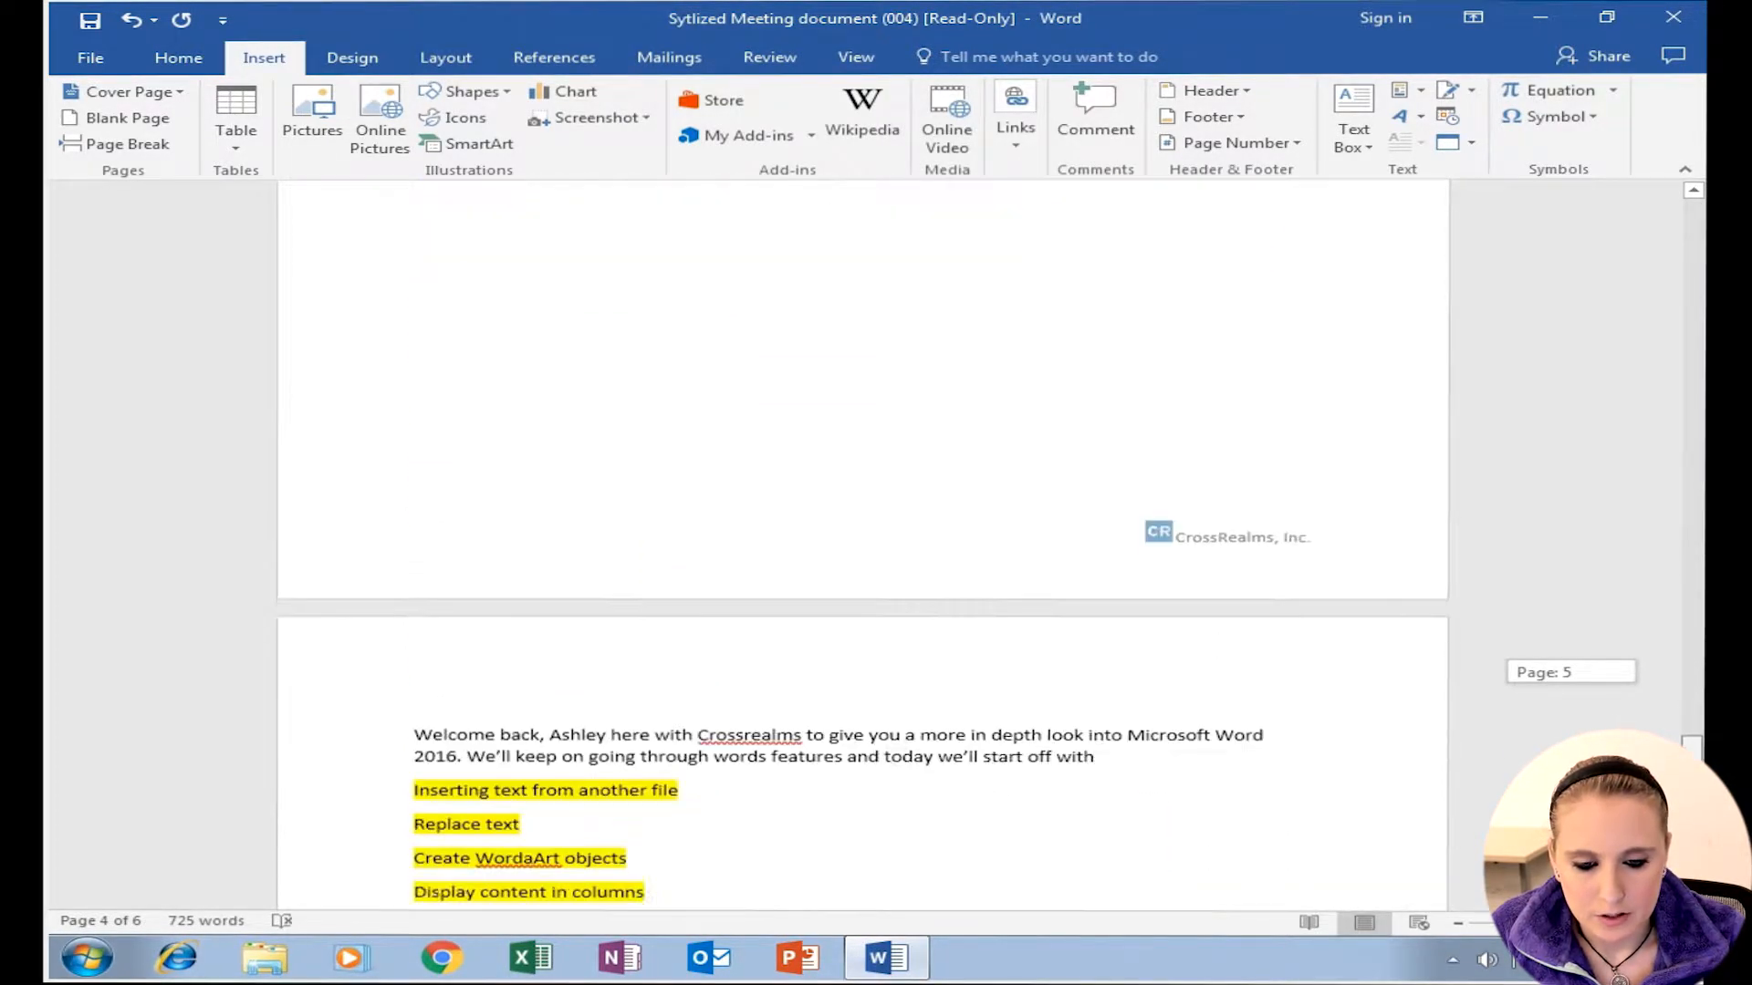
scroll("down", 3)
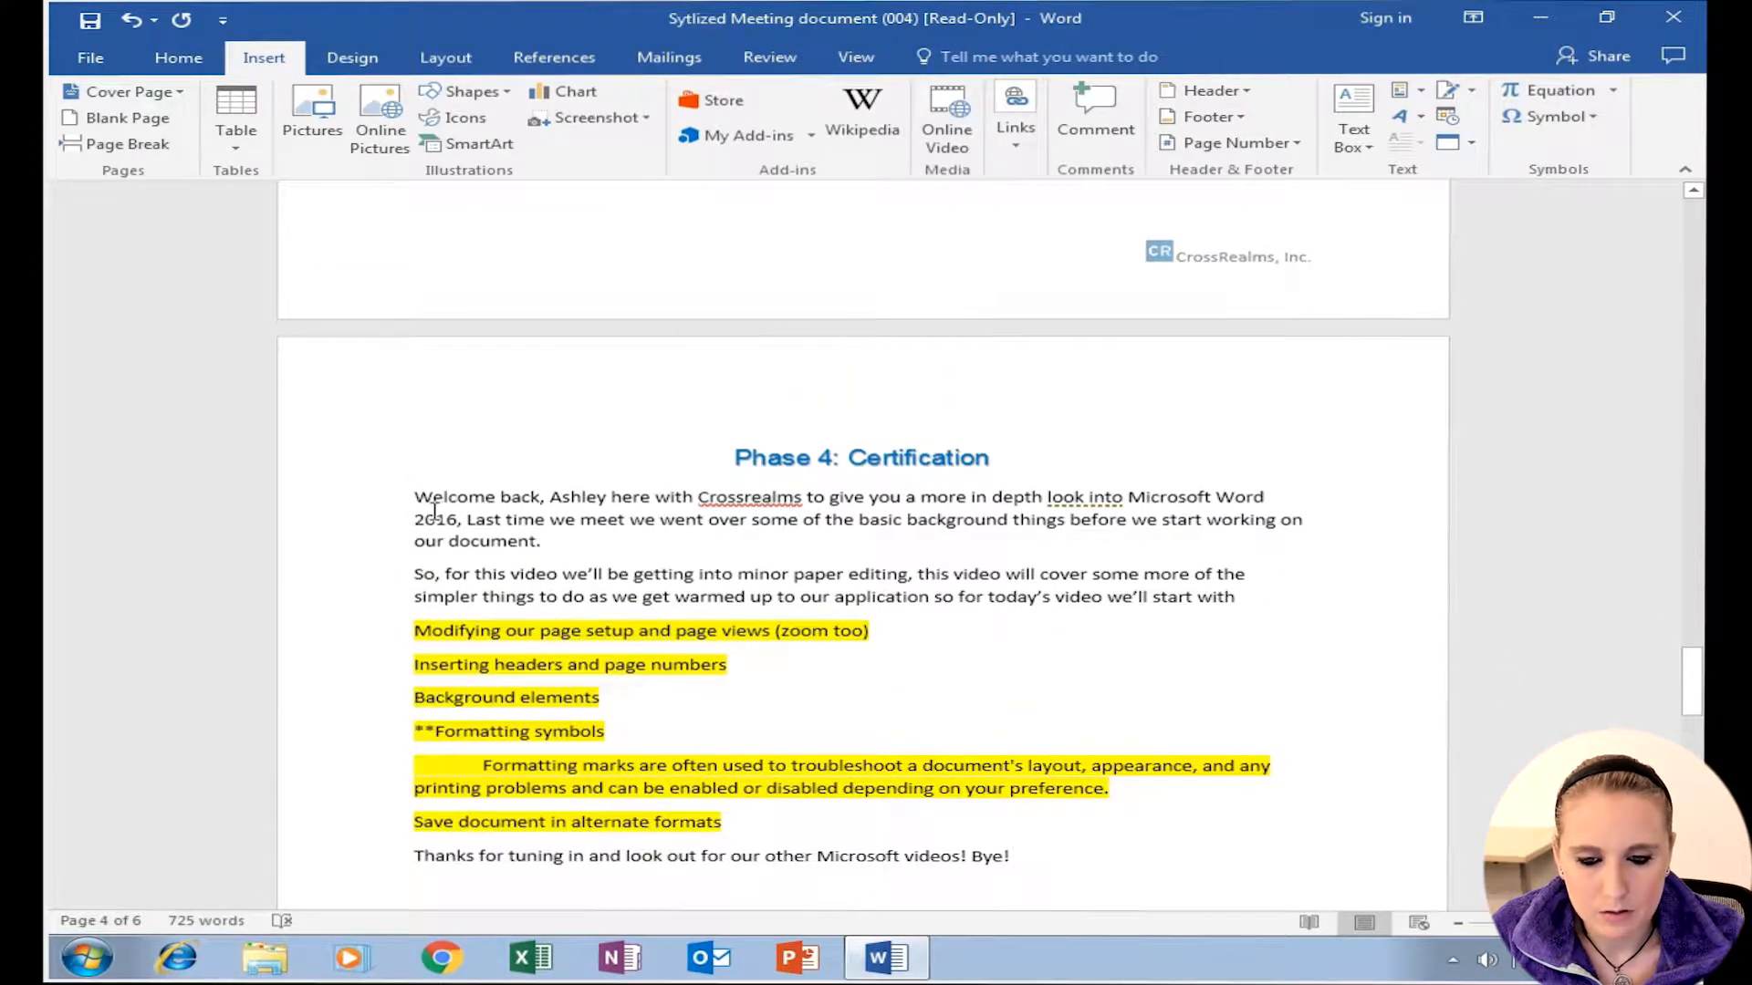
scroll("down", 3)
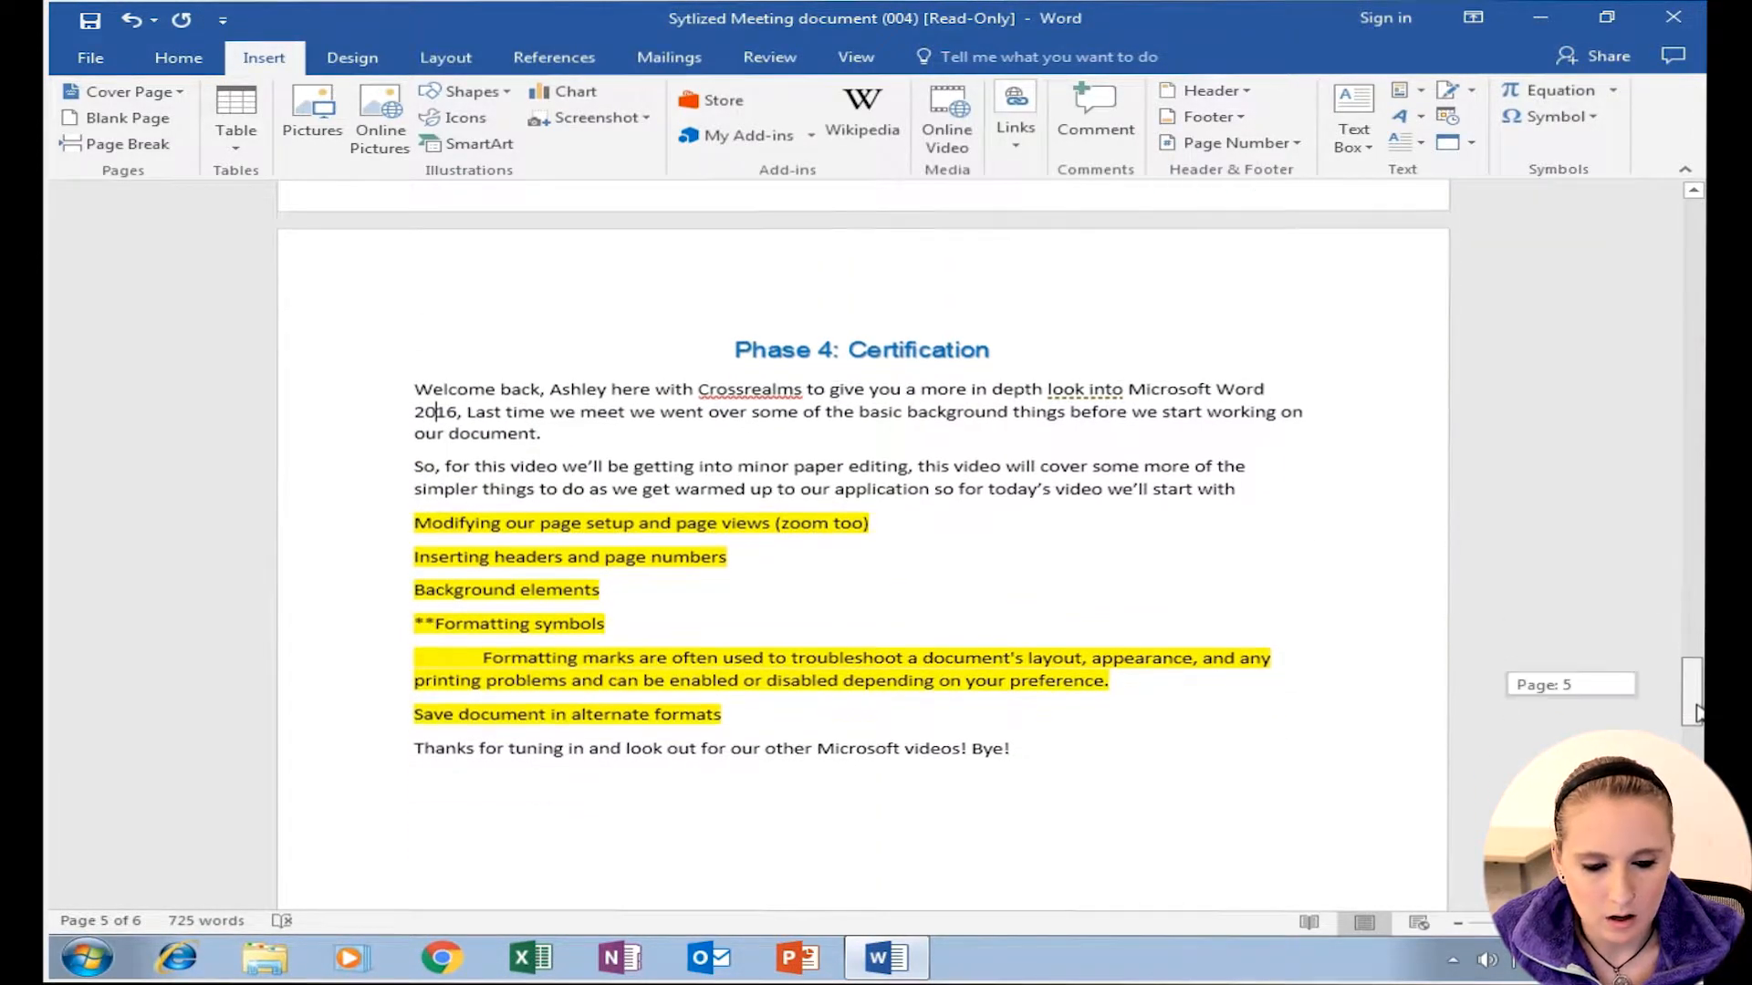
scroll("down", 3)
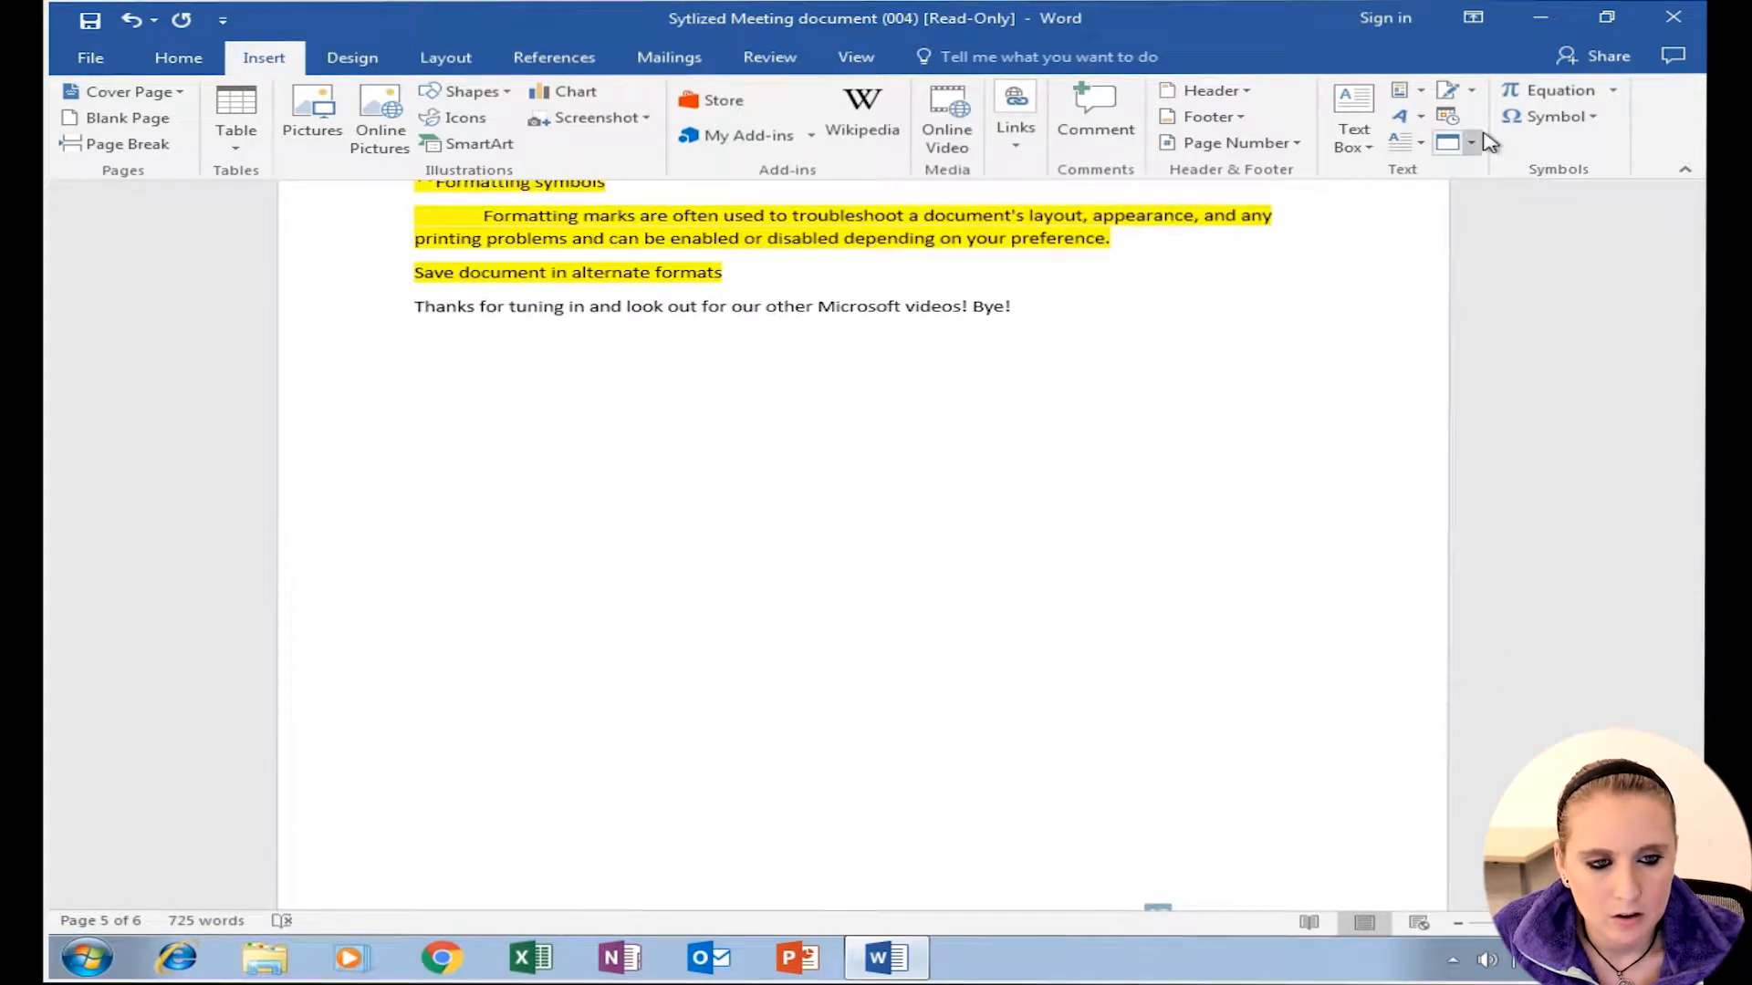
Step: Insert the Mos Outline Word text a second time via Text from File
left_click(1445, 142)
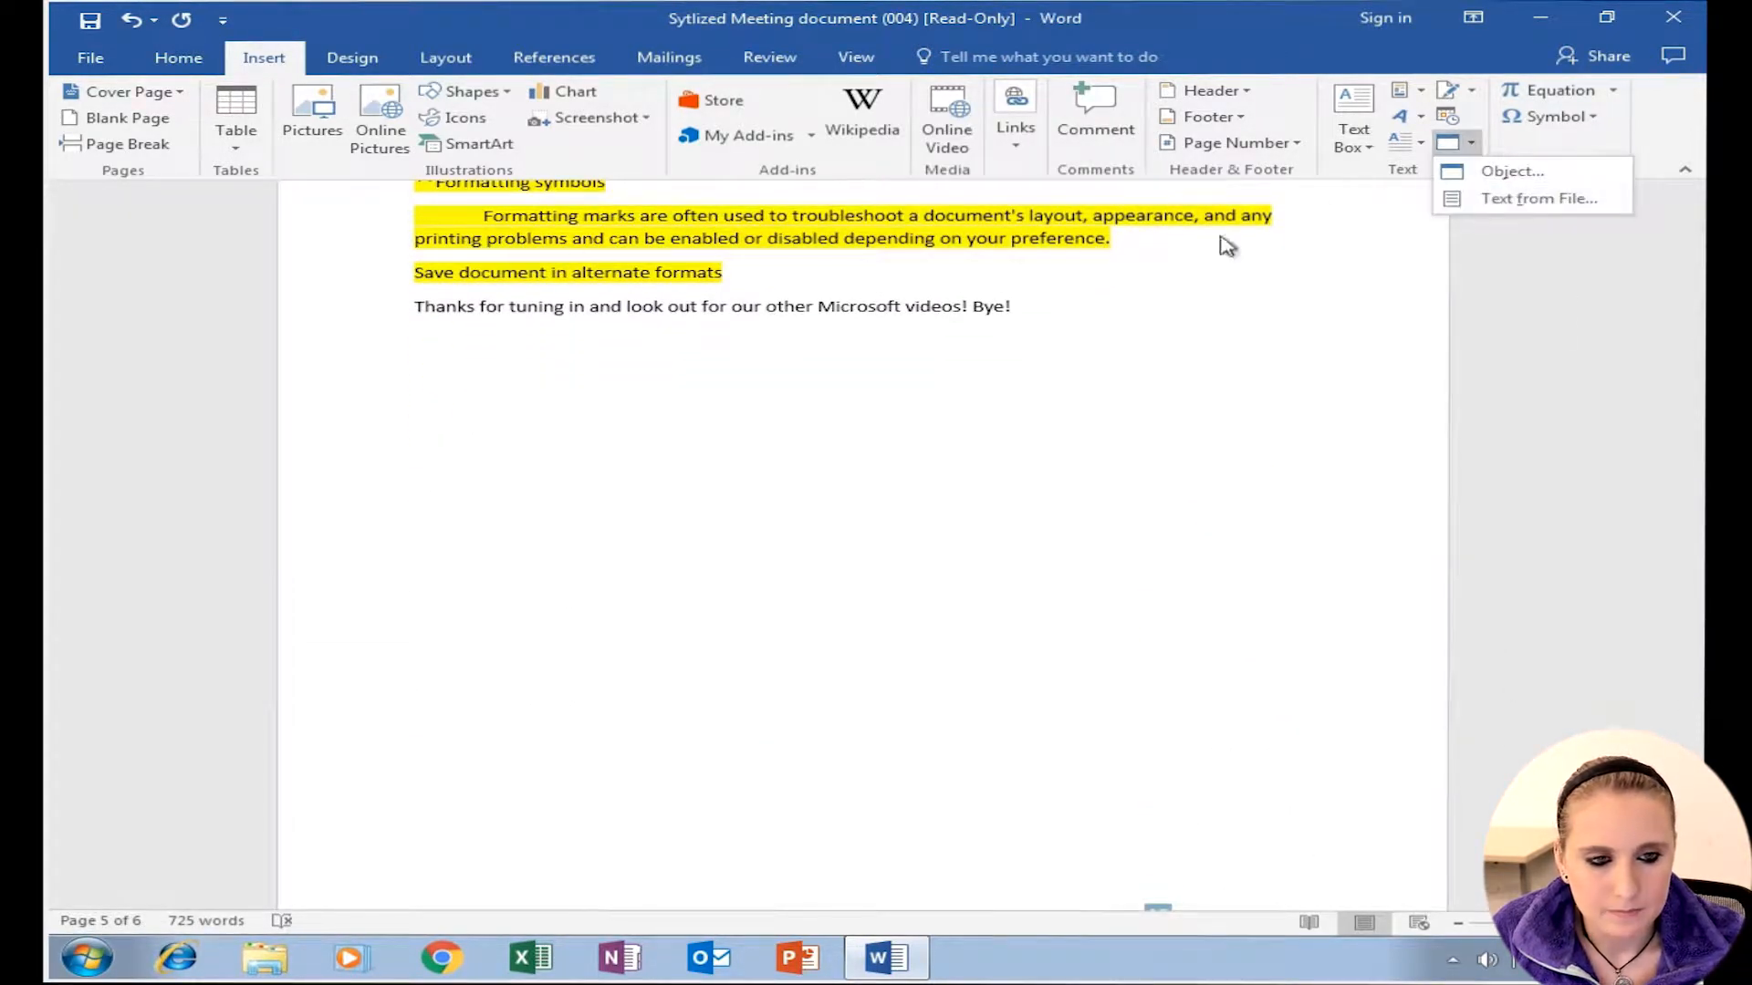
left_click(1540, 197)
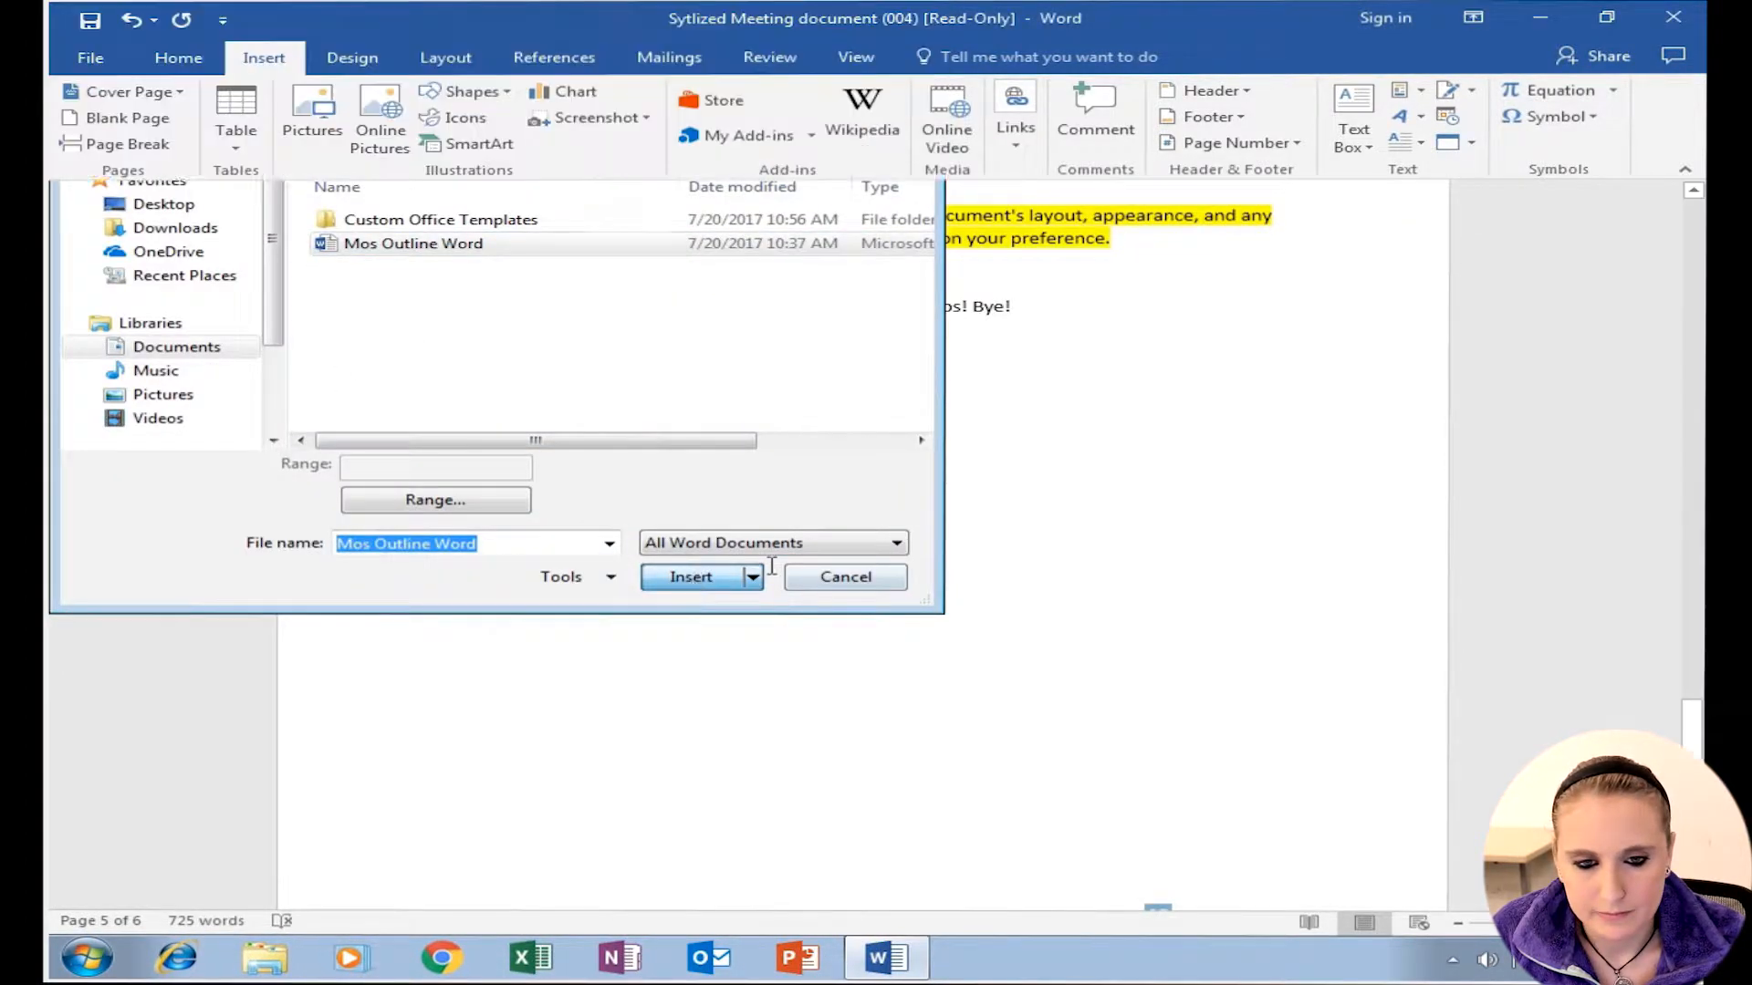
left_click(690, 577)
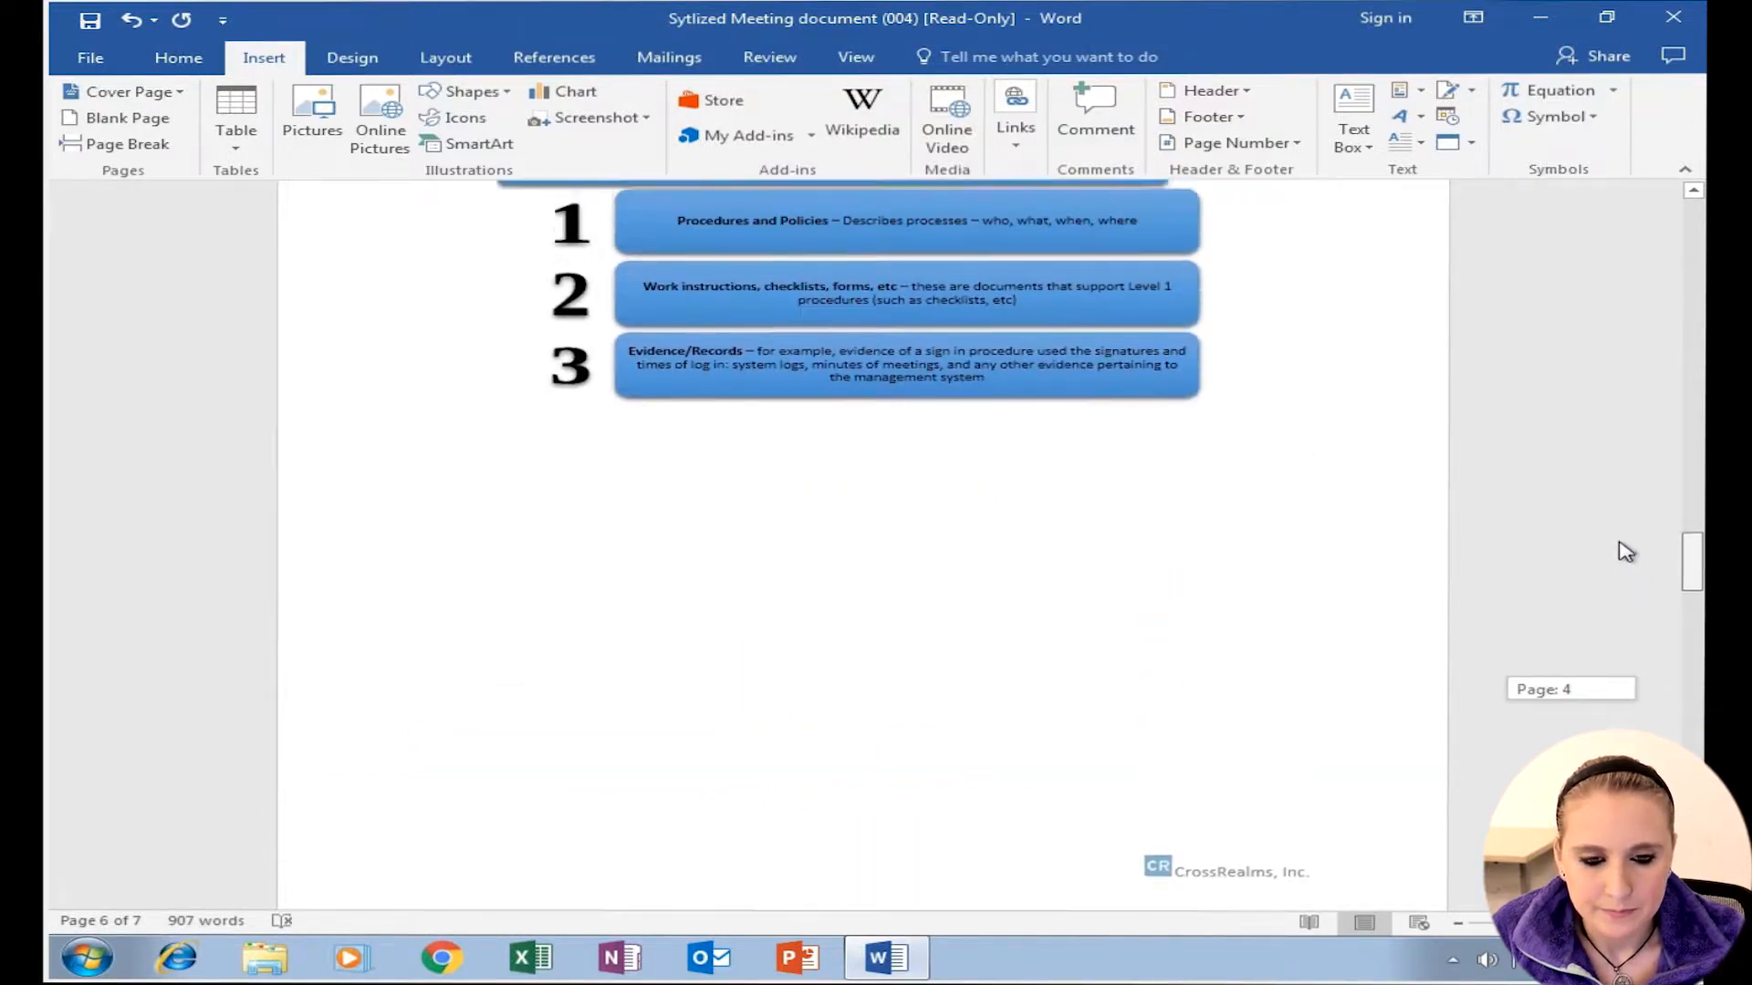
Step: Scroll through the document after undoing the inserted outline text
scroll("down", 3)
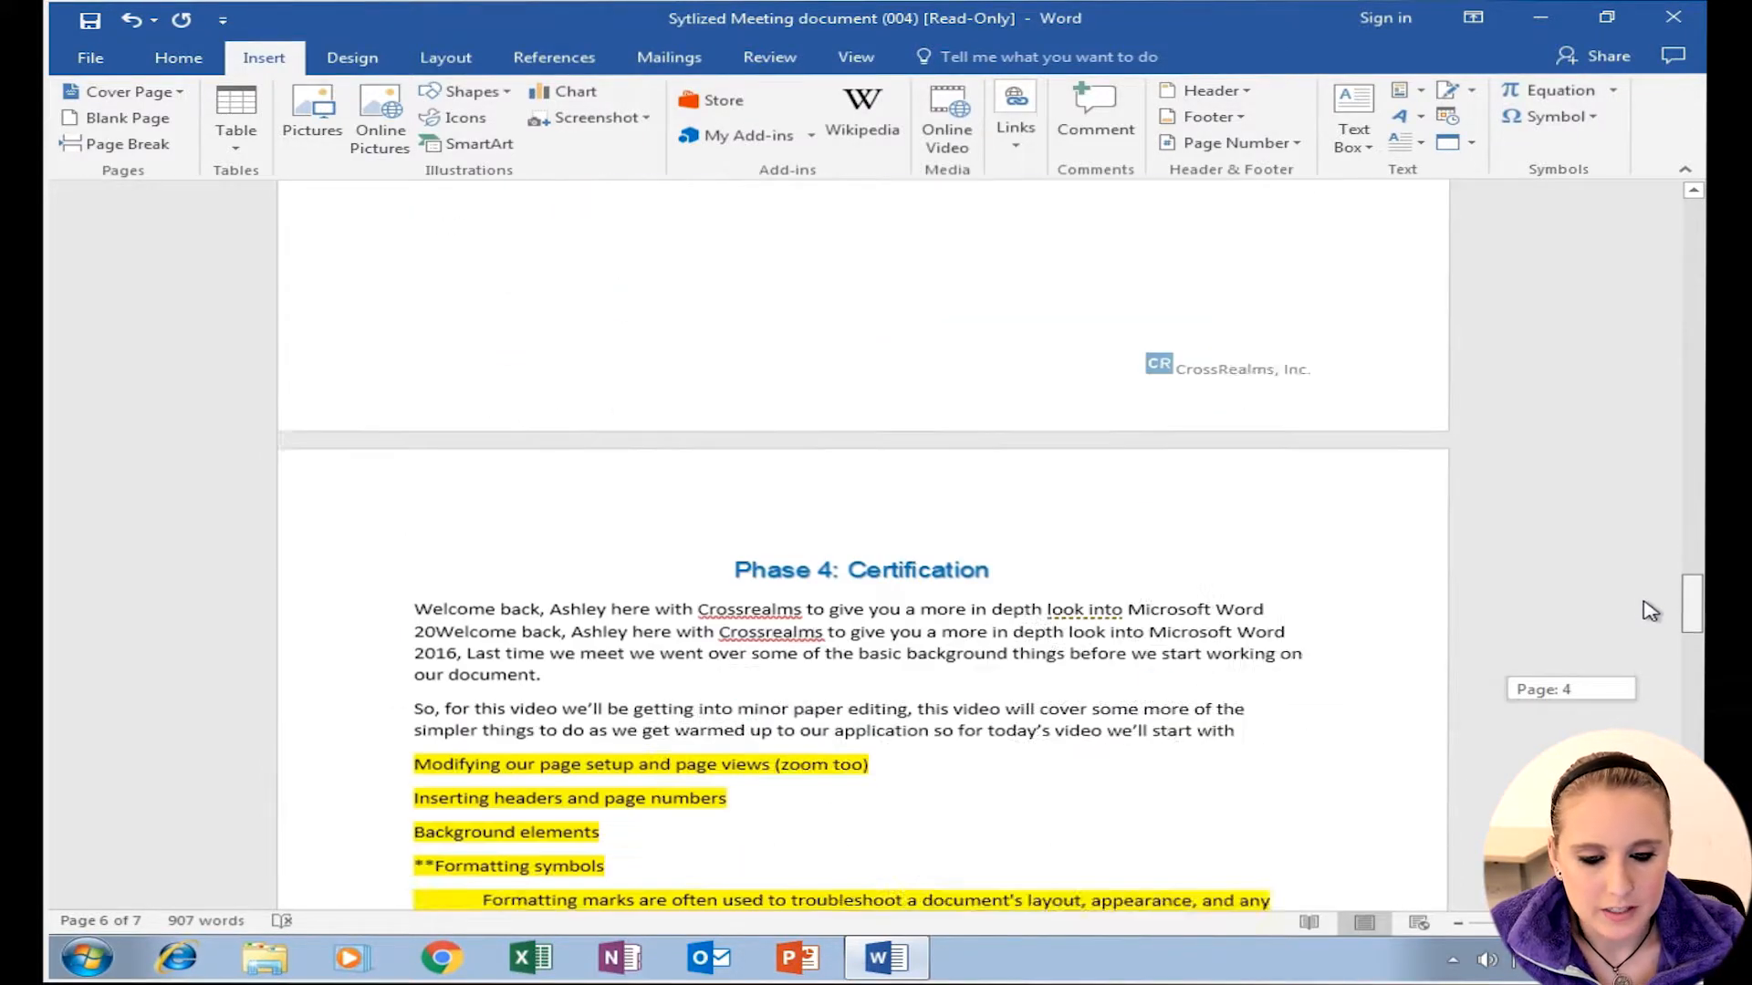
scroll("down", 3)
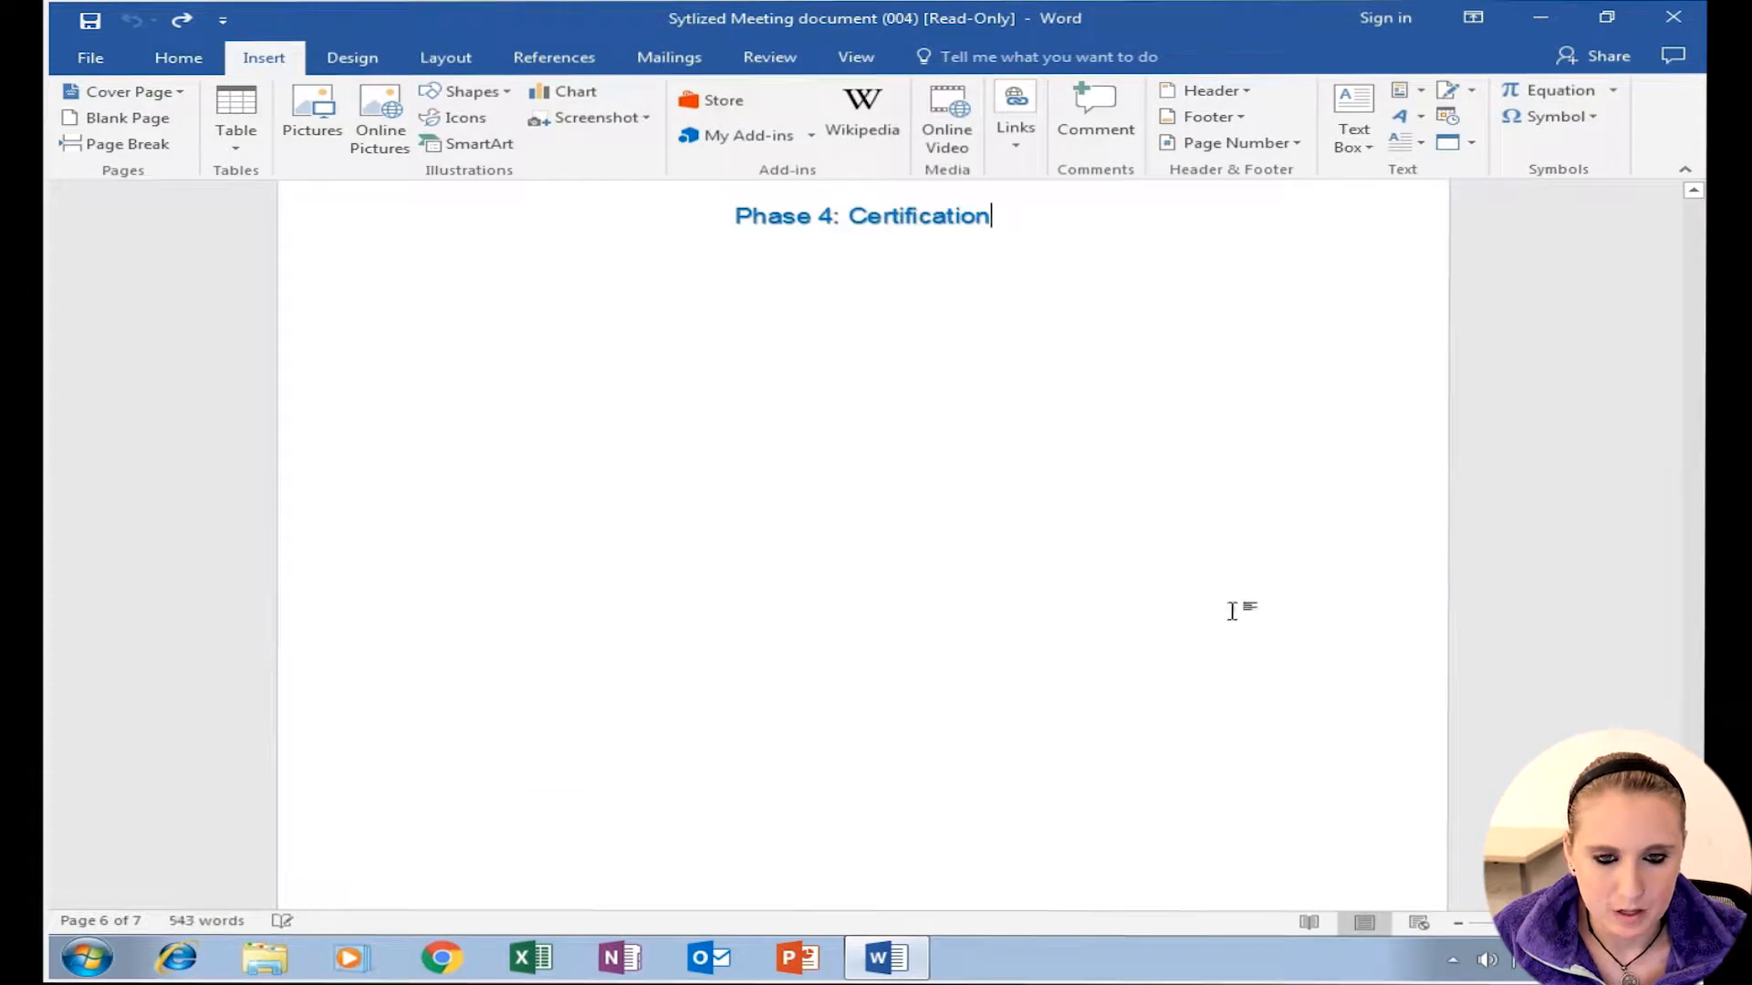
scroll("down", 3)
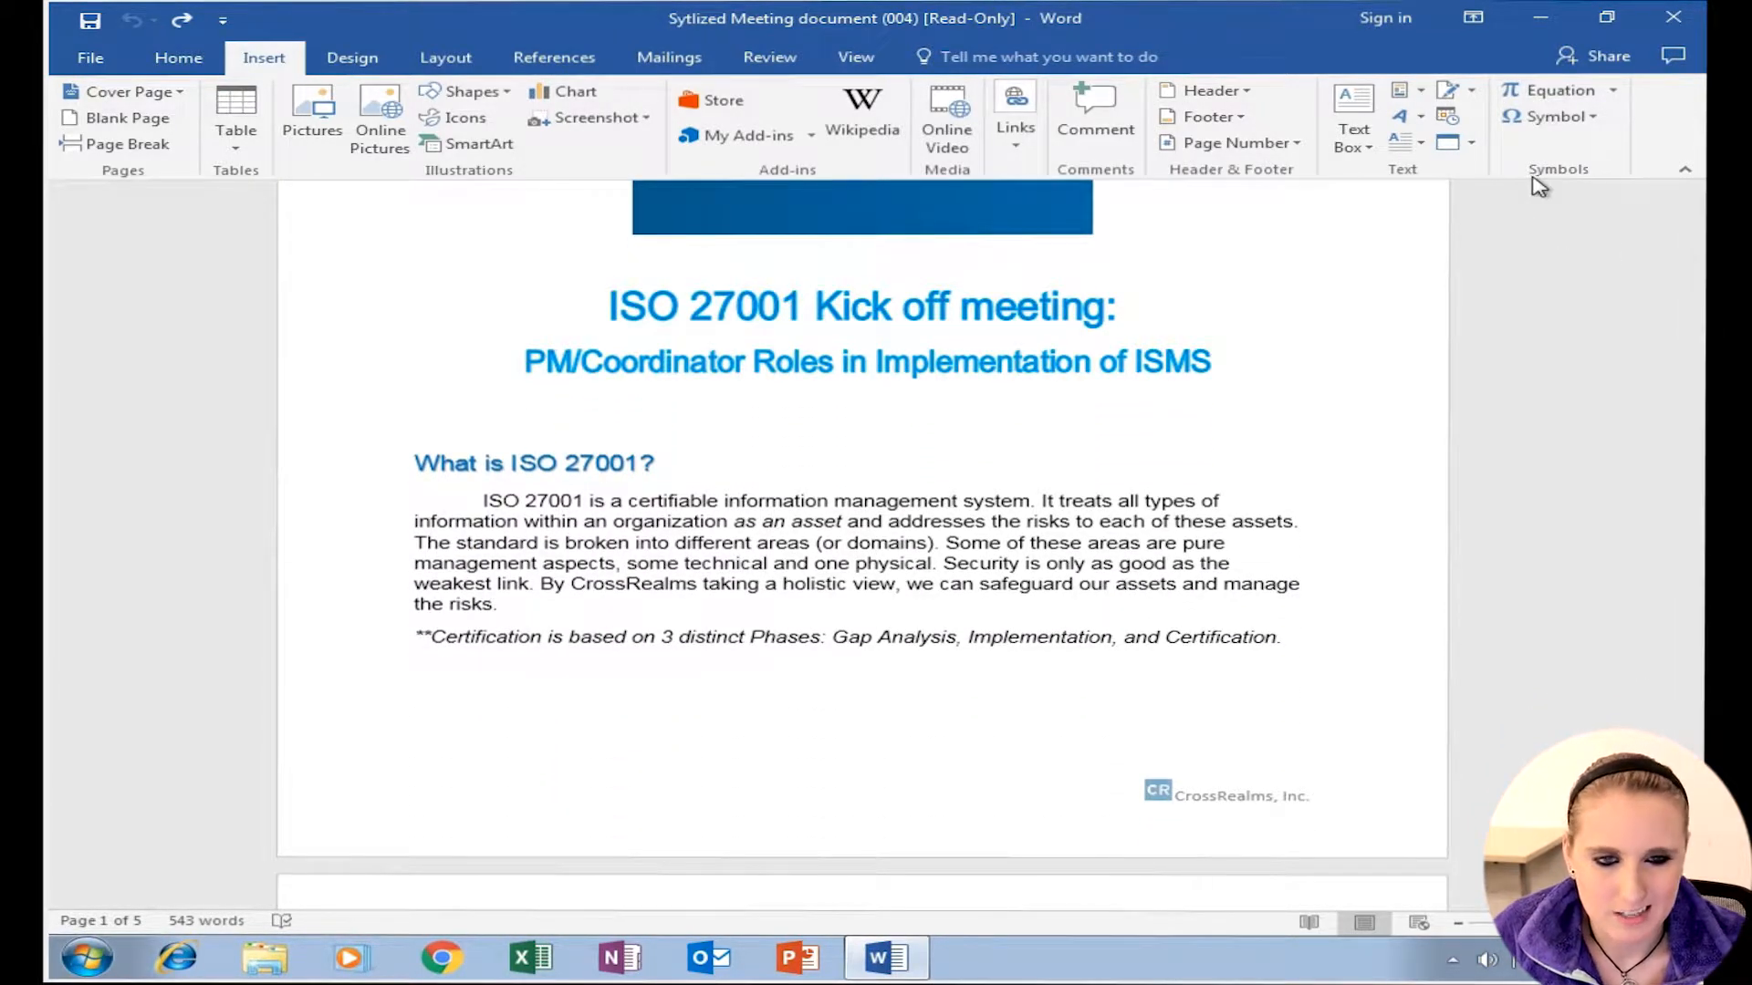
Step: In Find and Replace, enter CrossRealms as the search text and Company as the replacement
left_click(177, 56)
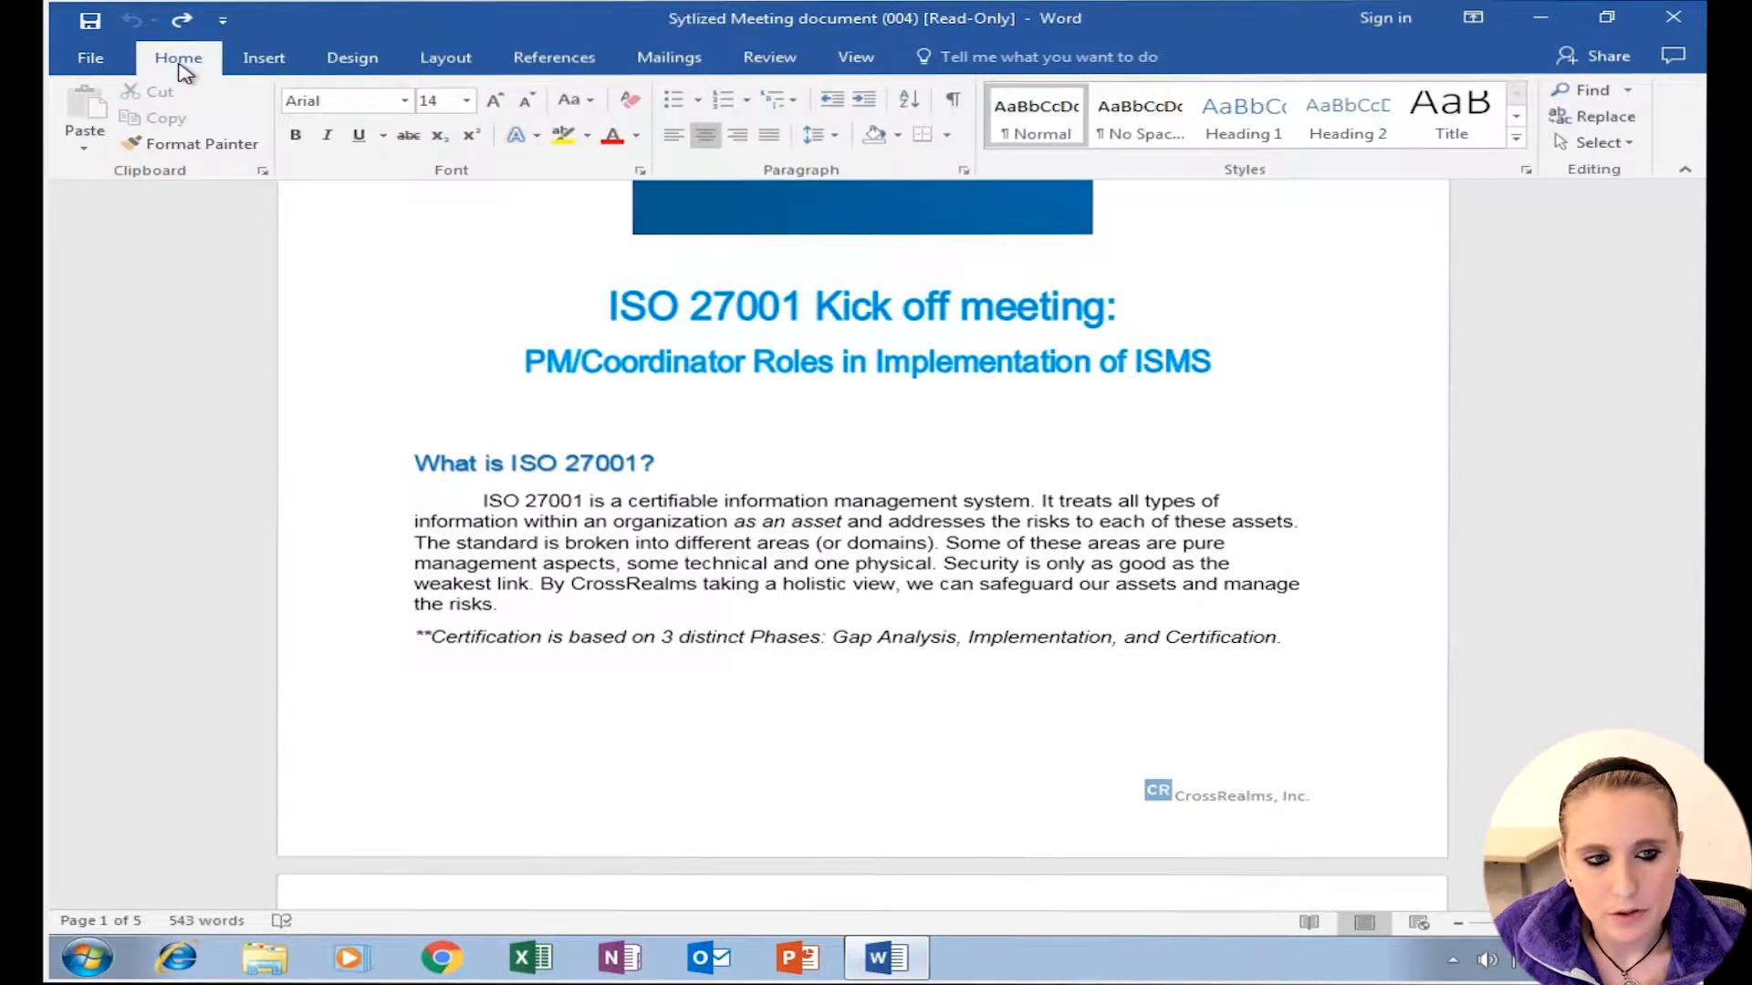
mouse_move(1637, 188)
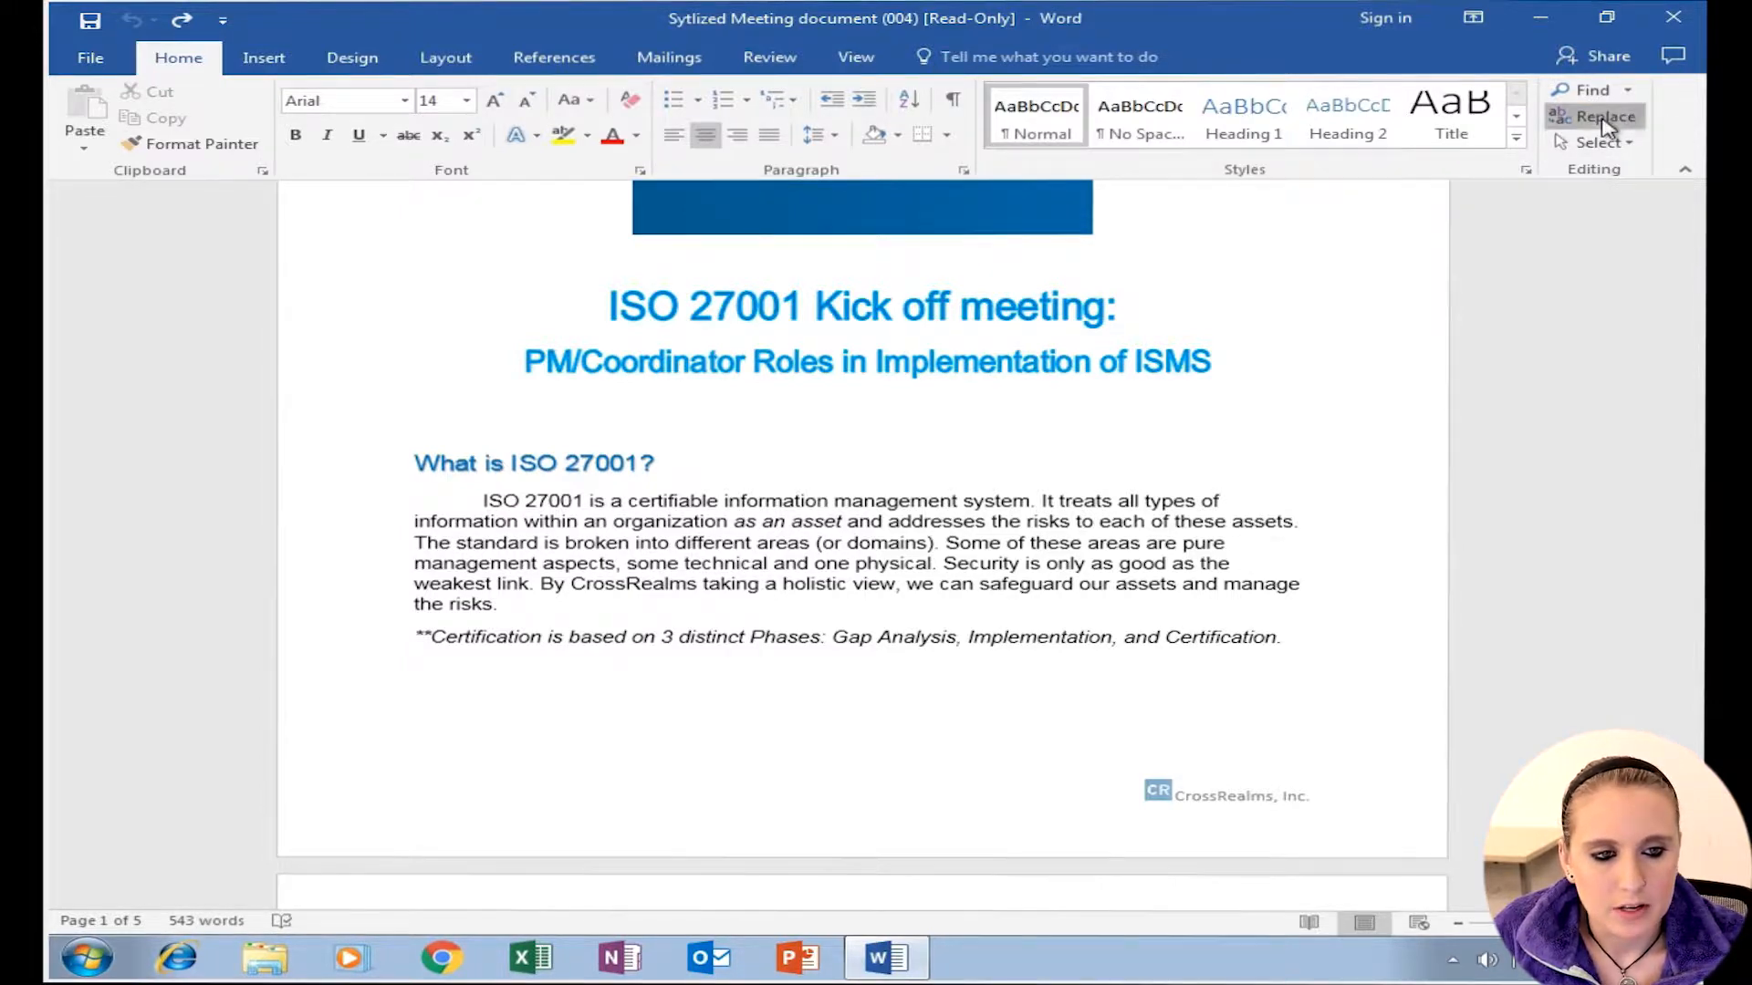
left_click(1602, 117)
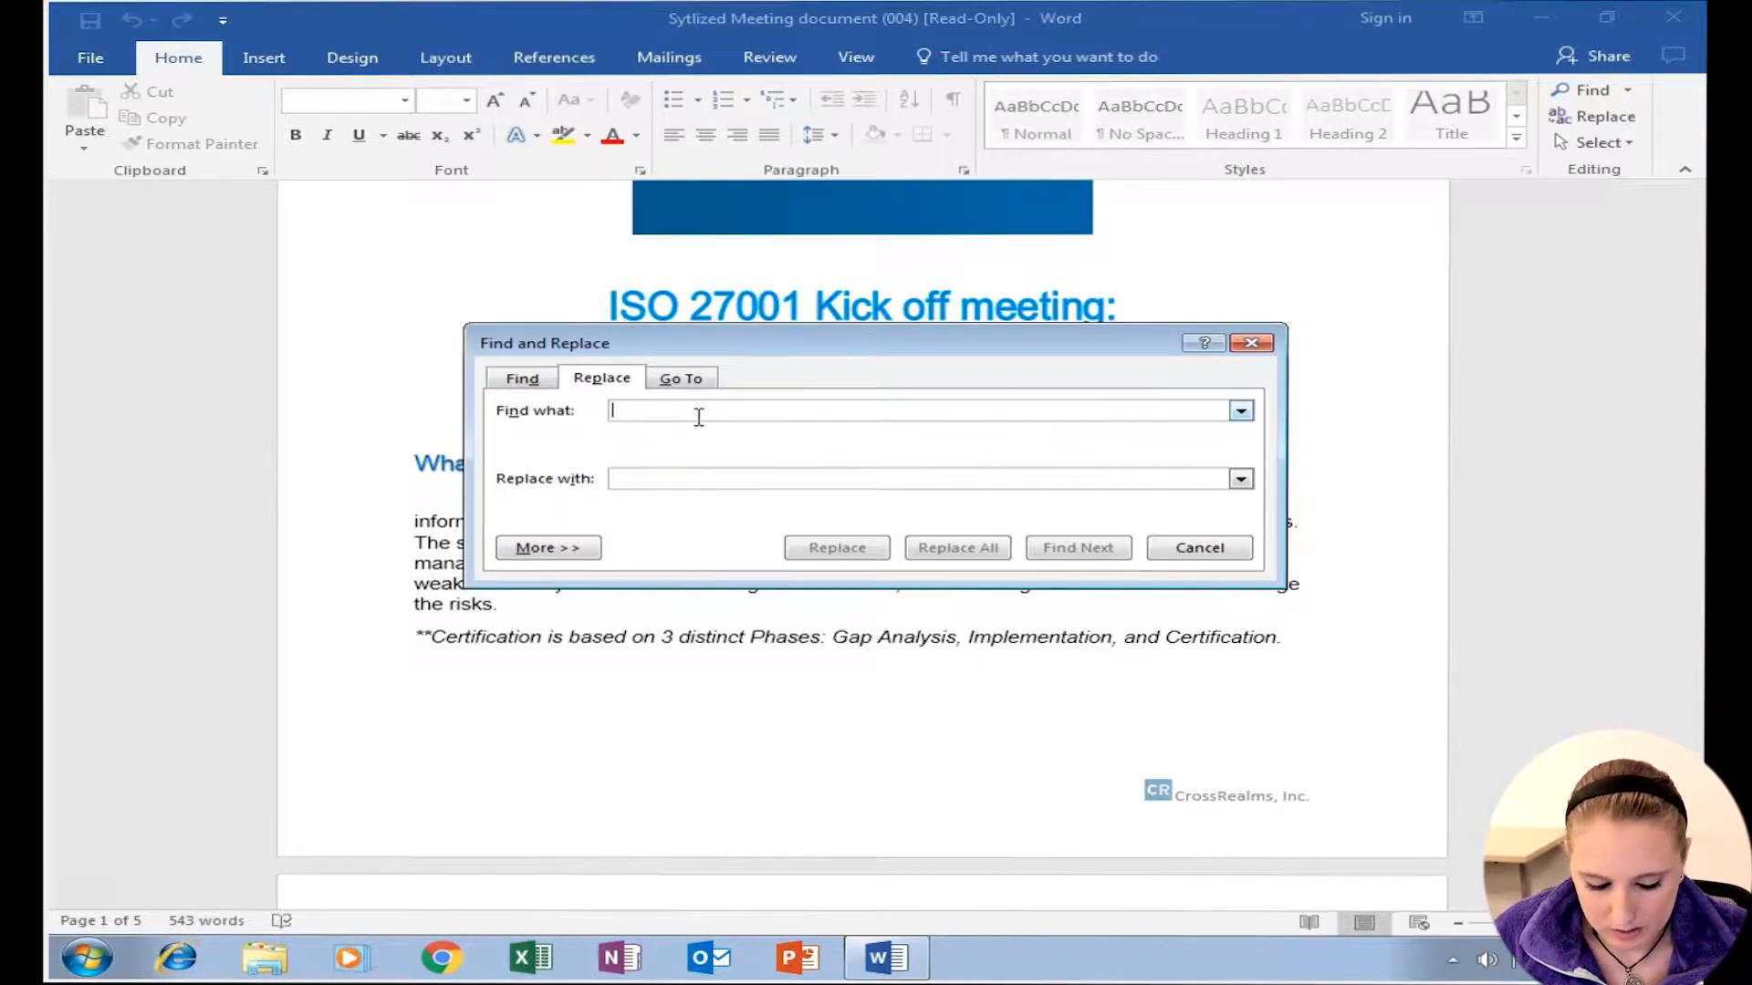
type("CrossRe")
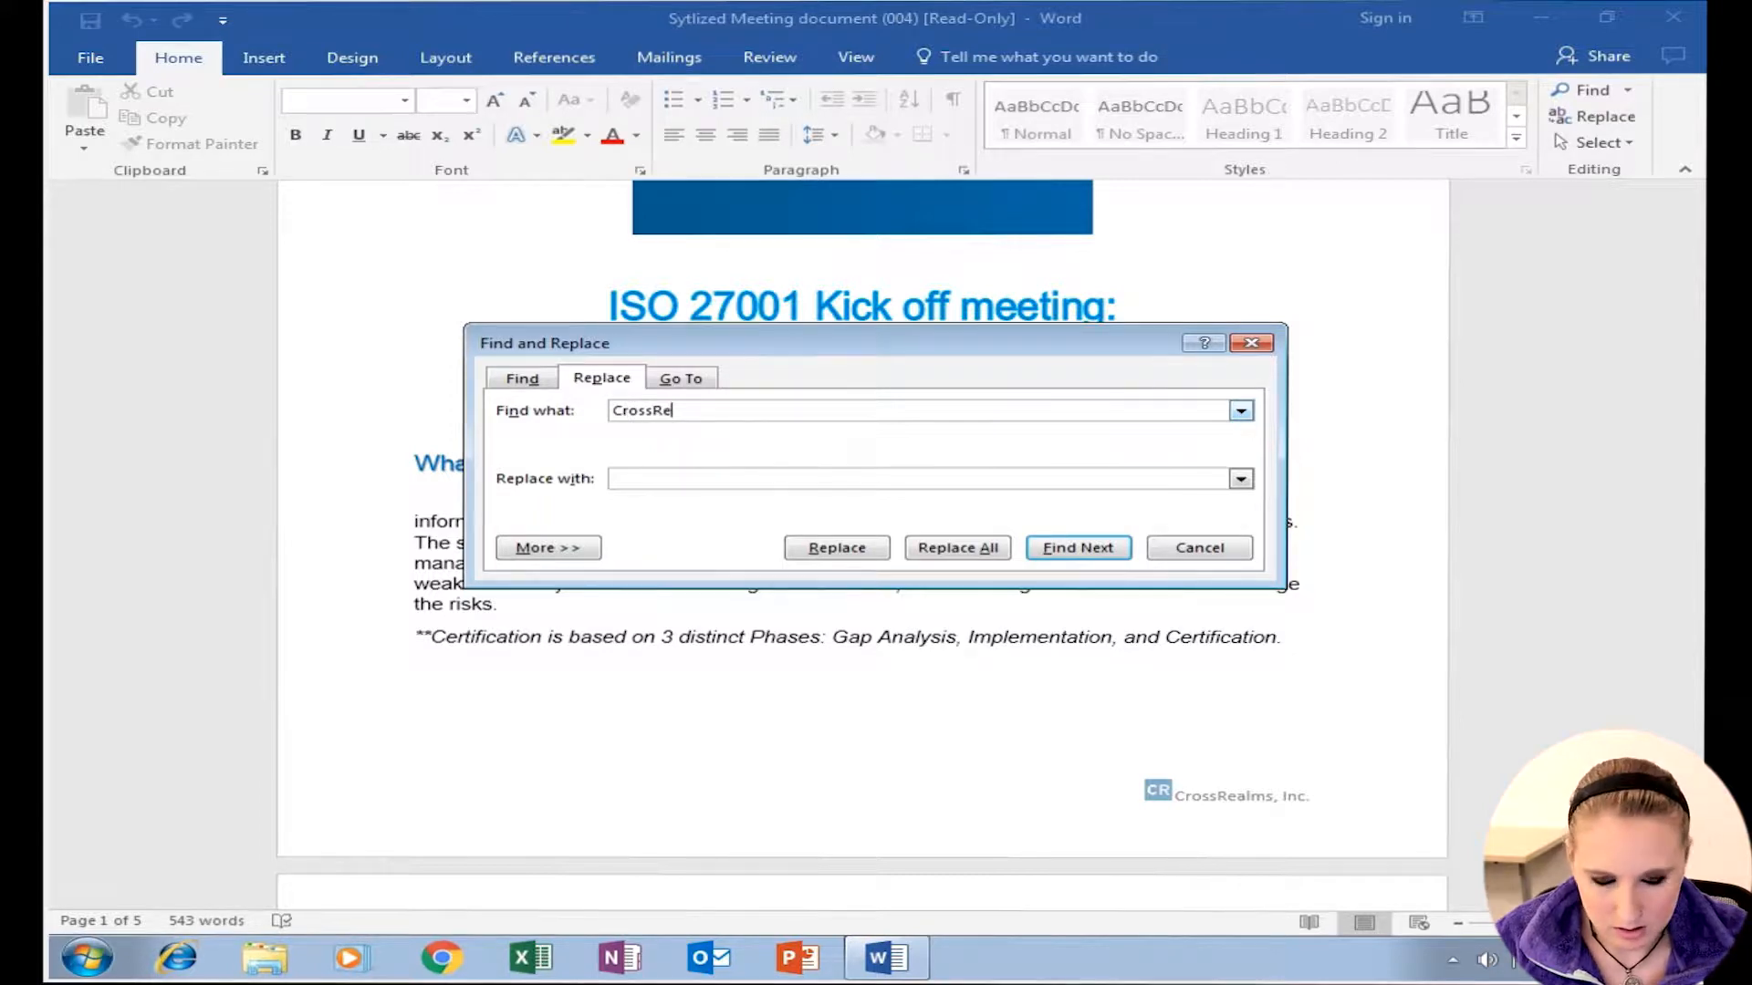
type("alms")
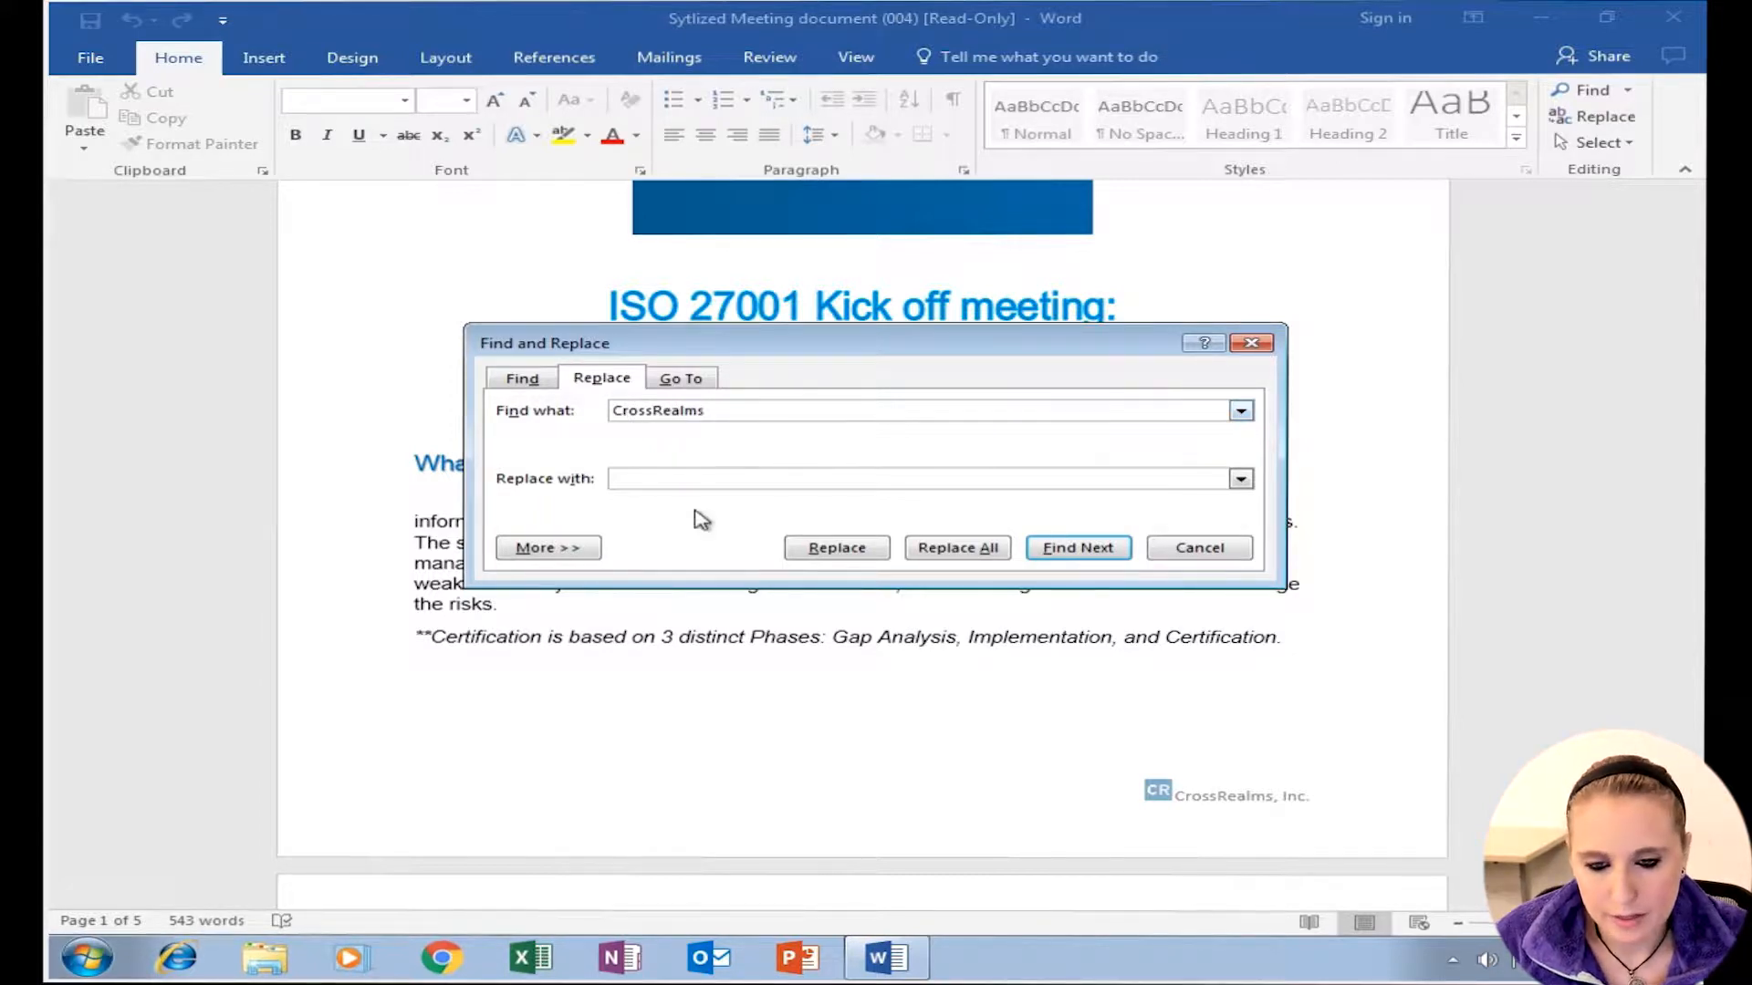
type("Com")
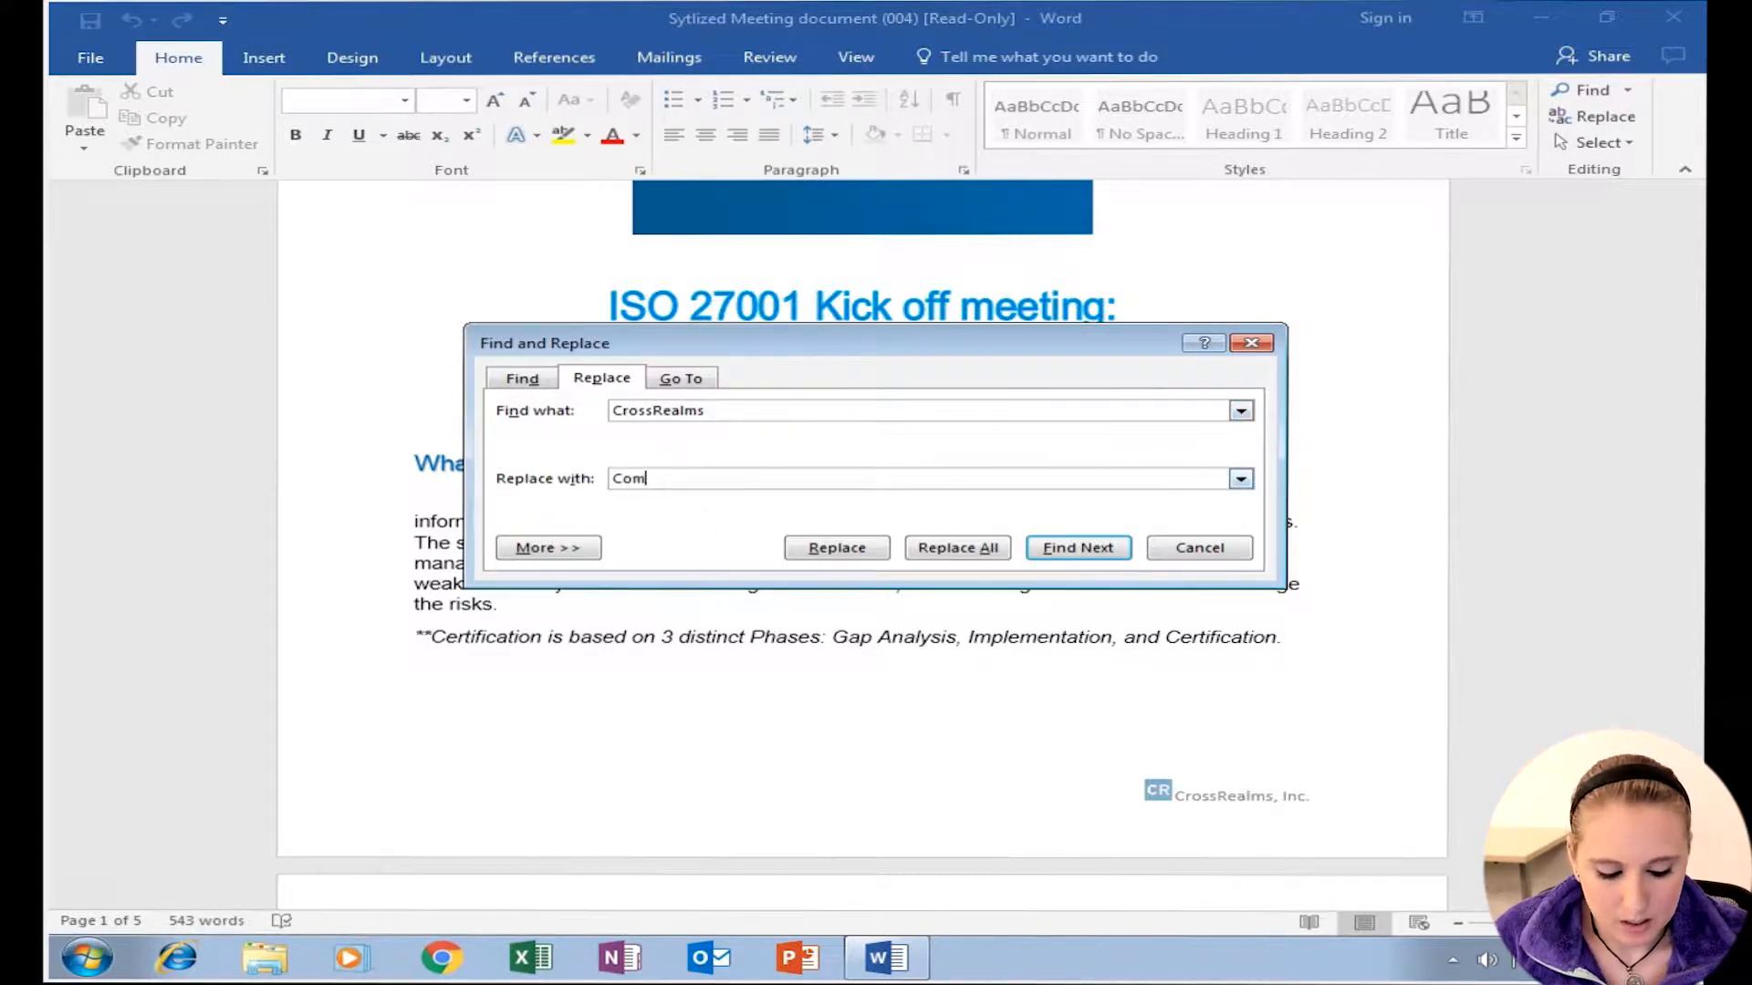
type("pany")
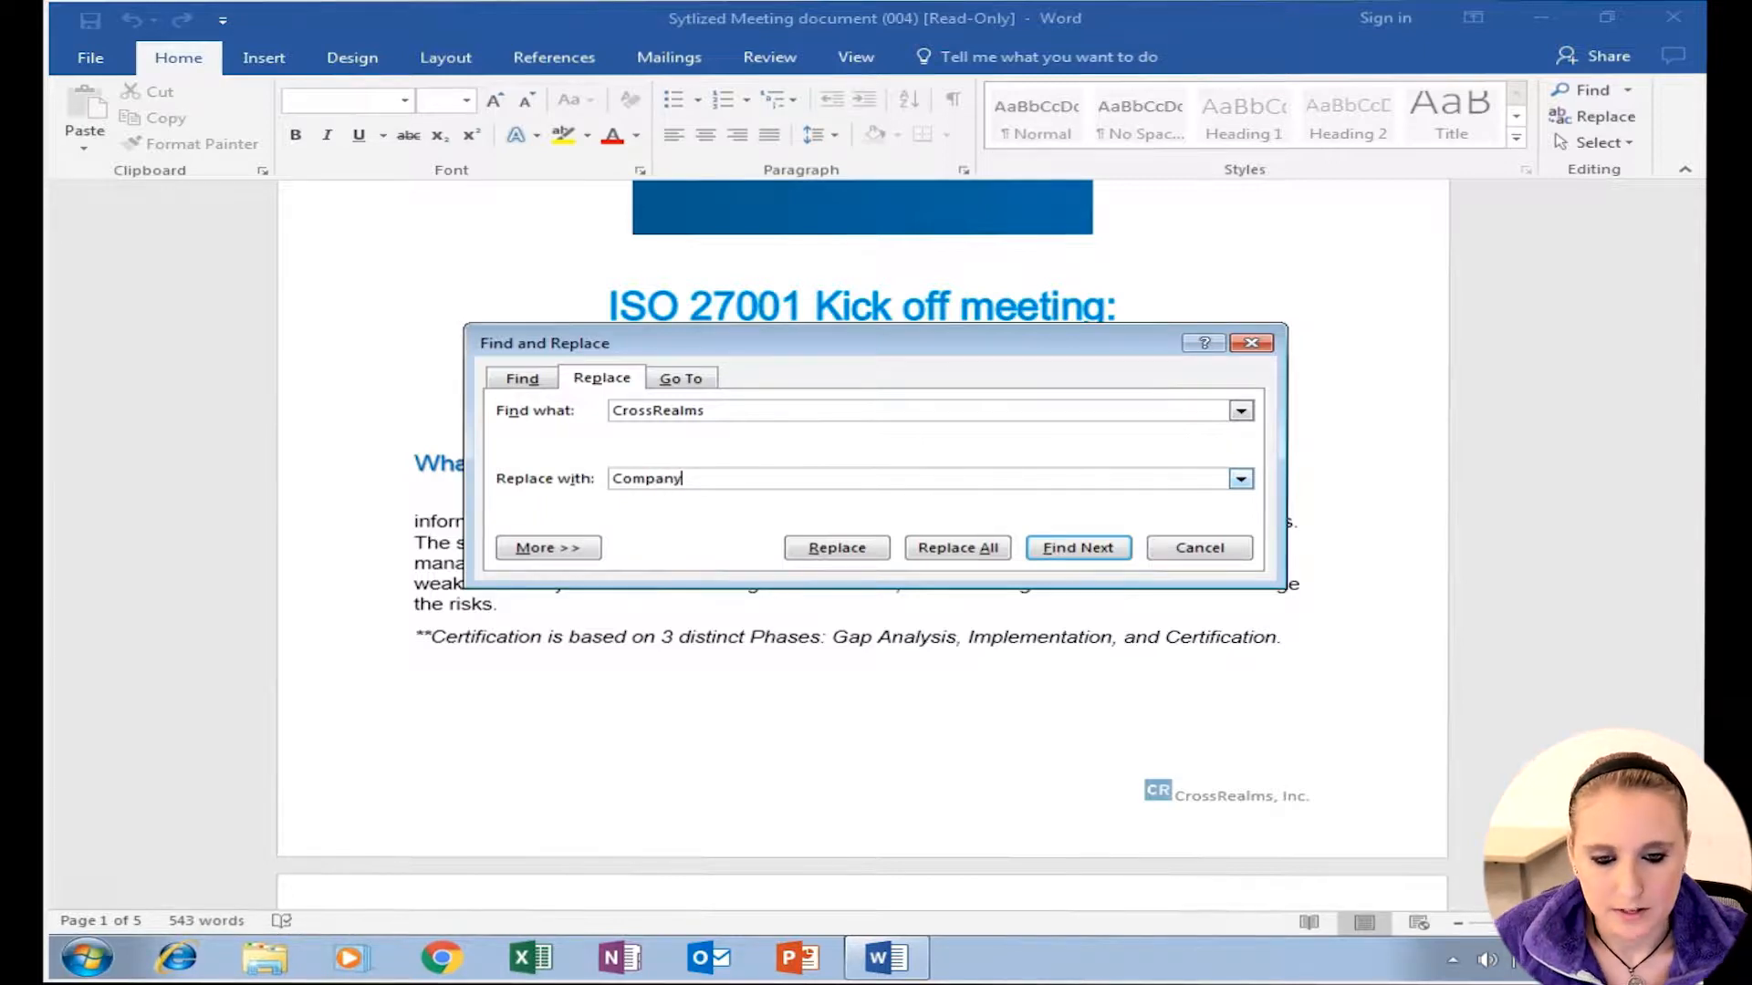
mouse_move(728, 401)
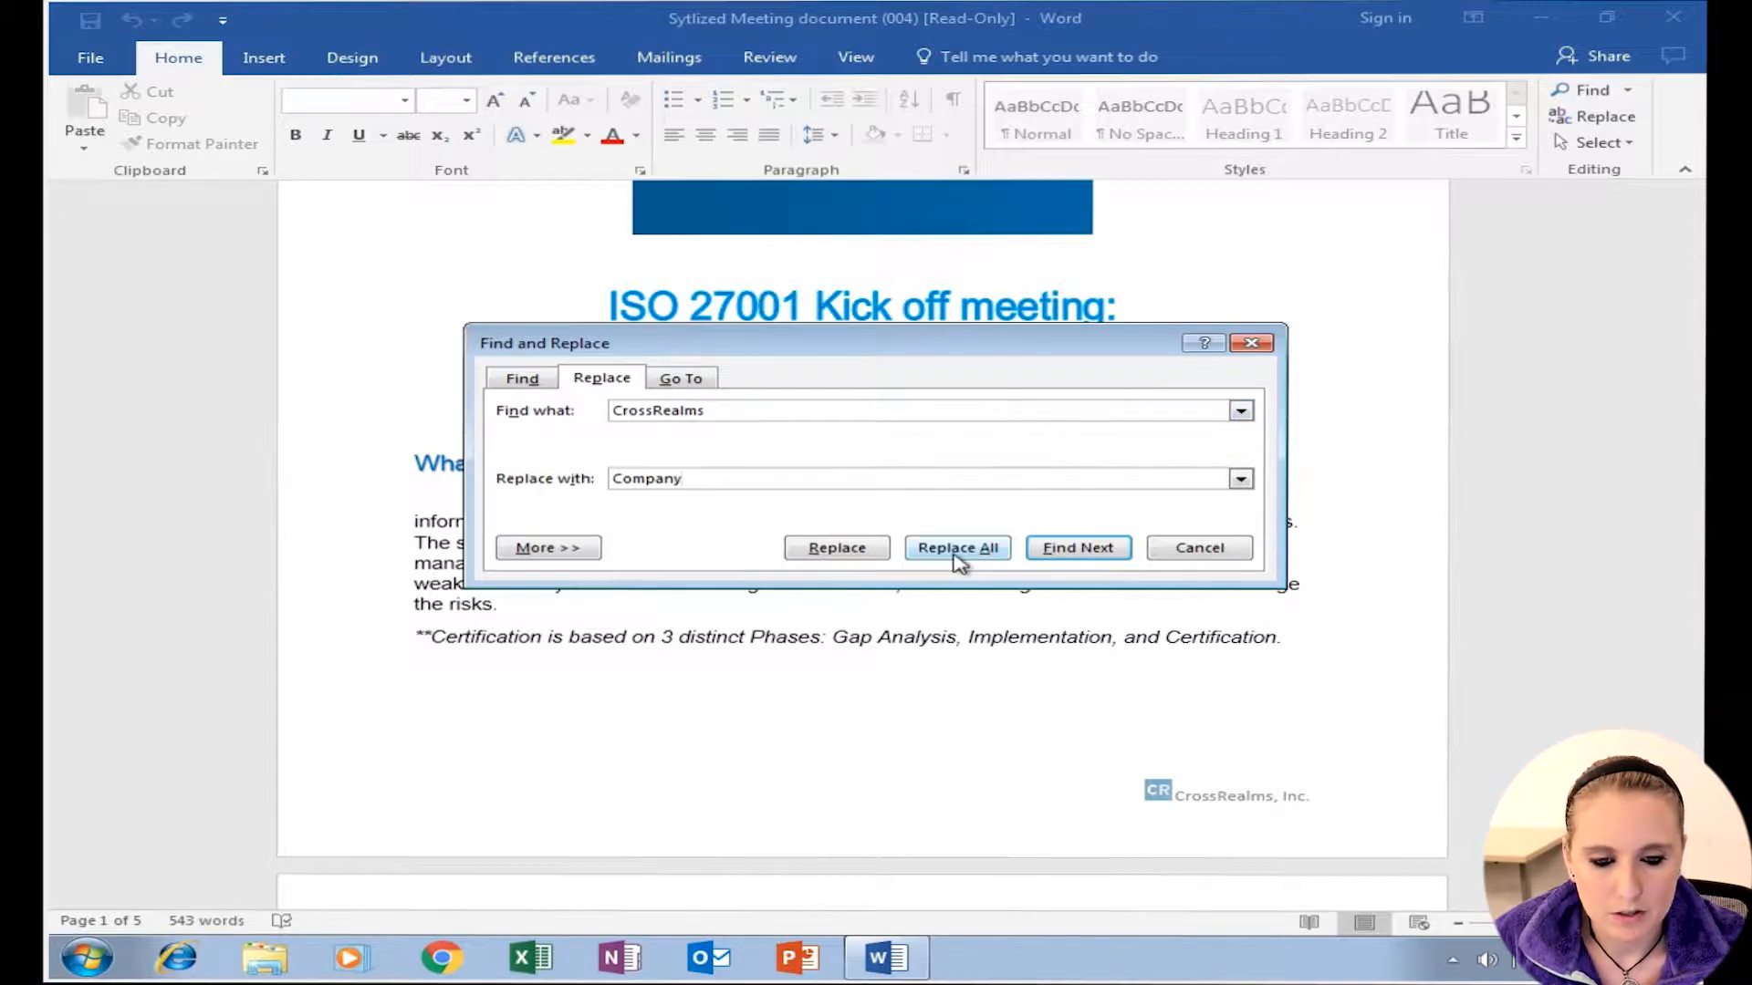
Step: Replace all six CrossRealms occurrences with Company and review the document from the top
left_click(955, 547)
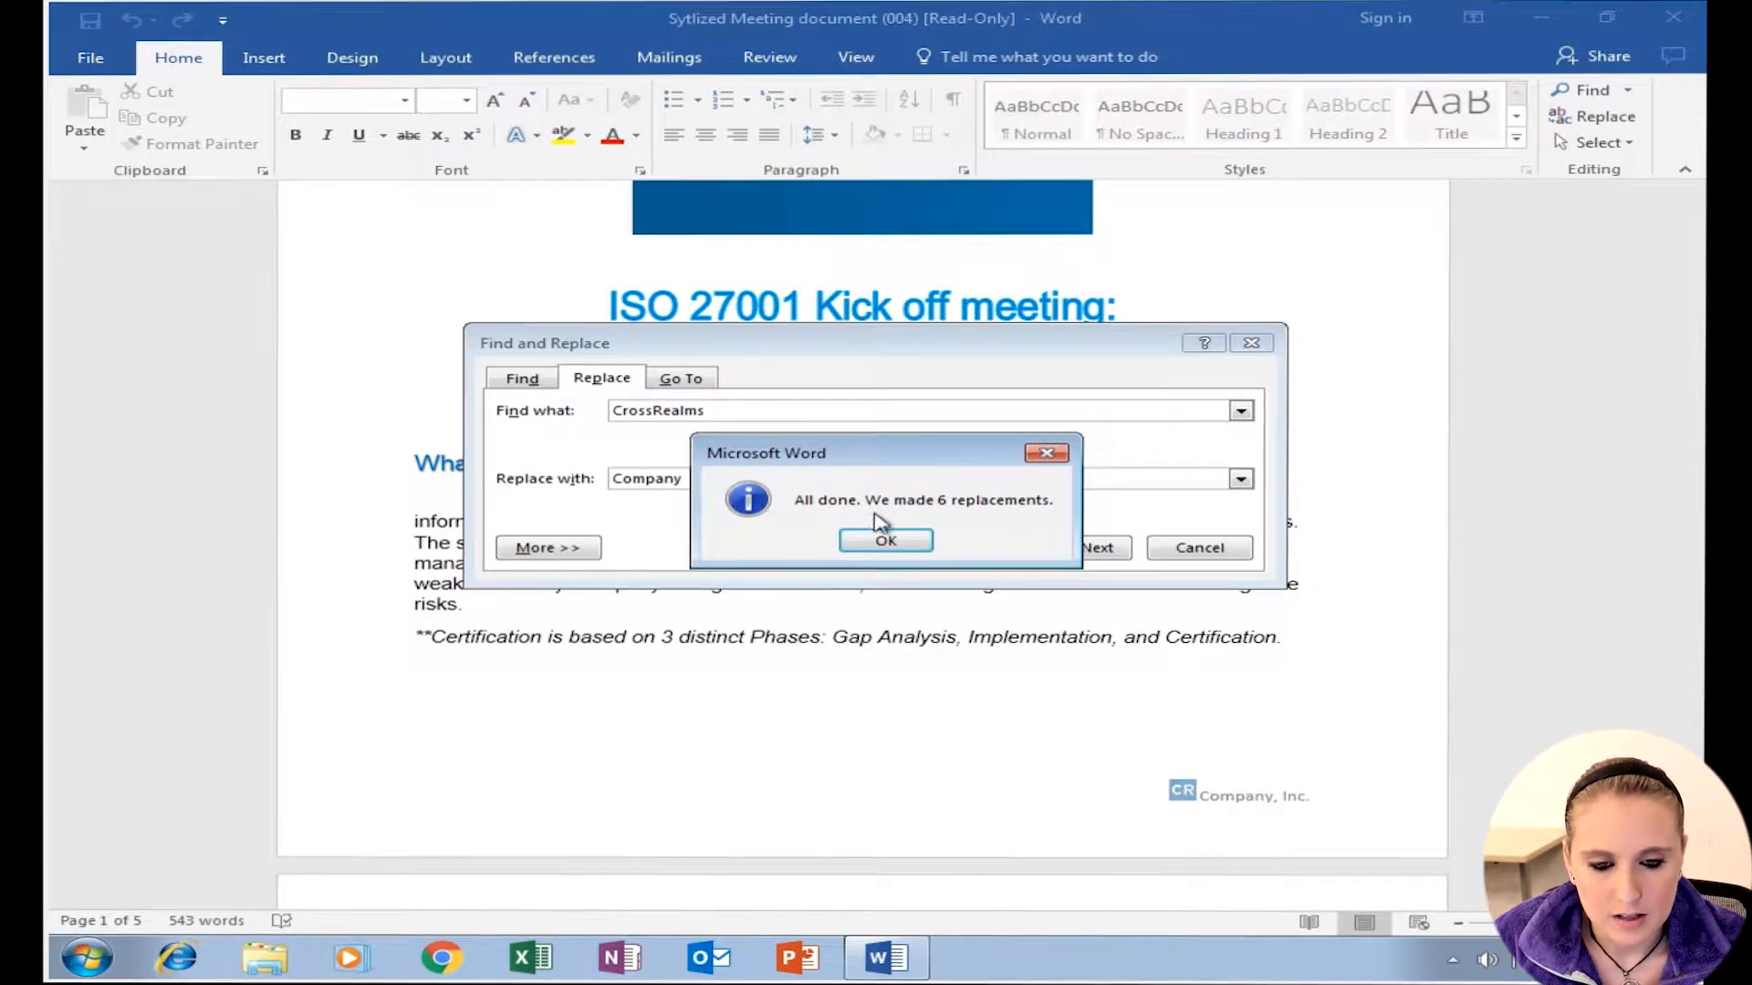
left_click(885, 540)
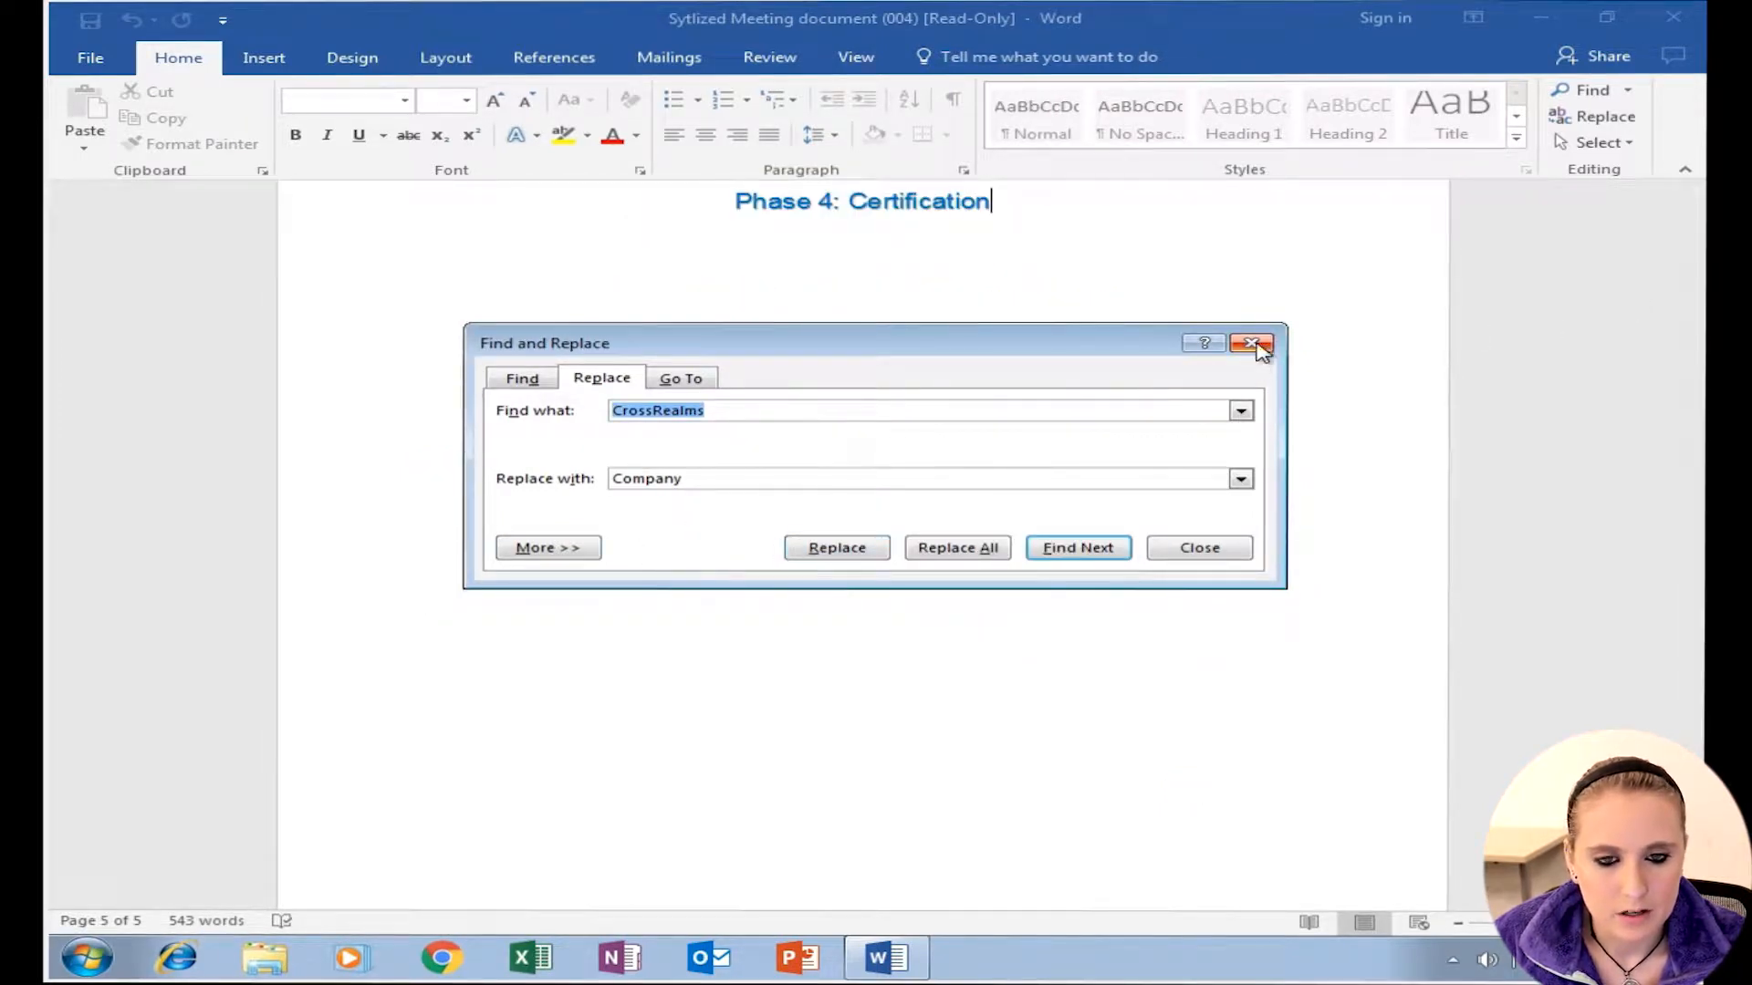
left_click(1252, 343)
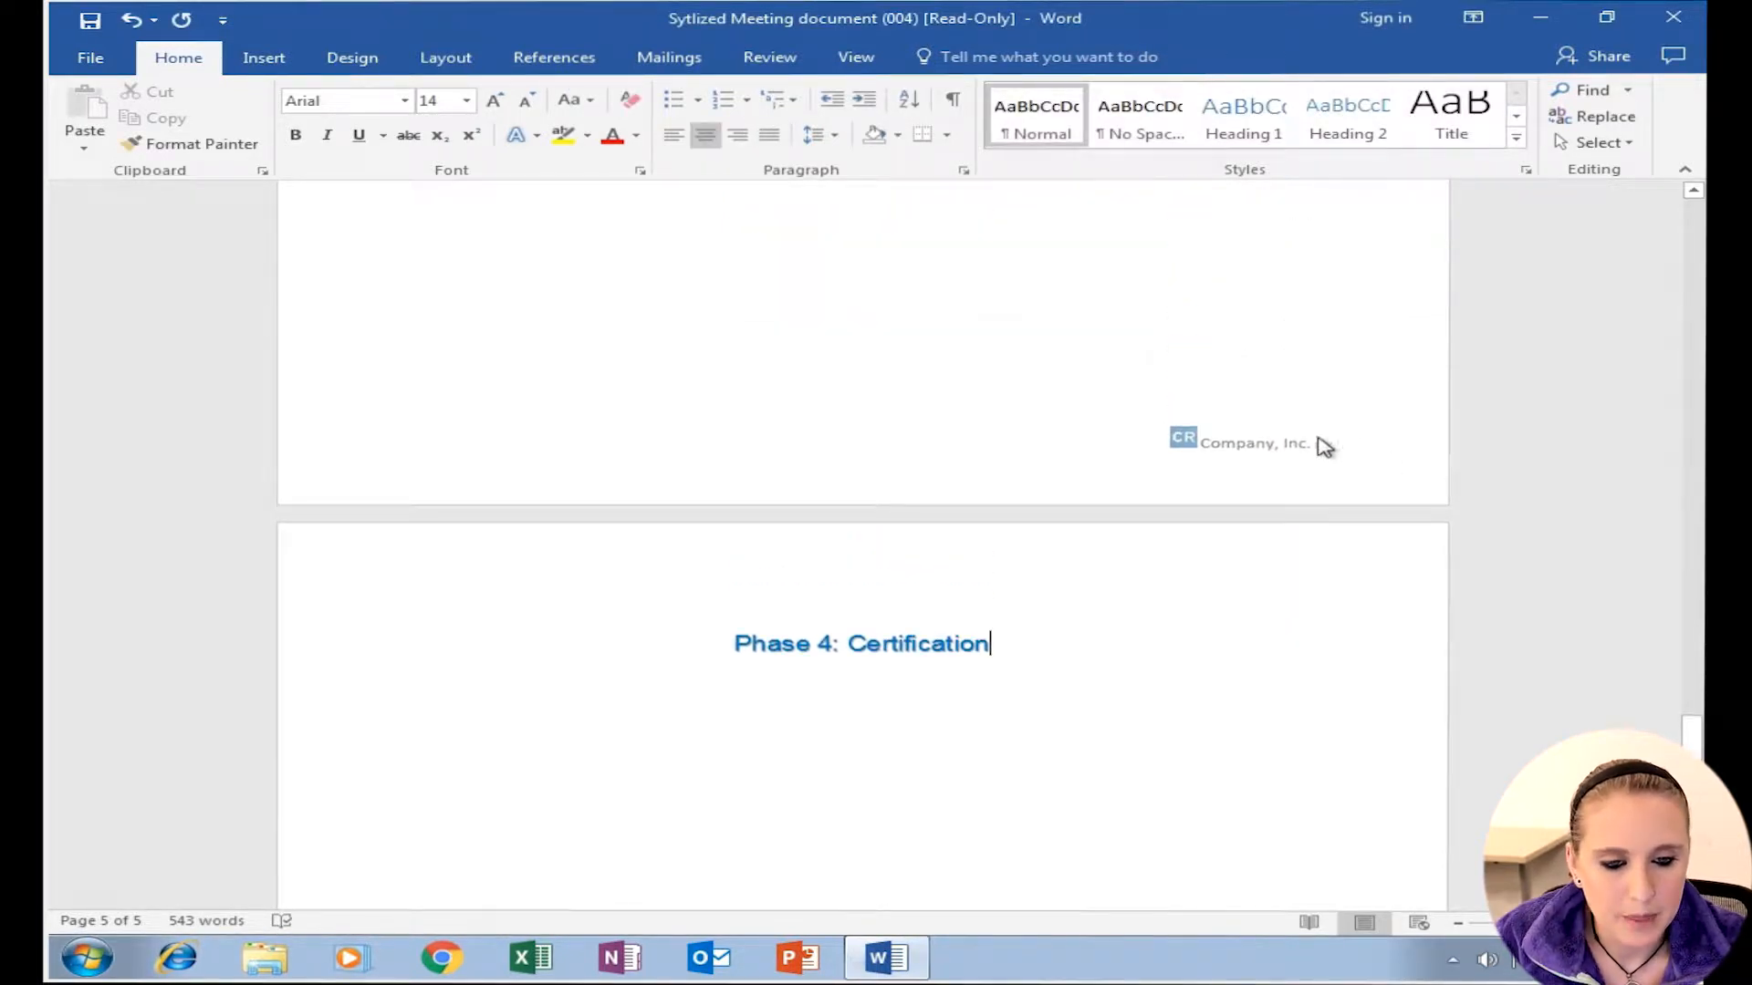
mouse_move(1575, 676)
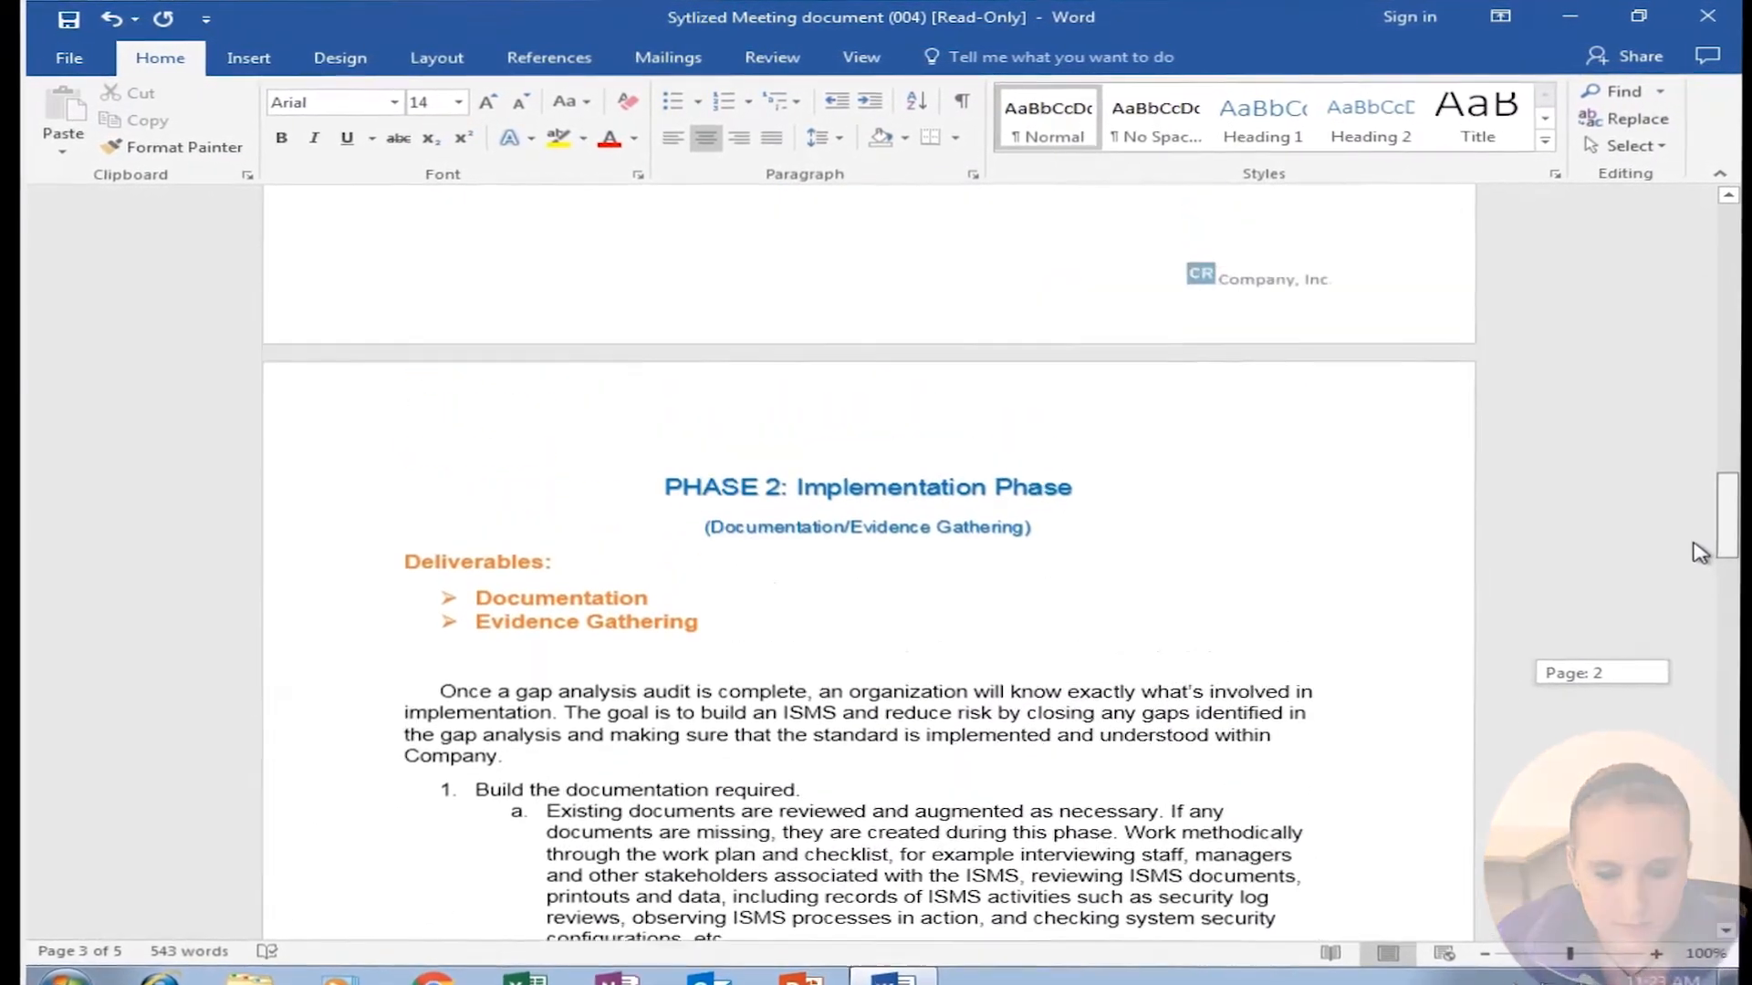
scroll("up", 3)
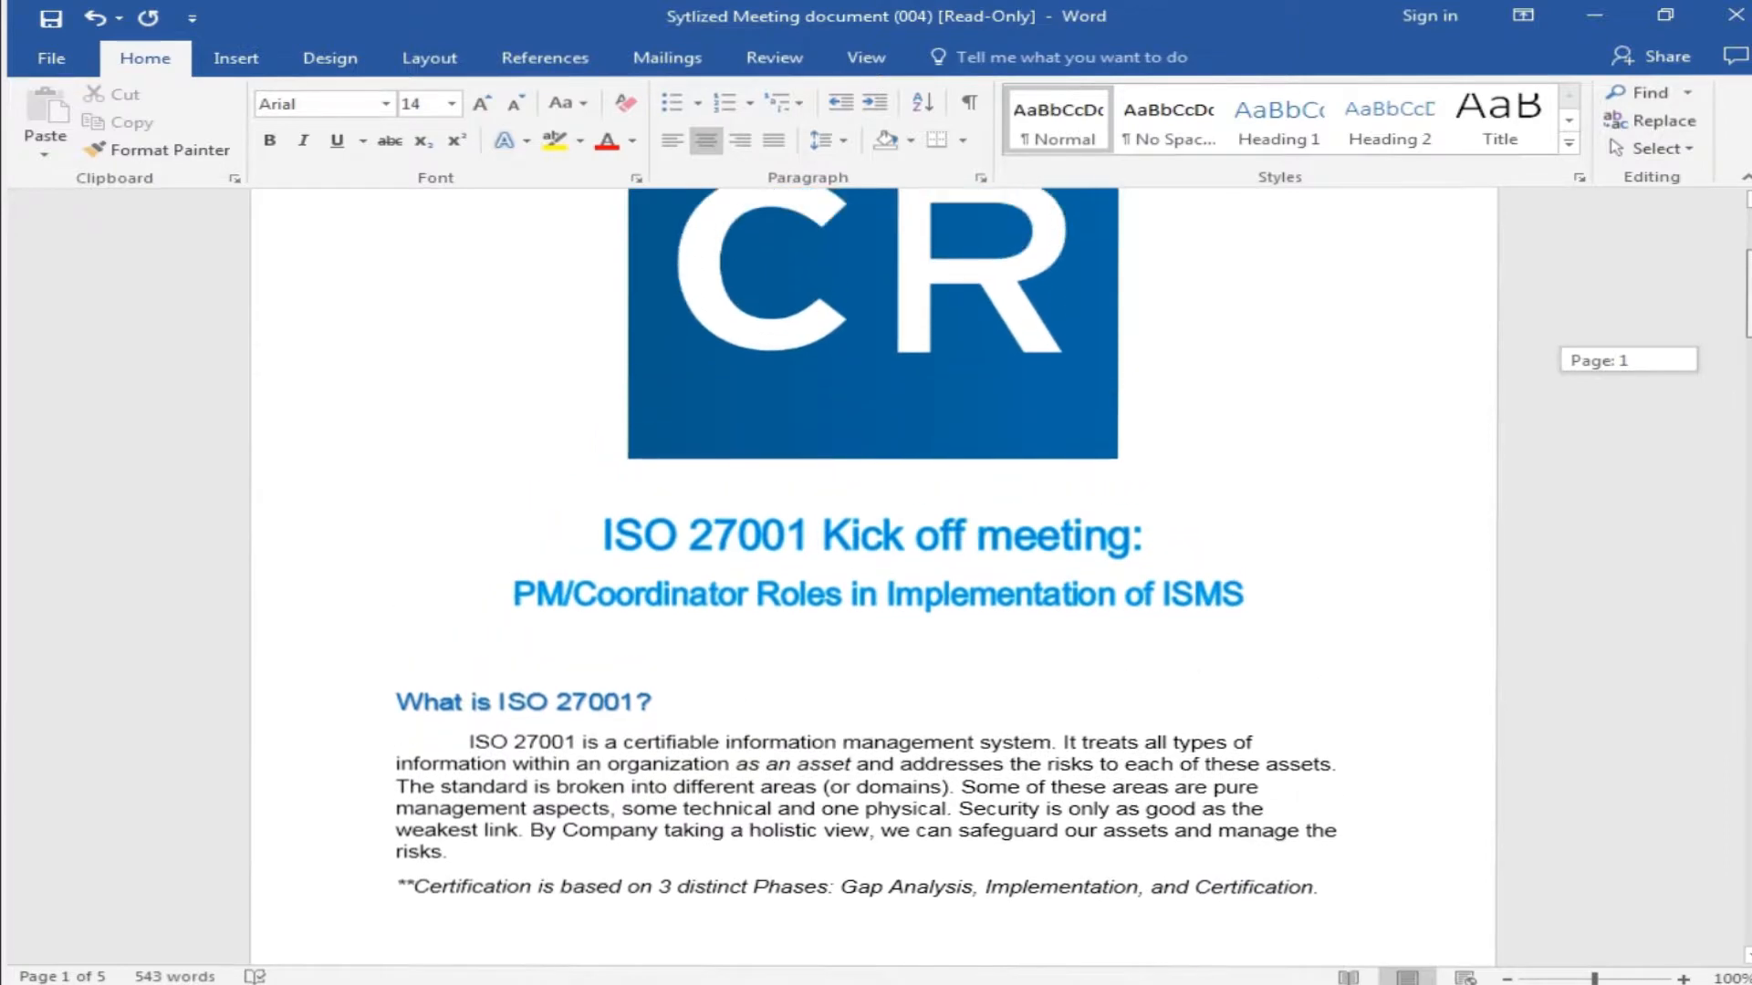
Step: Replace all ten occurrences of Gap with Blank and dismiss the dialog
scroll("down", 3)
type("Gap")
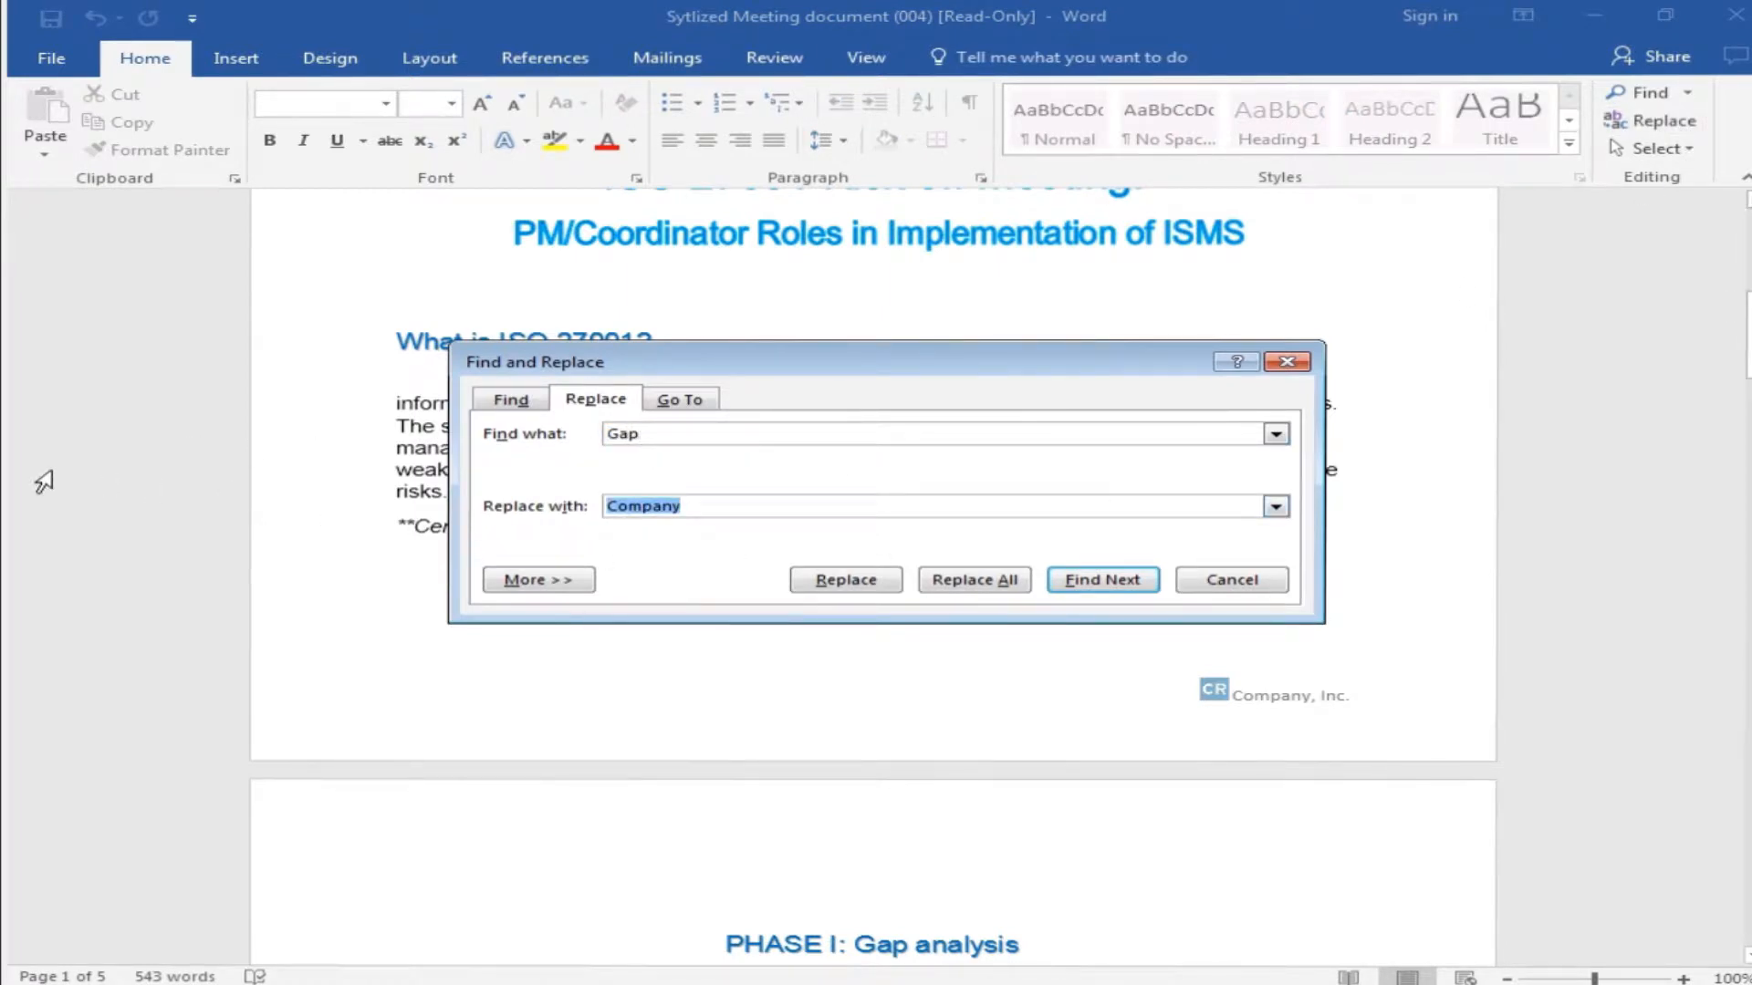
type("B")
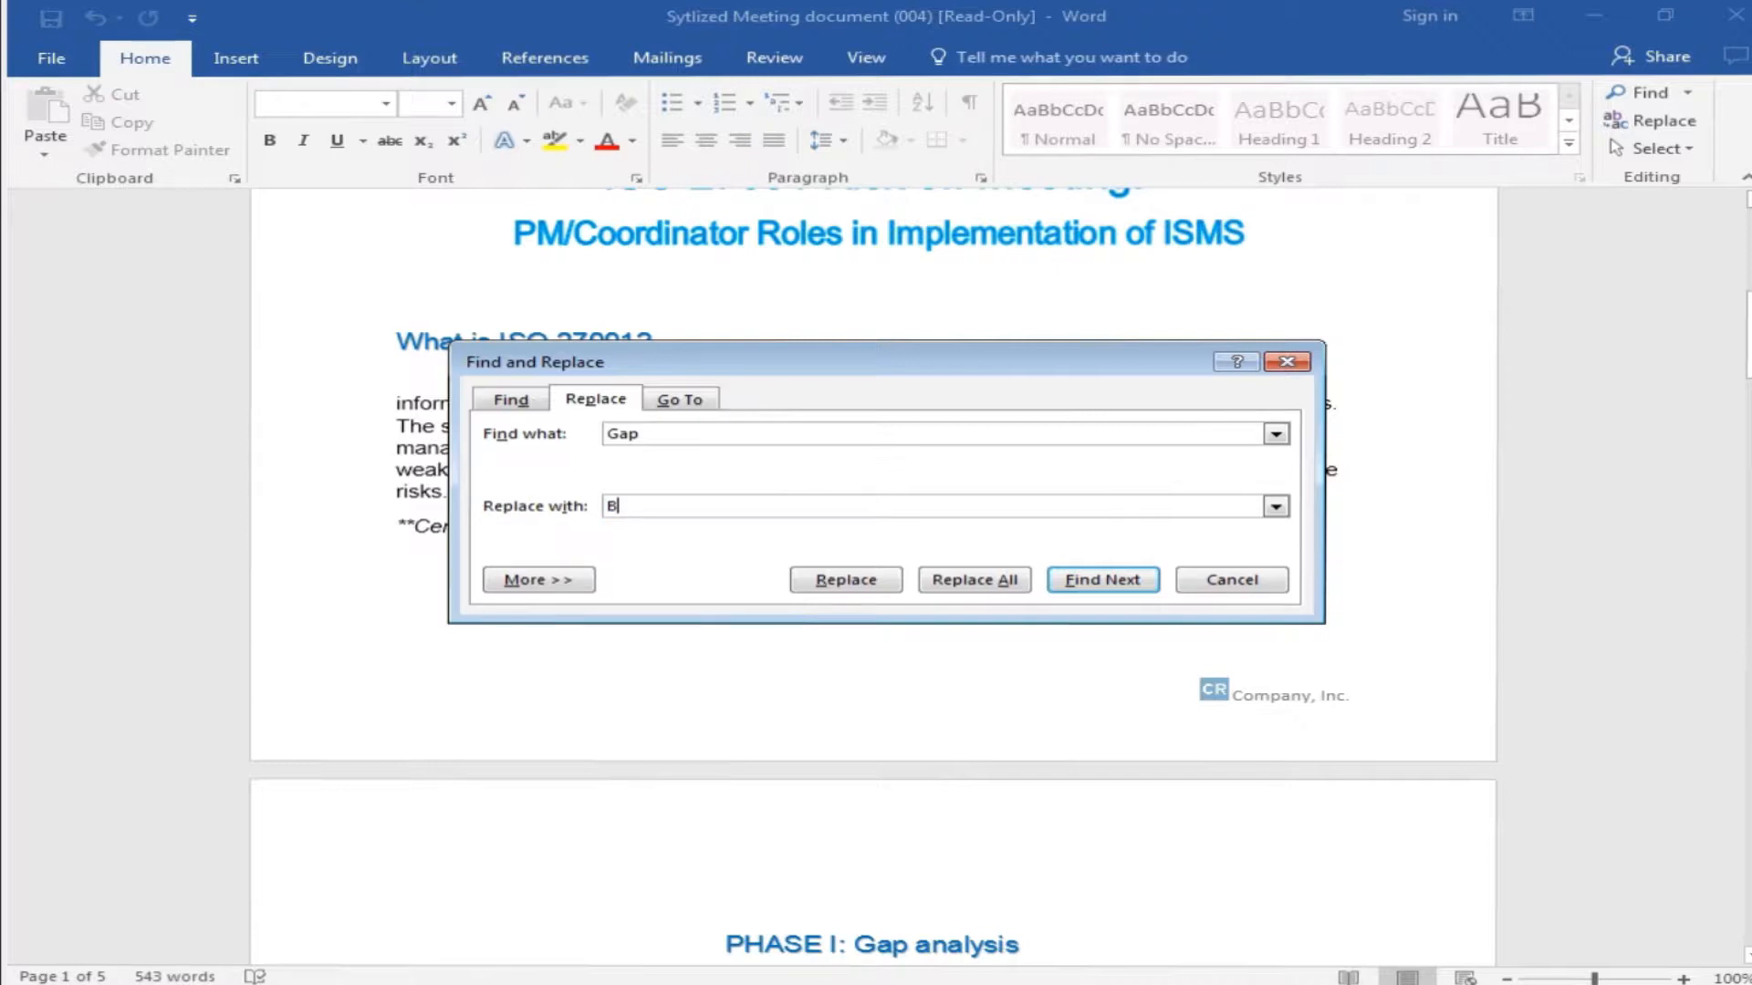
type("la")
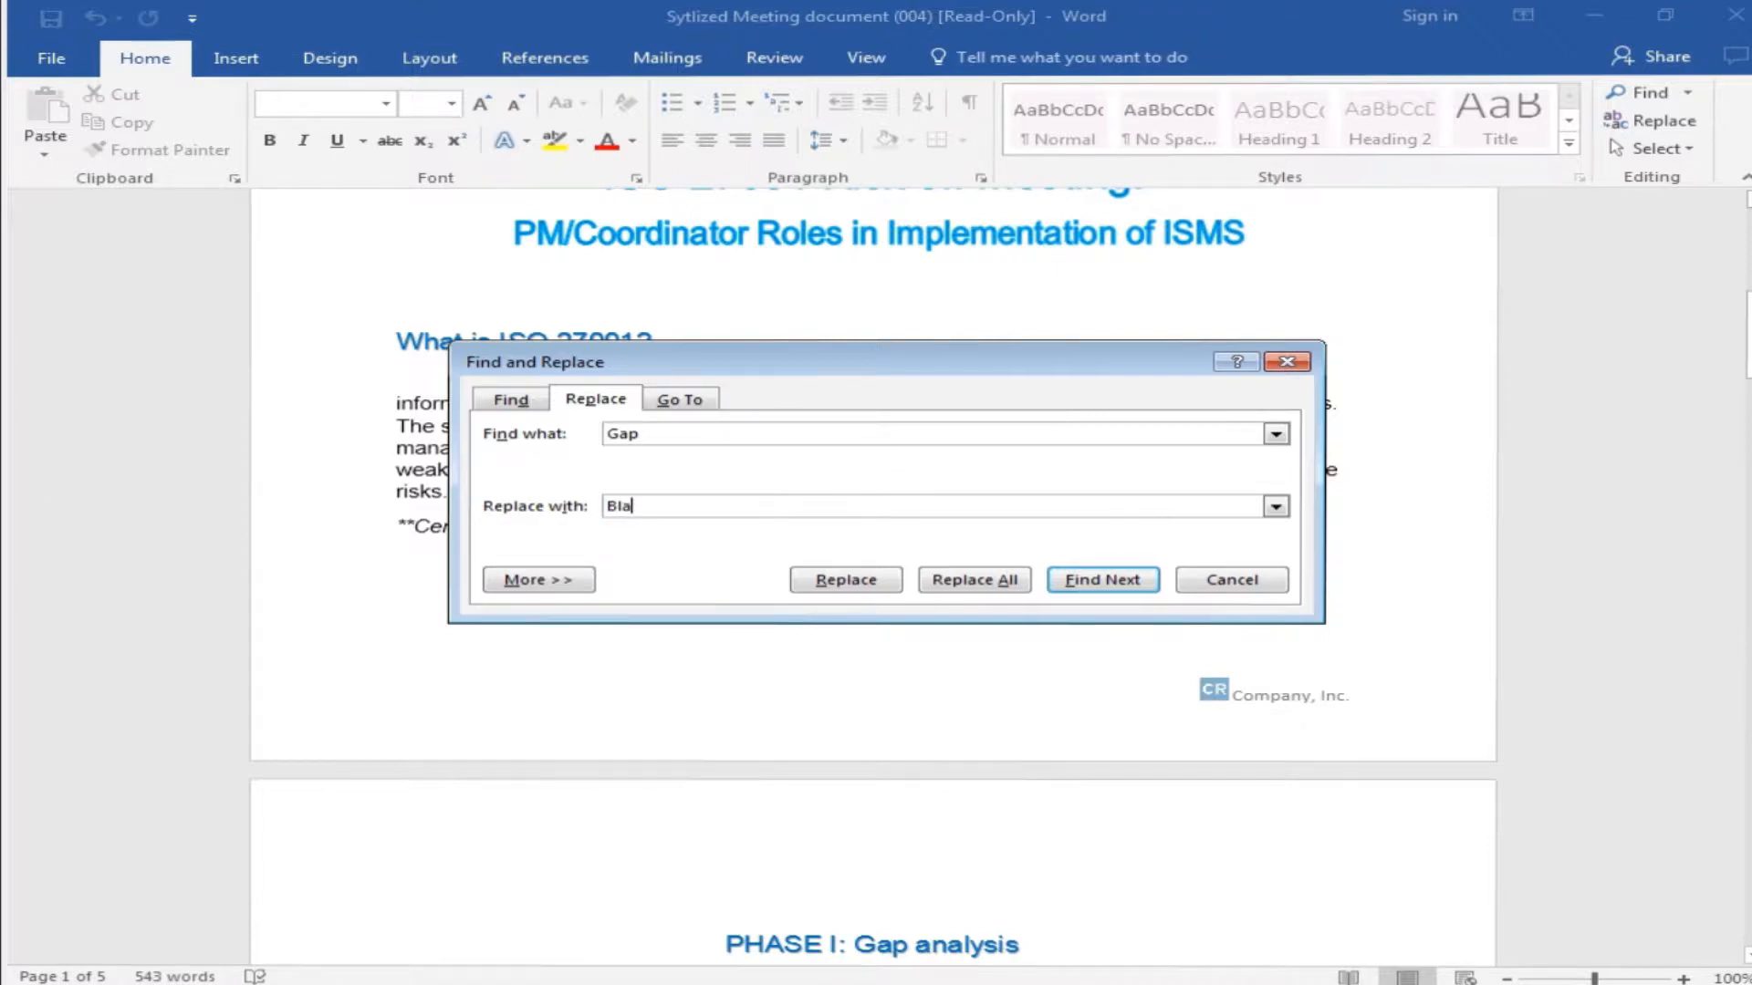
type("nk")
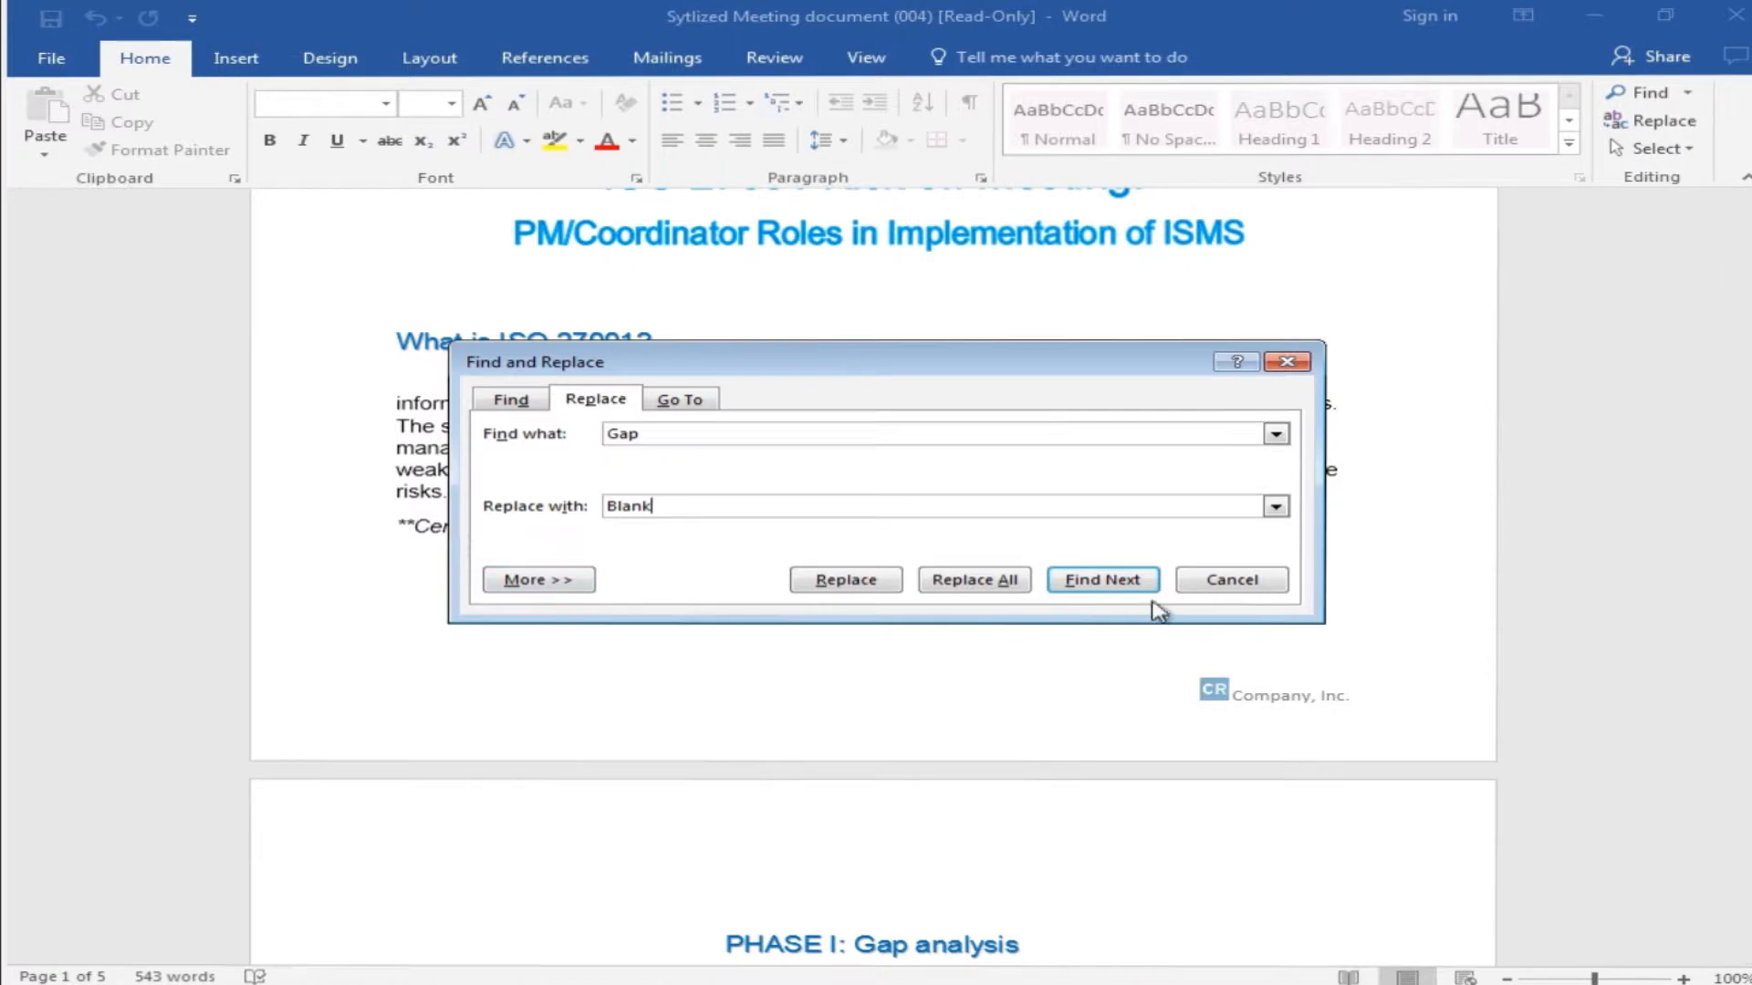
left_click(973, 578)
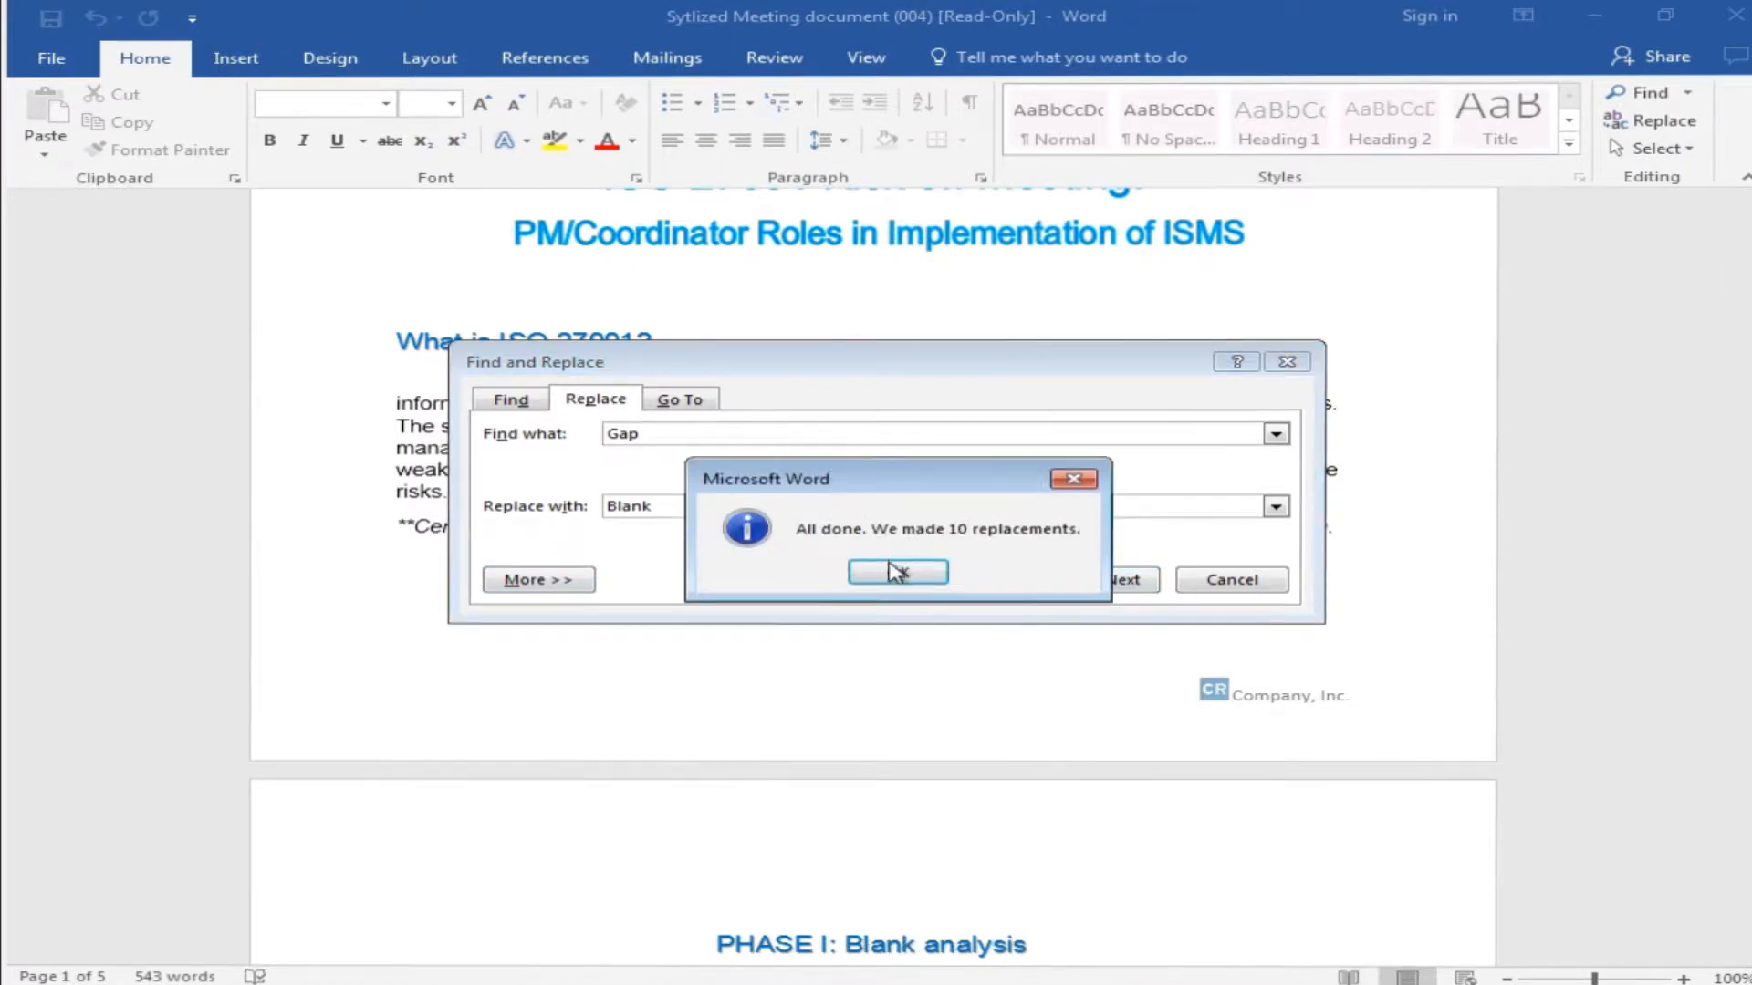
left_click(898, 571)
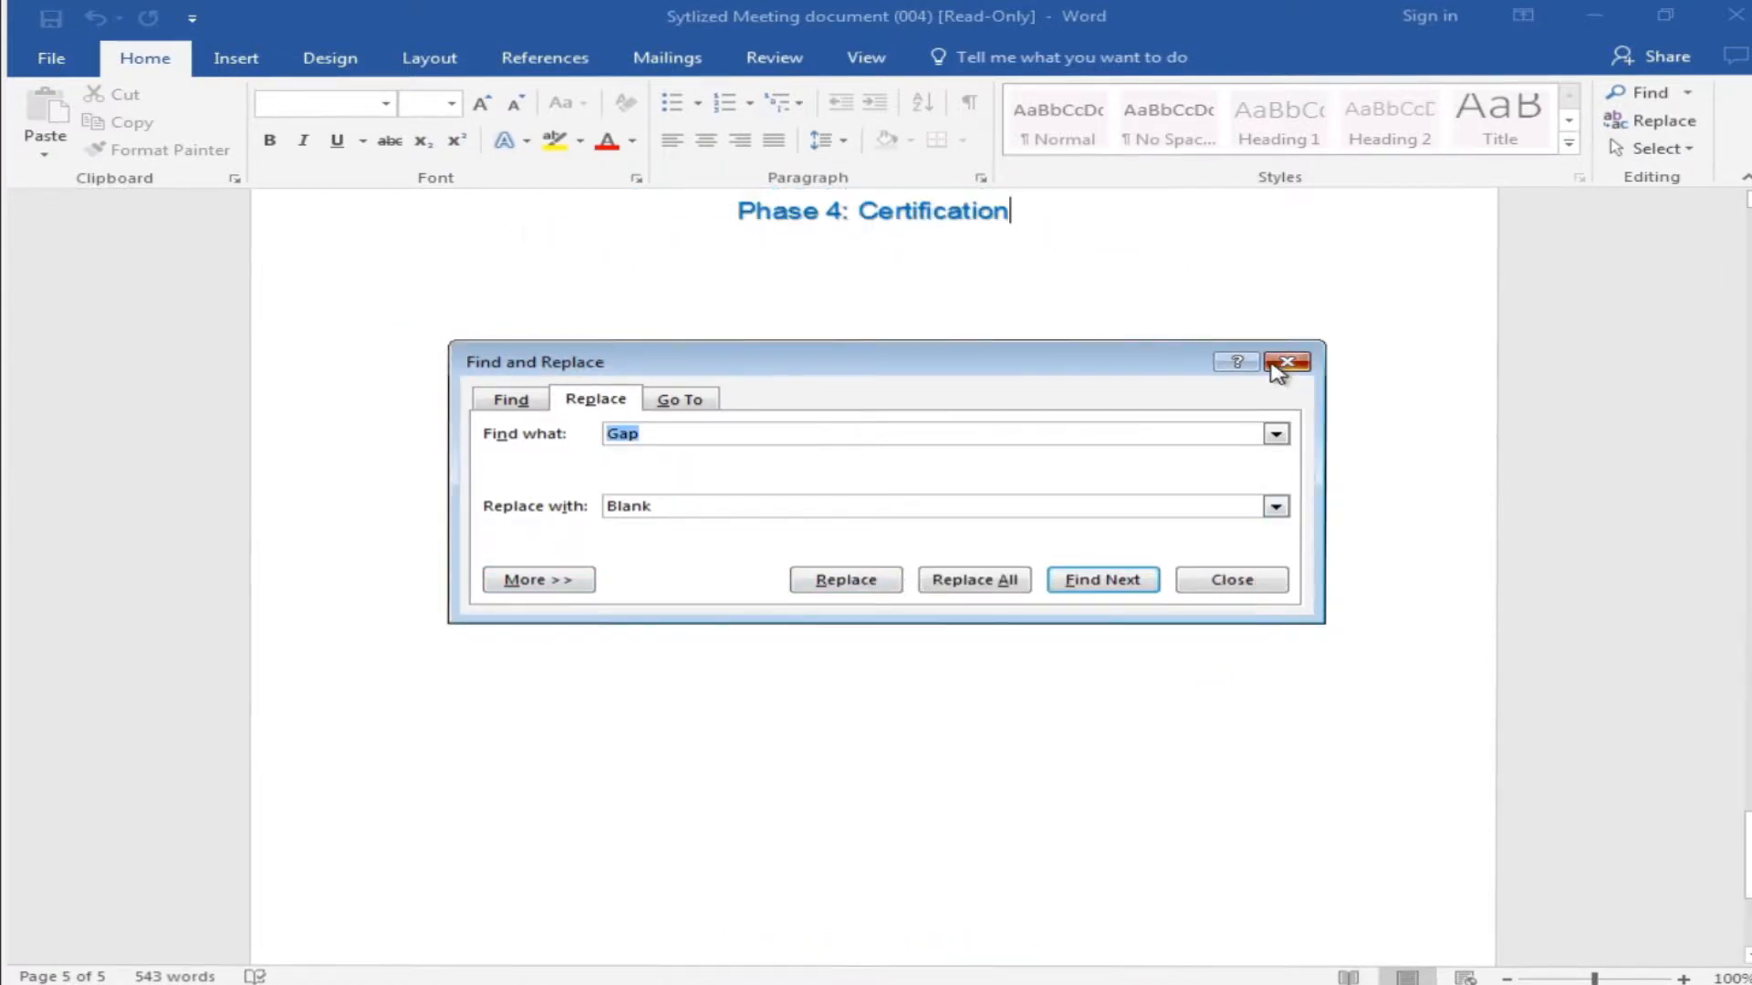
left_click(1286, 362)
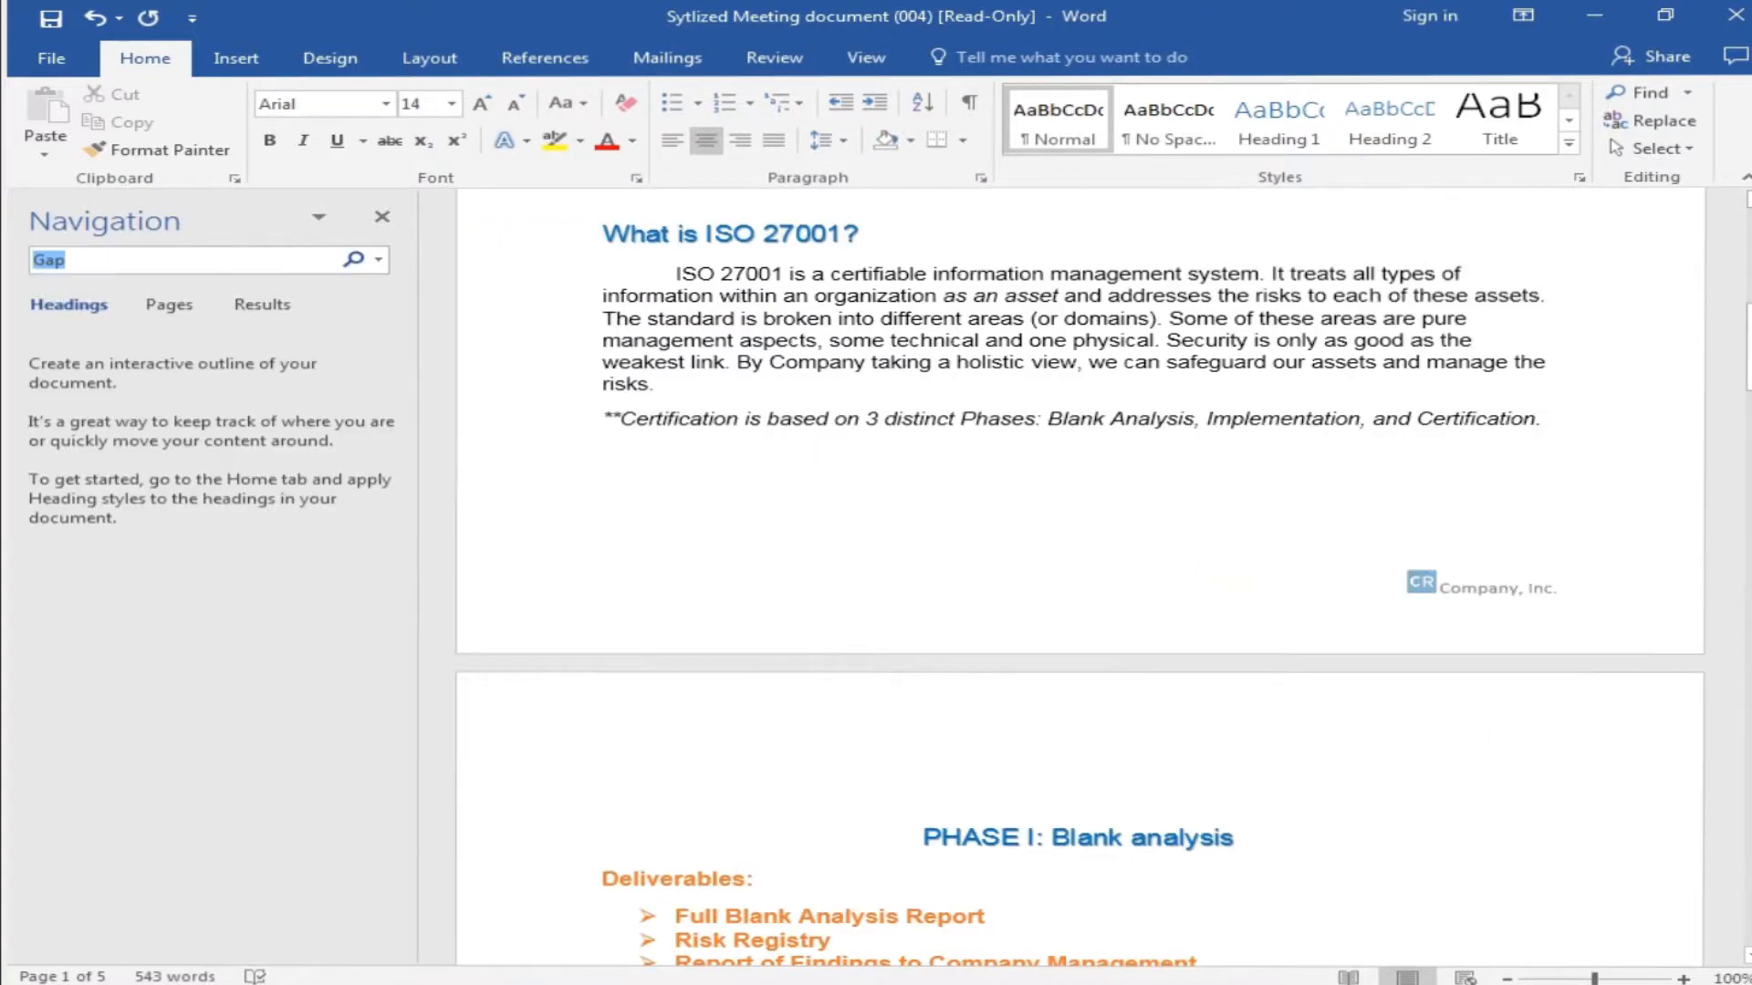
type("blac")
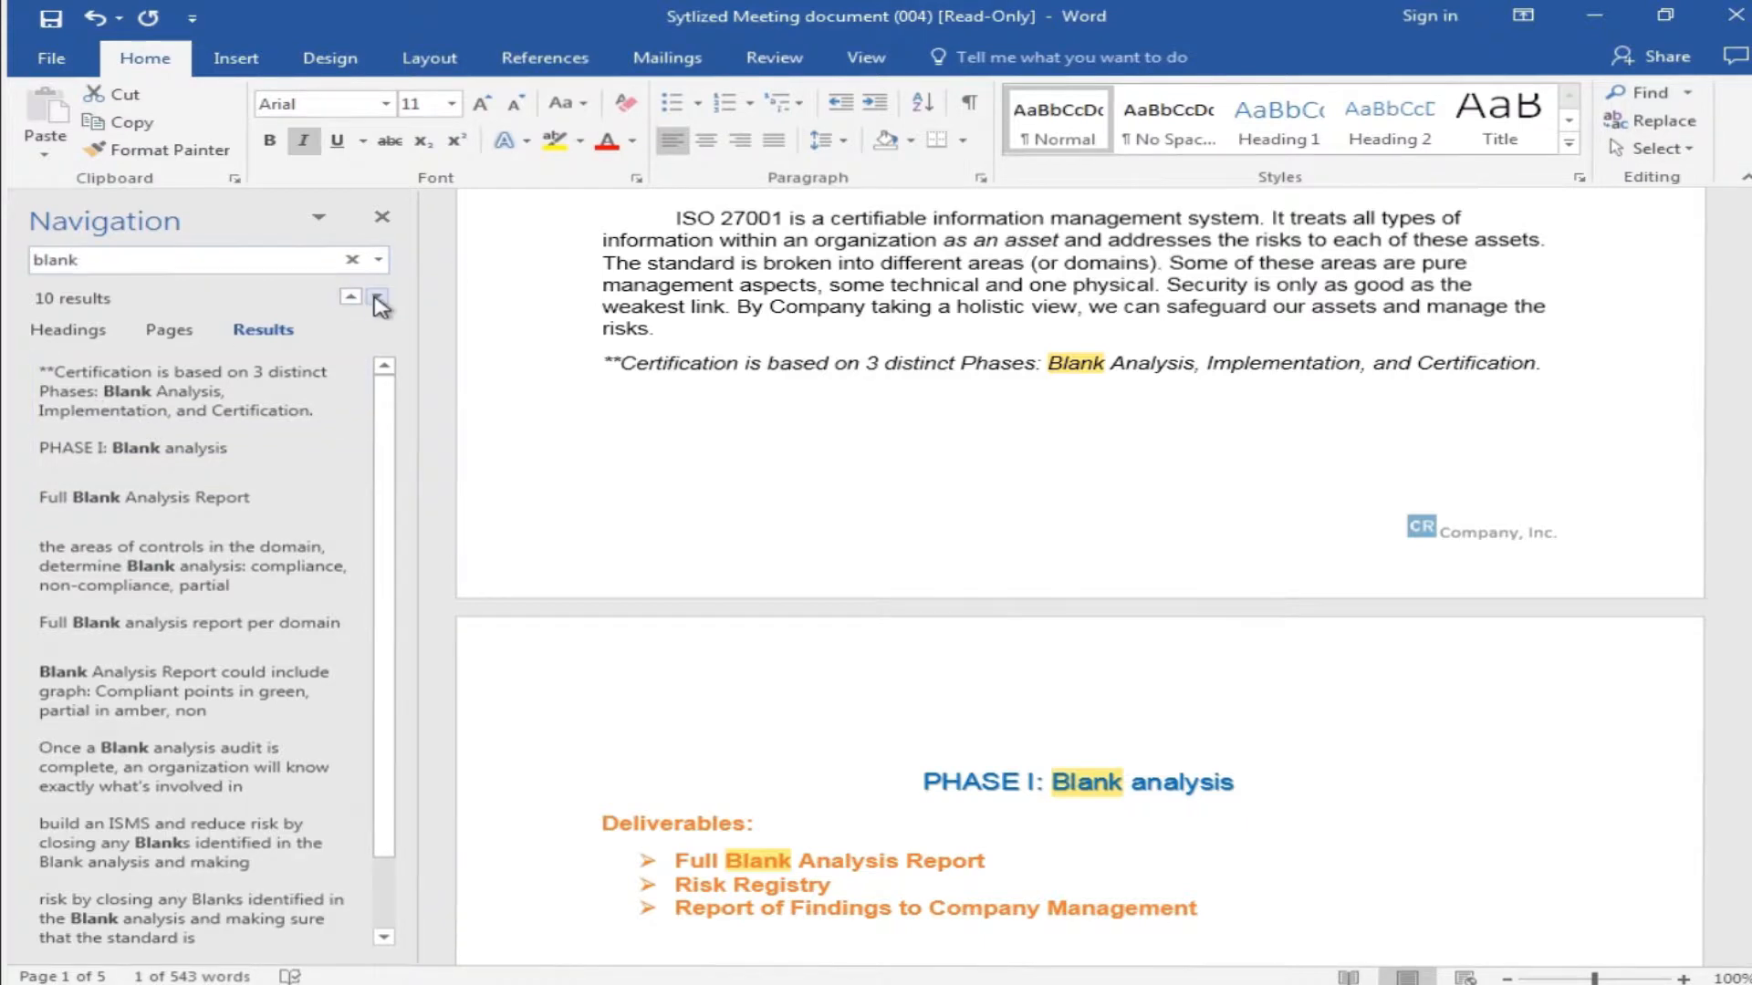
left_click(378, 301)
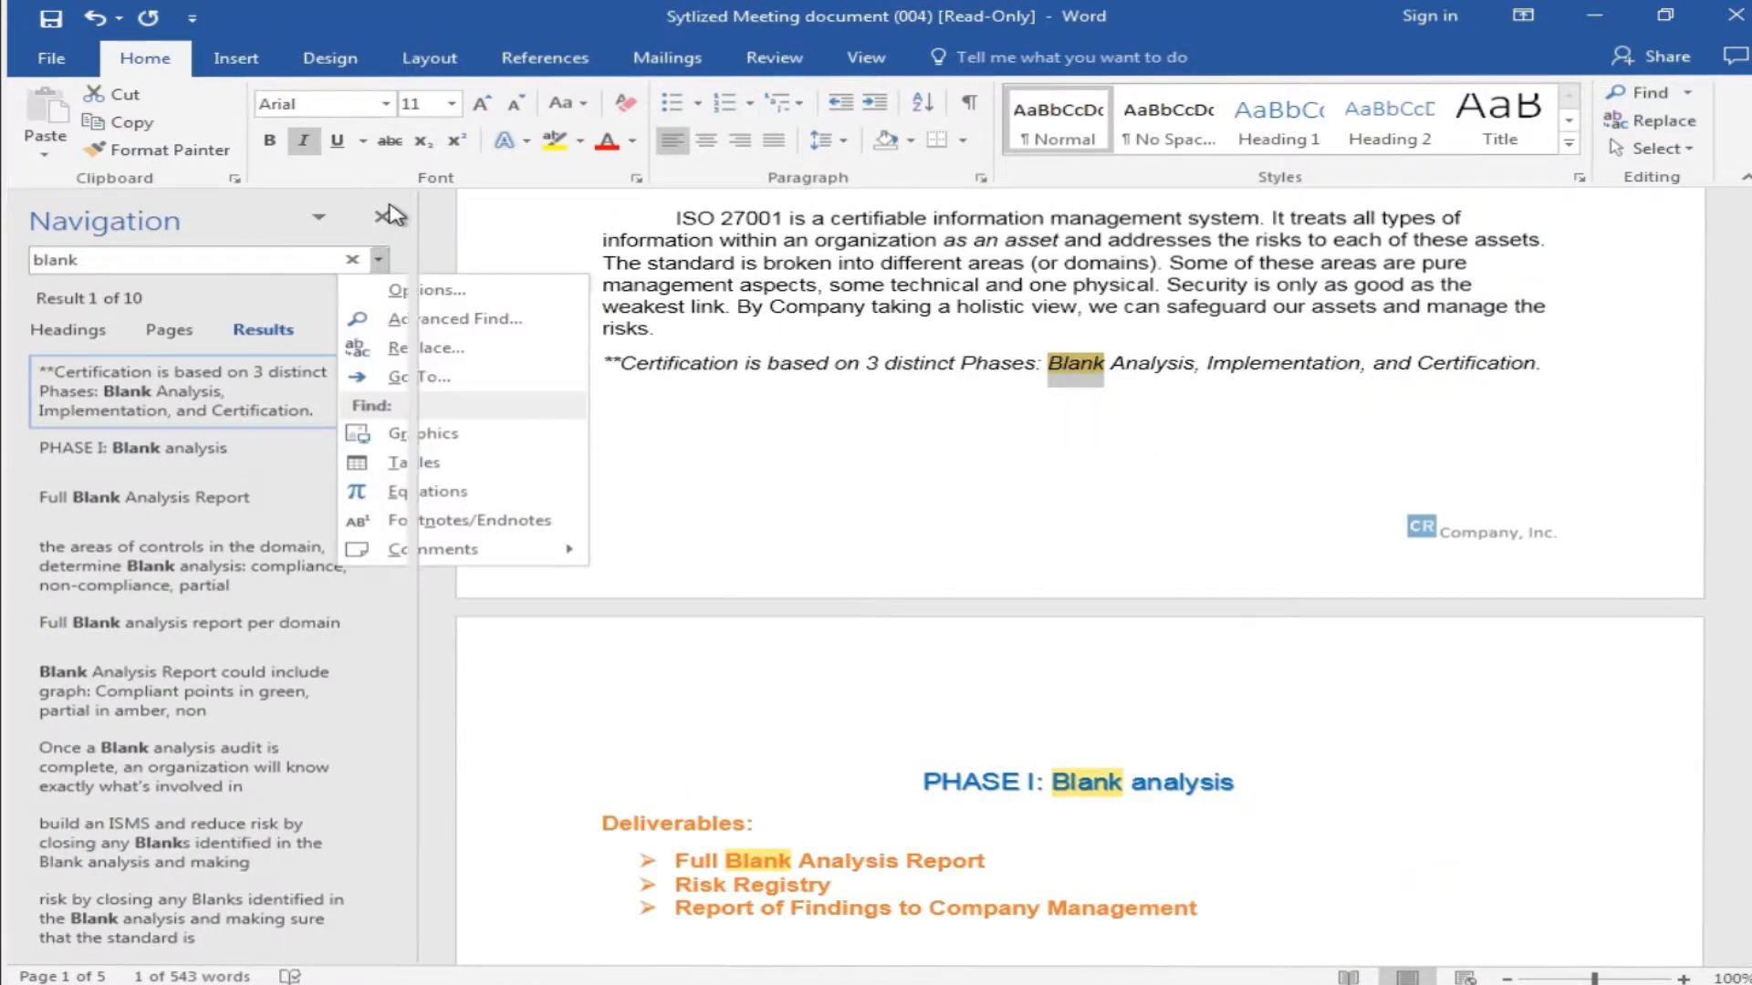
left_click(391, 215)
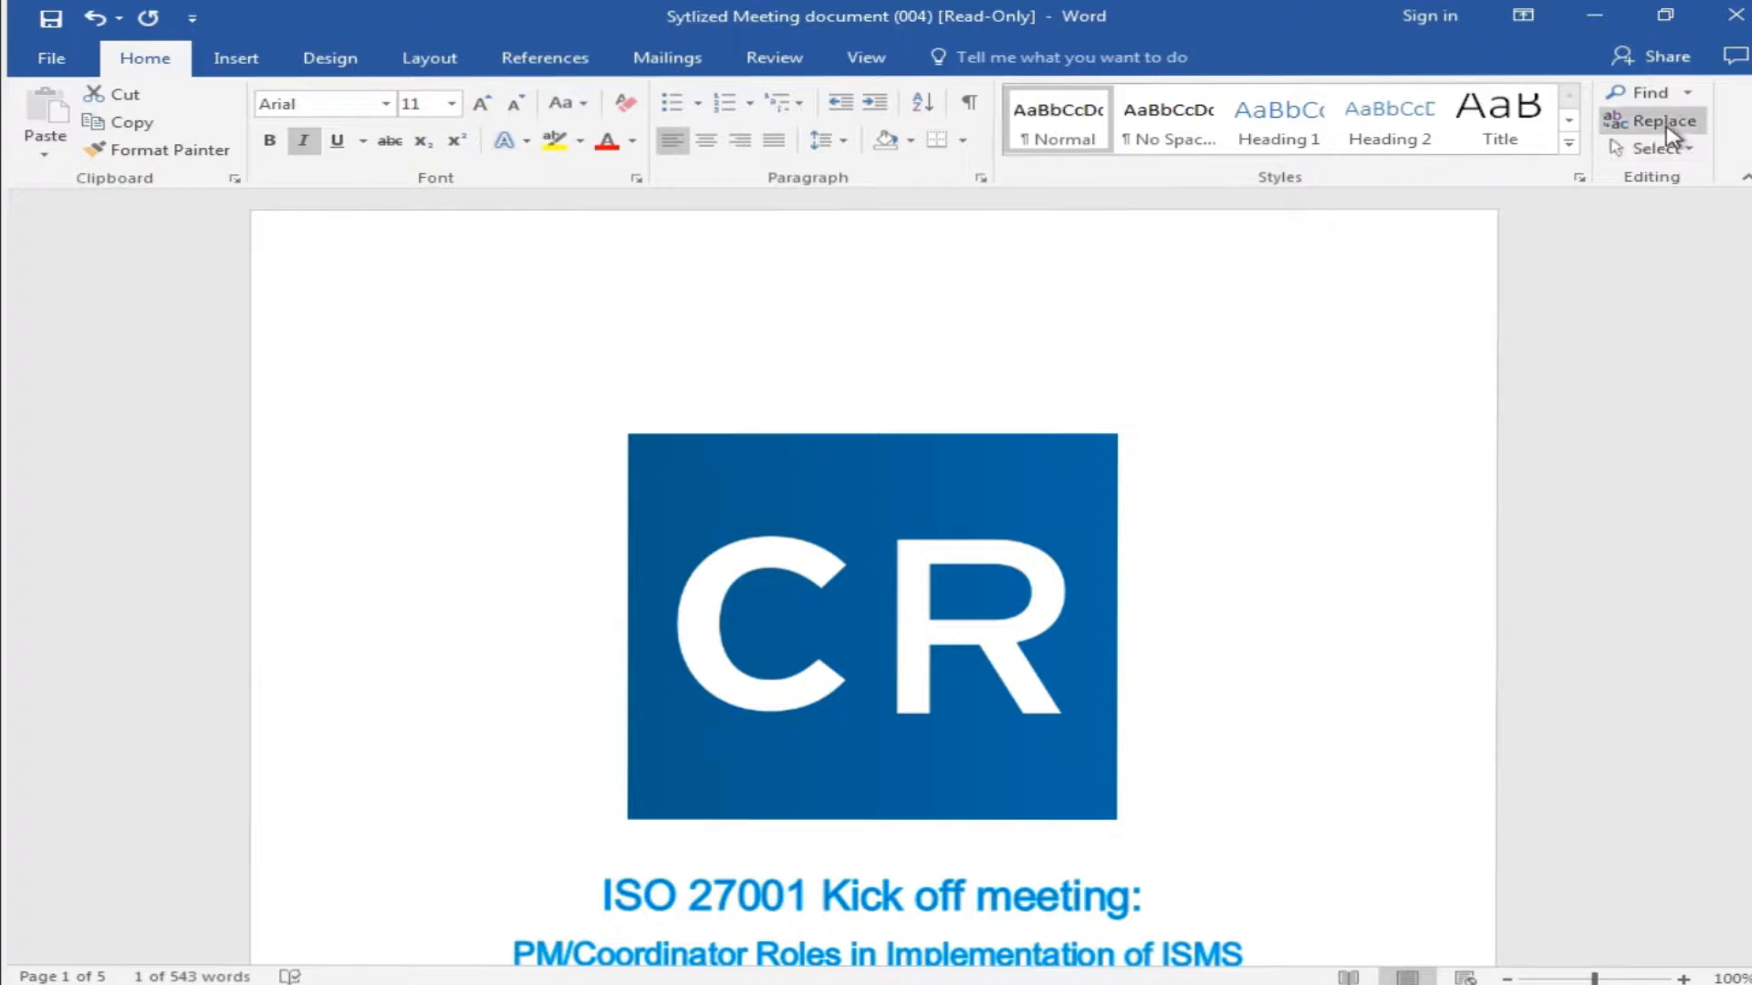
left_click(1658, 121)
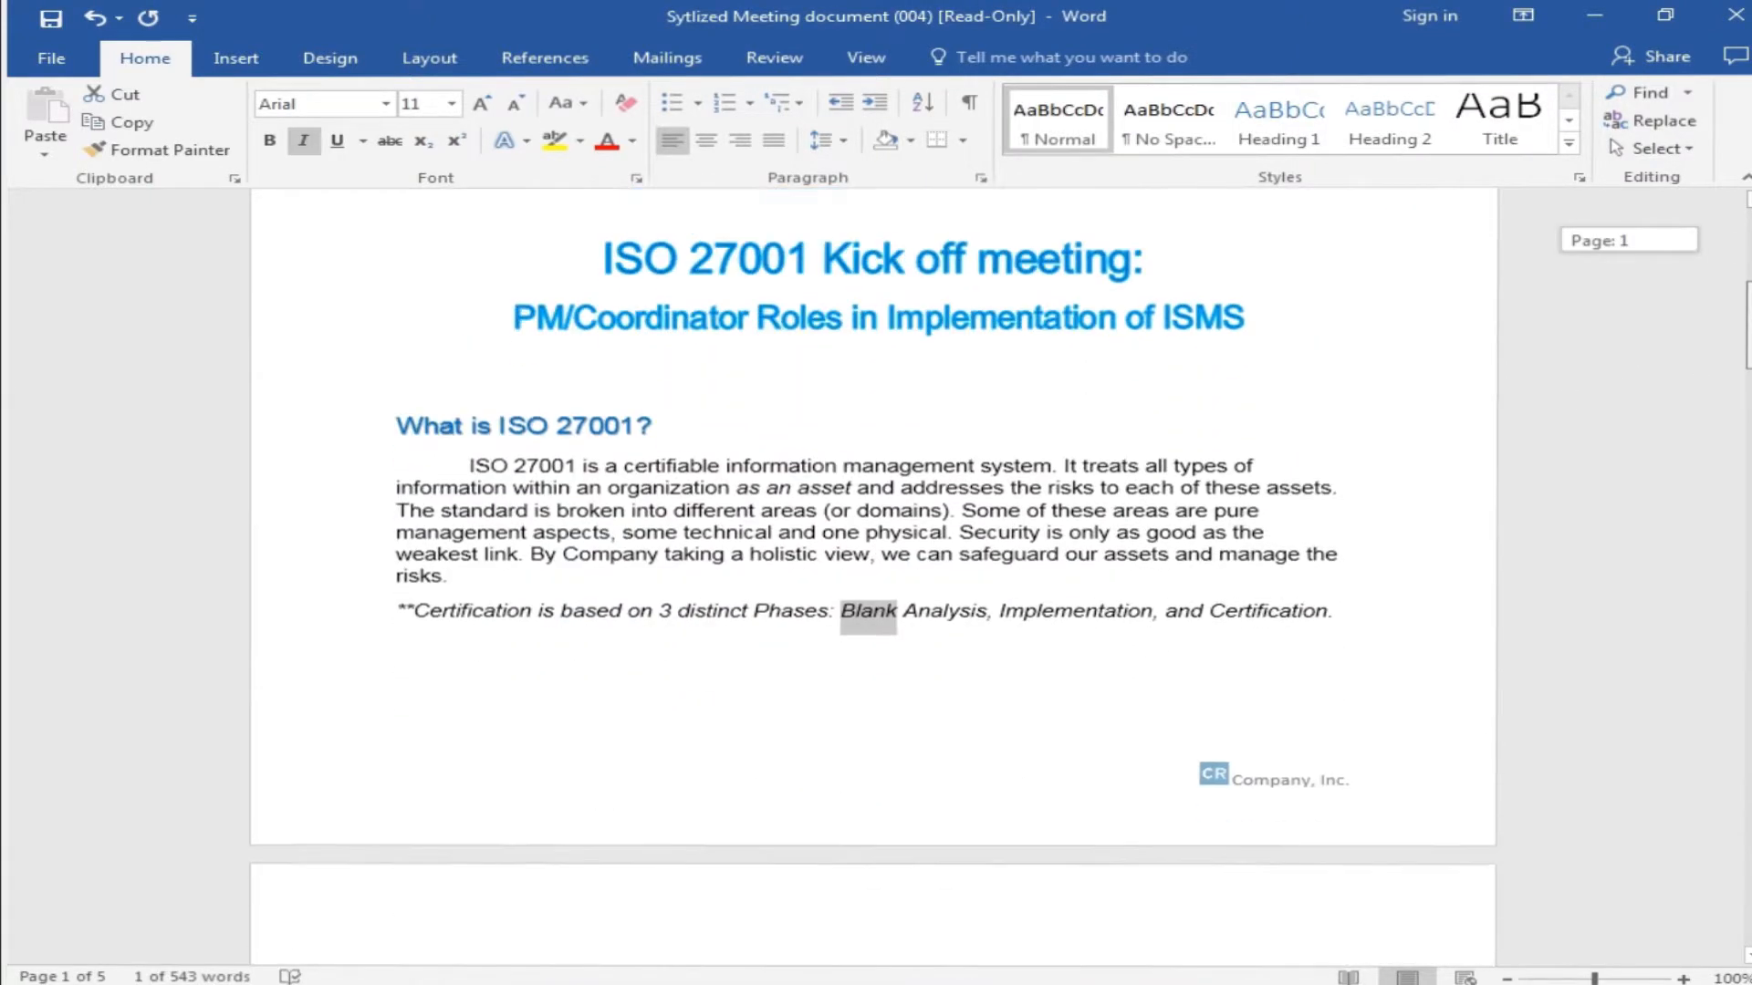
scroll("down", 3)
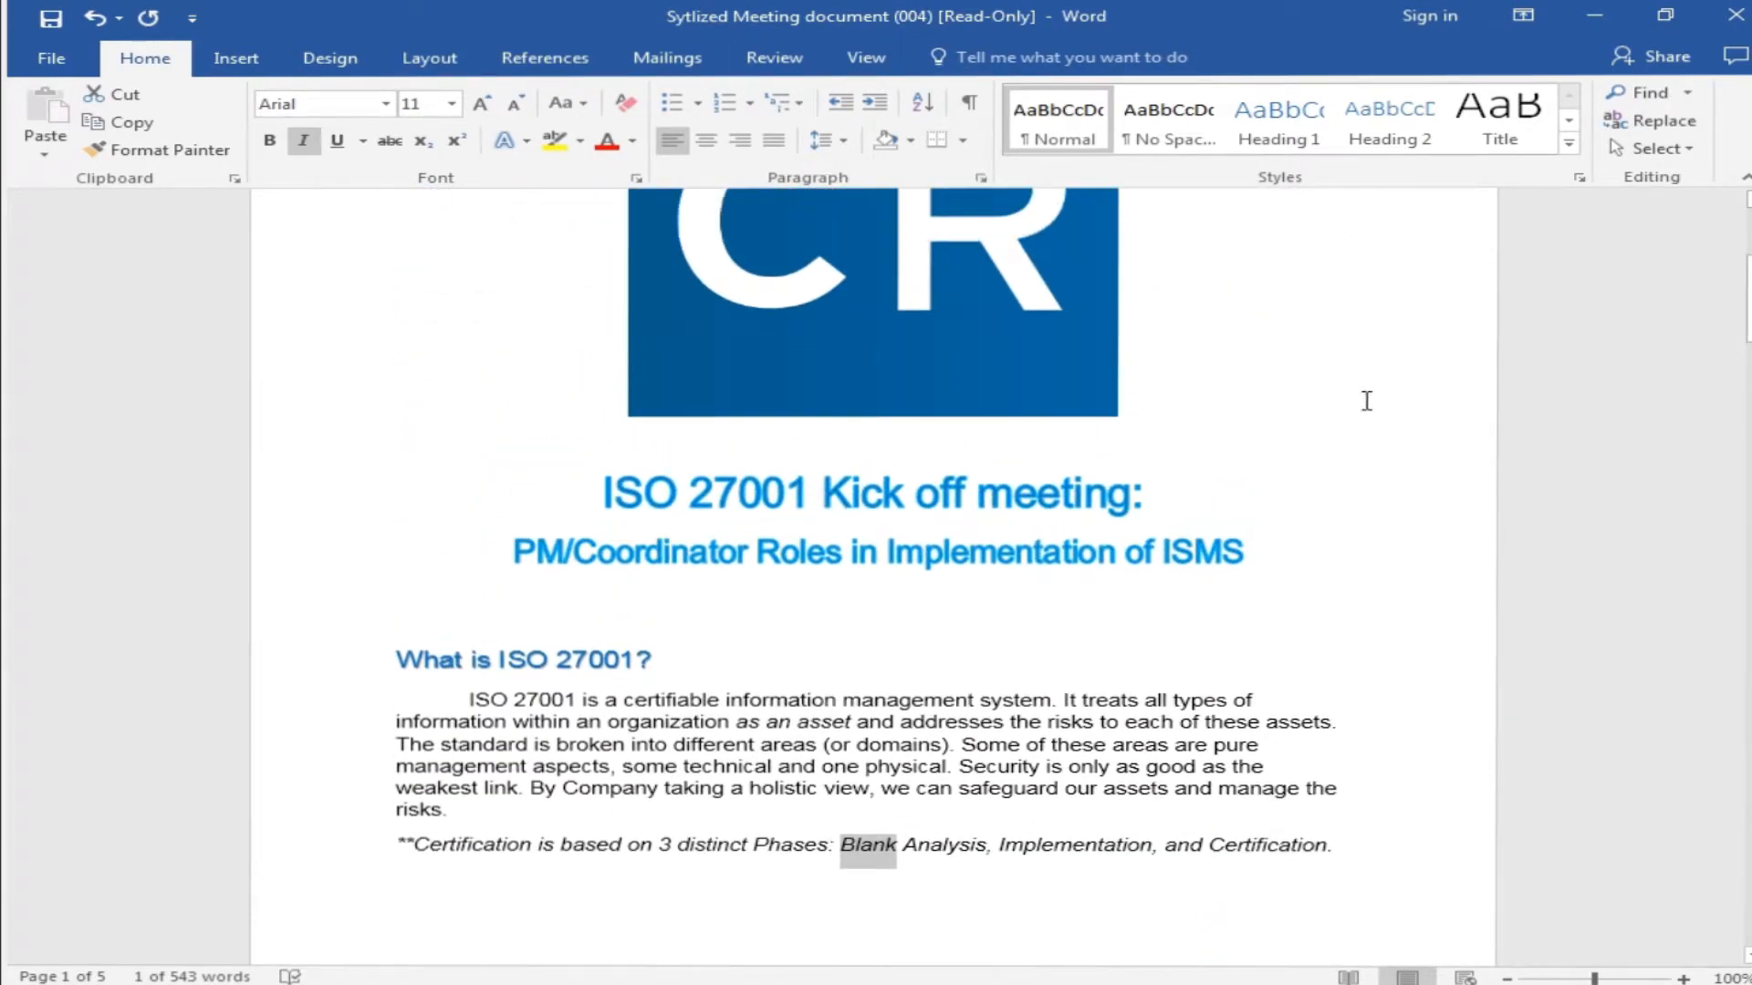
double_click(657, 493)
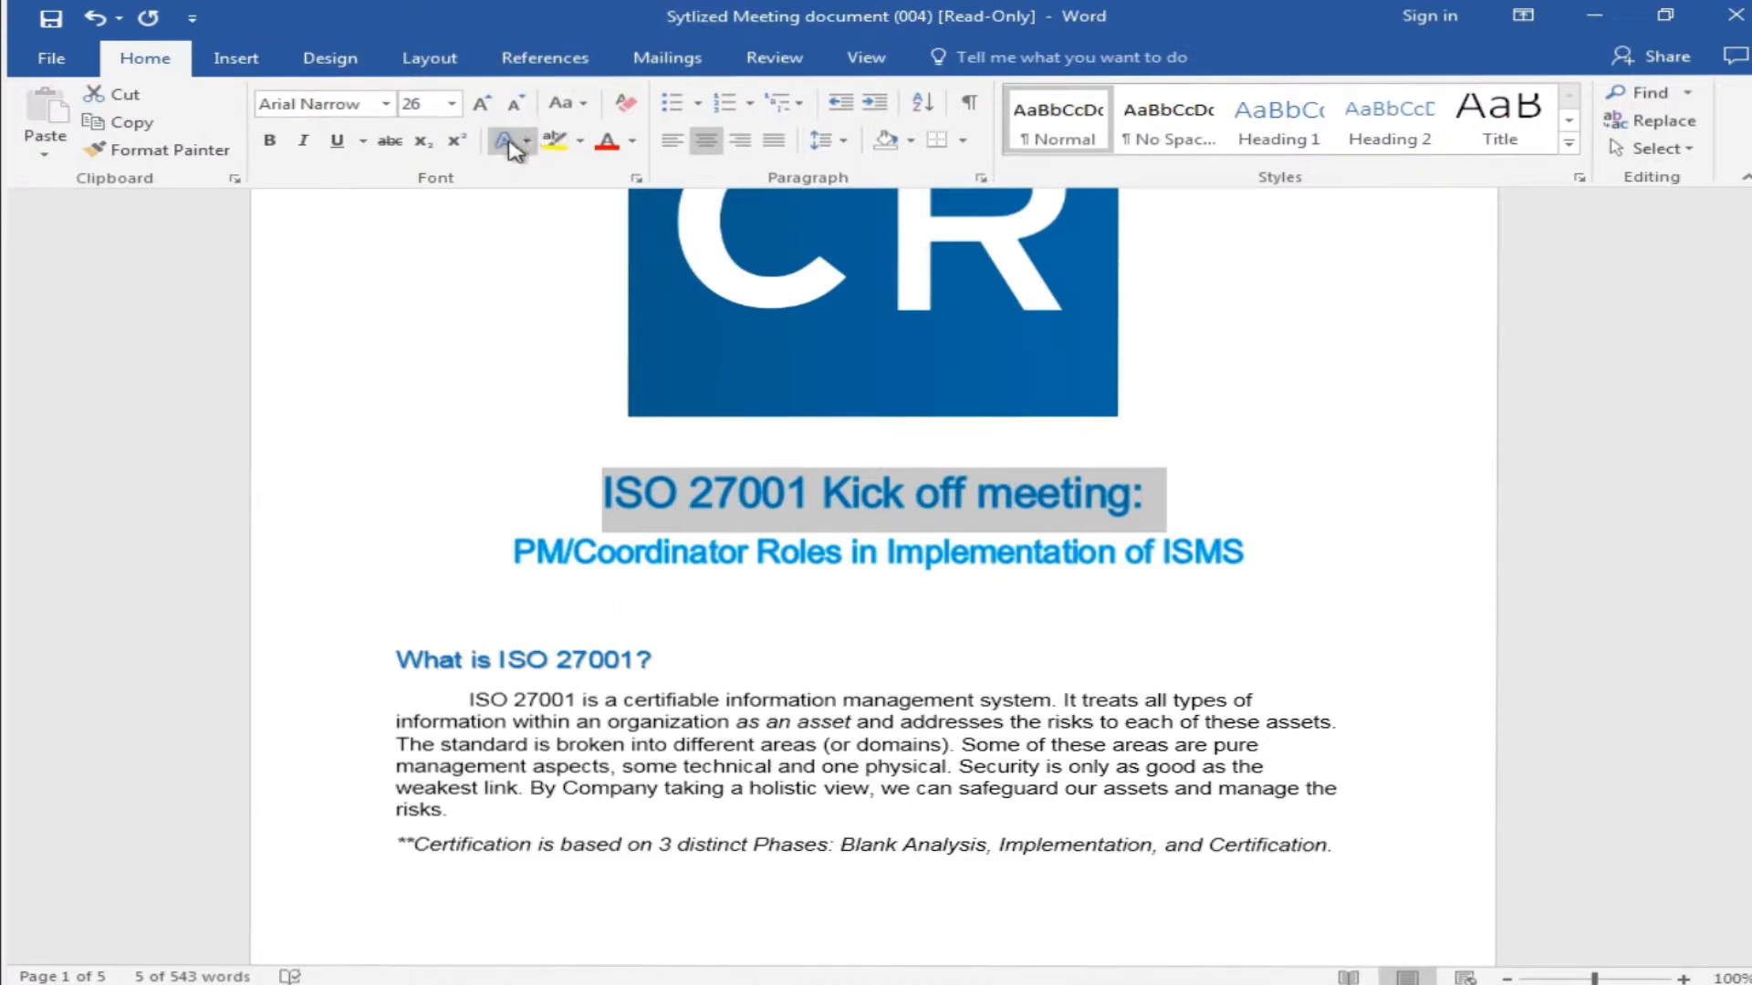
mouse_move(505, 140)
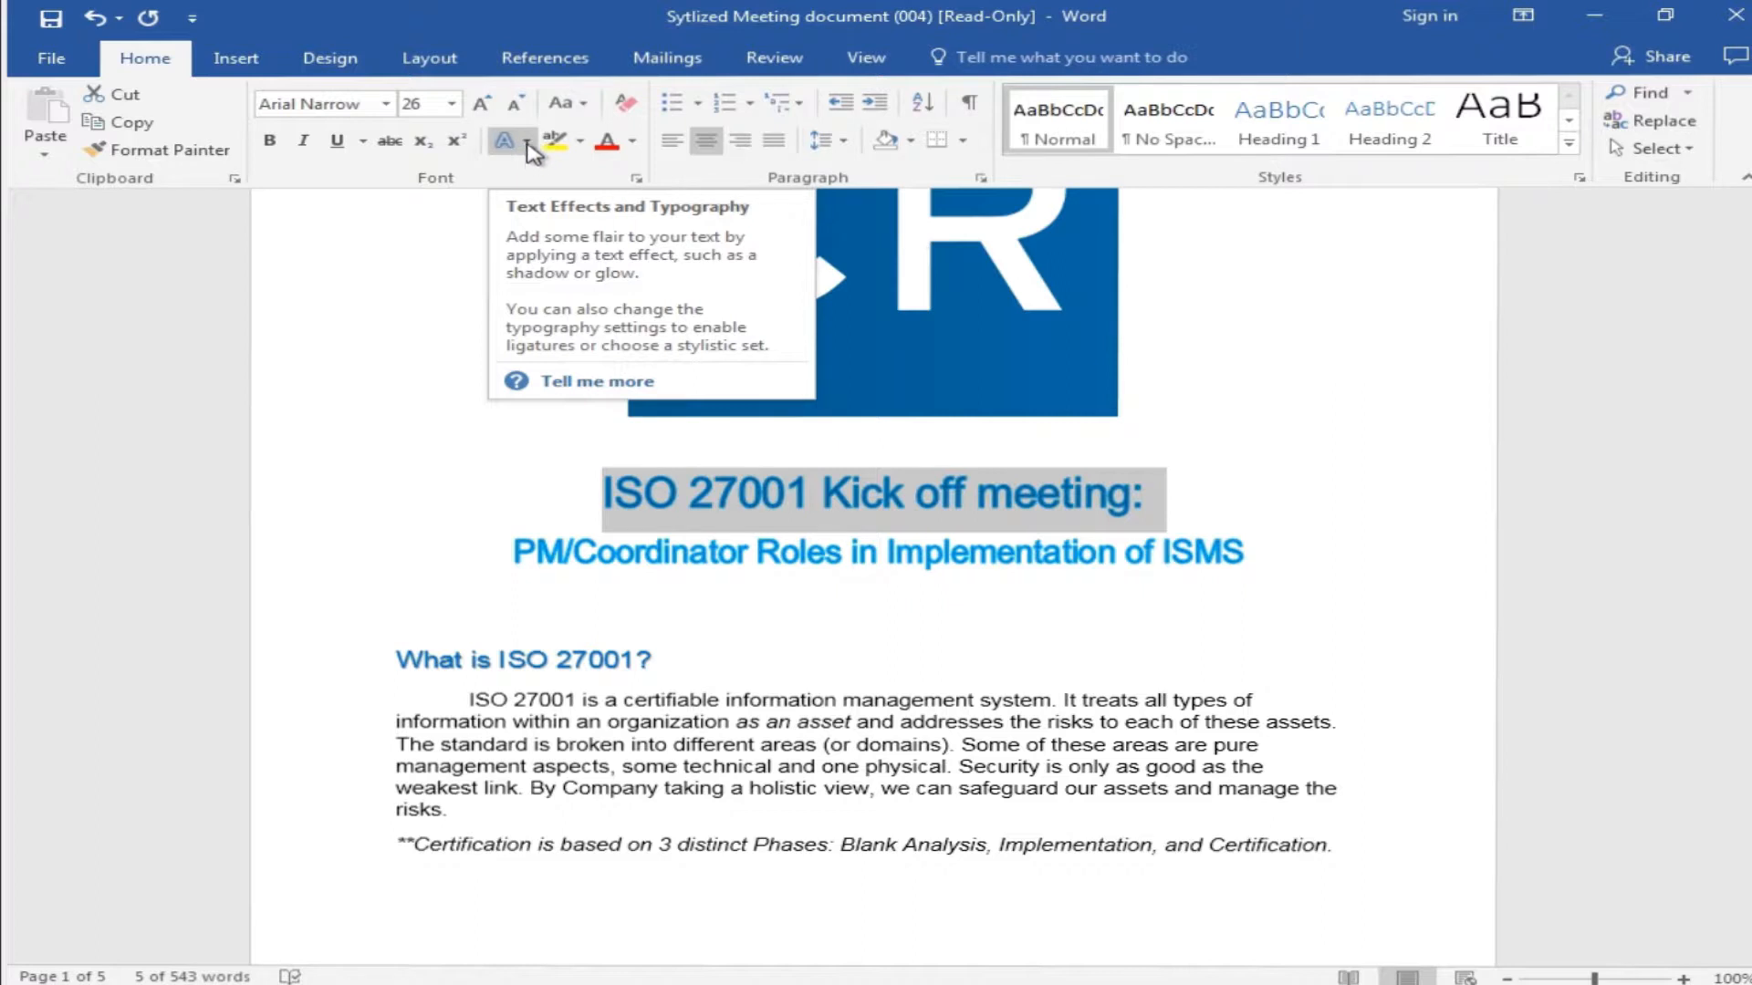
Step: Apply the gold gradient WordArt style to the ISO 27001 Kick off meeting title
left_click(504, 140)
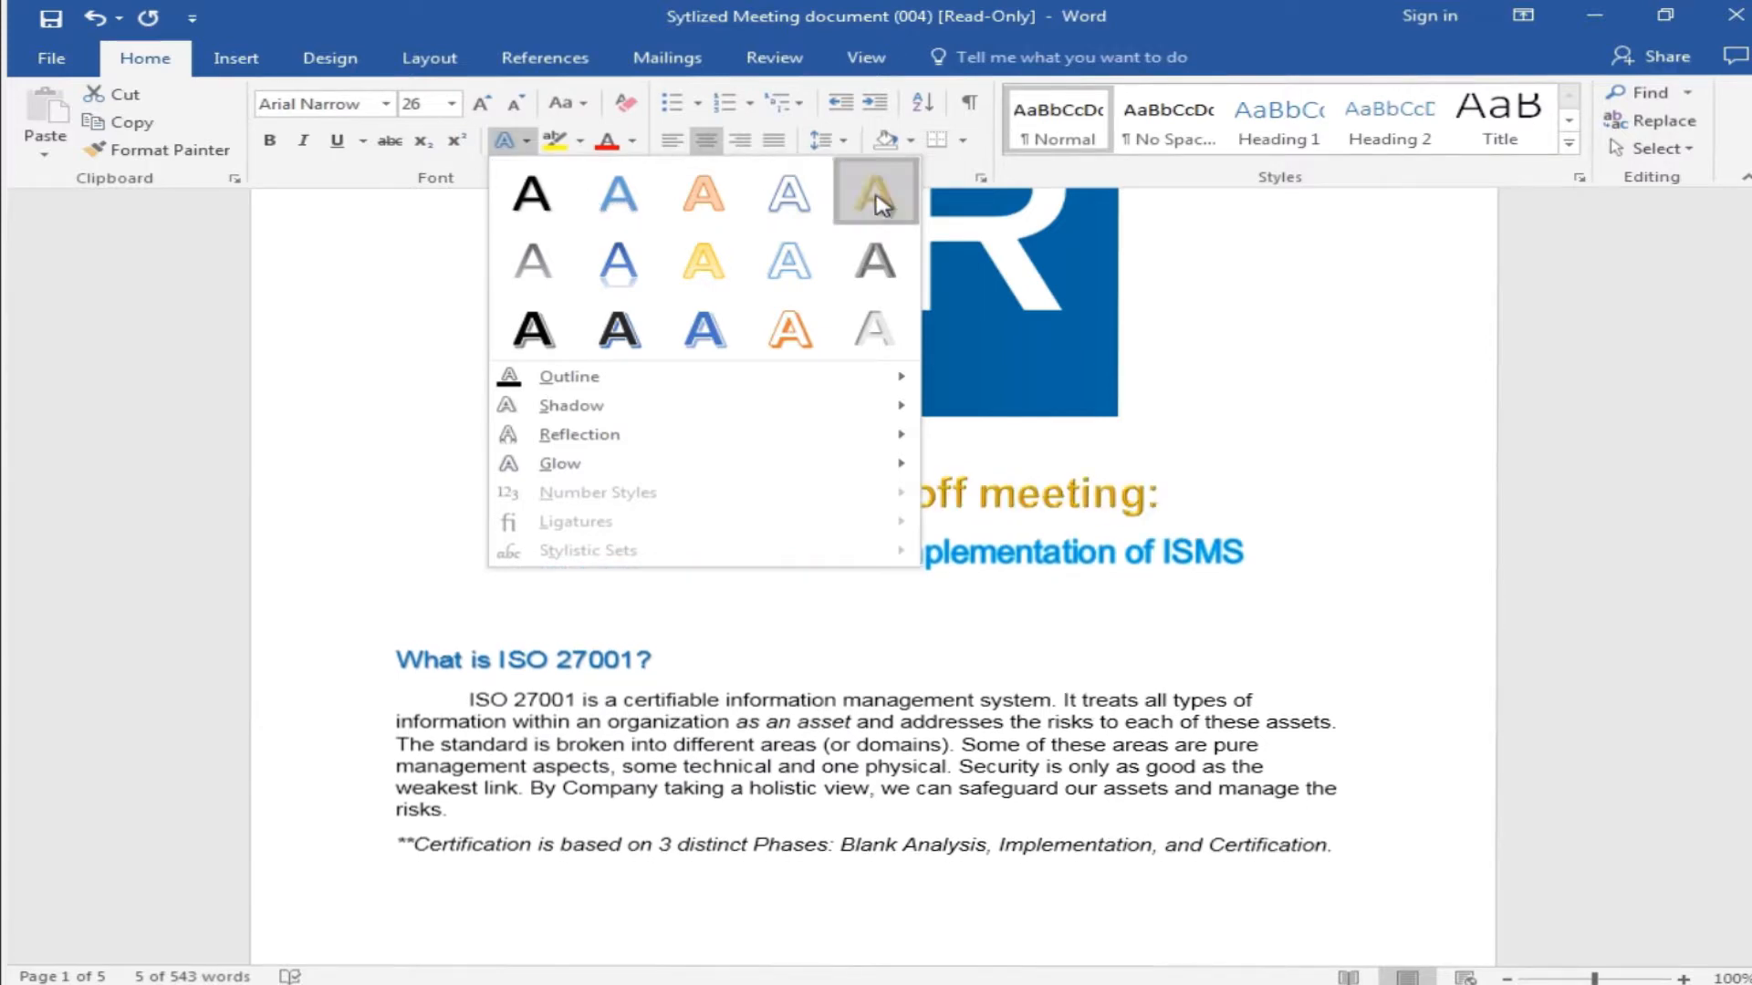
left_click(874, 194)
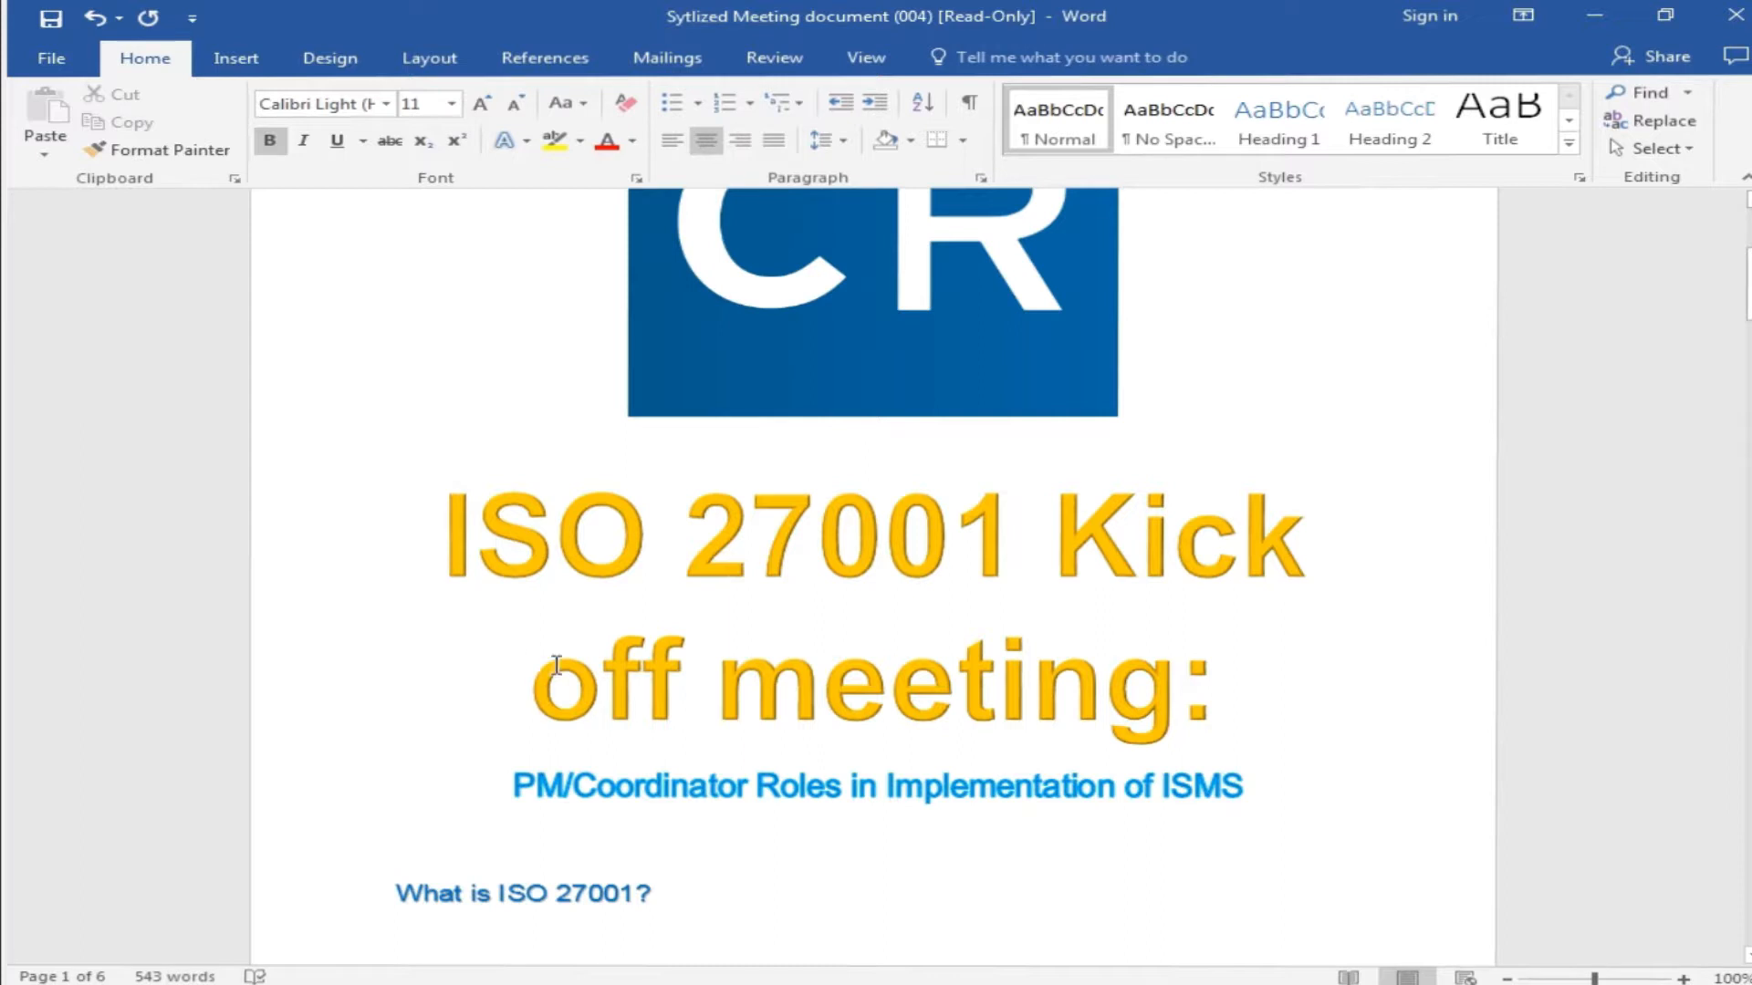
mouse_move(494, 362)
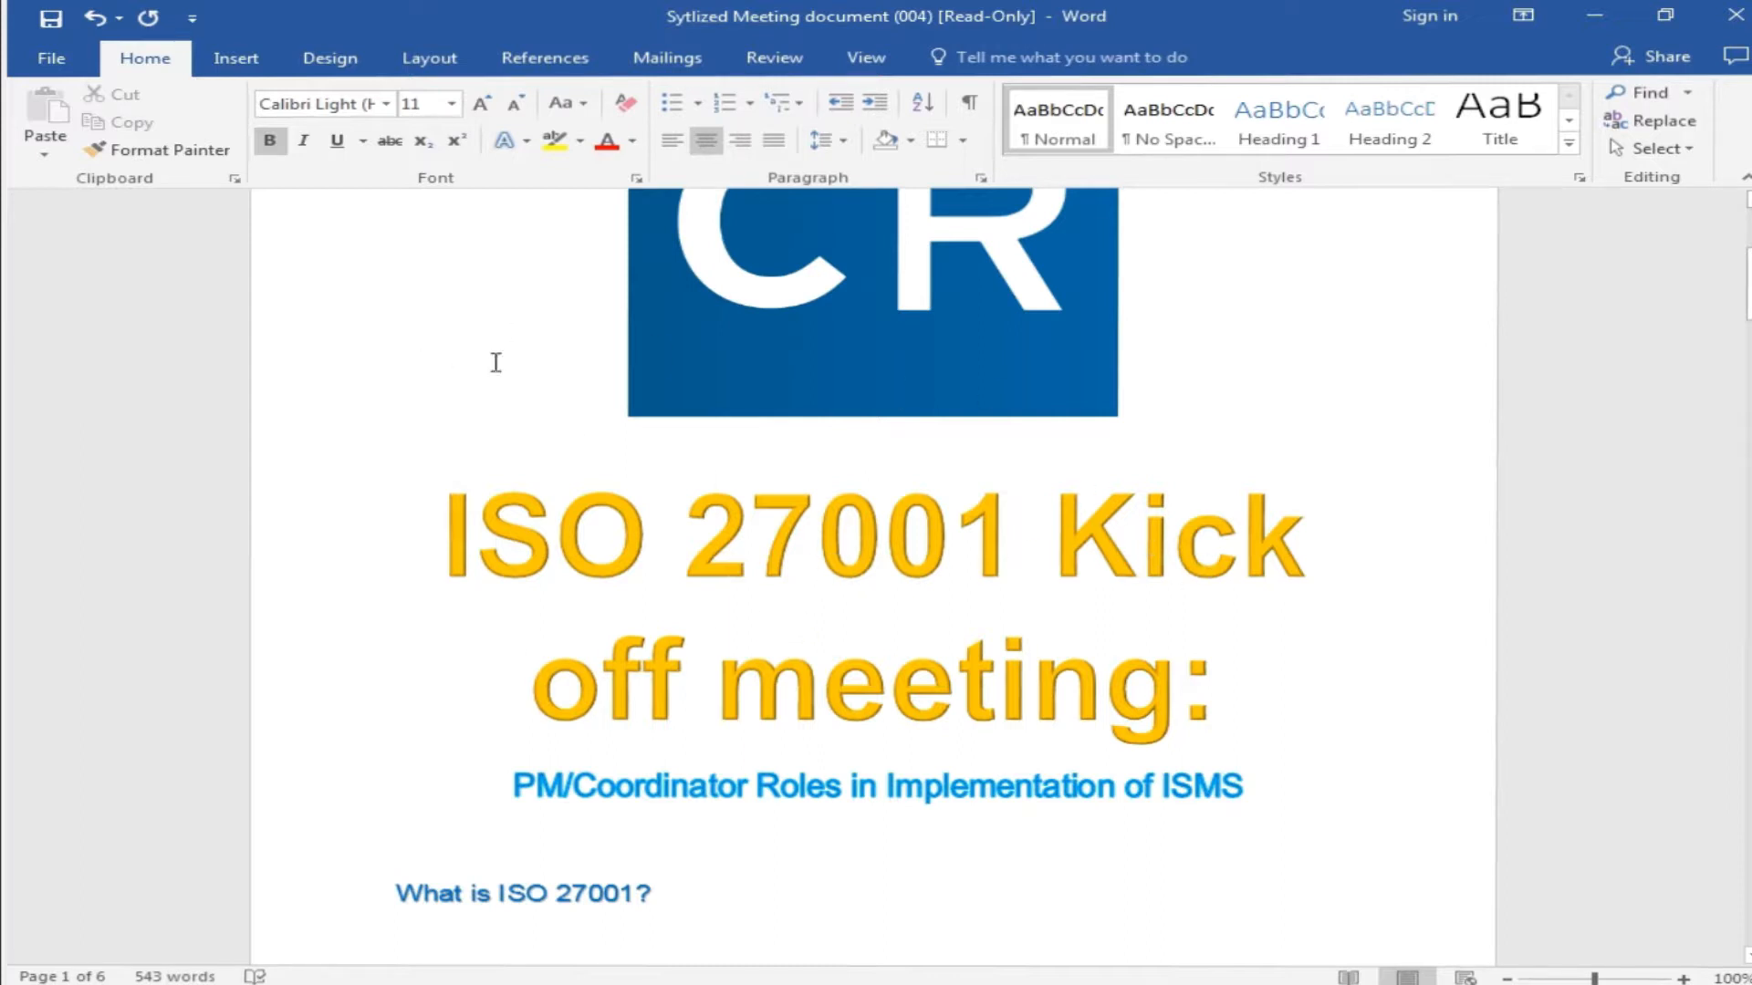
Step: Add an outer shadow and a Reflection effect beneath the gold title lettering
left_click(504, 141)
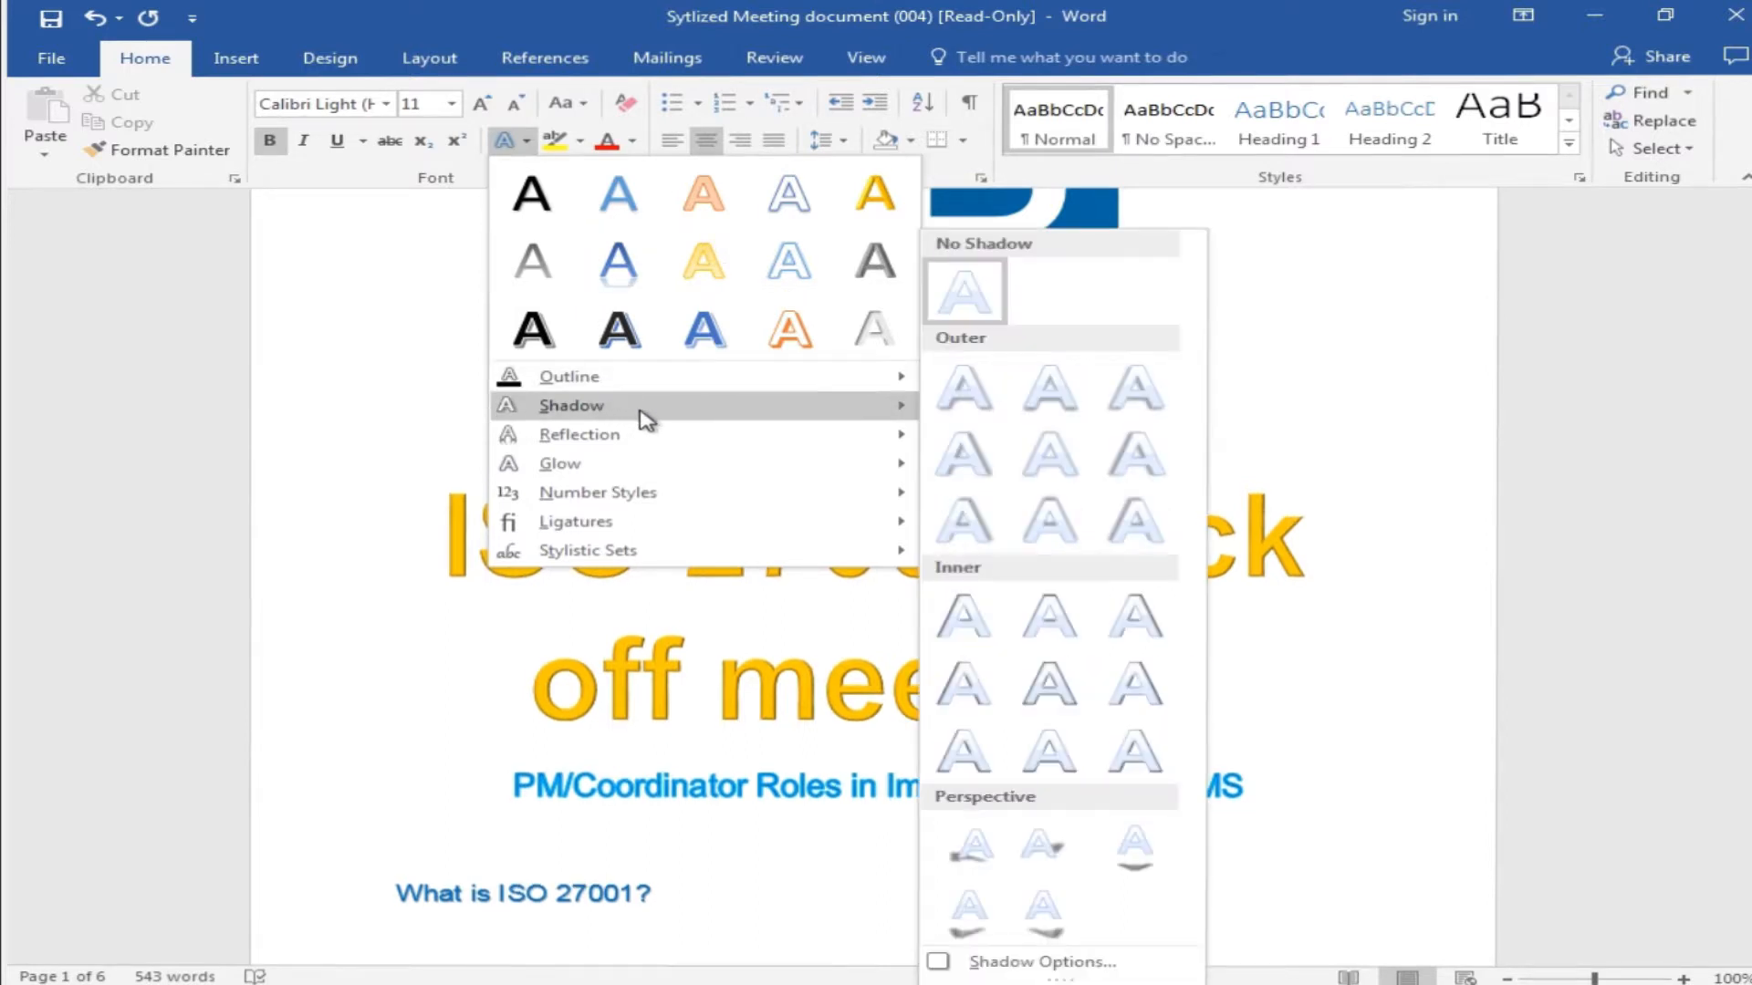
mouse_move(1051, 452)
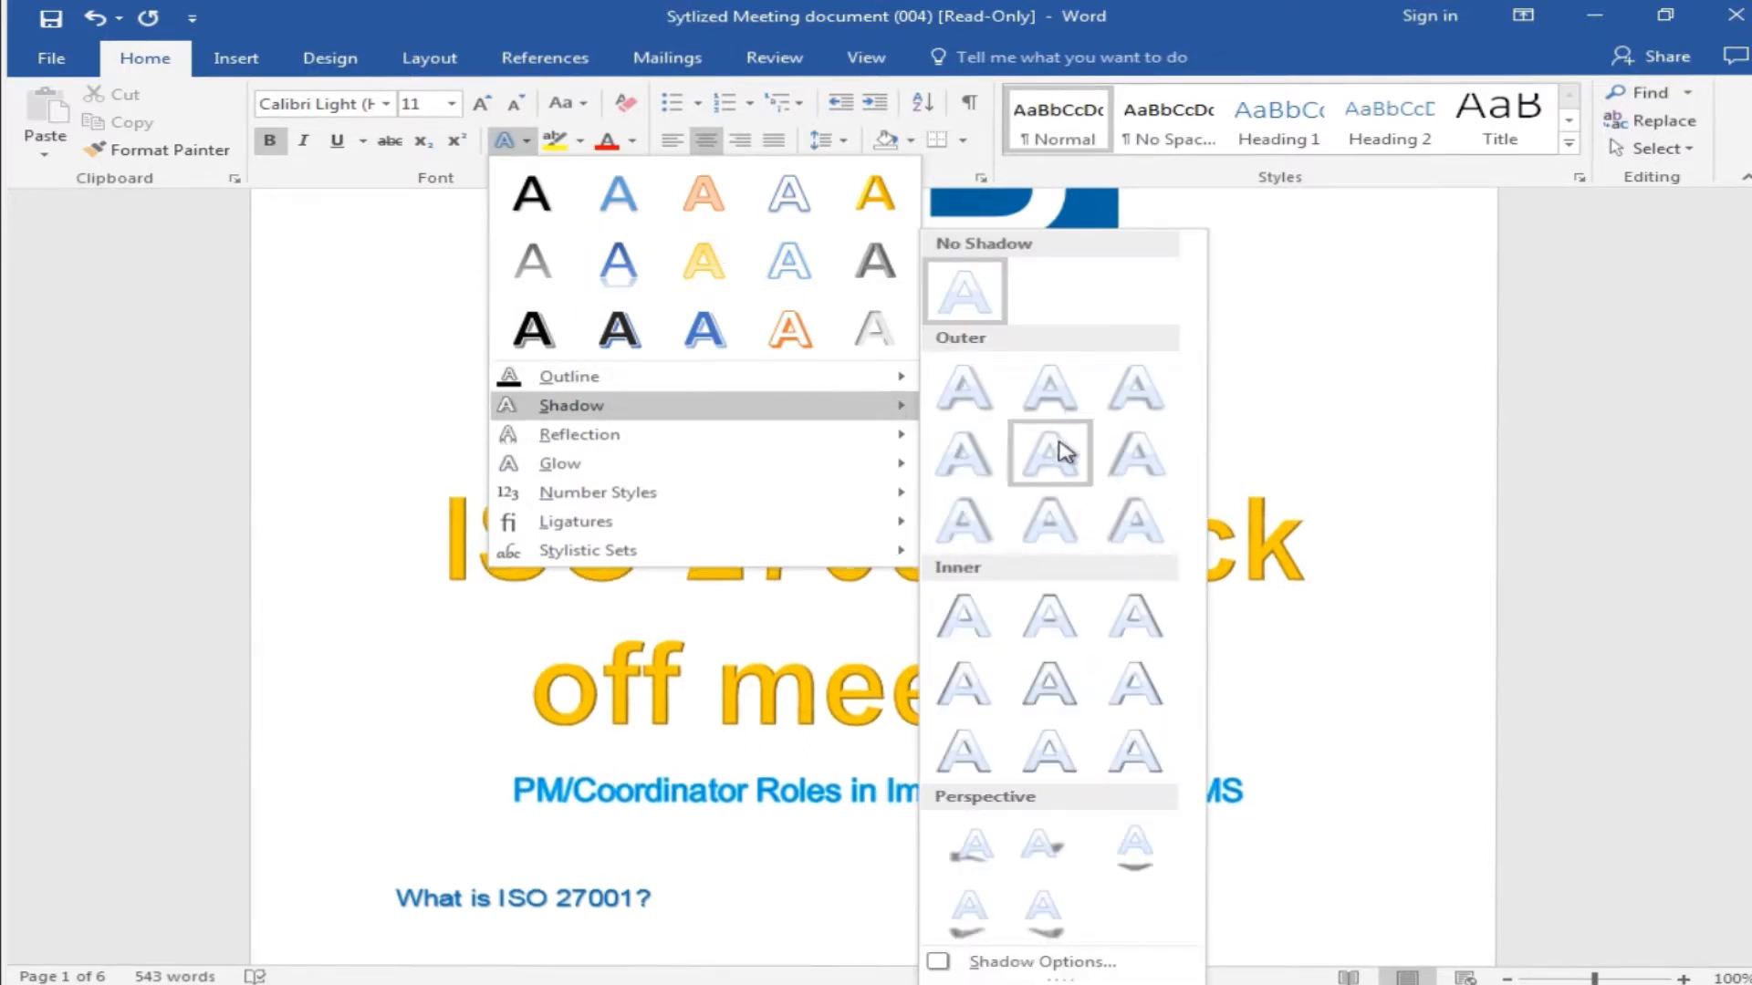
left_click(1047, 453)
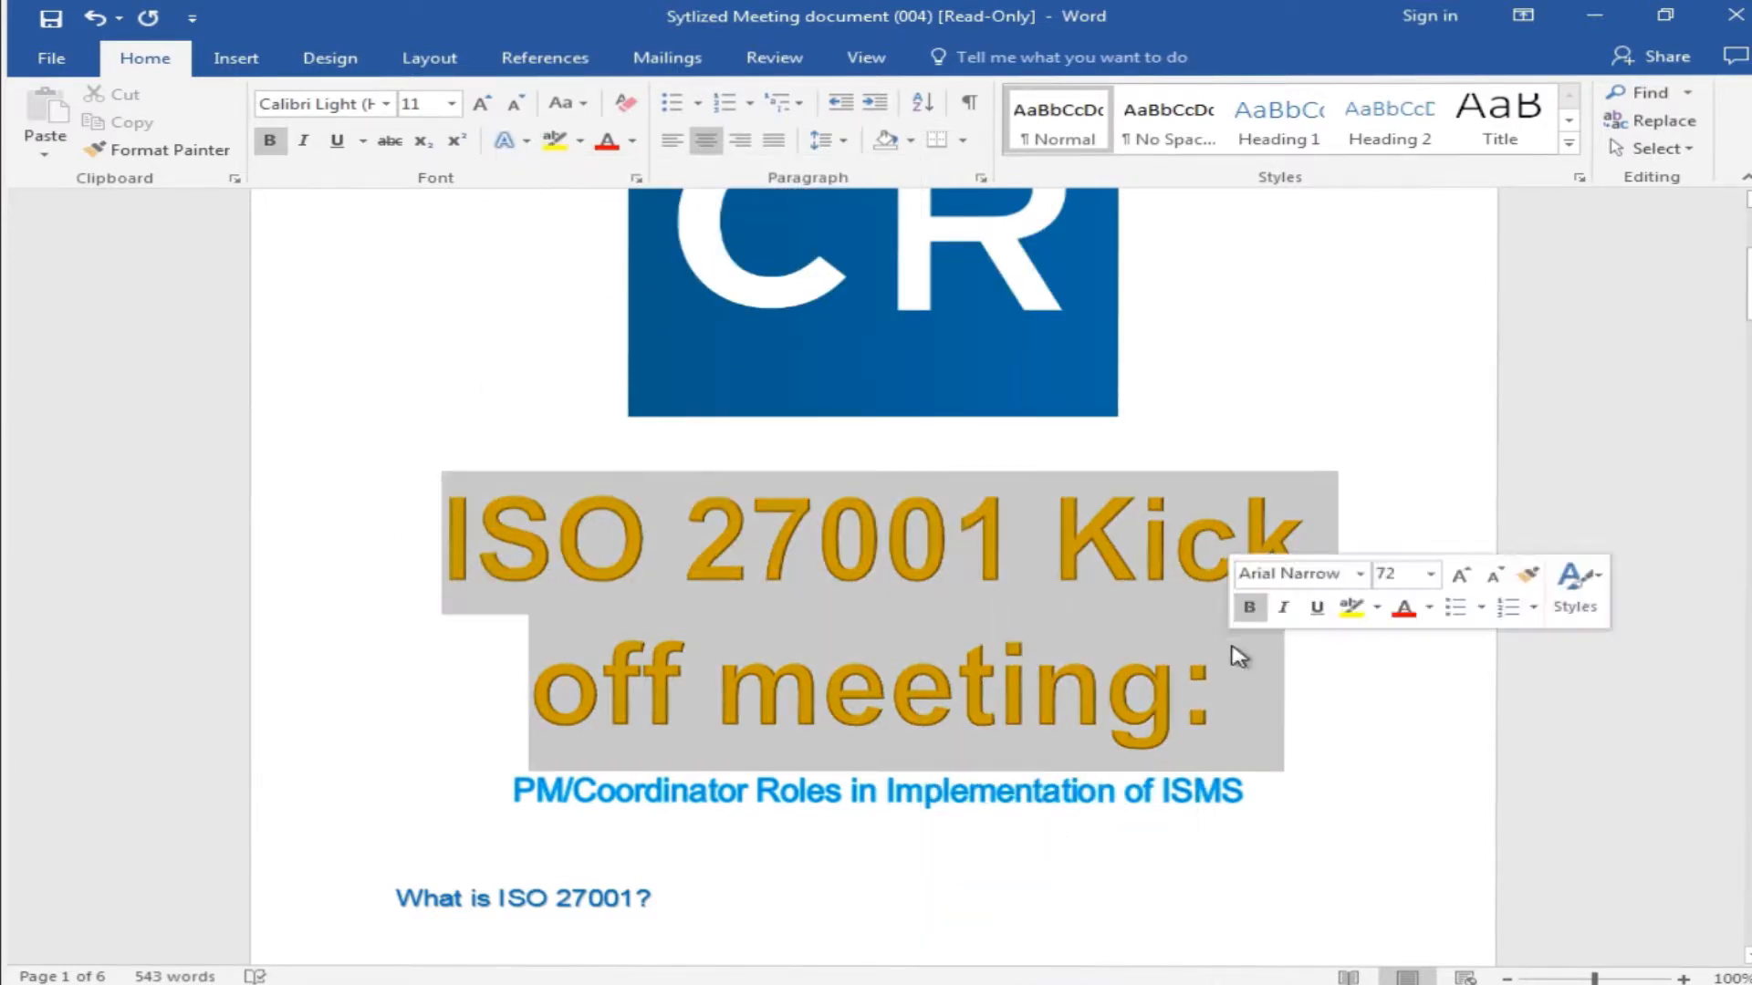
left_click(504, 140)
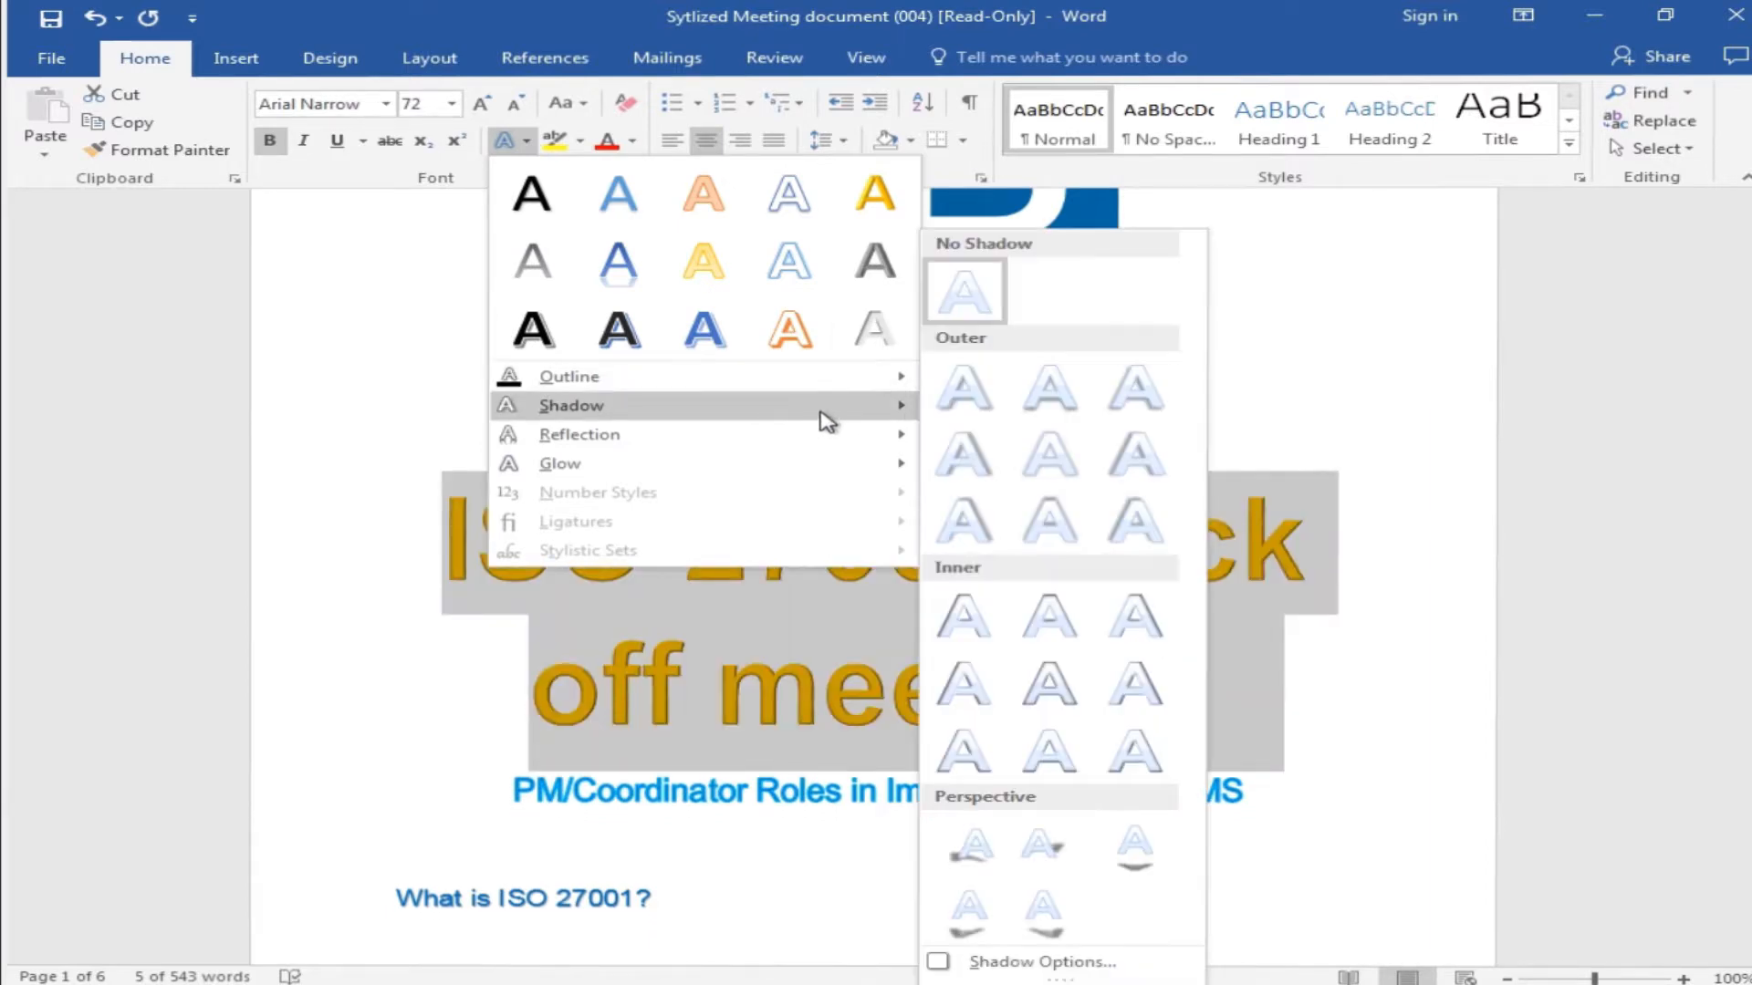
mouse_move(1135, 750)
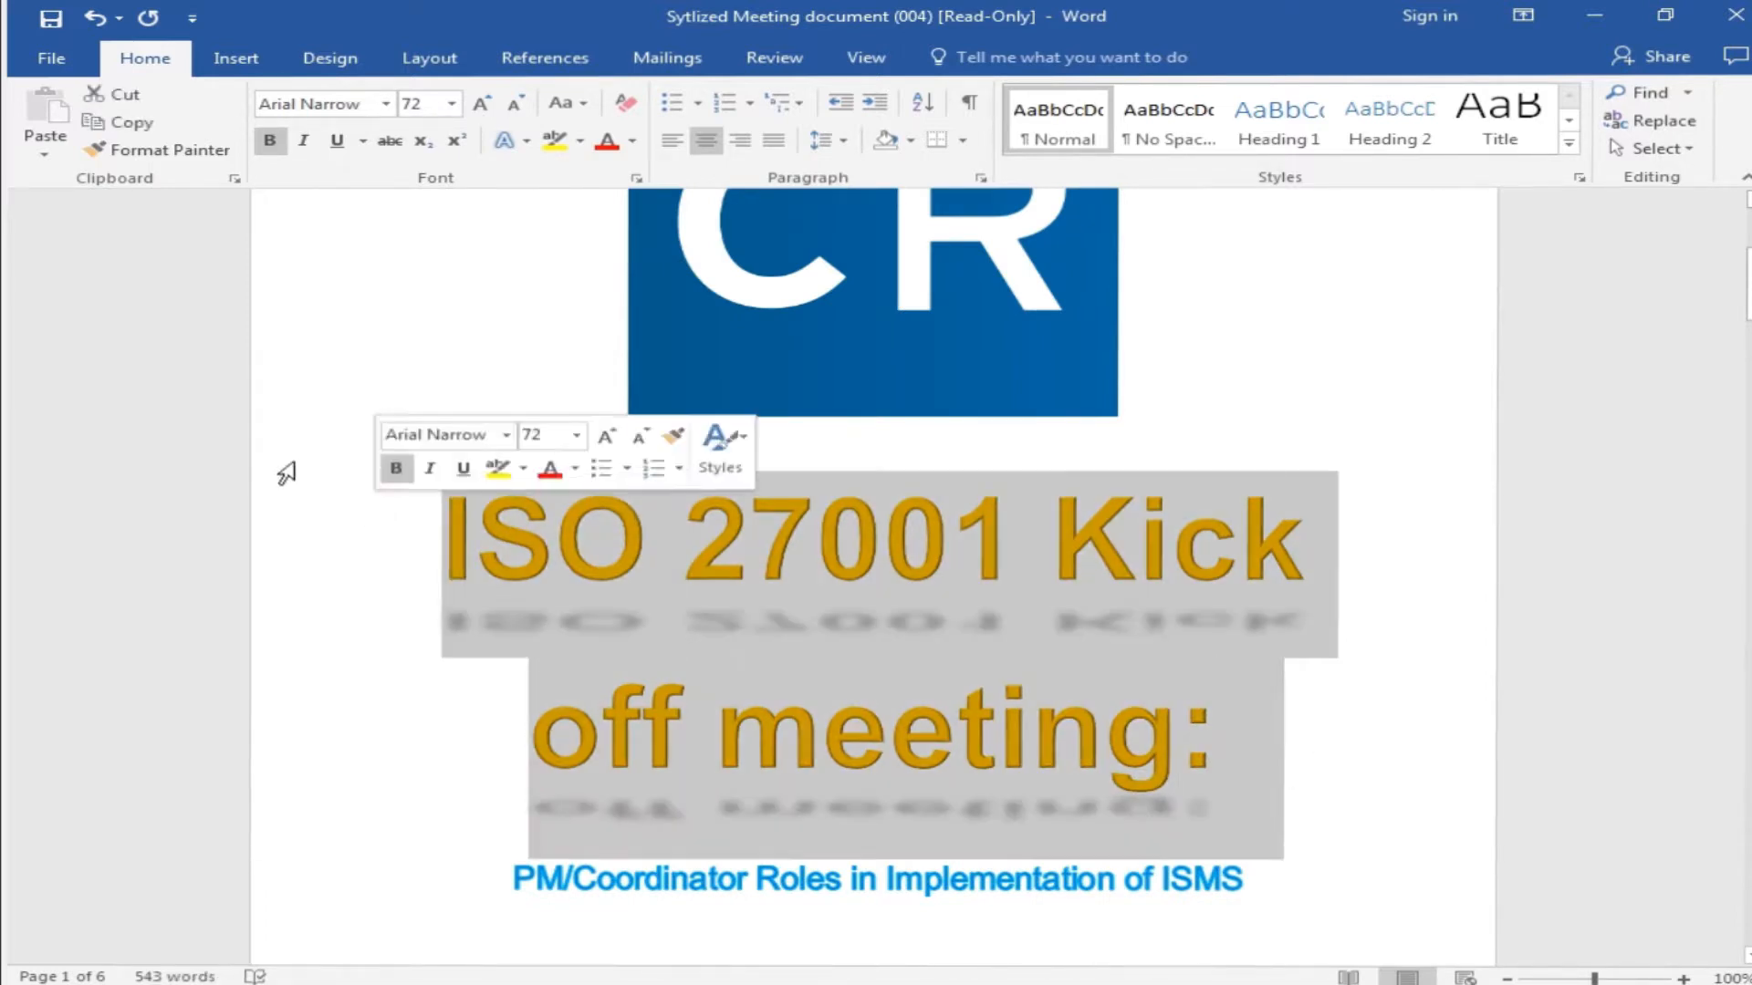
left_click(504, 140)
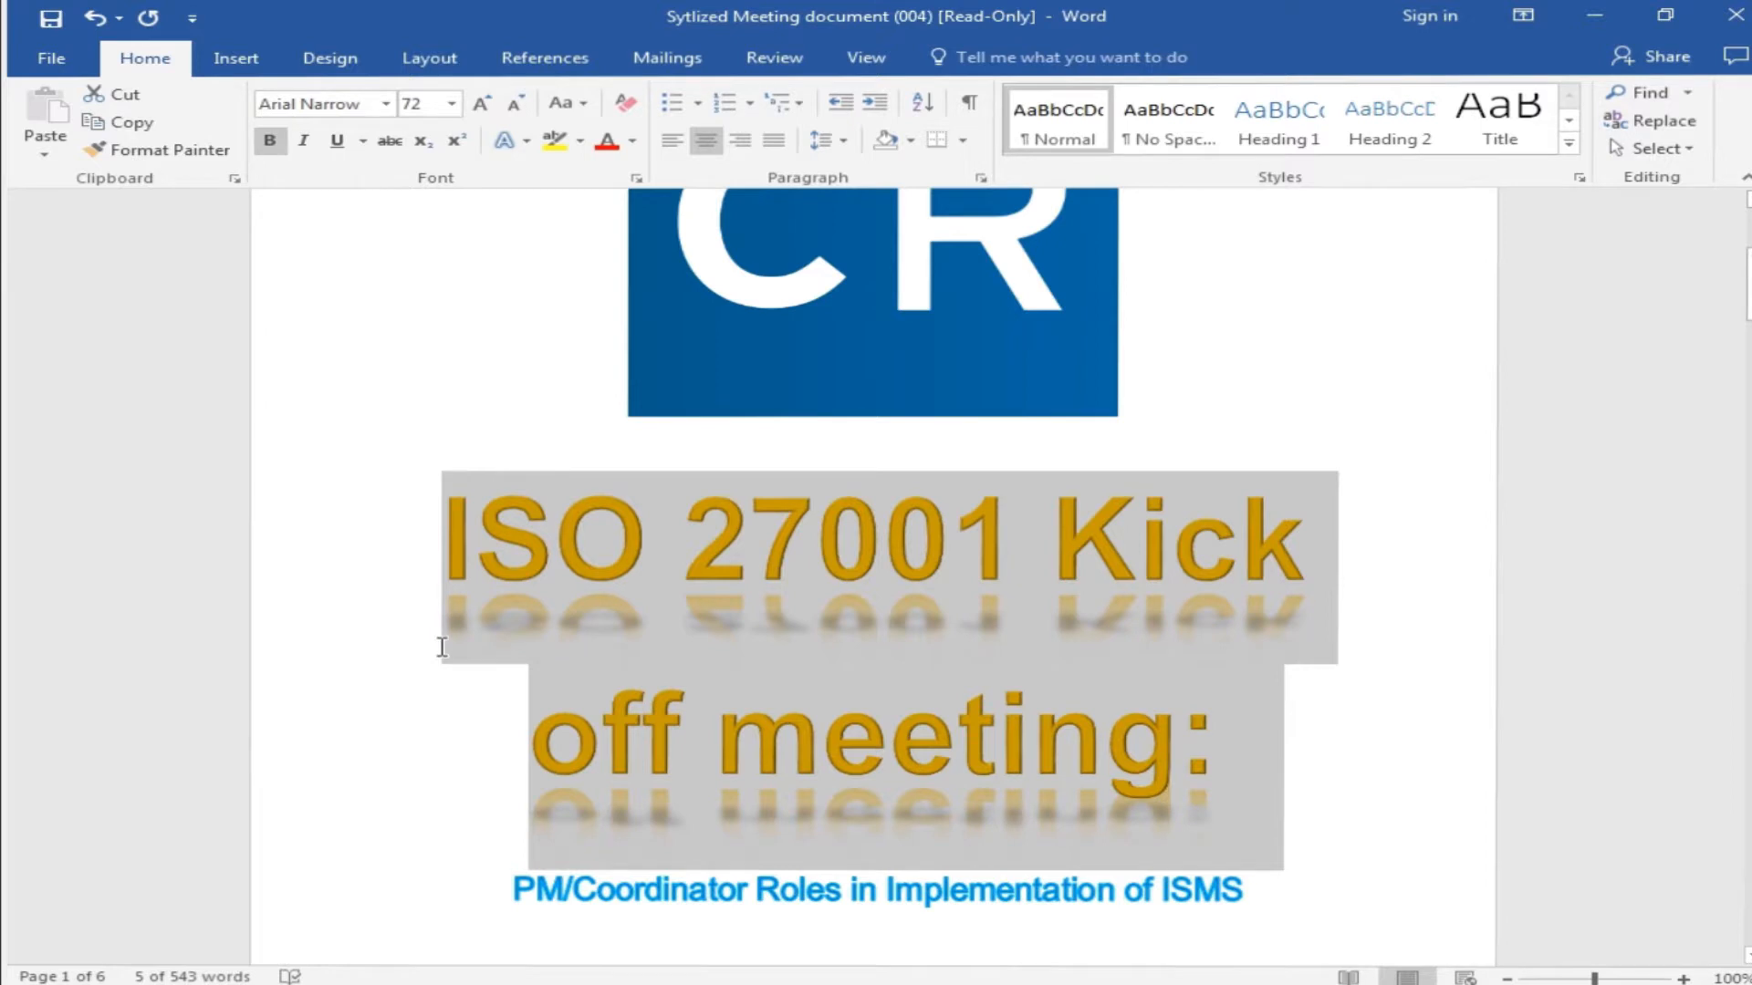
left_click(290, 817)
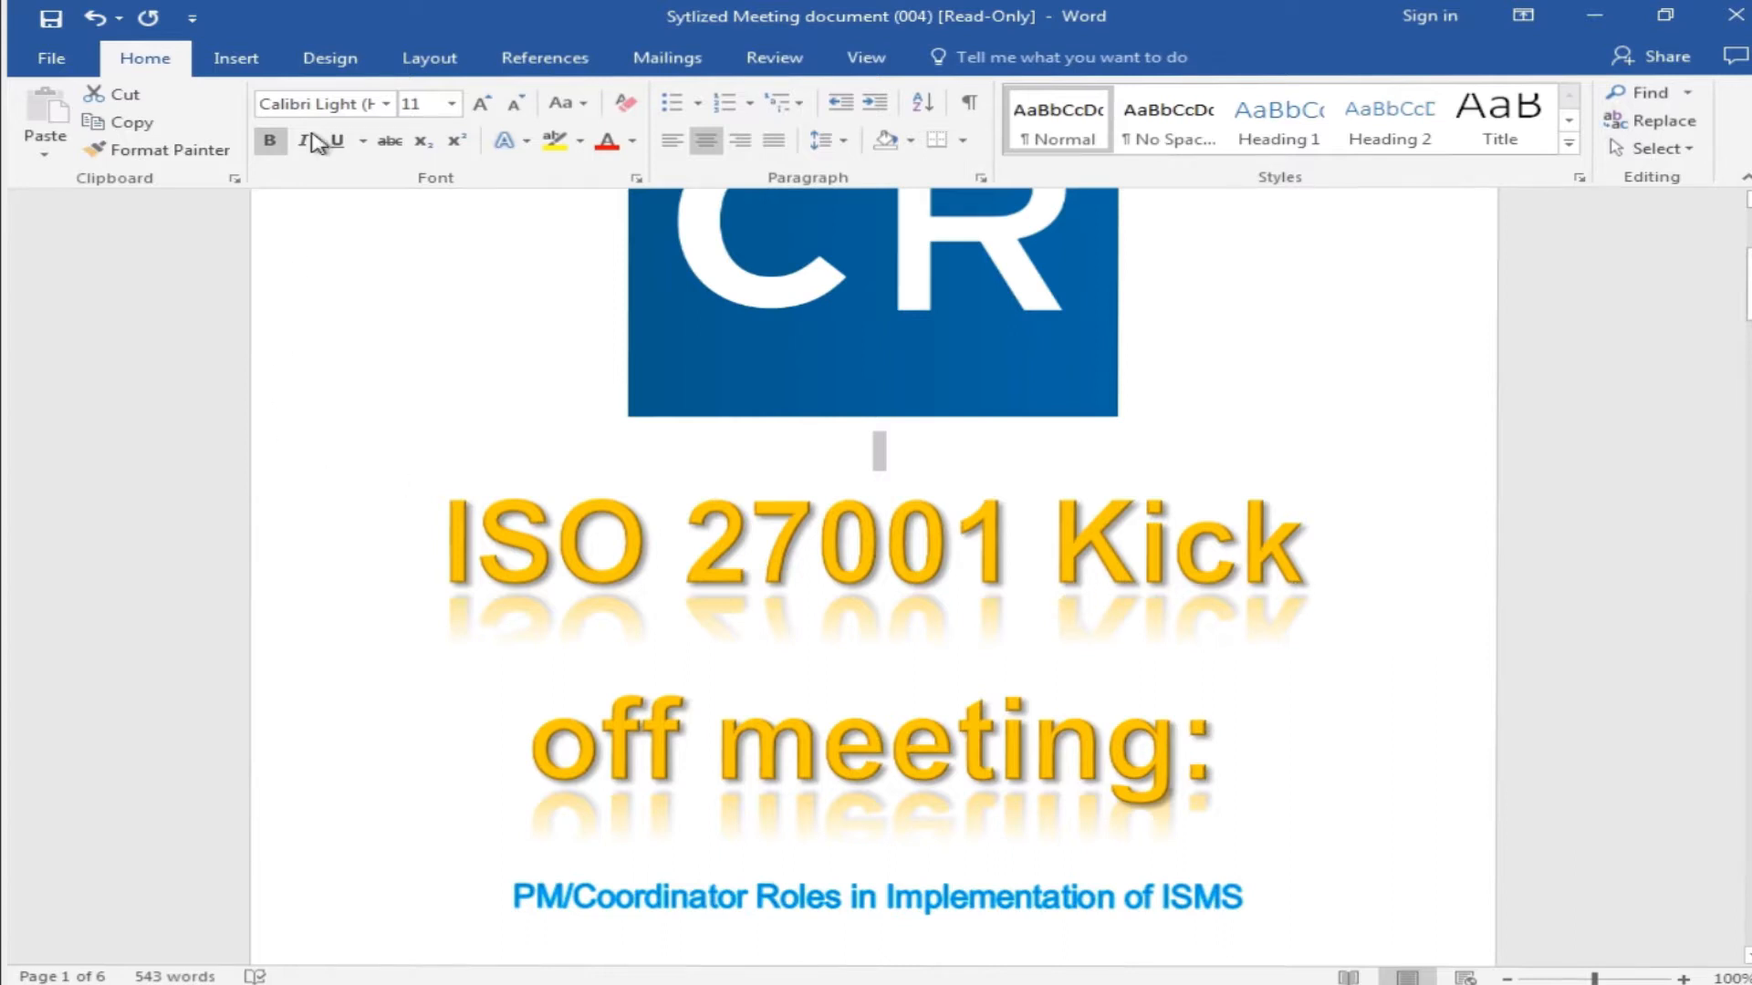
left_click(502, 141)
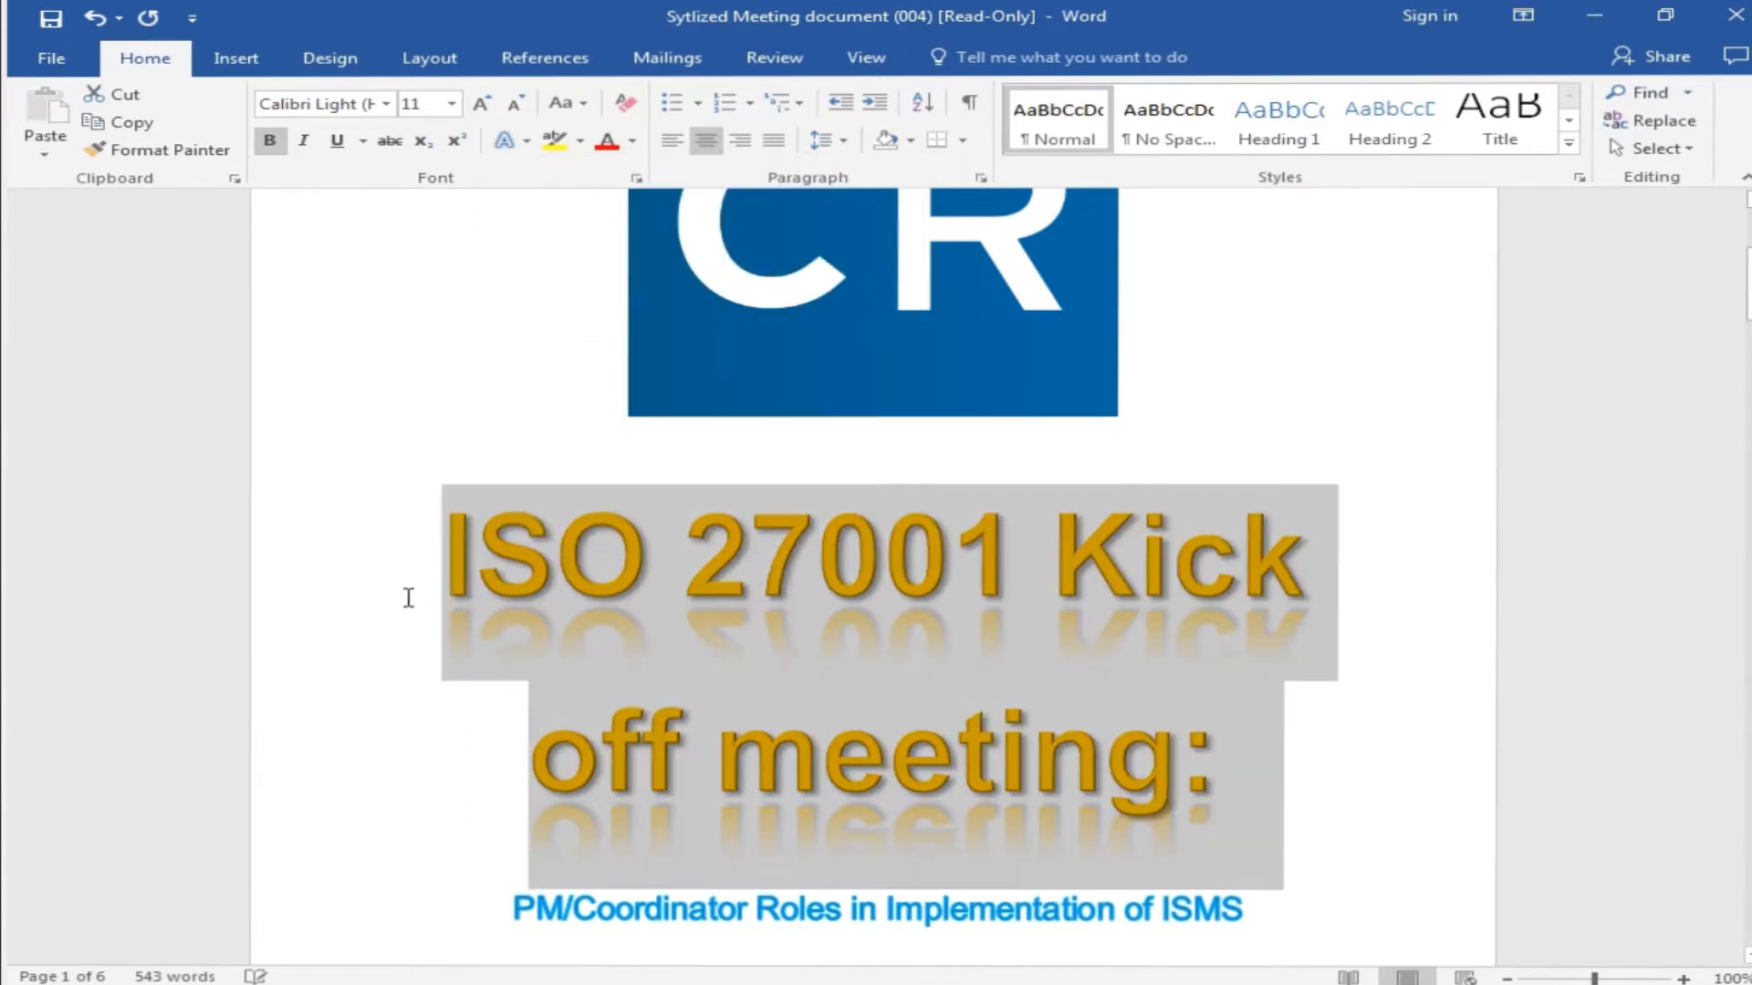
Step: Apply an orange Glow variation around the gold title letters and check the result
left_click(504, 140)
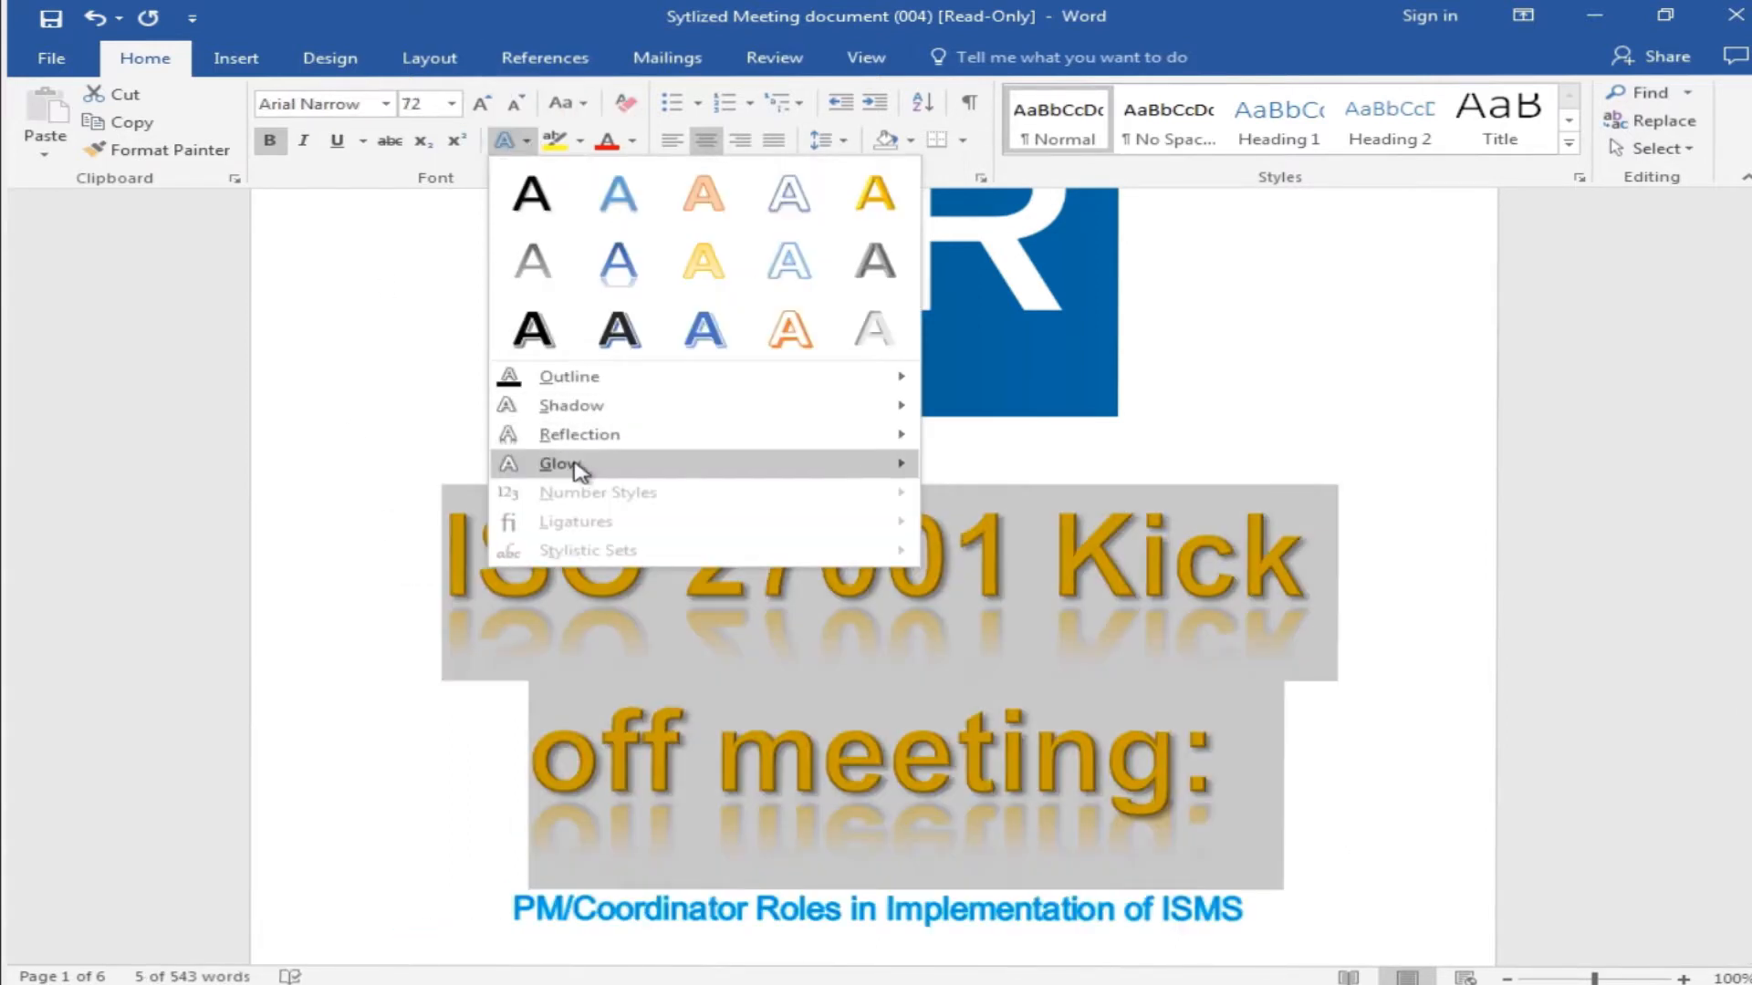
left_click(559, 464)
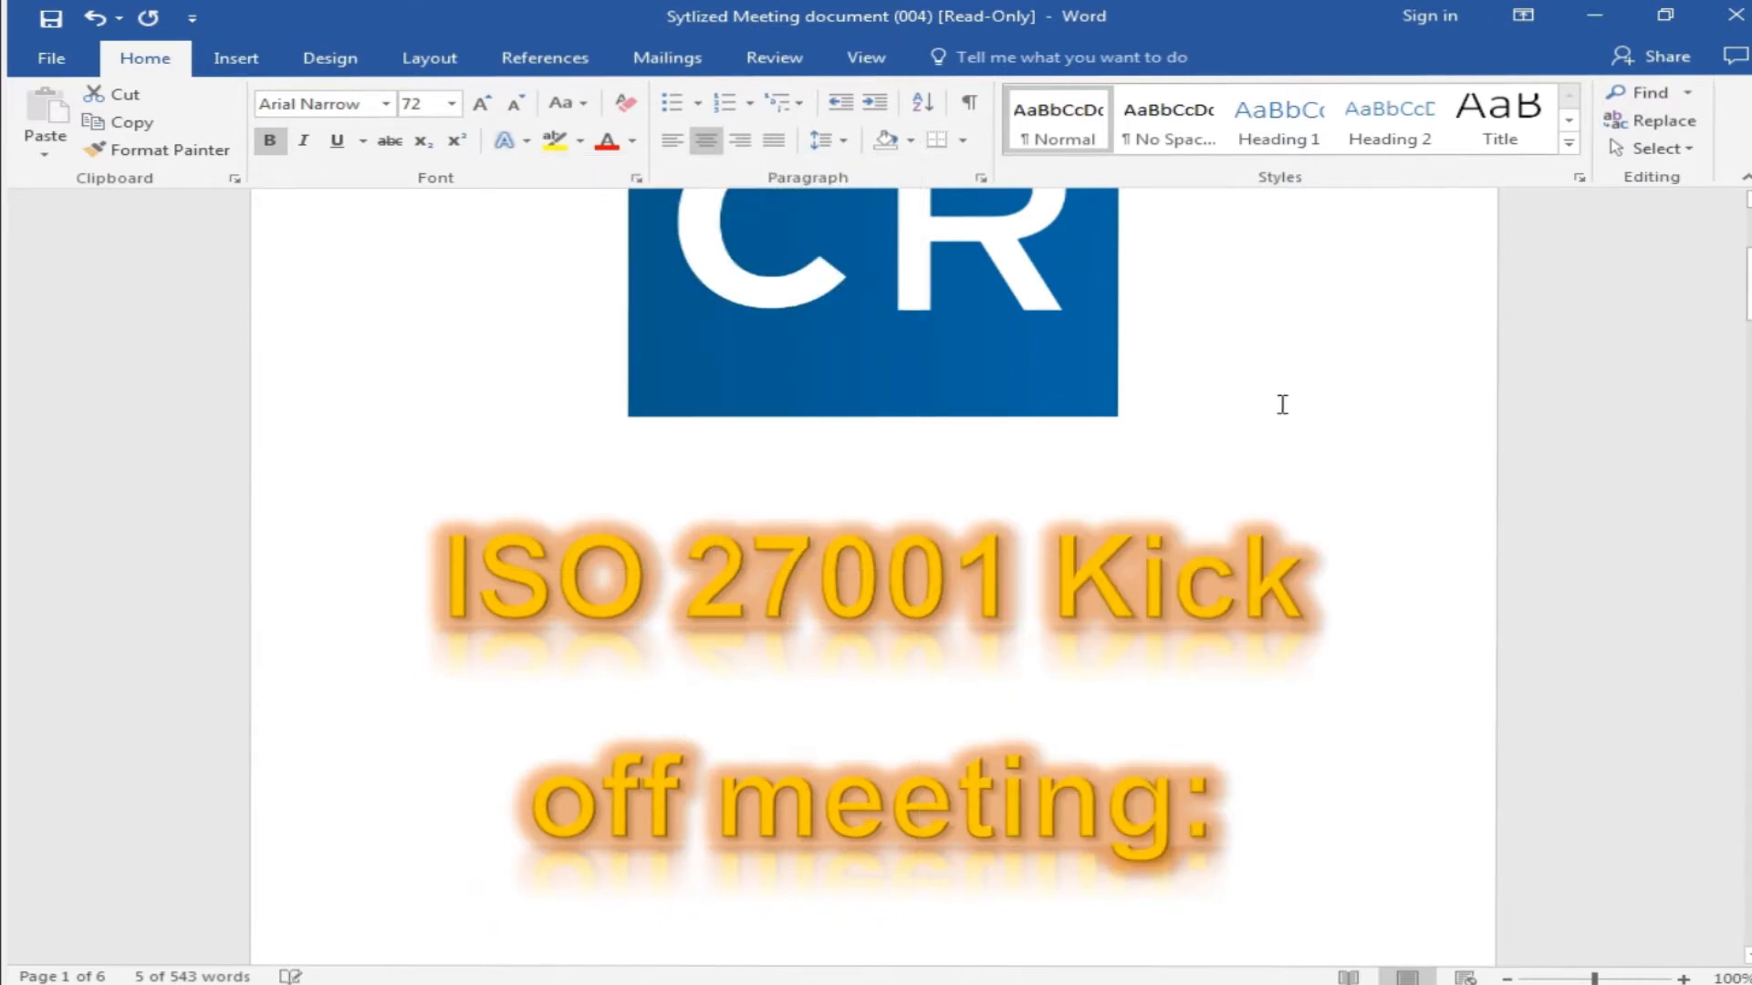
left_click(938, 604)
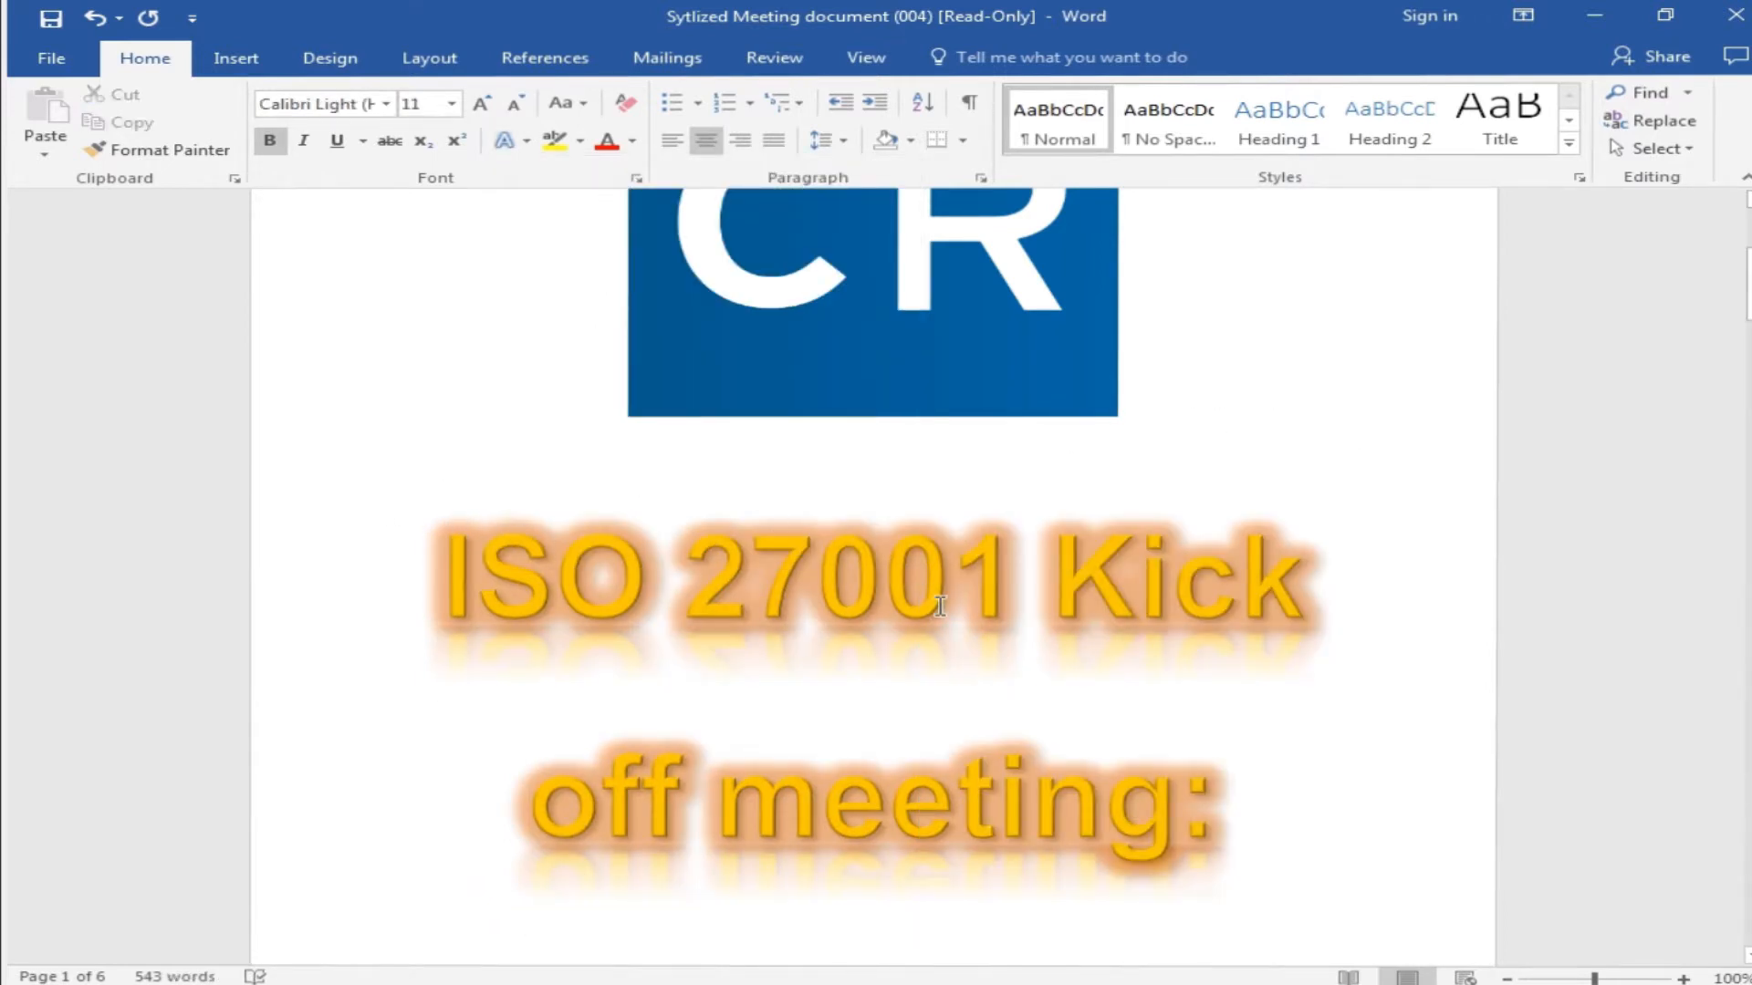
mouse_move(582, 383)
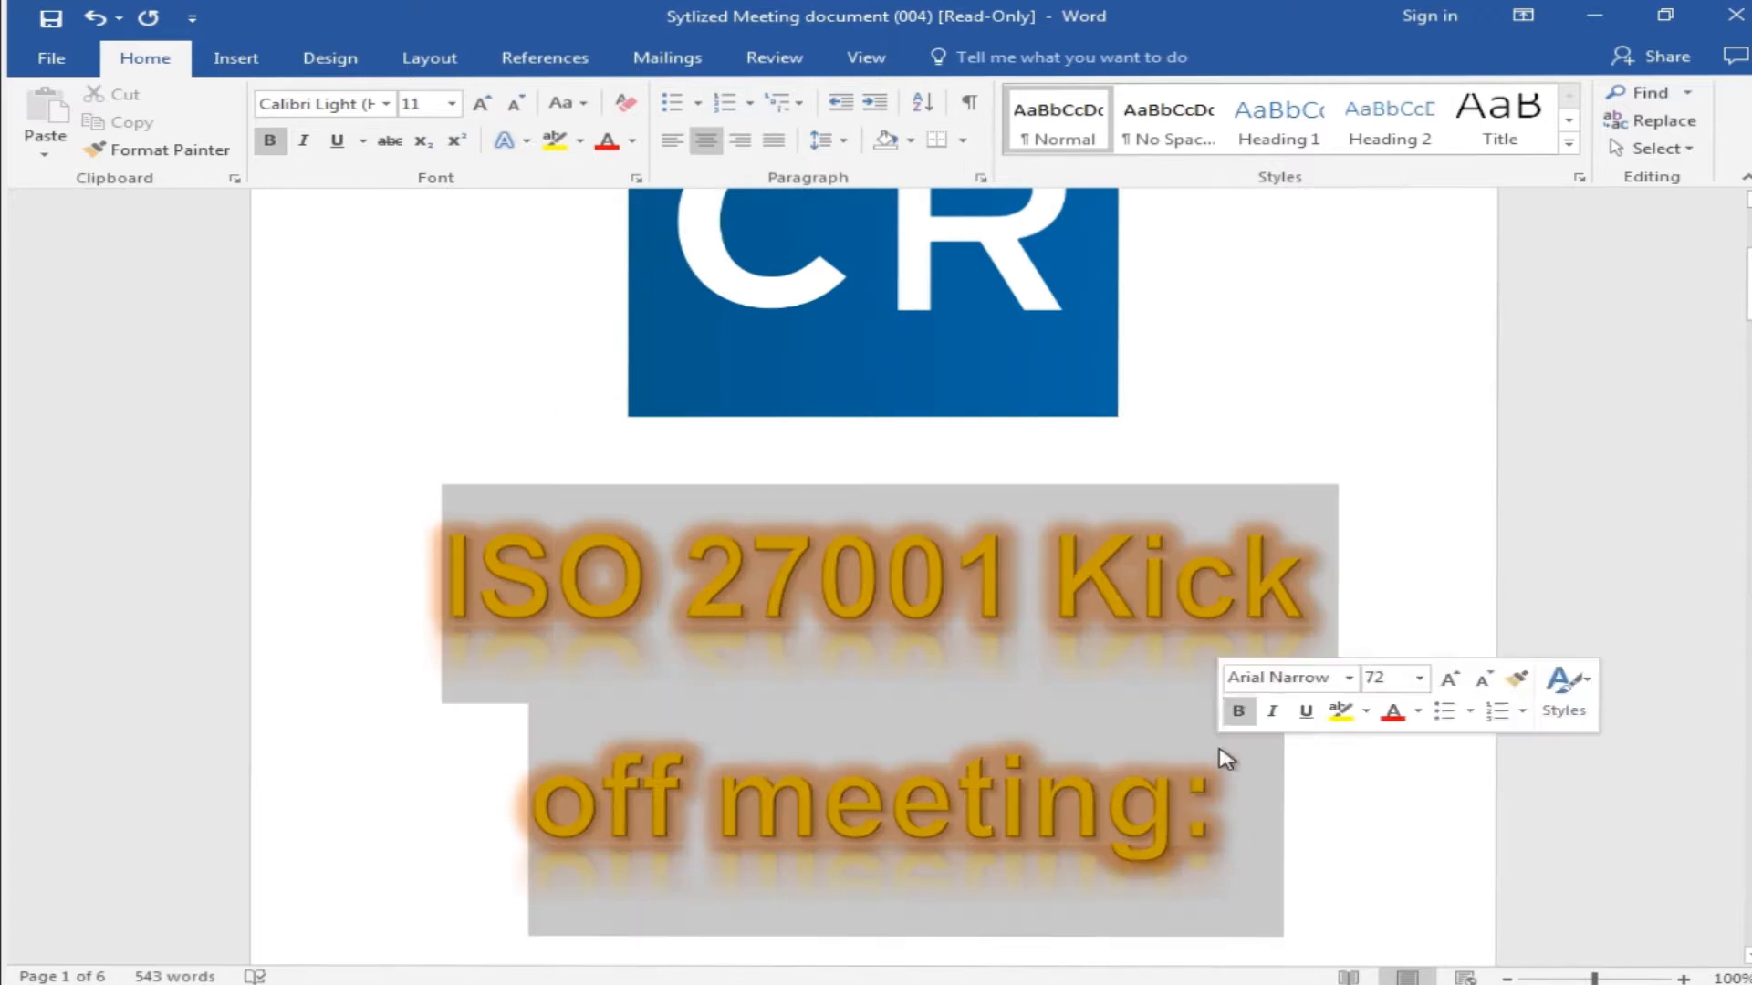
left_click(504, 141)
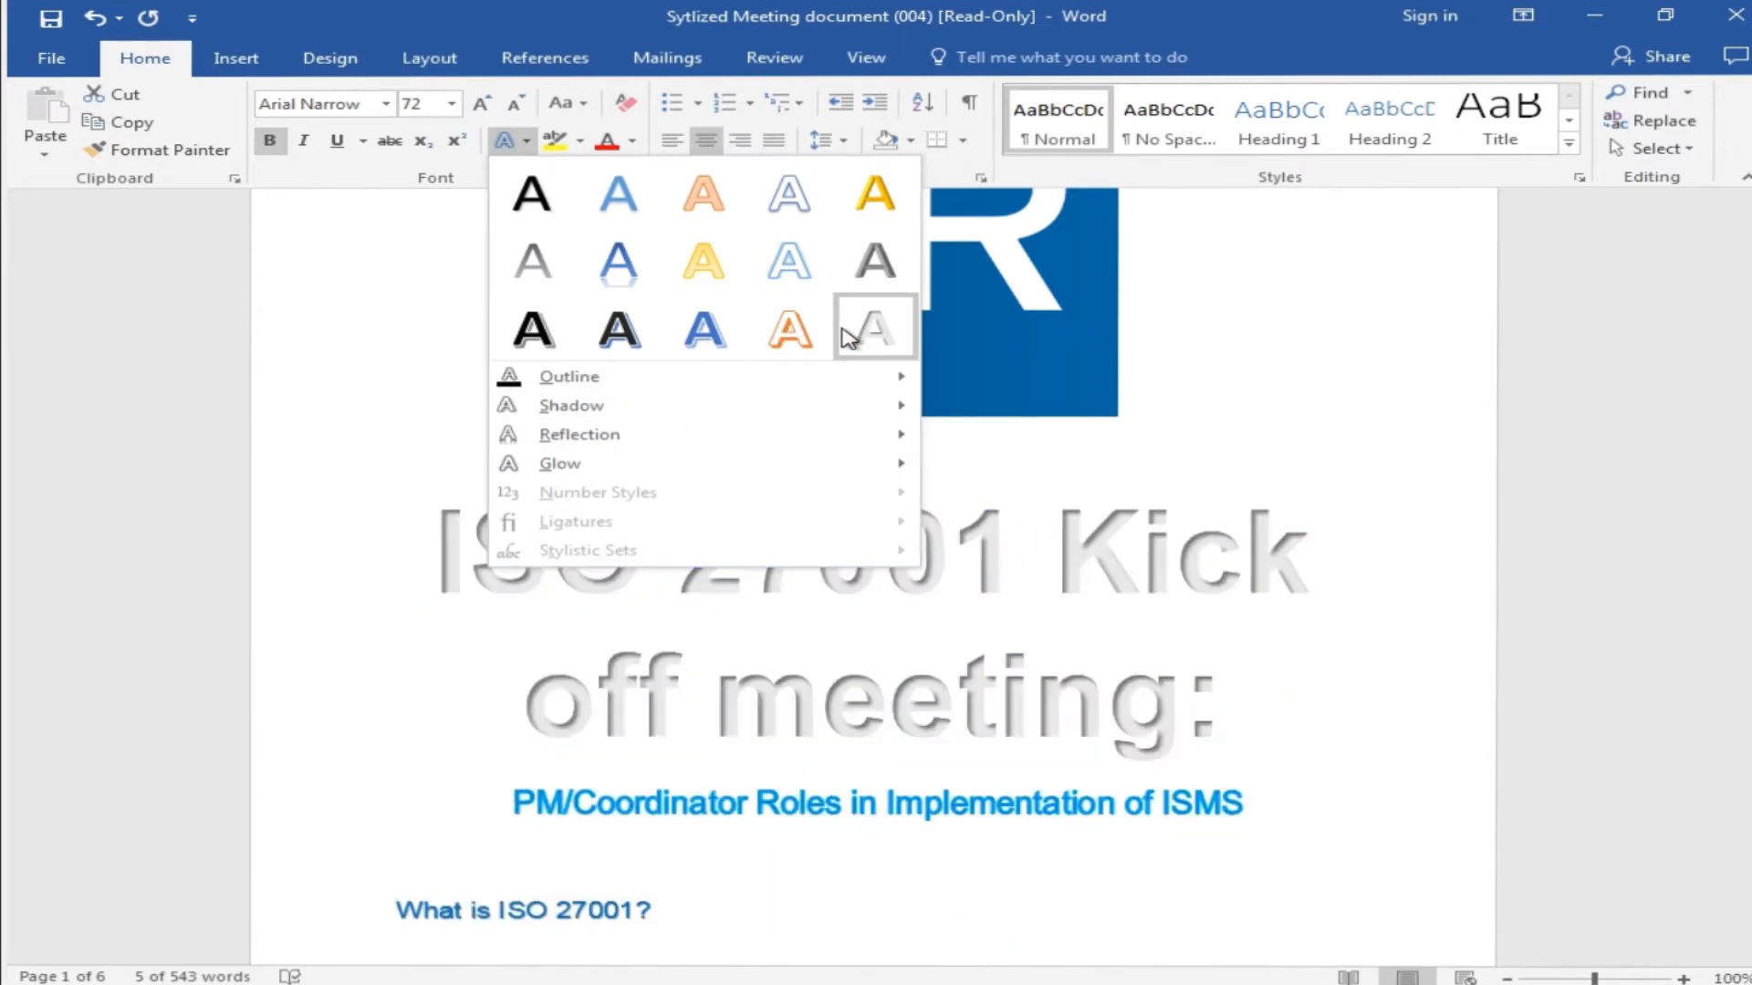
Step: Preview presets and apply the blue shadowed, dark-outlined preset to the title
left_click(874, 261)
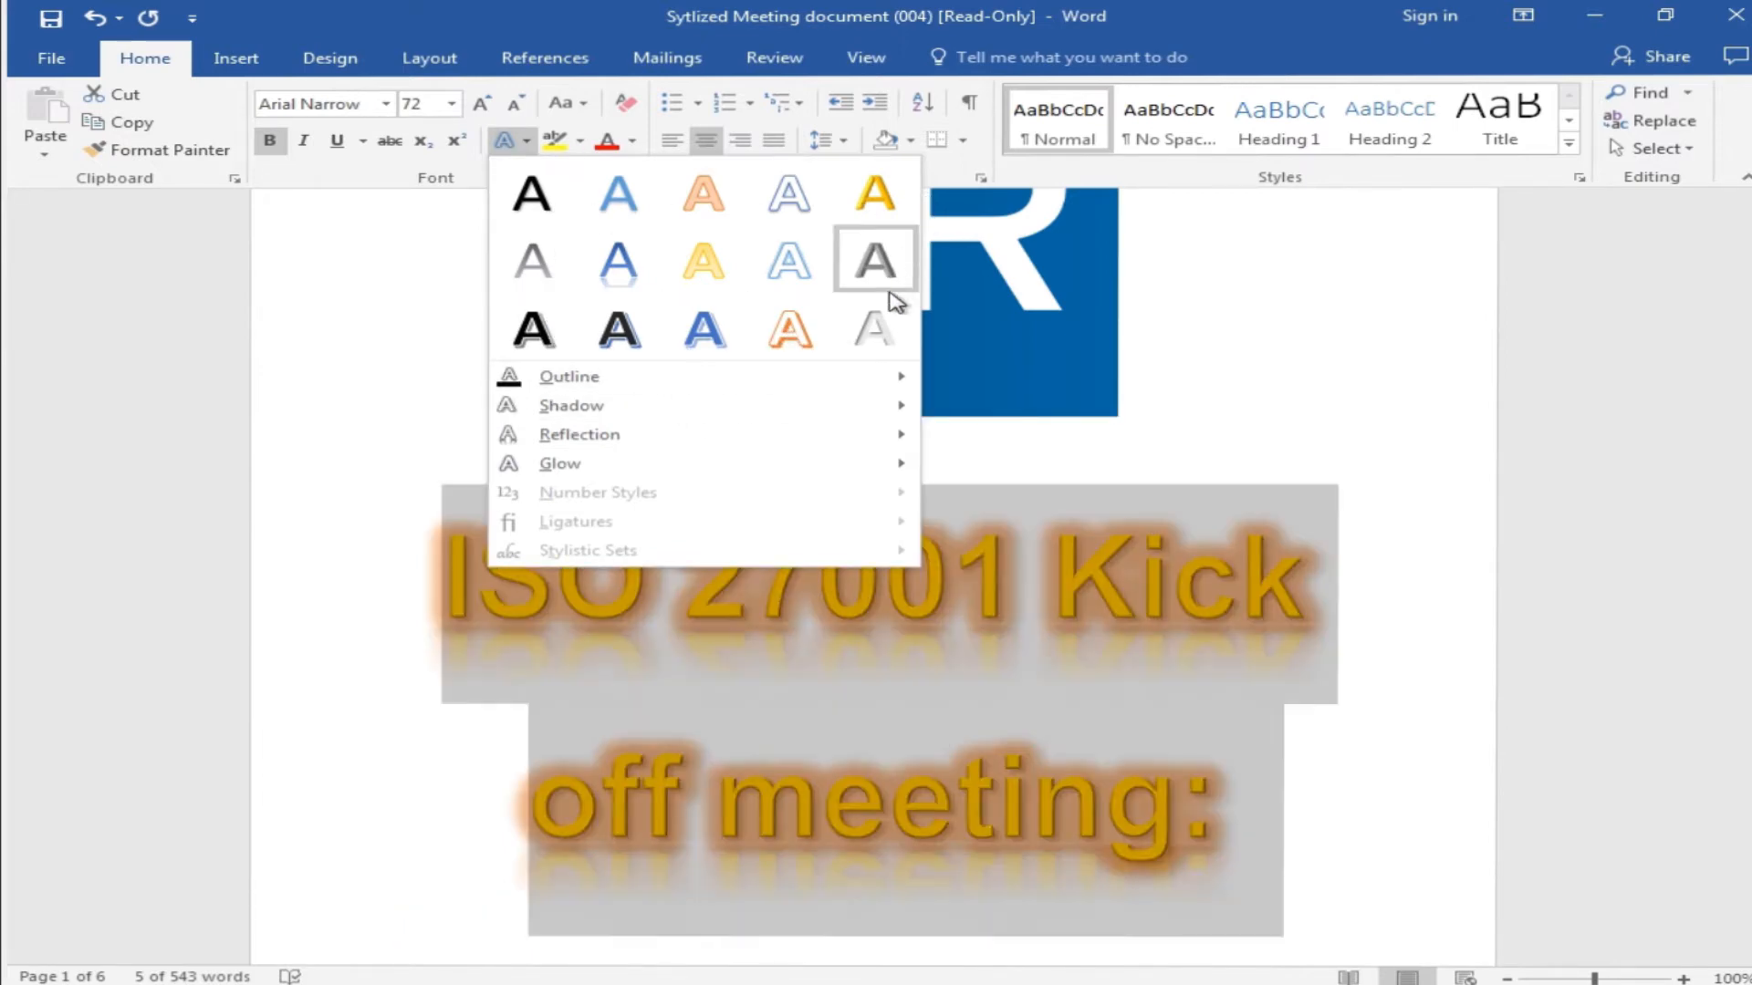
left_click(618, 329)
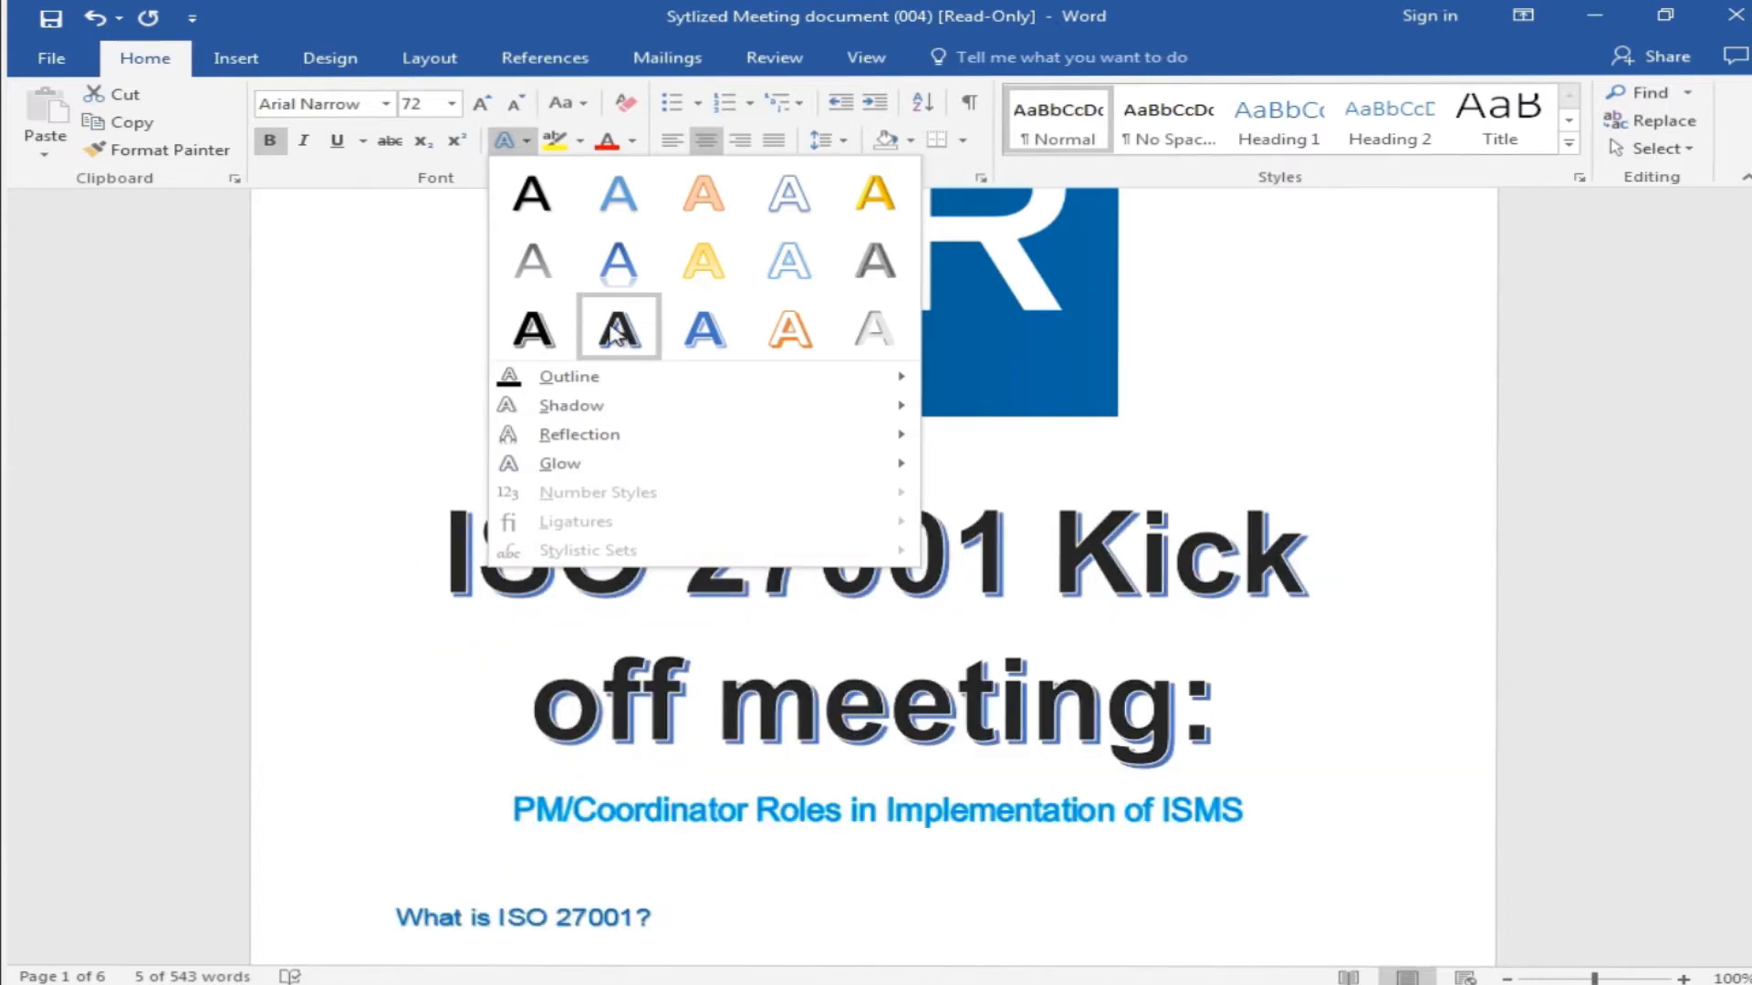
left_click(616, 326)
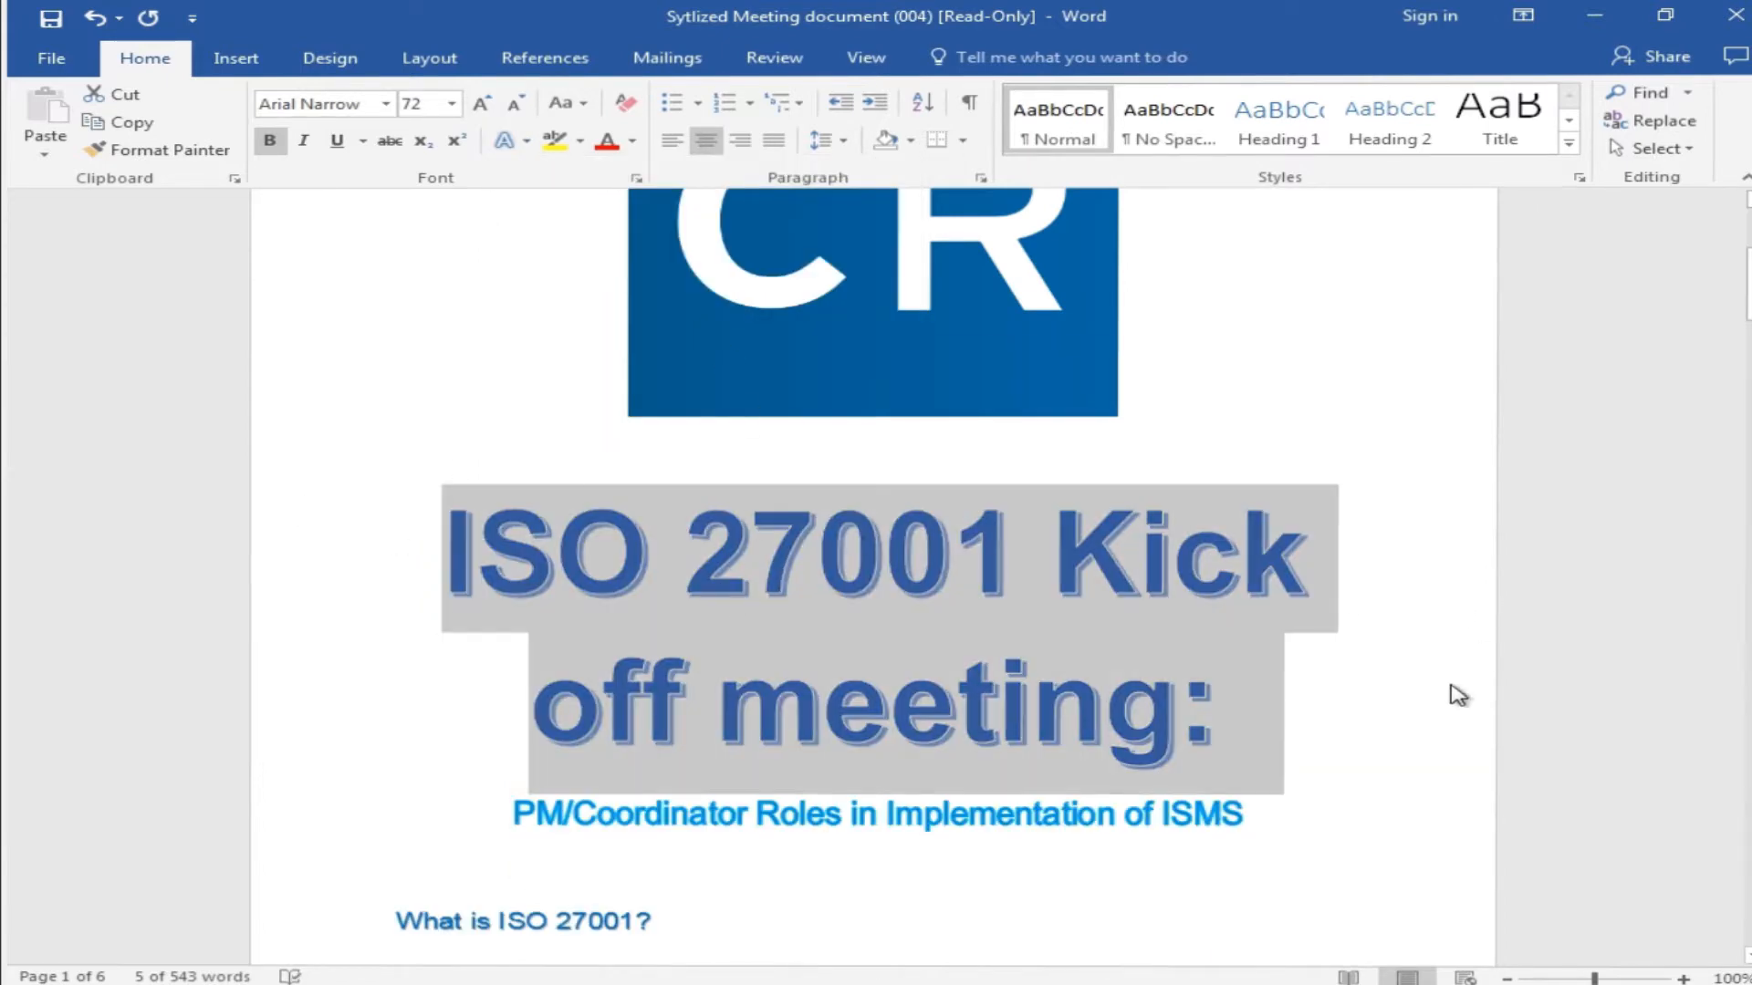
left_click(502, 141)
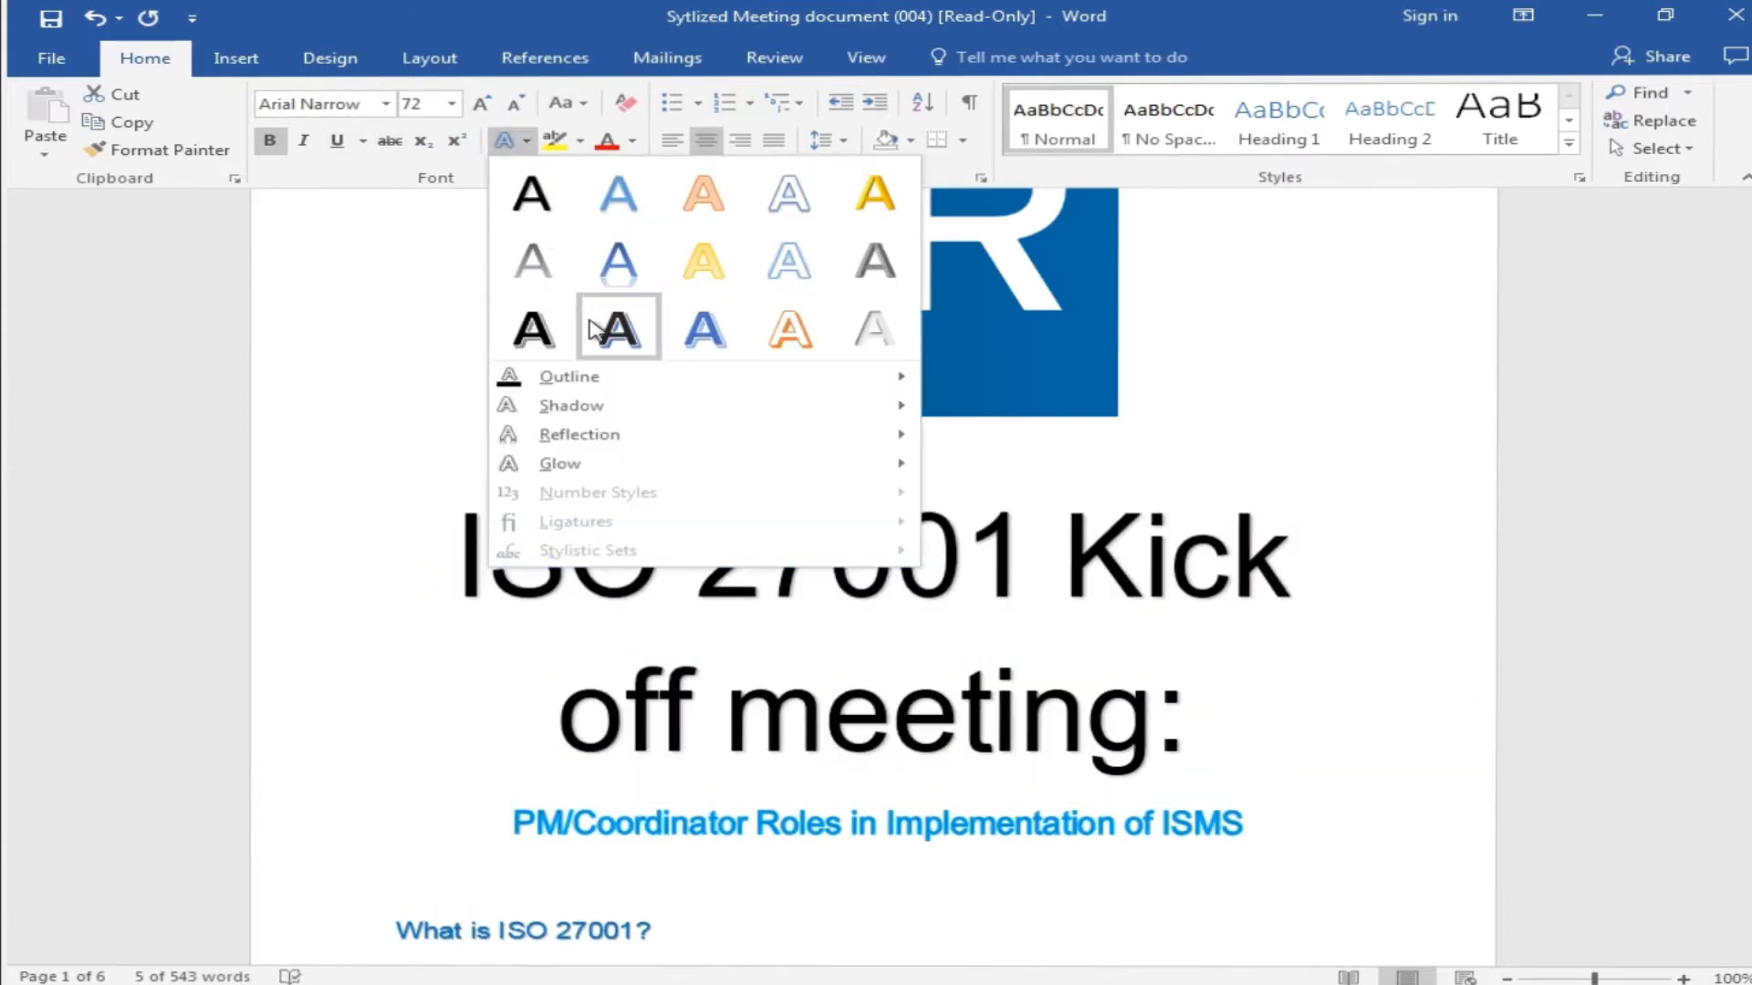
left_click(569, 376)
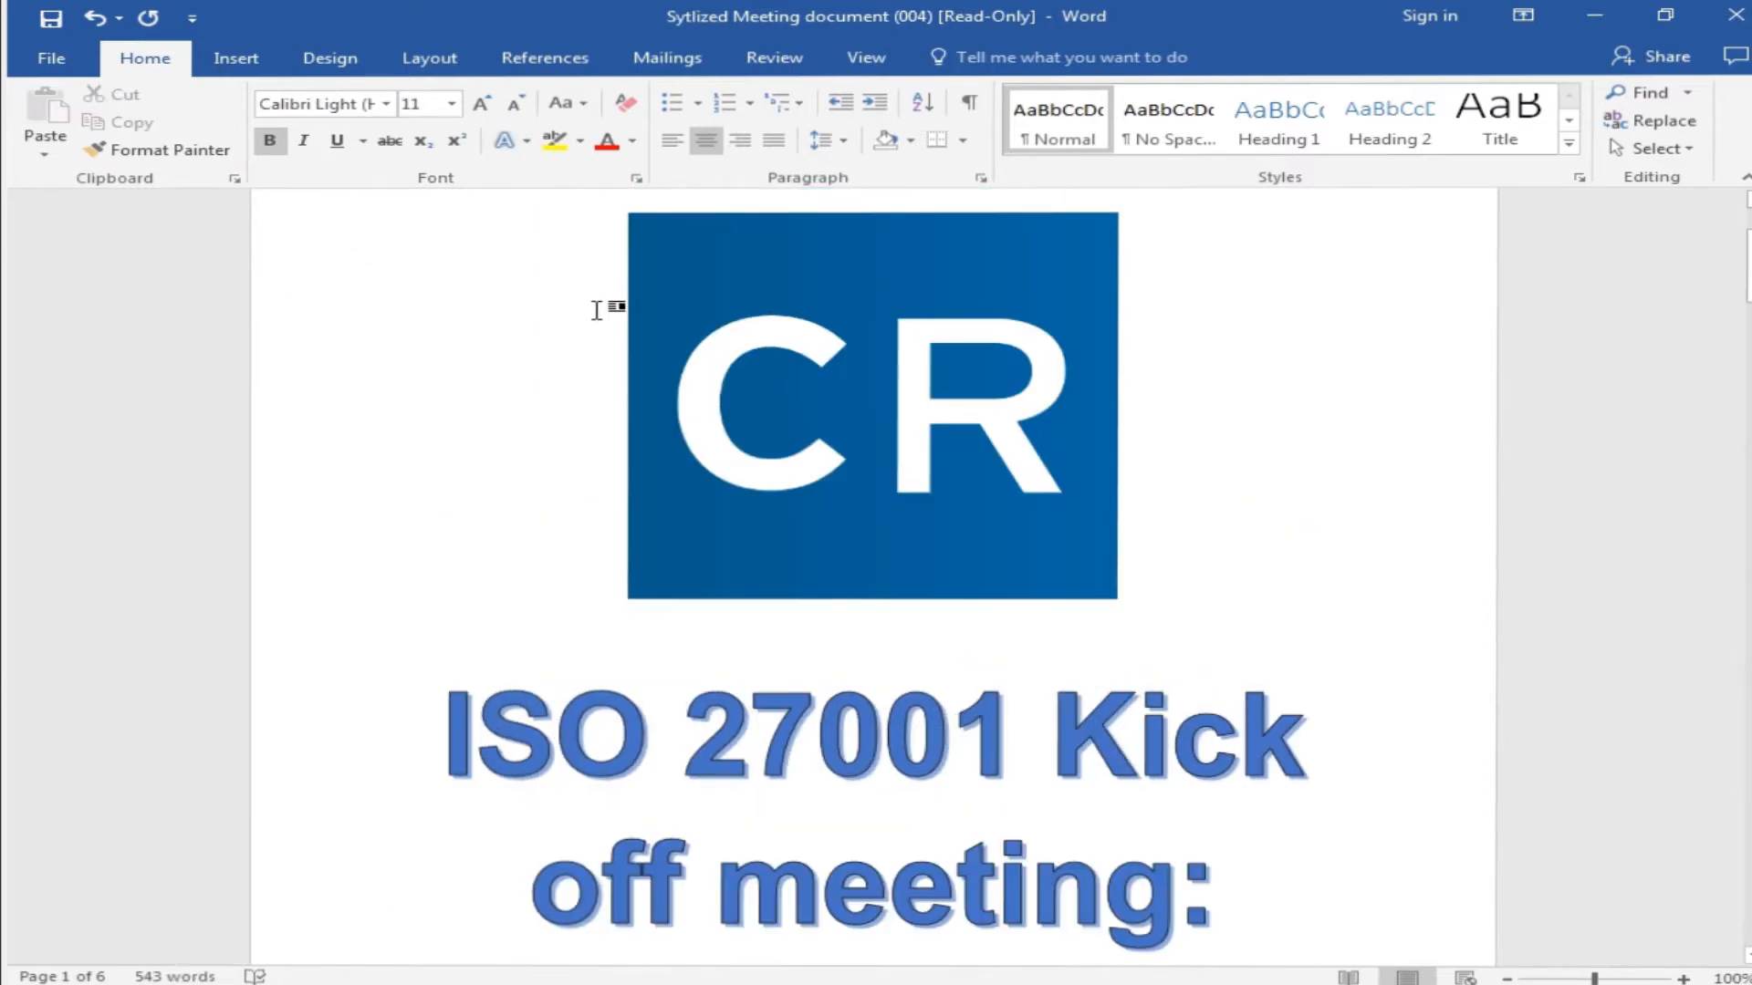
left_click(504, 140)
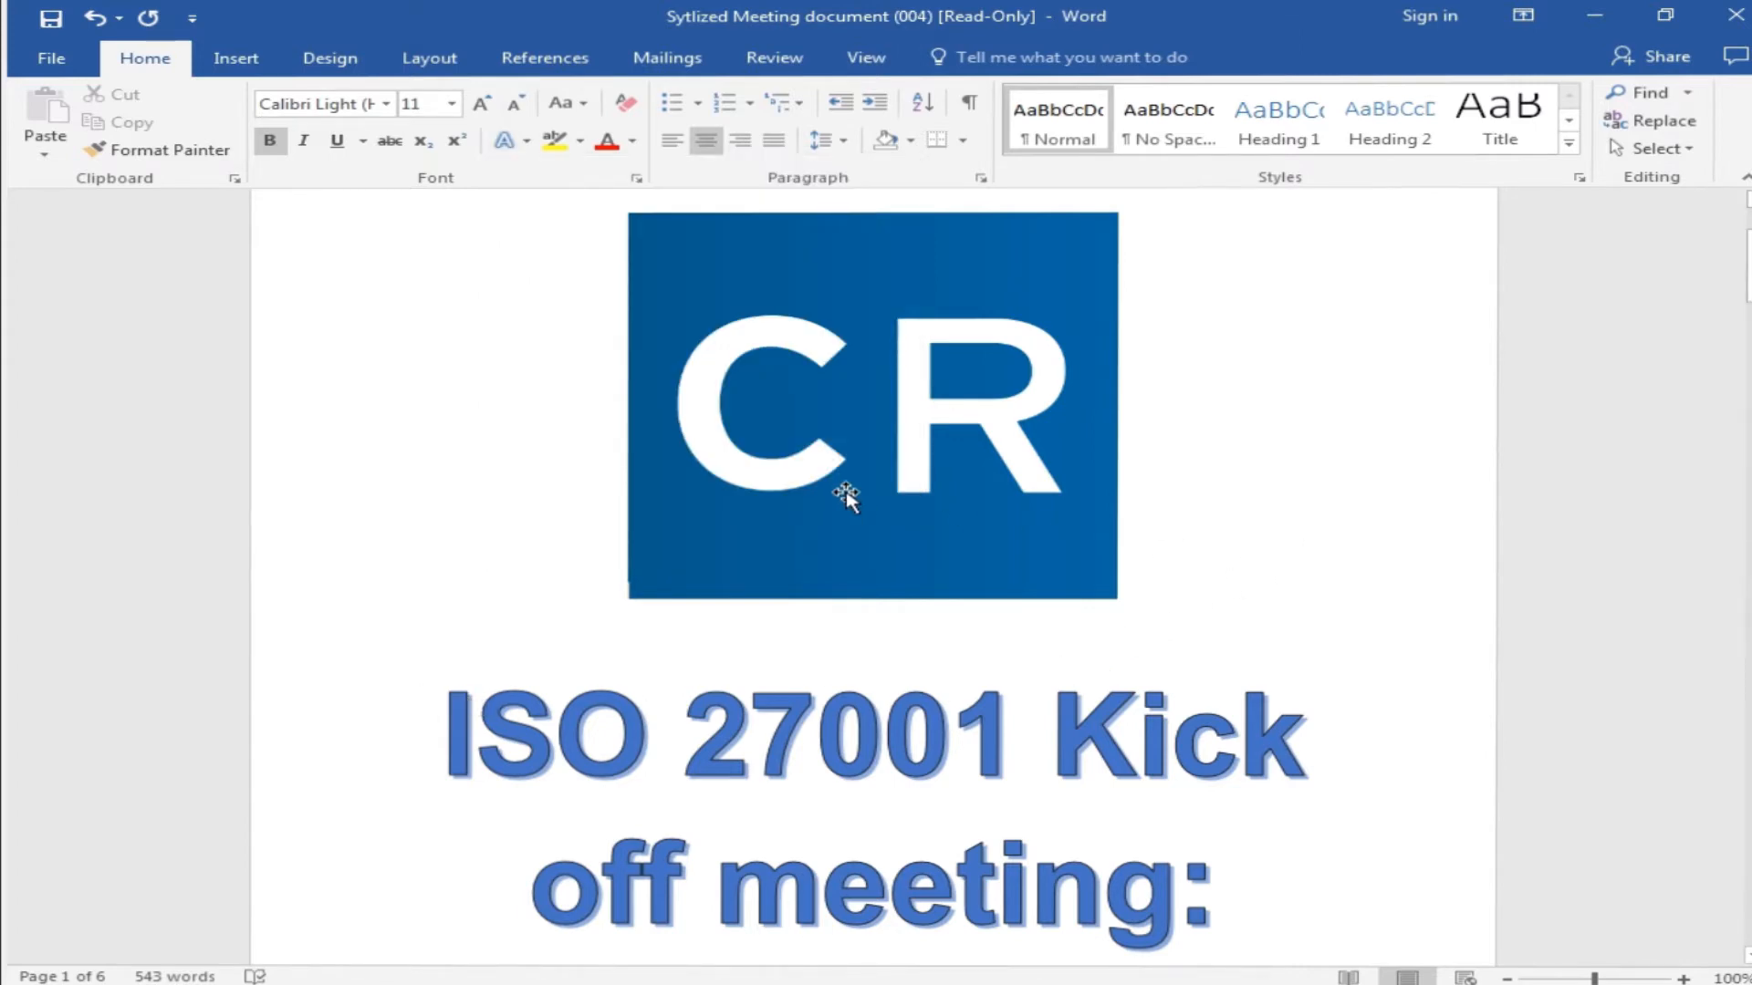
mouse_move(868, 486)
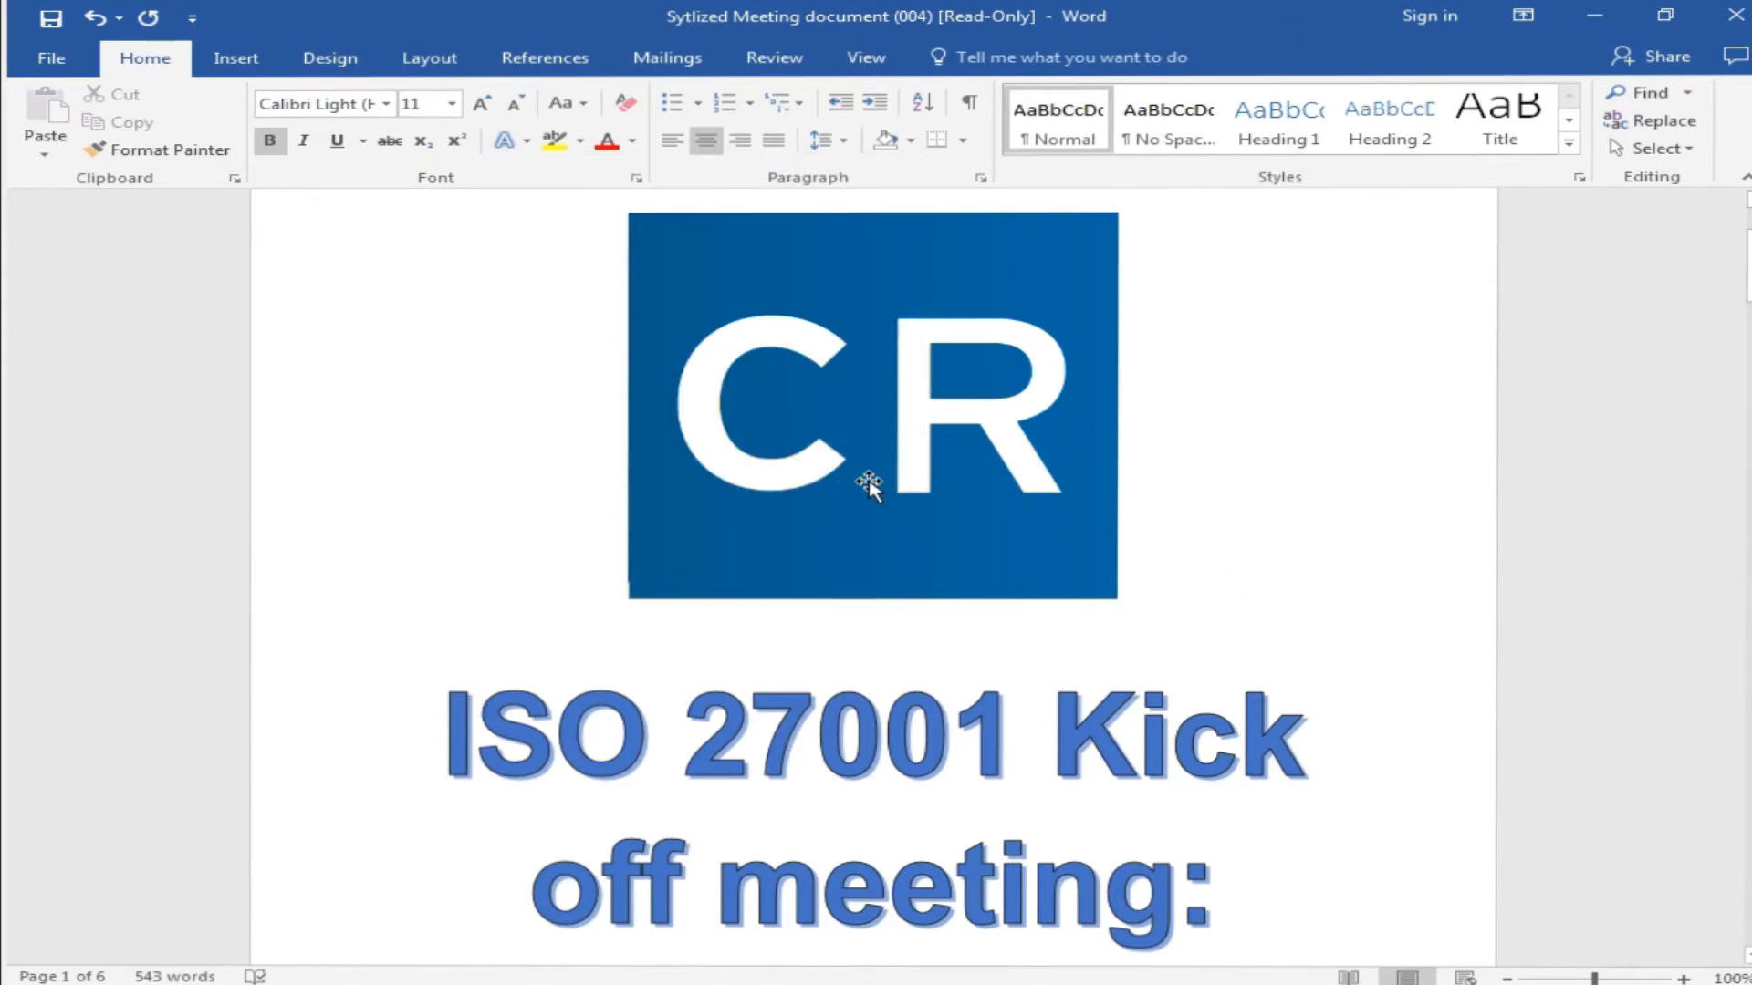
Step: Scroll down to the ISO 27001 introduction paragraph at the start of page 2
scroll("down", 3)
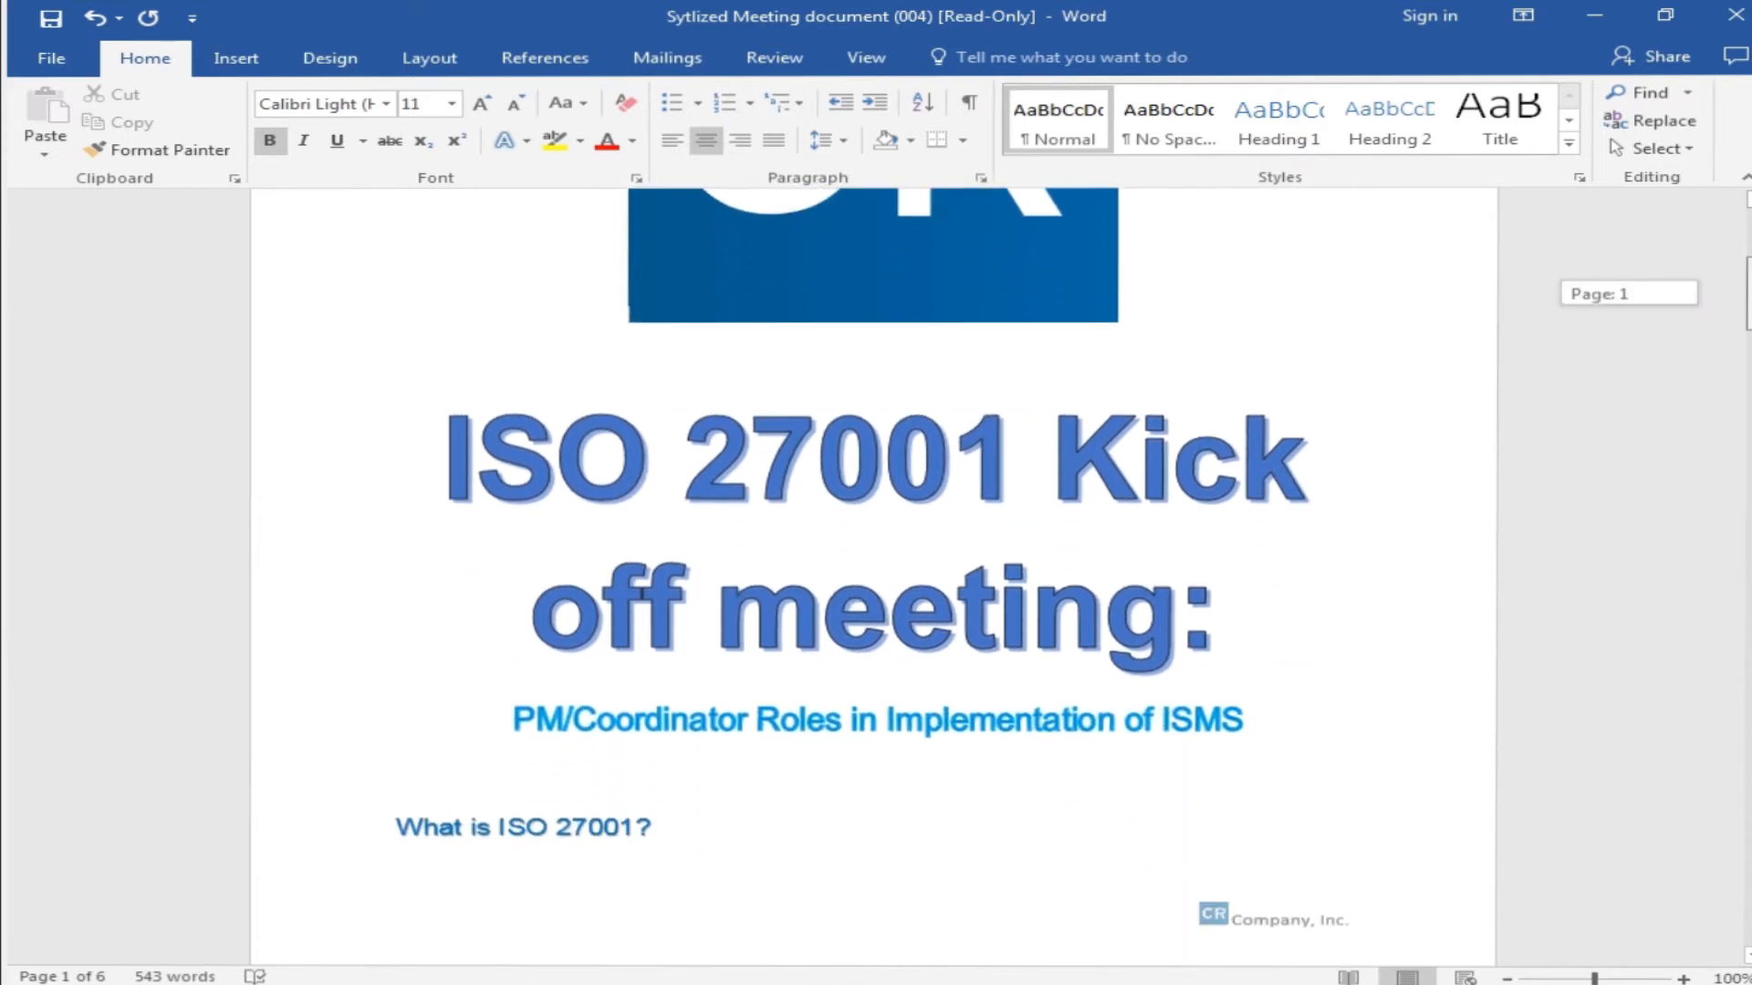
scroll("down", 3)
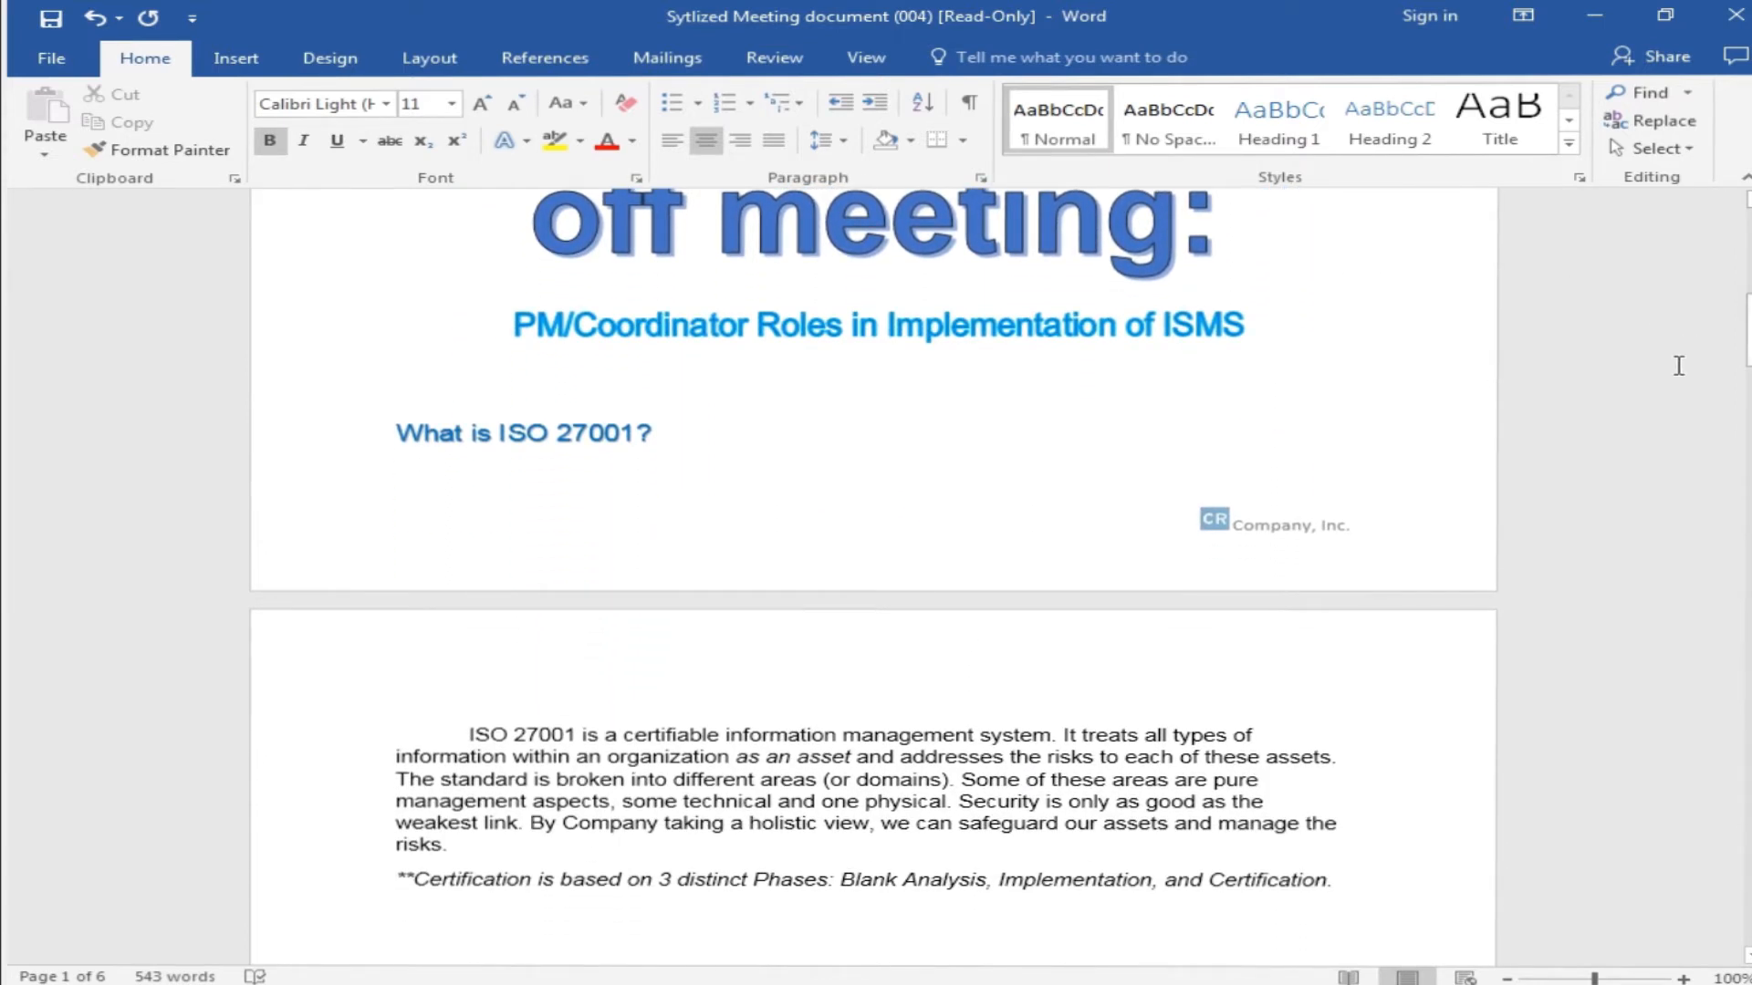
scroll("down", 3)
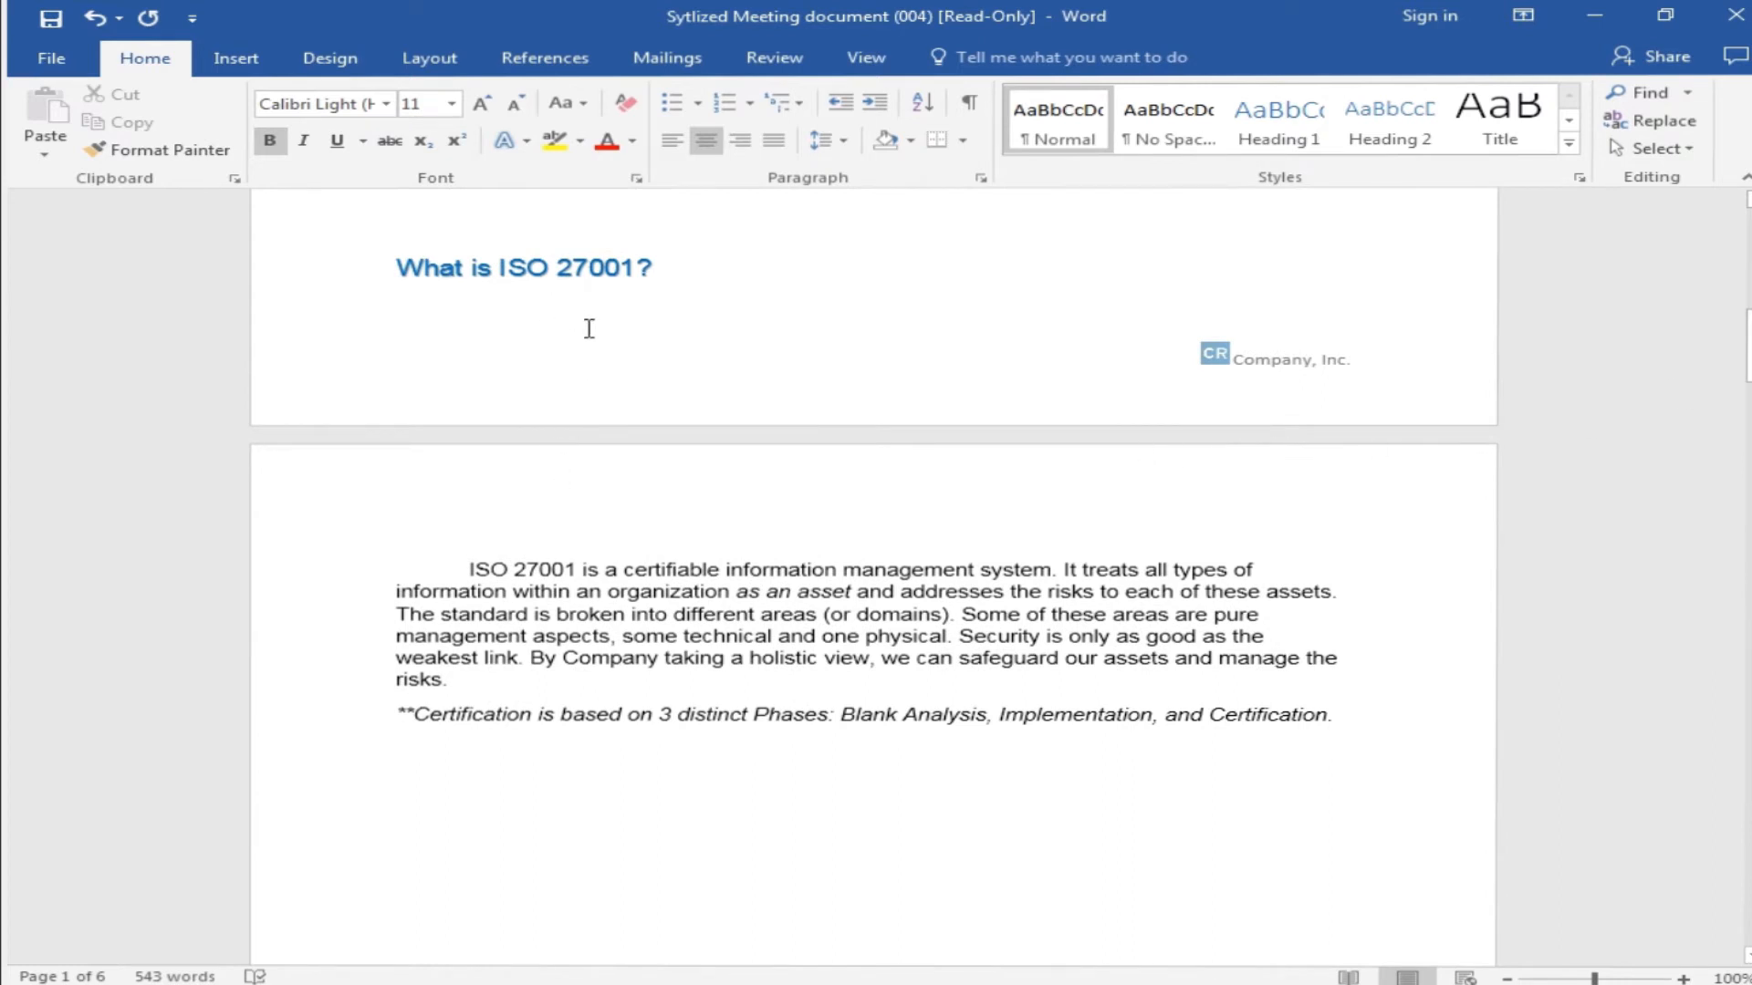
mouse_move(606, 325)
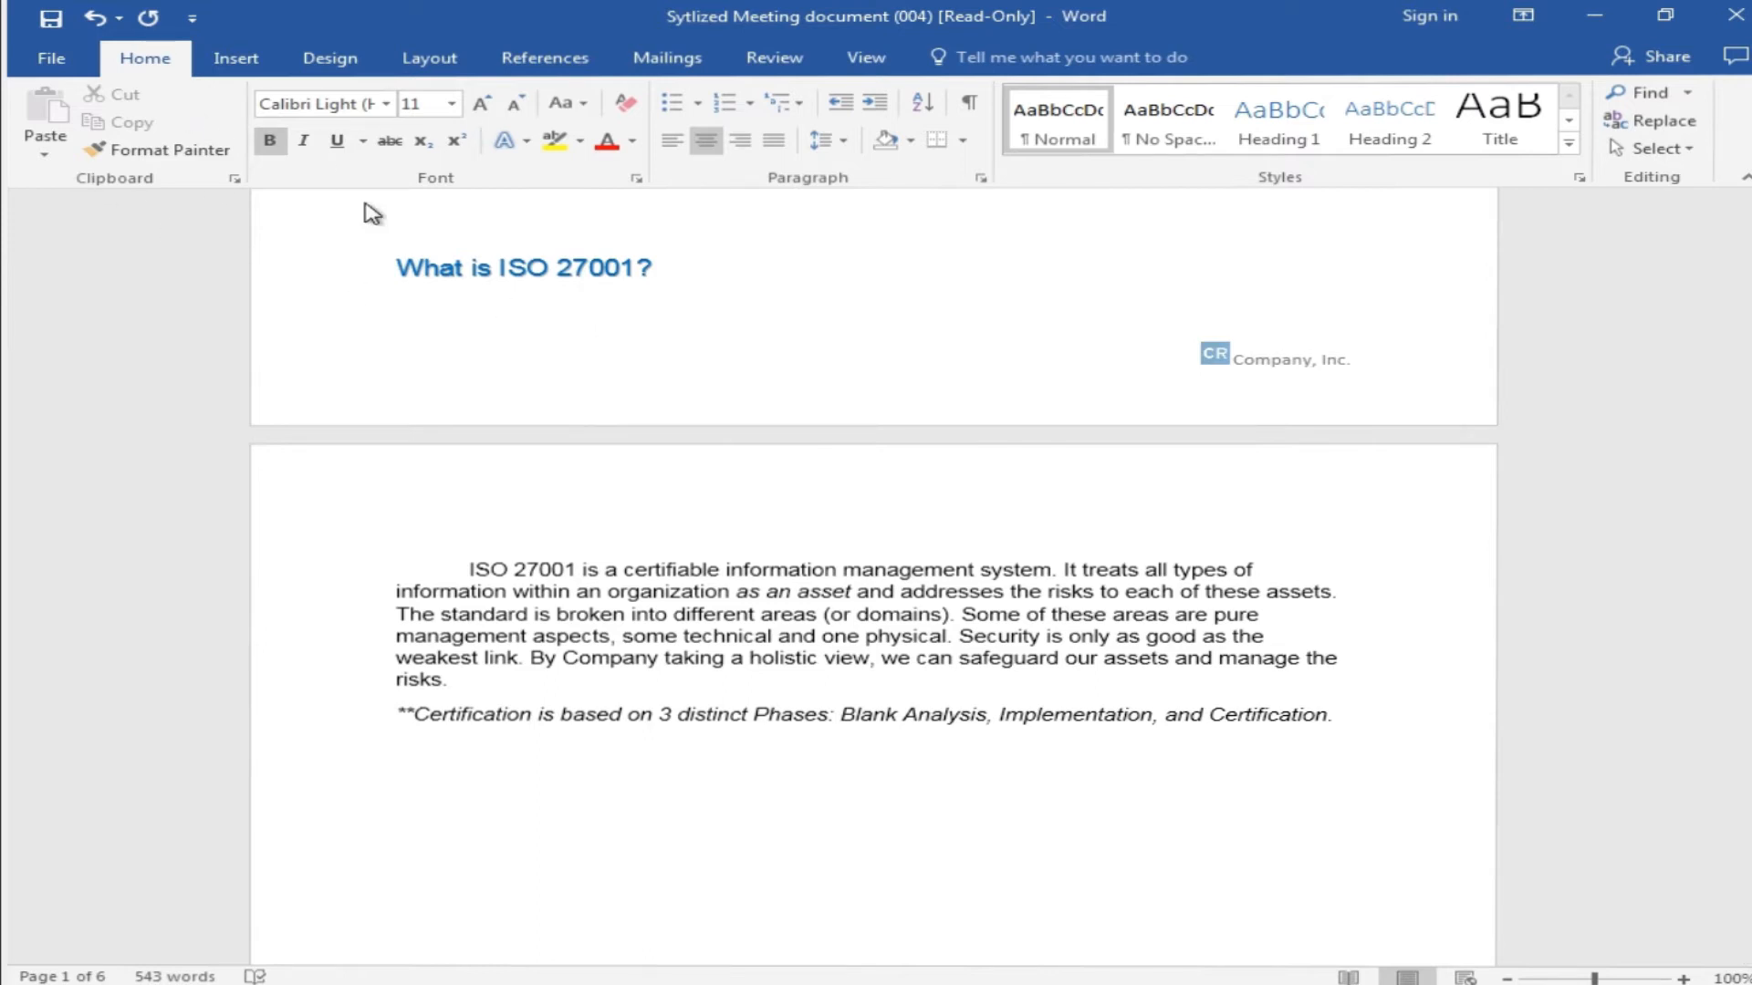
scroll("down", 3)
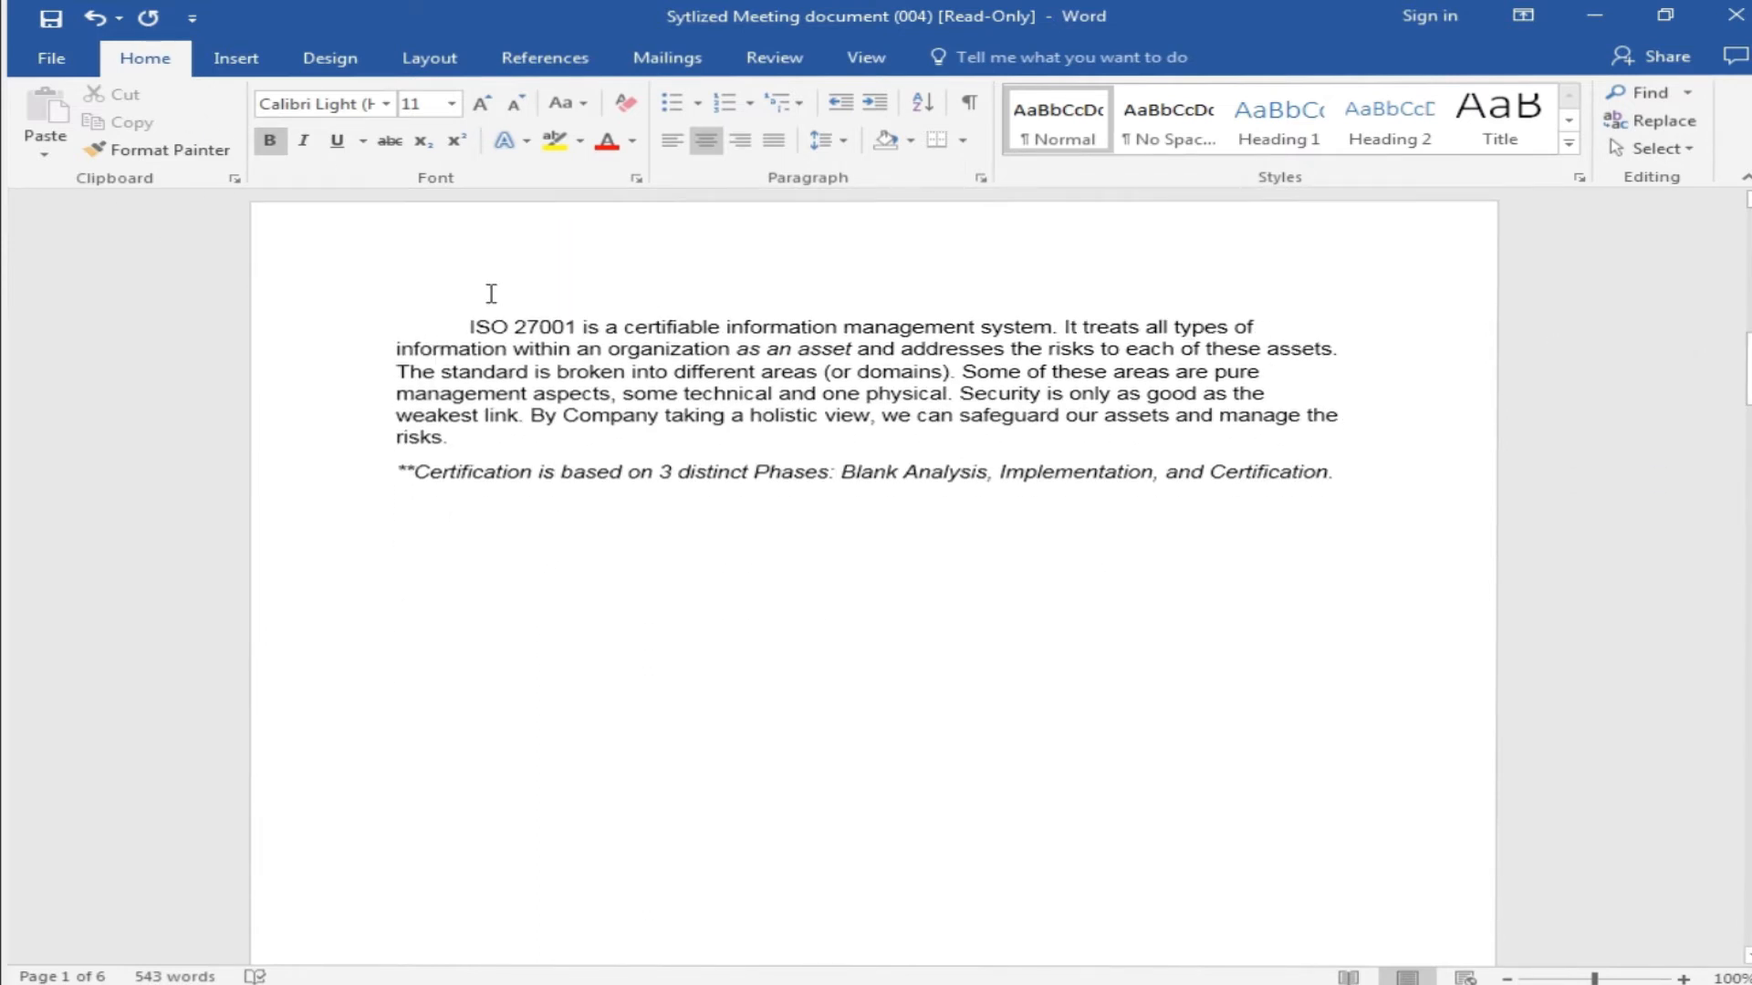
scroll("down", 3)
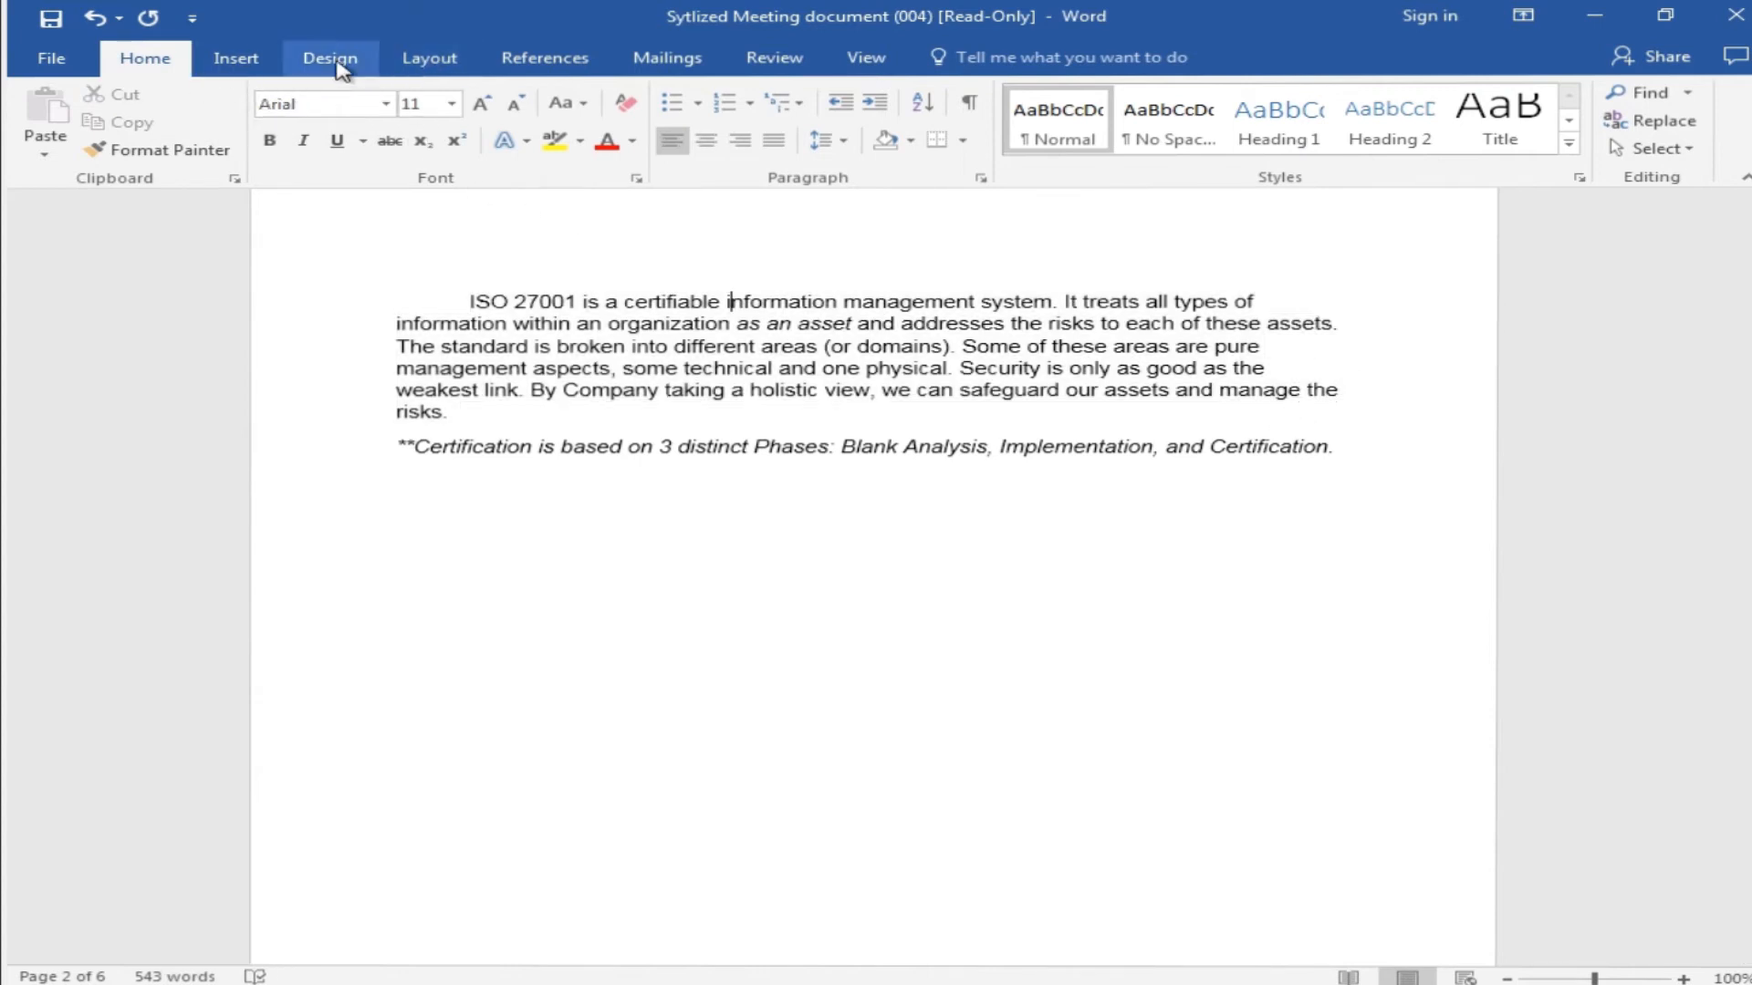
Step: Lay out the selected ISO 27001 introduction paragraph on page 2 in two columns via Layout > Columns
left_click(428, 57)
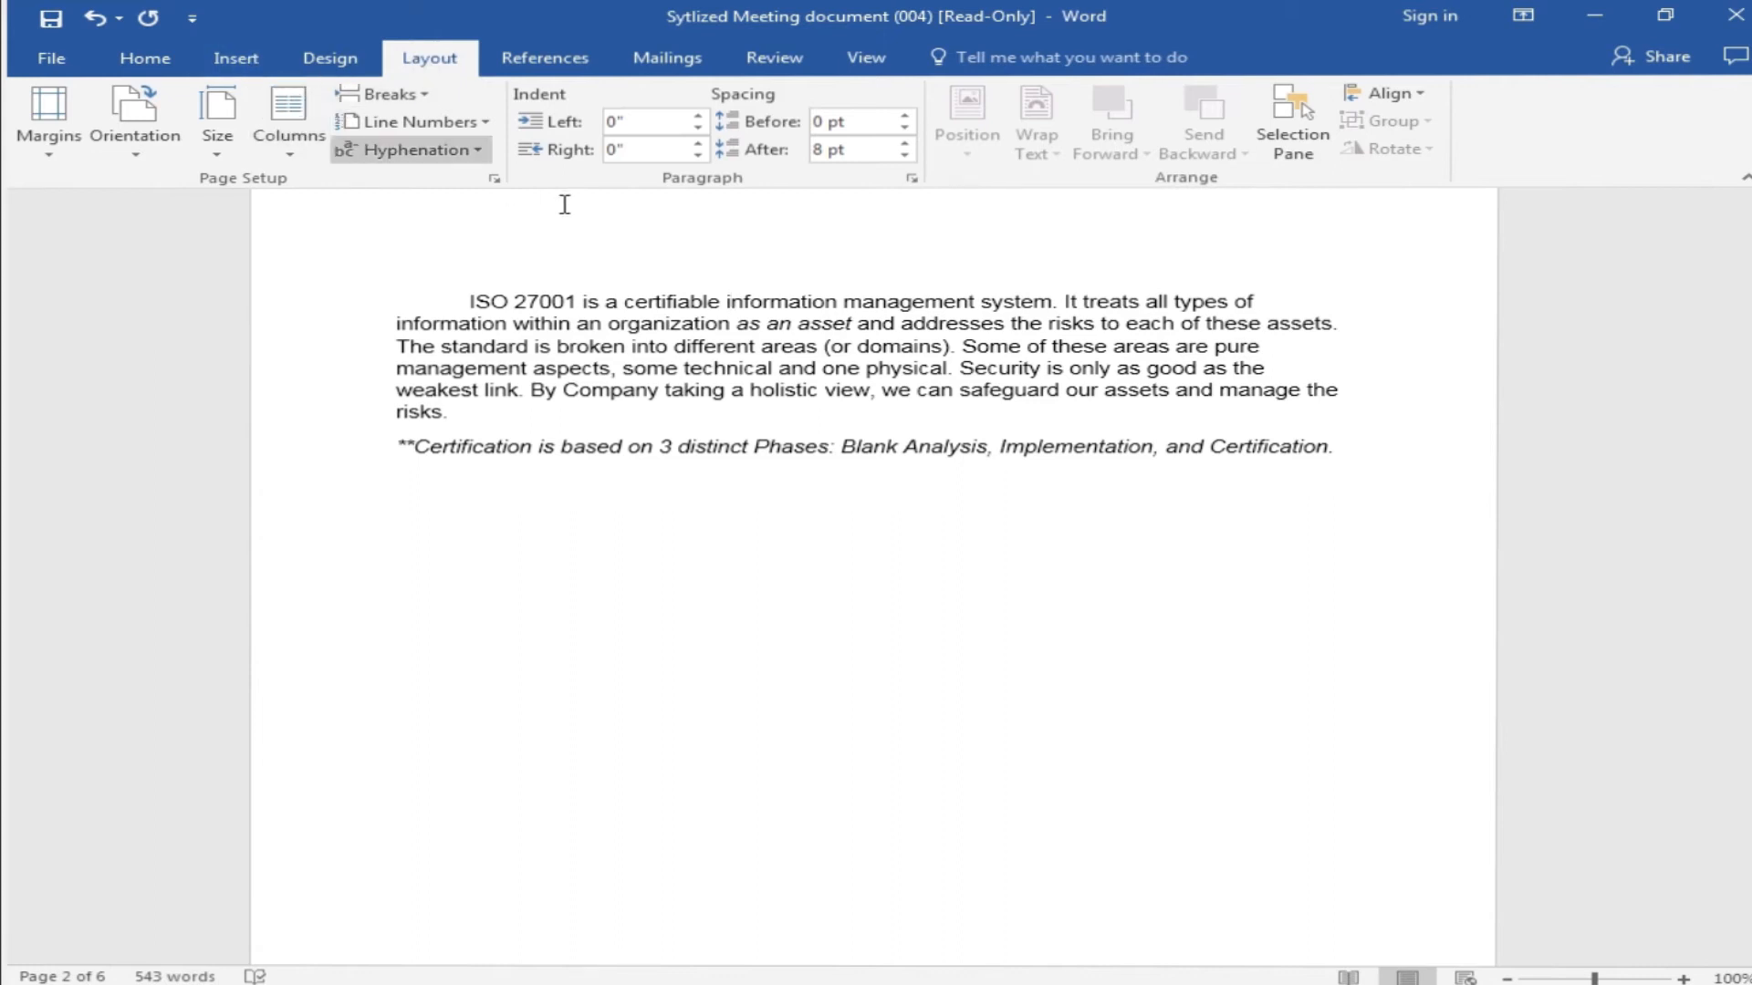
left_click_drag(467, 301, 880, 400)
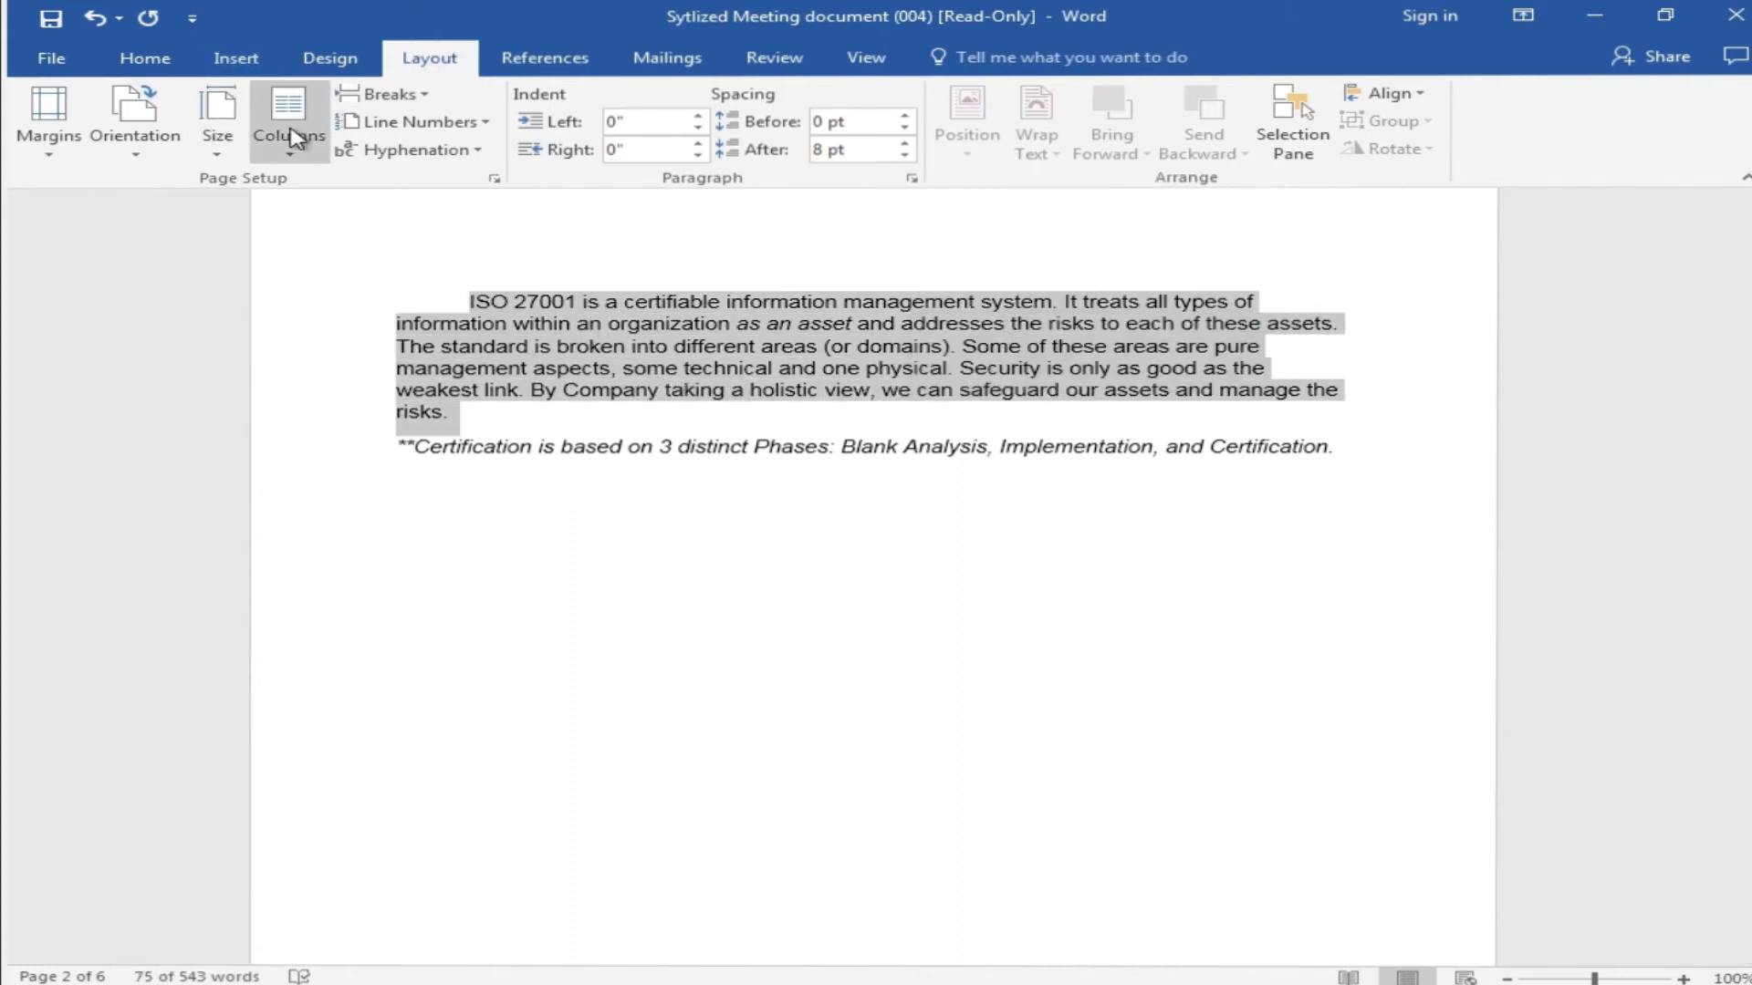
left_click(287, 120)
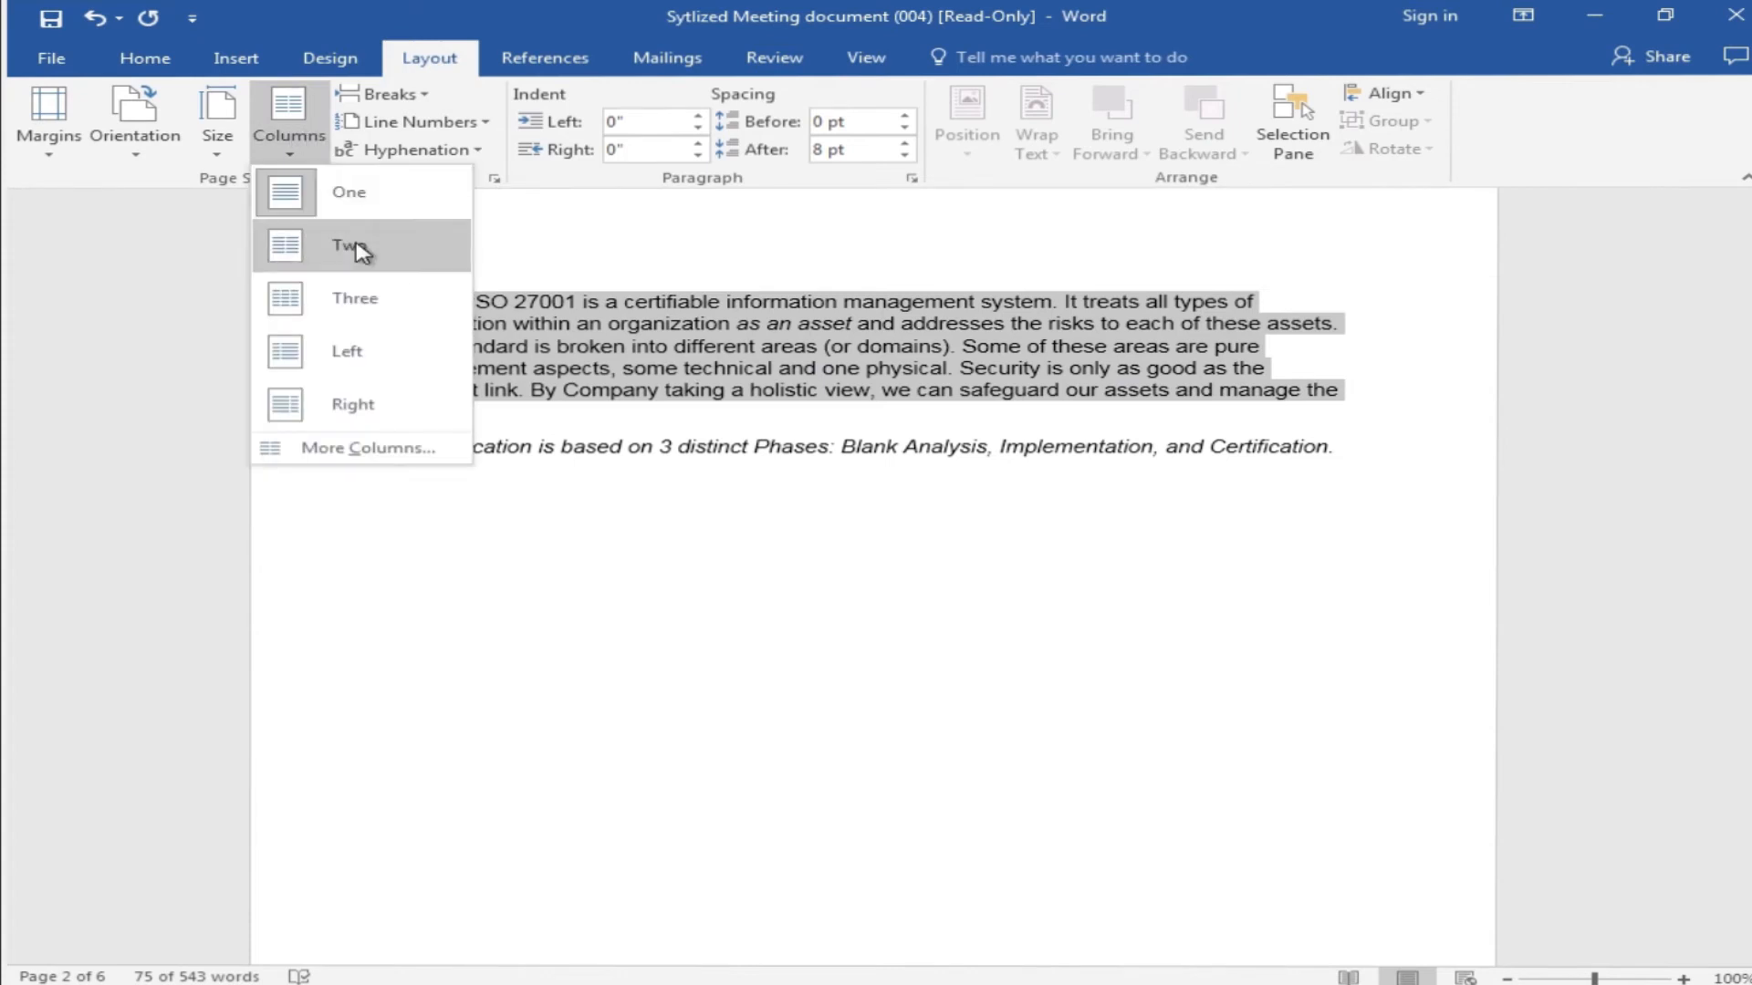
mouse_move(357, 265)
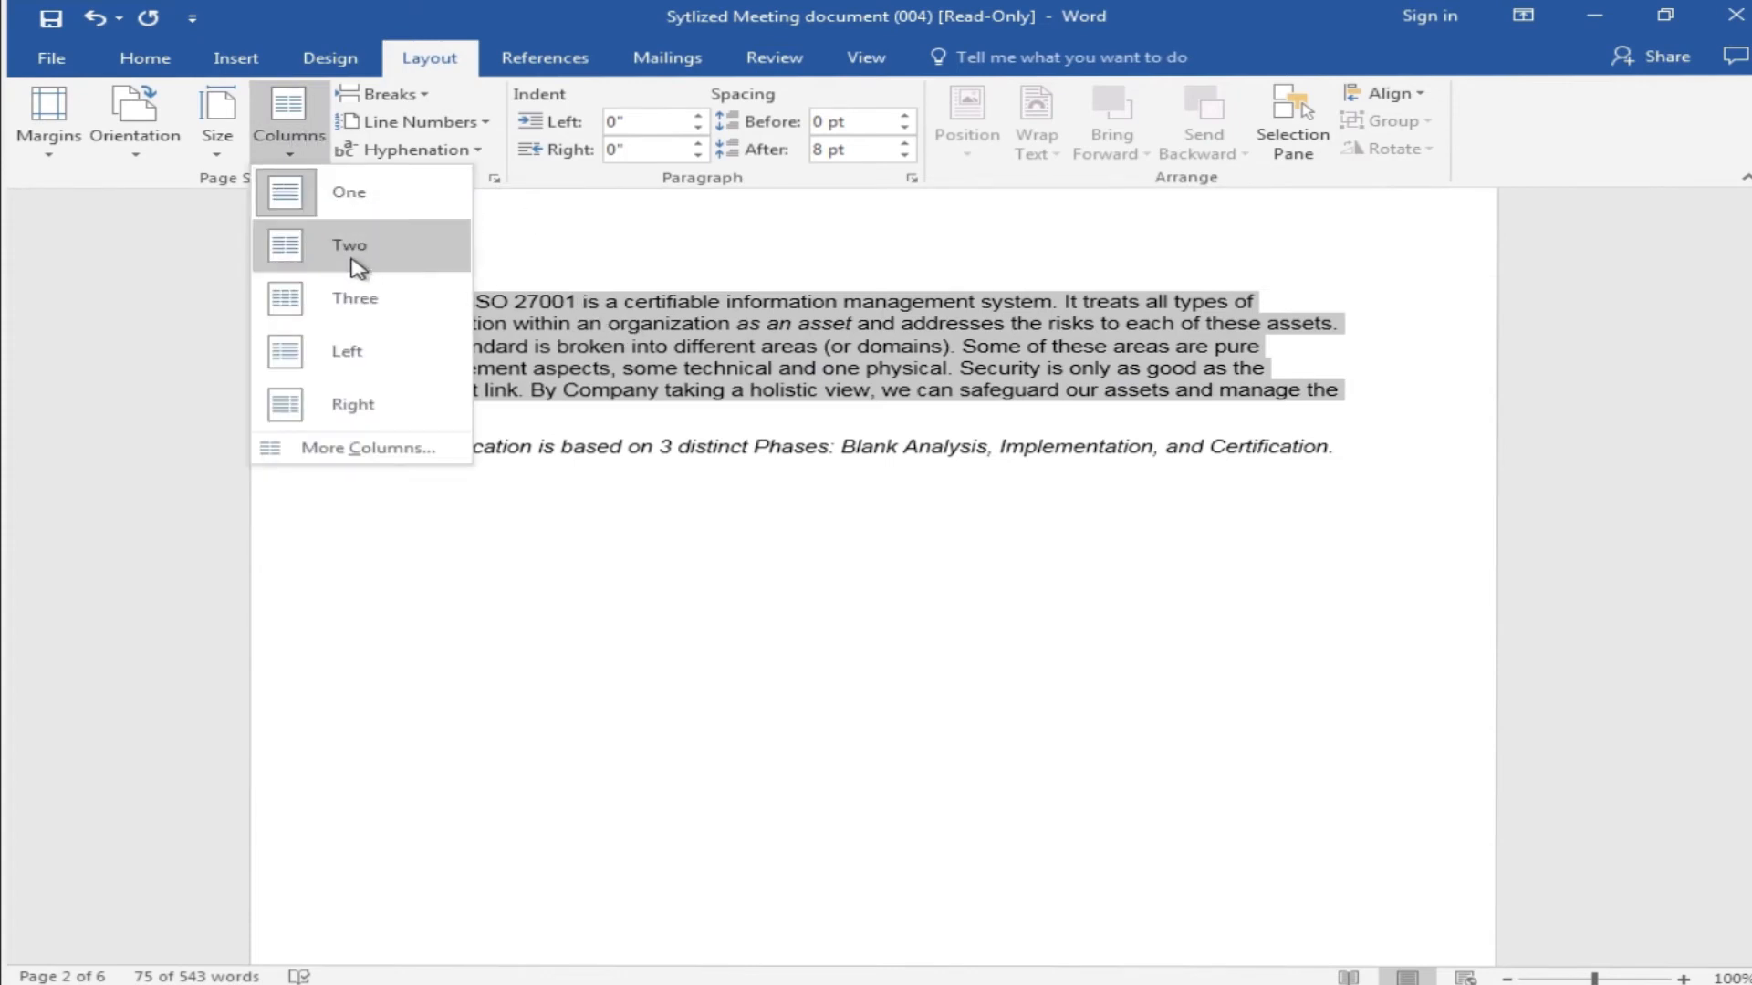
left_click(349, 245)
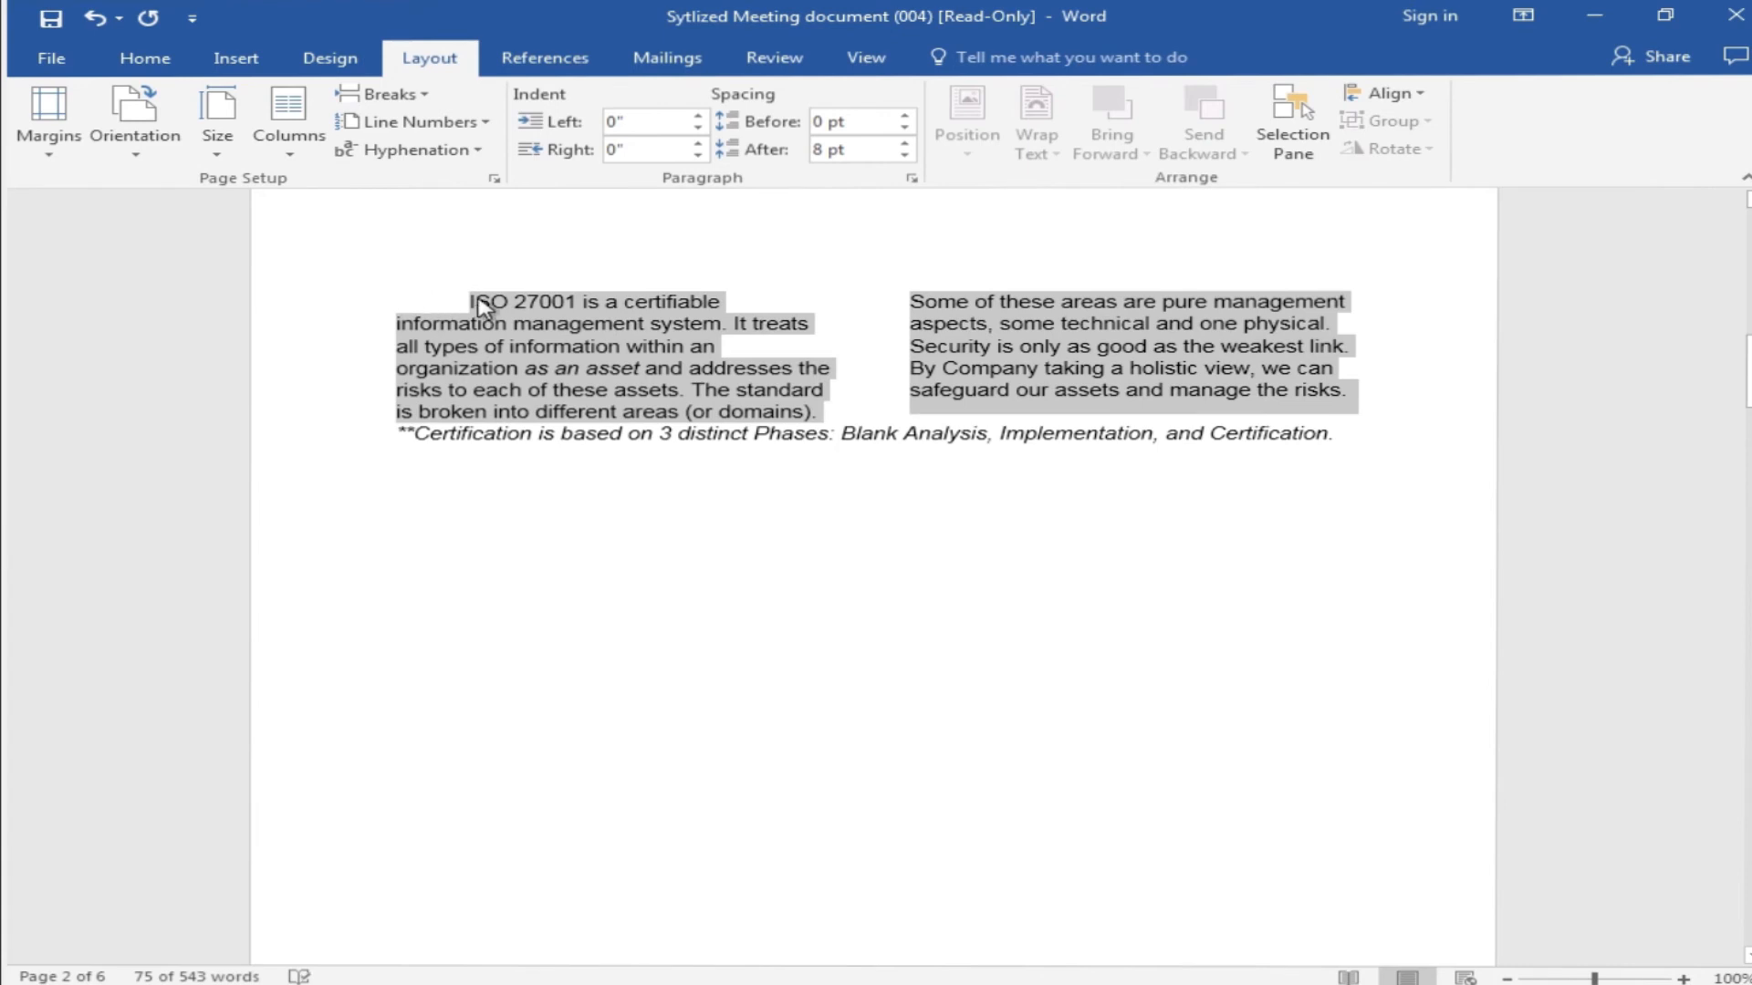
mouse_move(1111, 350)
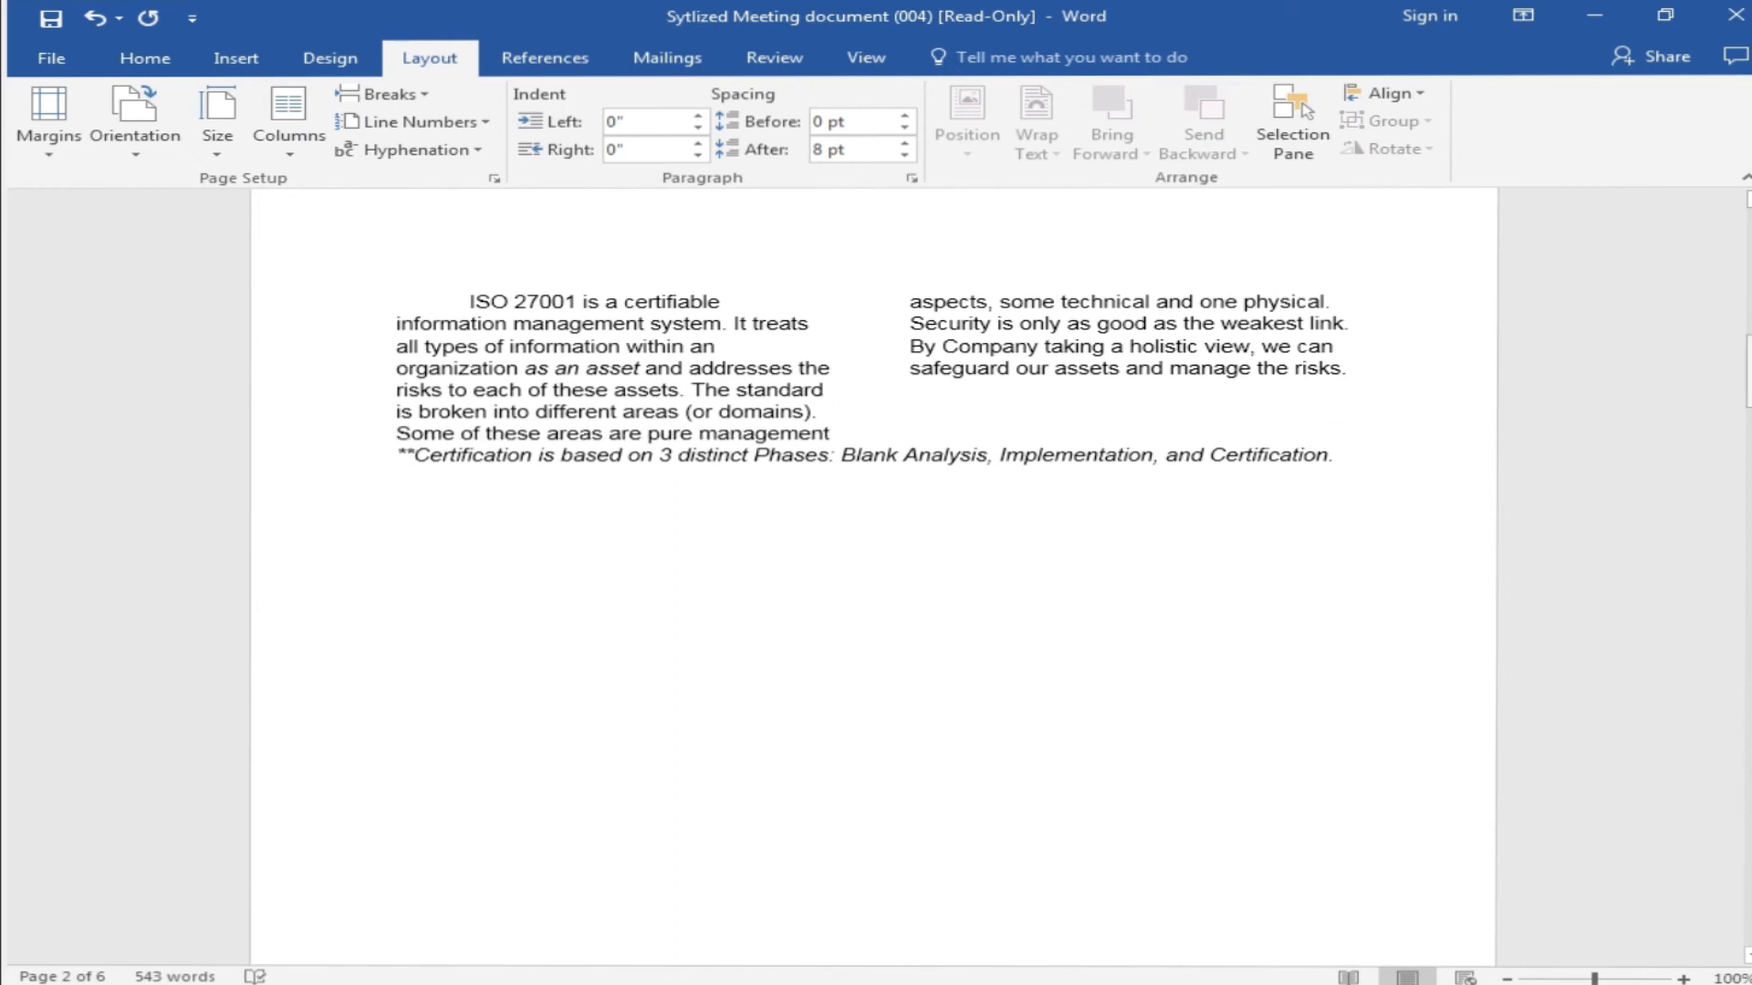
scroll("down", 3)
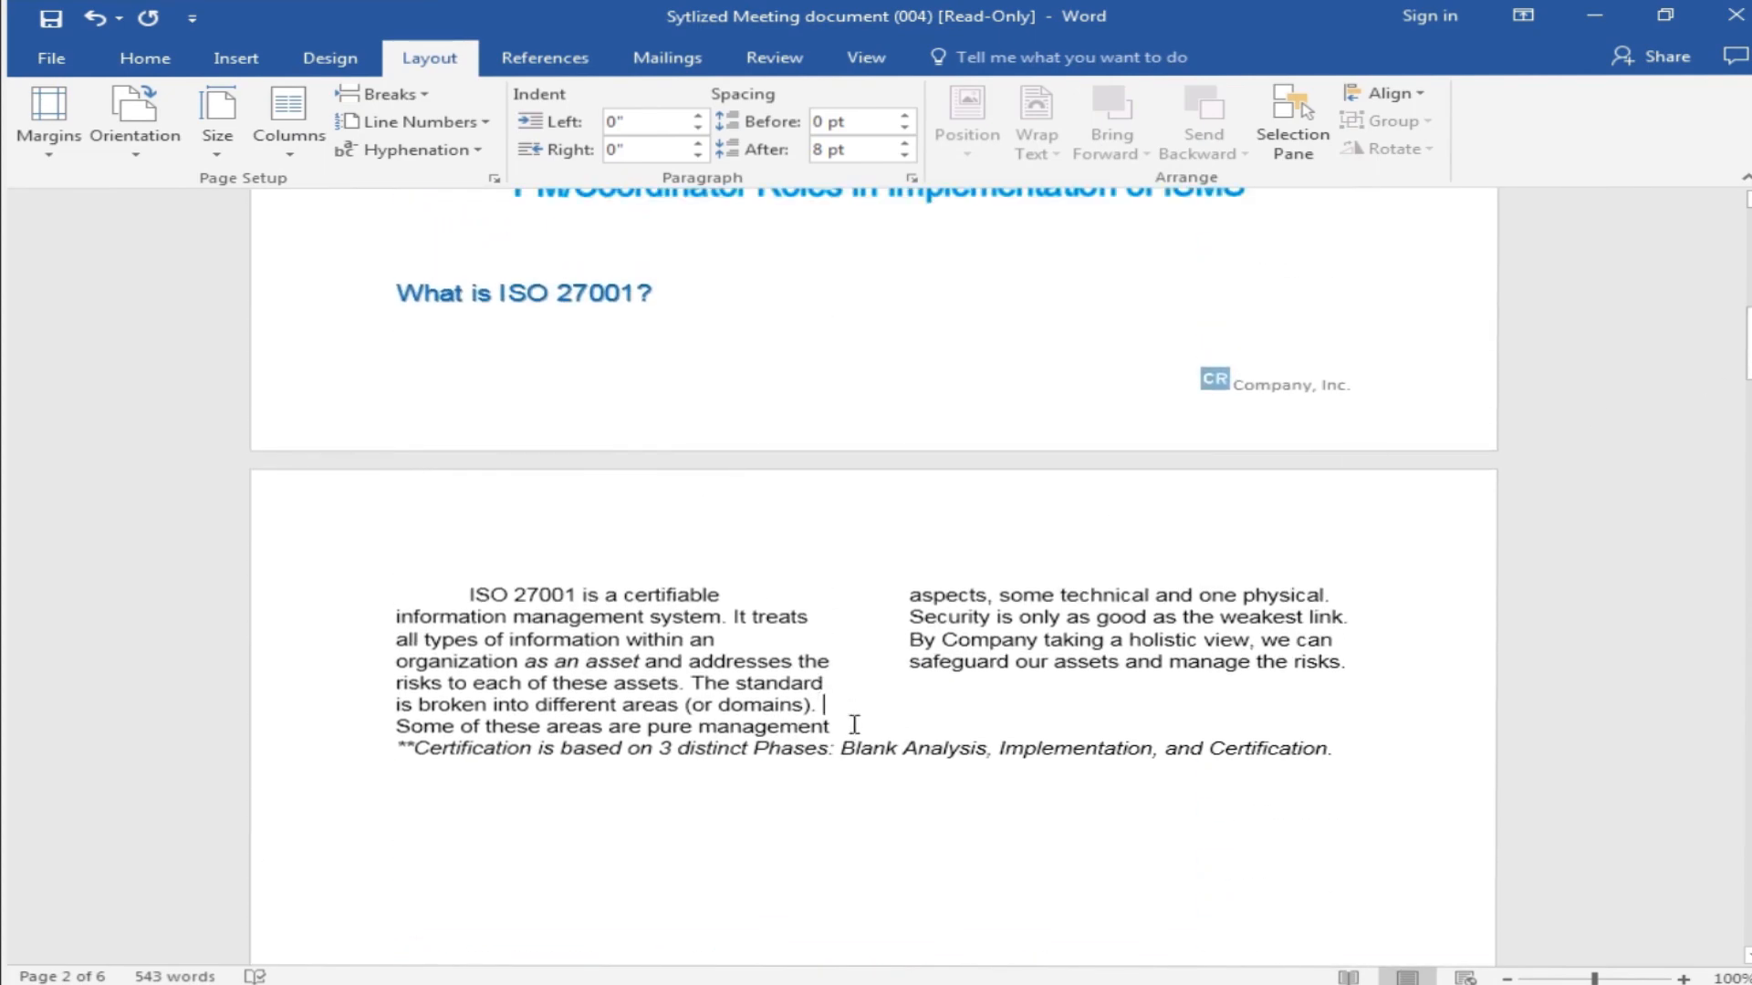
double_click(764, 727)
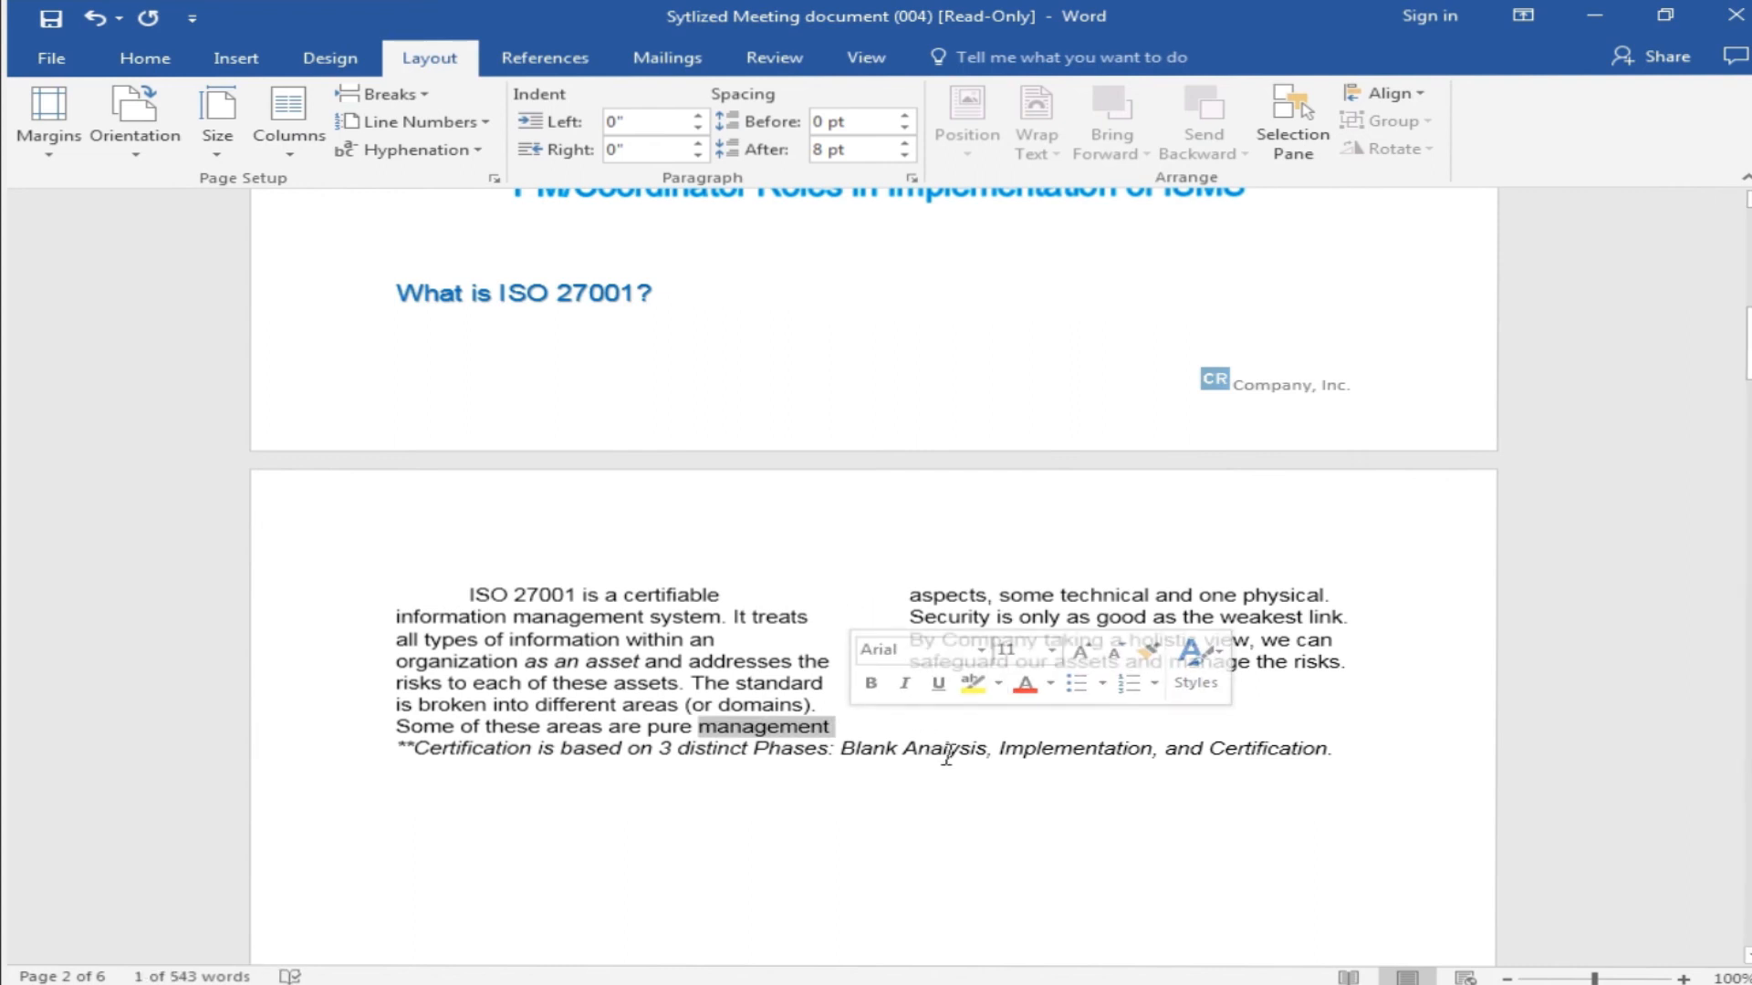